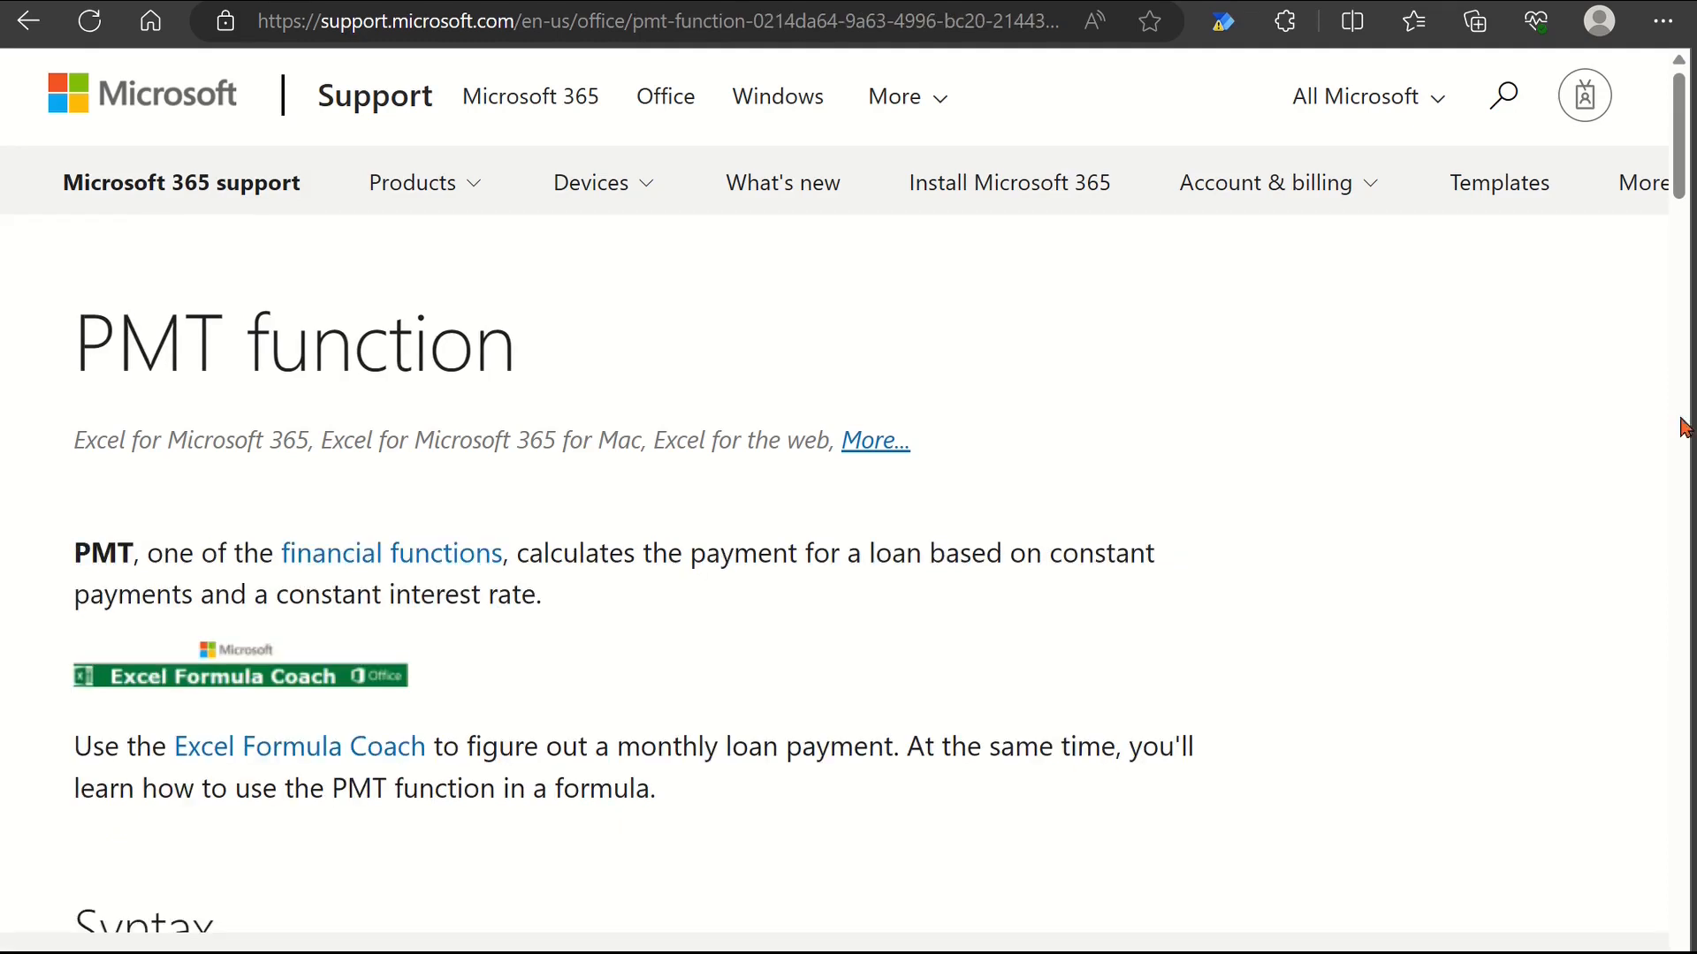
# - Scroll through the PMT, PPMT and IPMT help pages down to the IPMT arguments
pyautogui.scroll(-3)
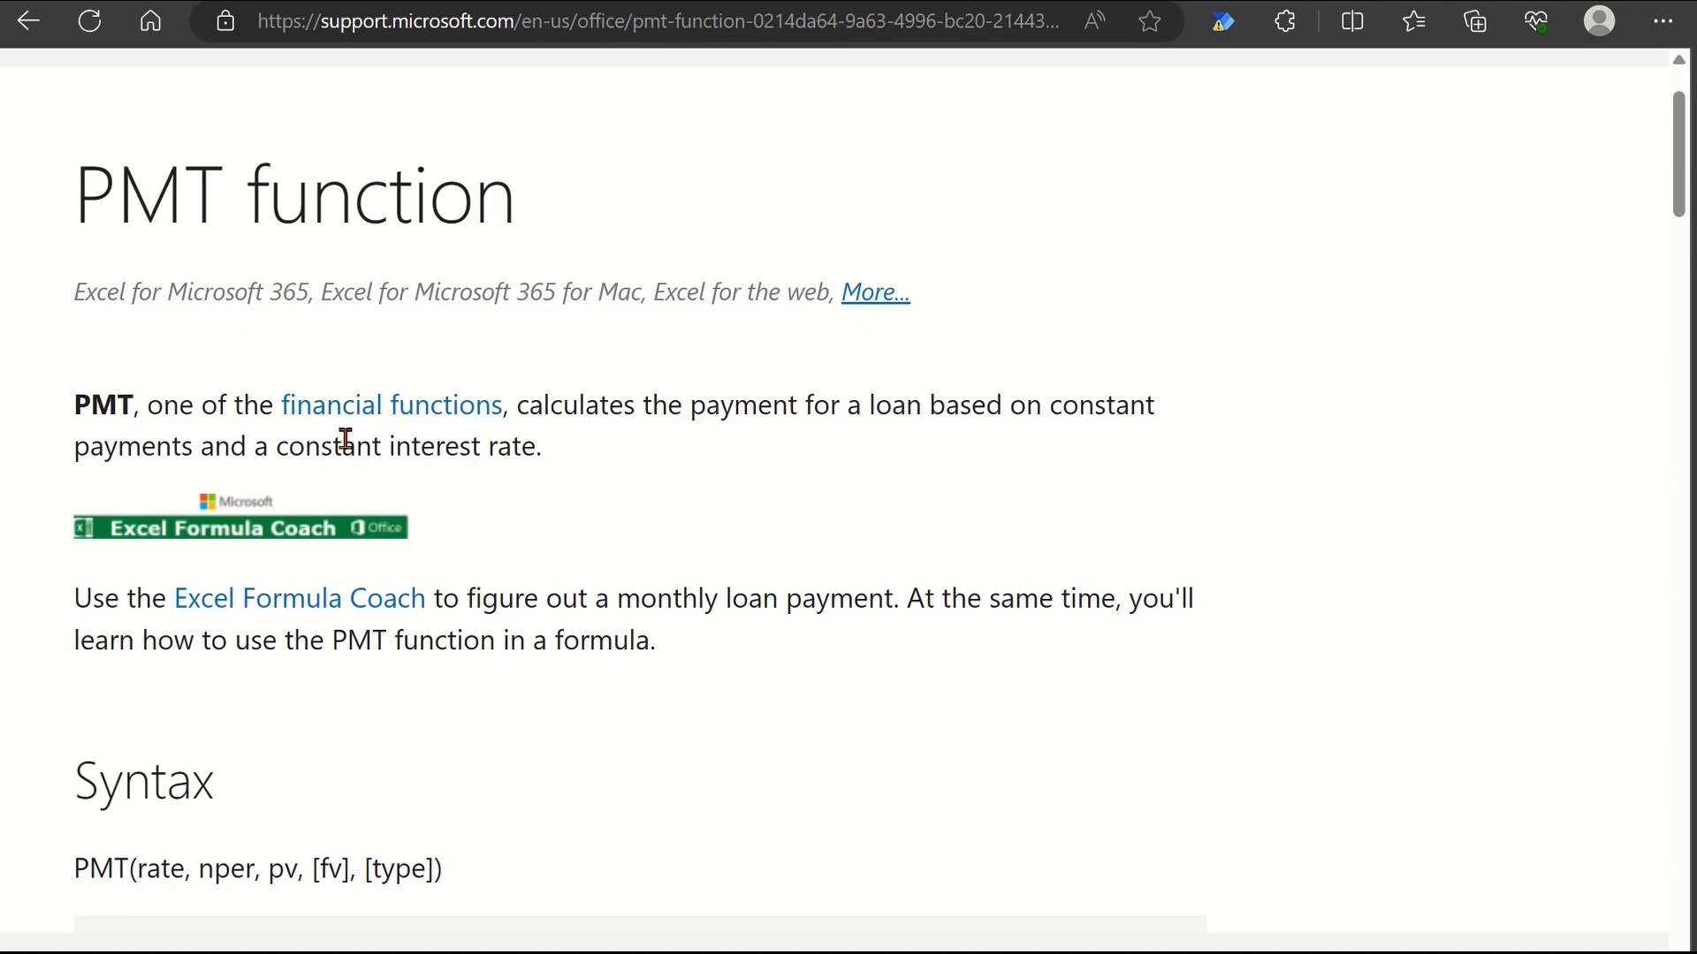
pyautogui.moveTo(601, 565)
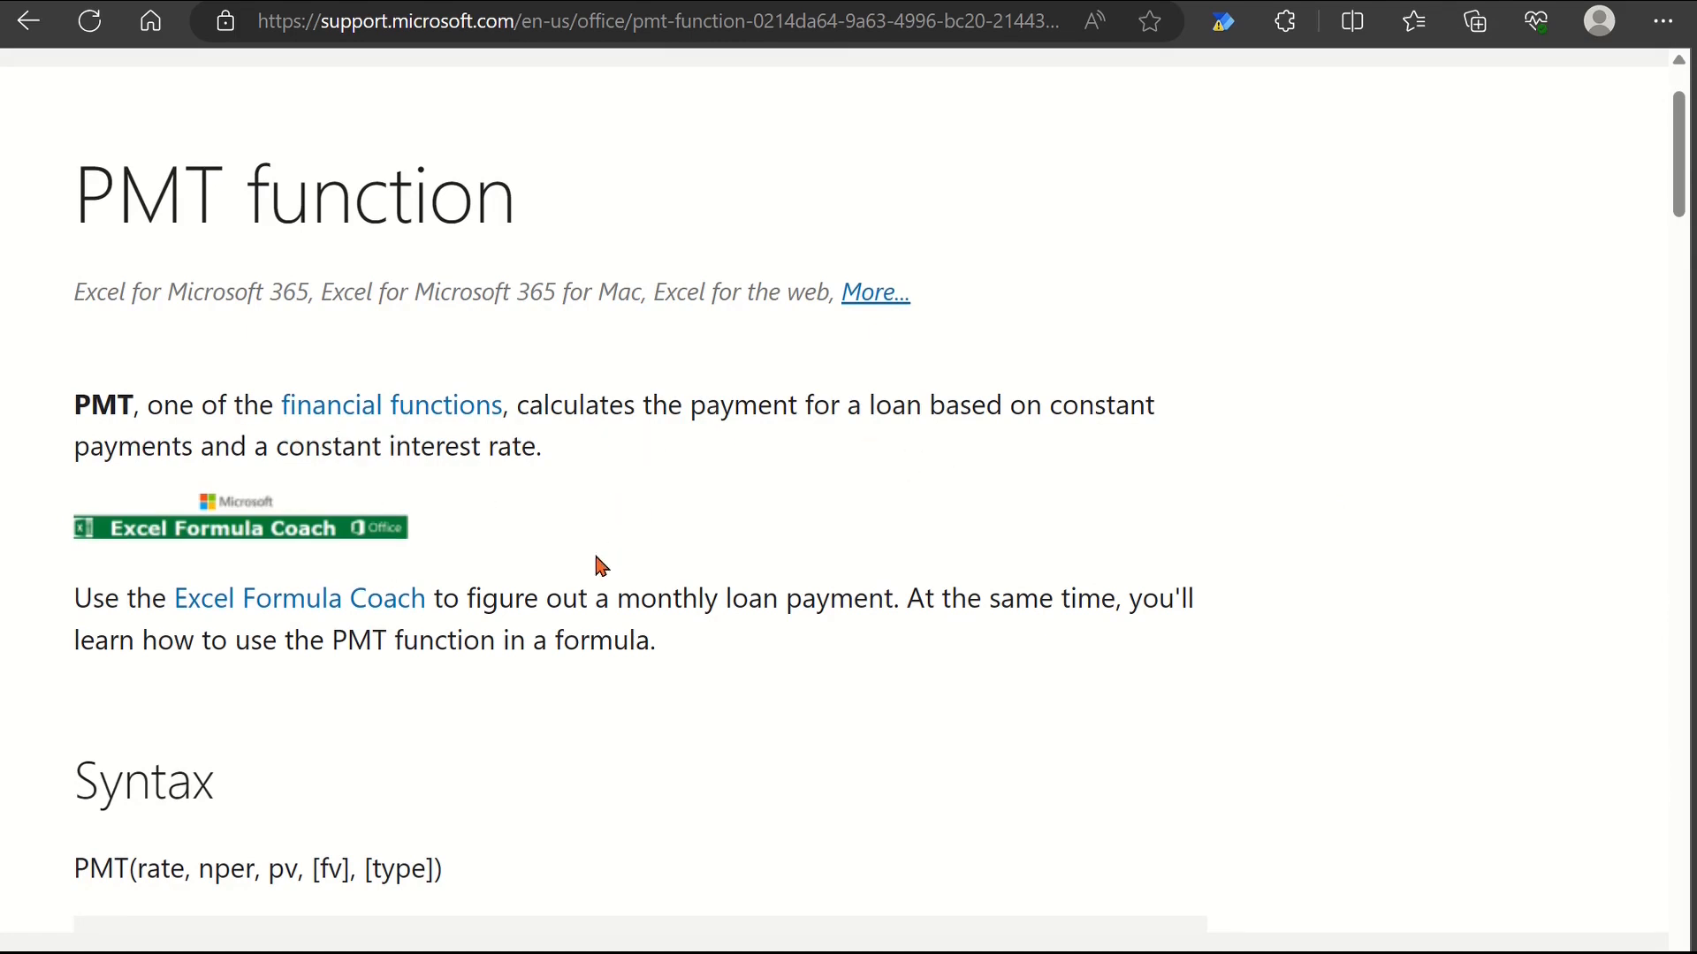
pyautogui.scroll(-3)
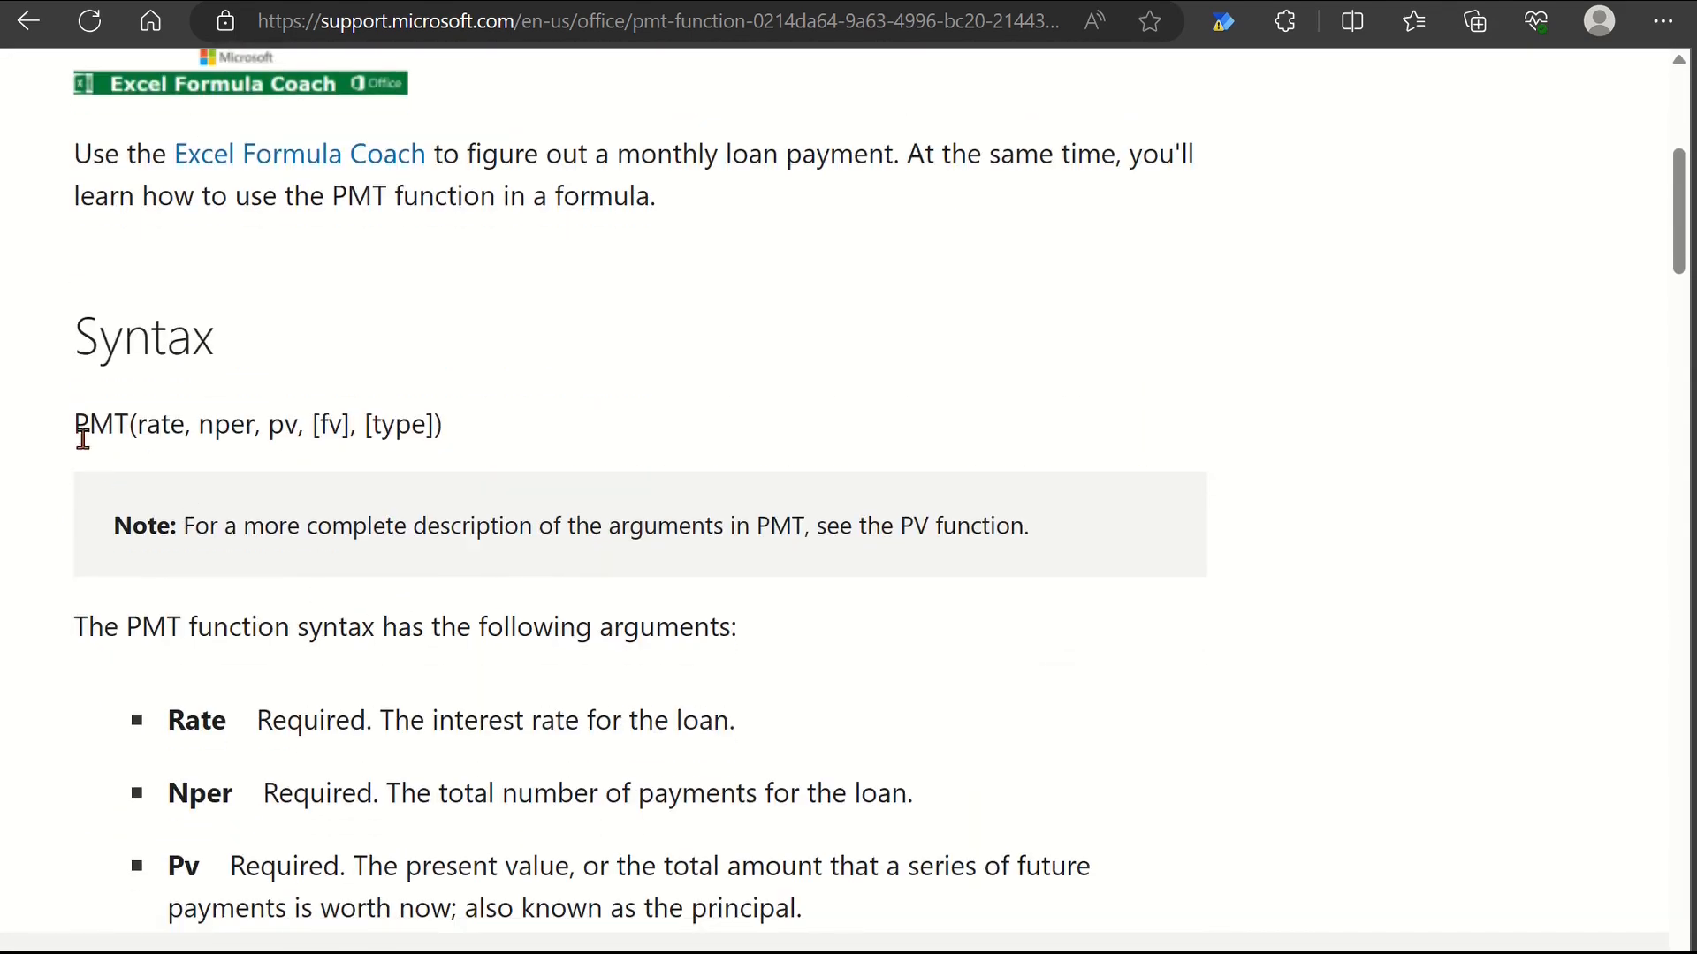
pyautogui.moveTo(471, 516)
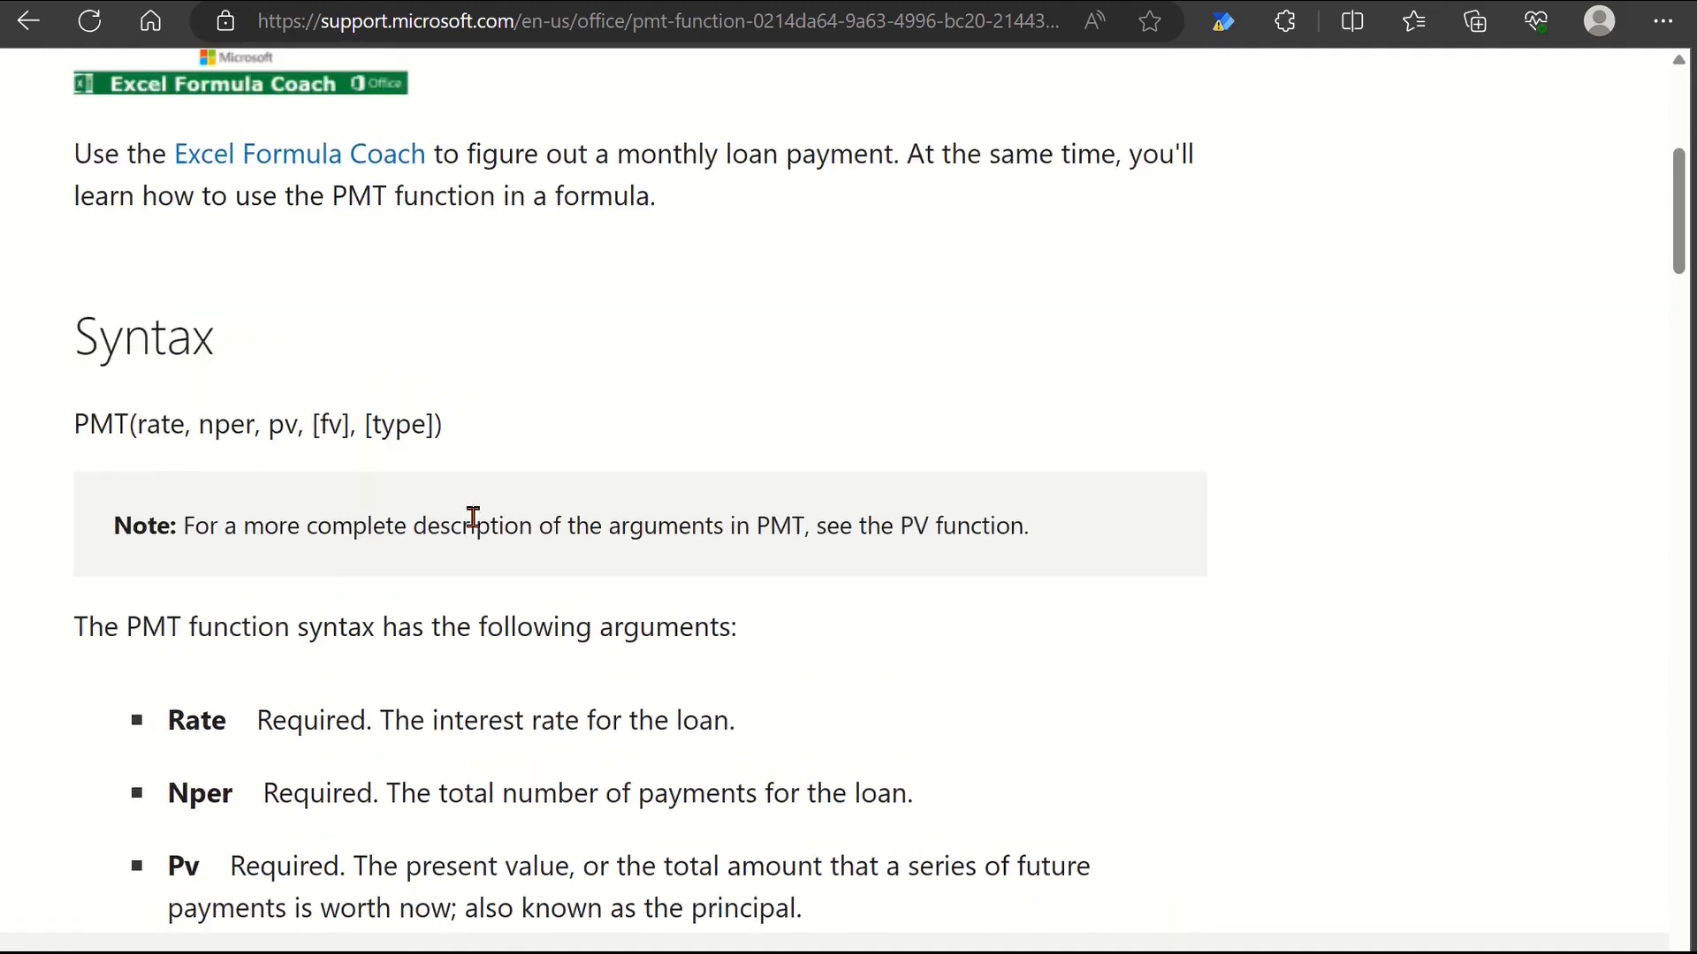
pyautogui.scroll(-3)
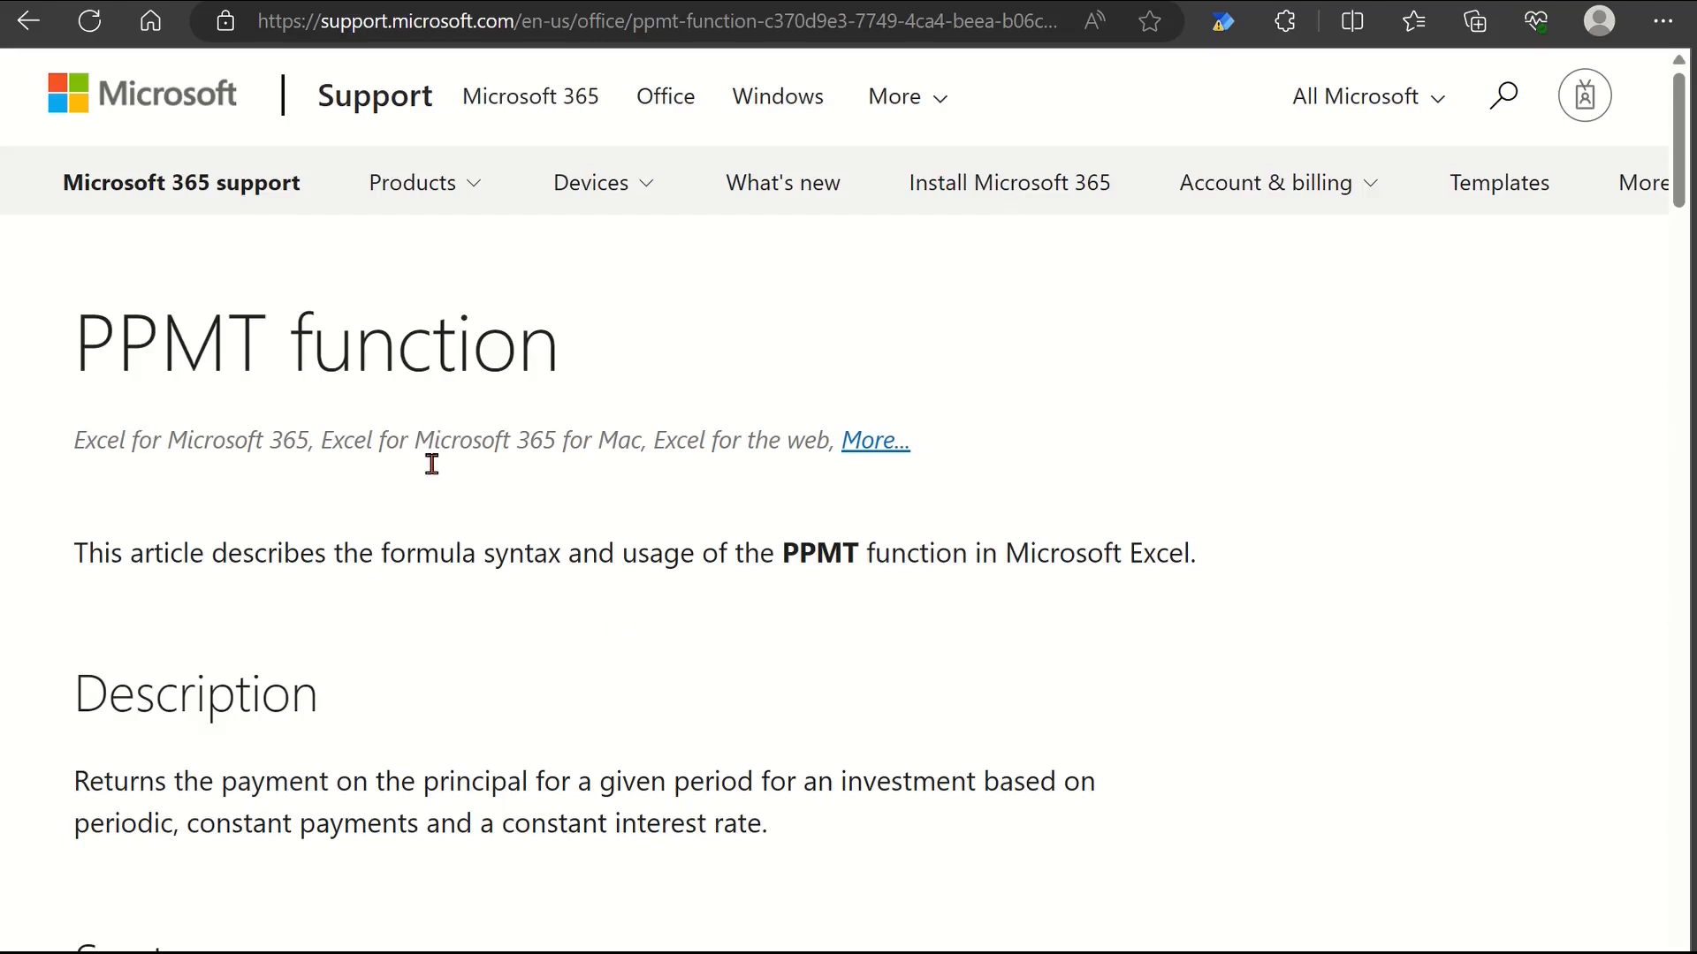
pyautogui.moveTo(228, 863)
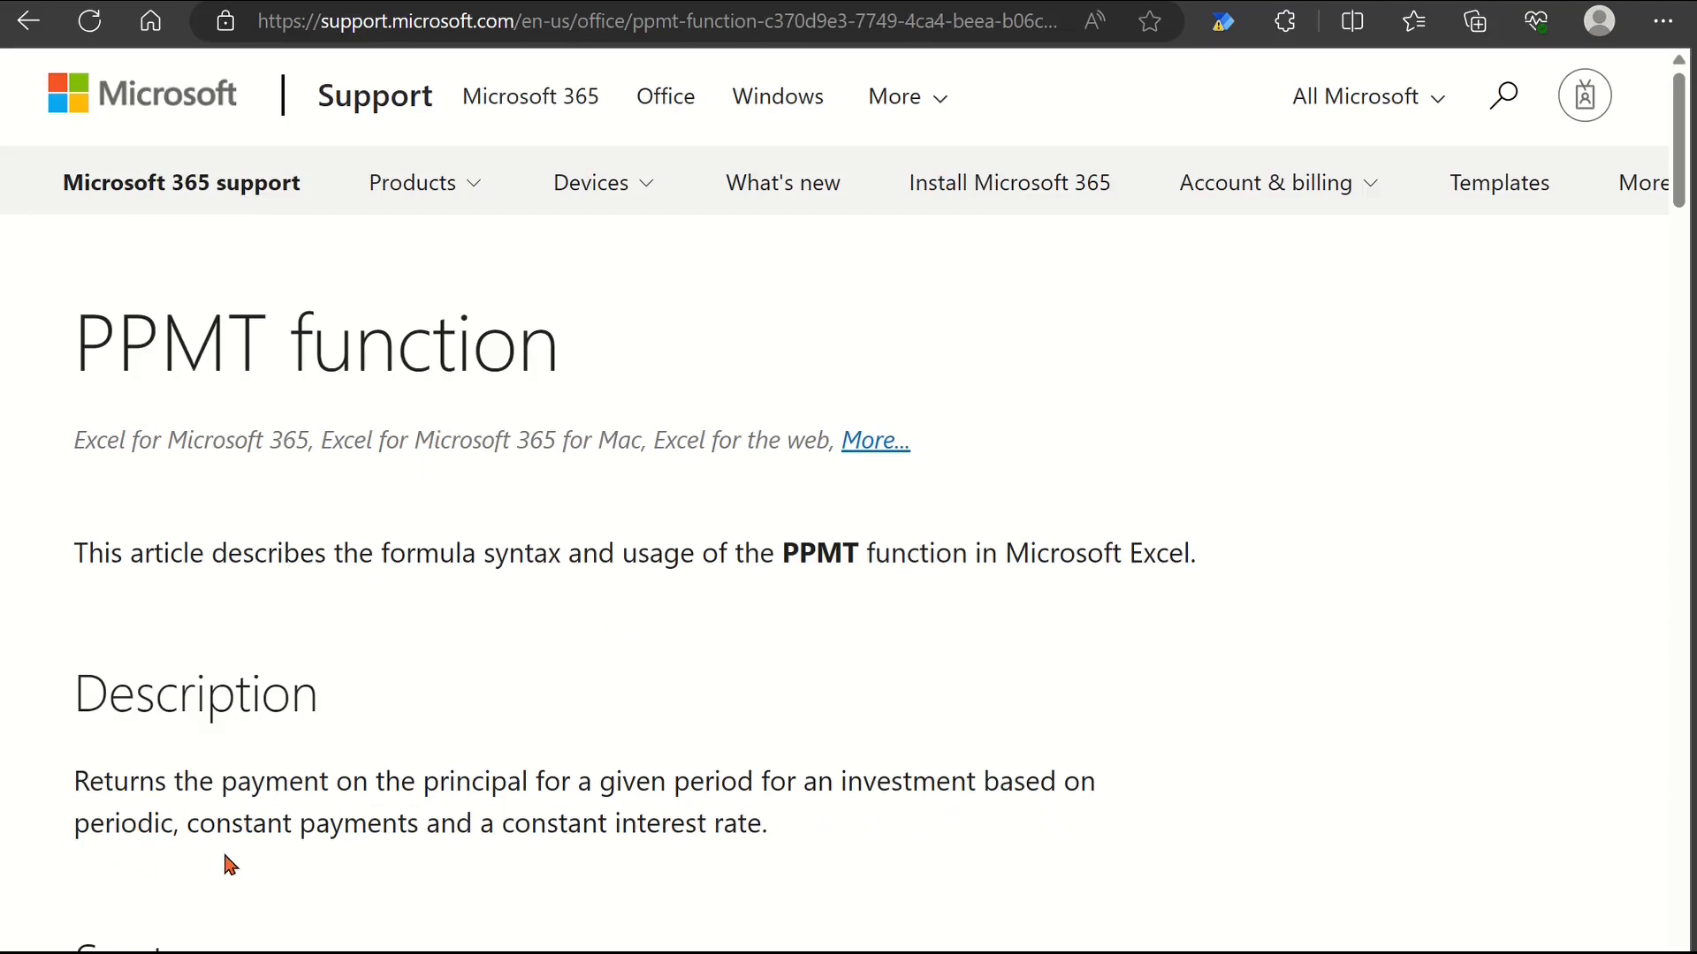
pyautogui.scroll(-3)
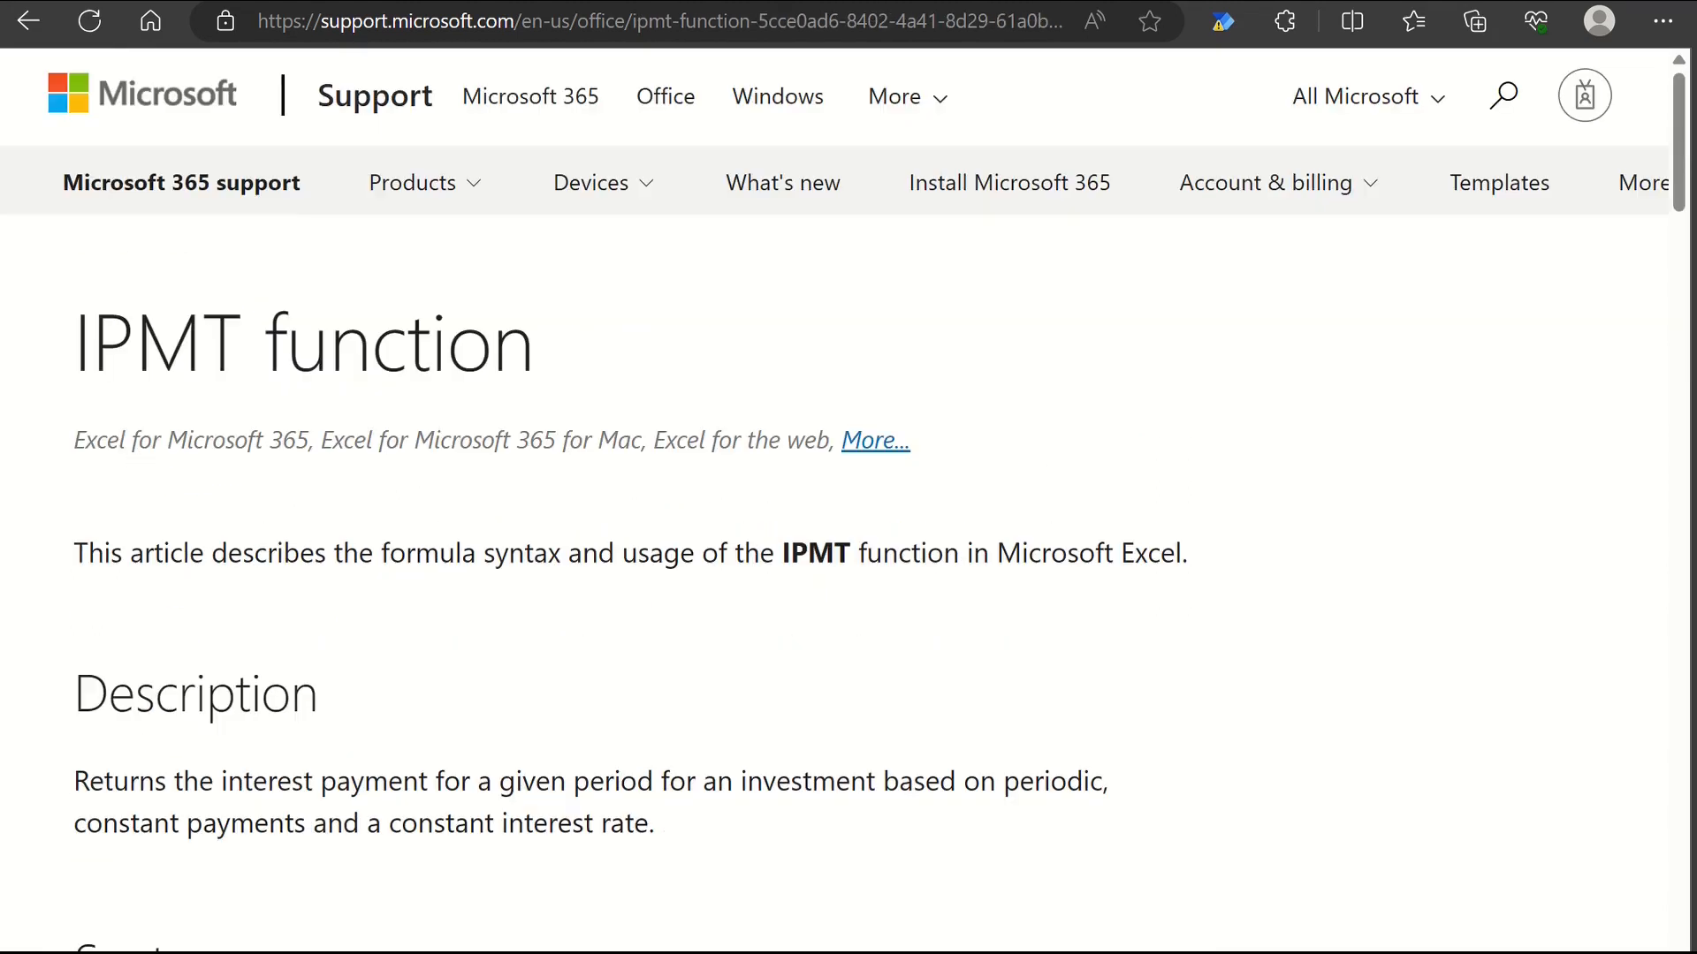
pyautogui.scroll(-3)
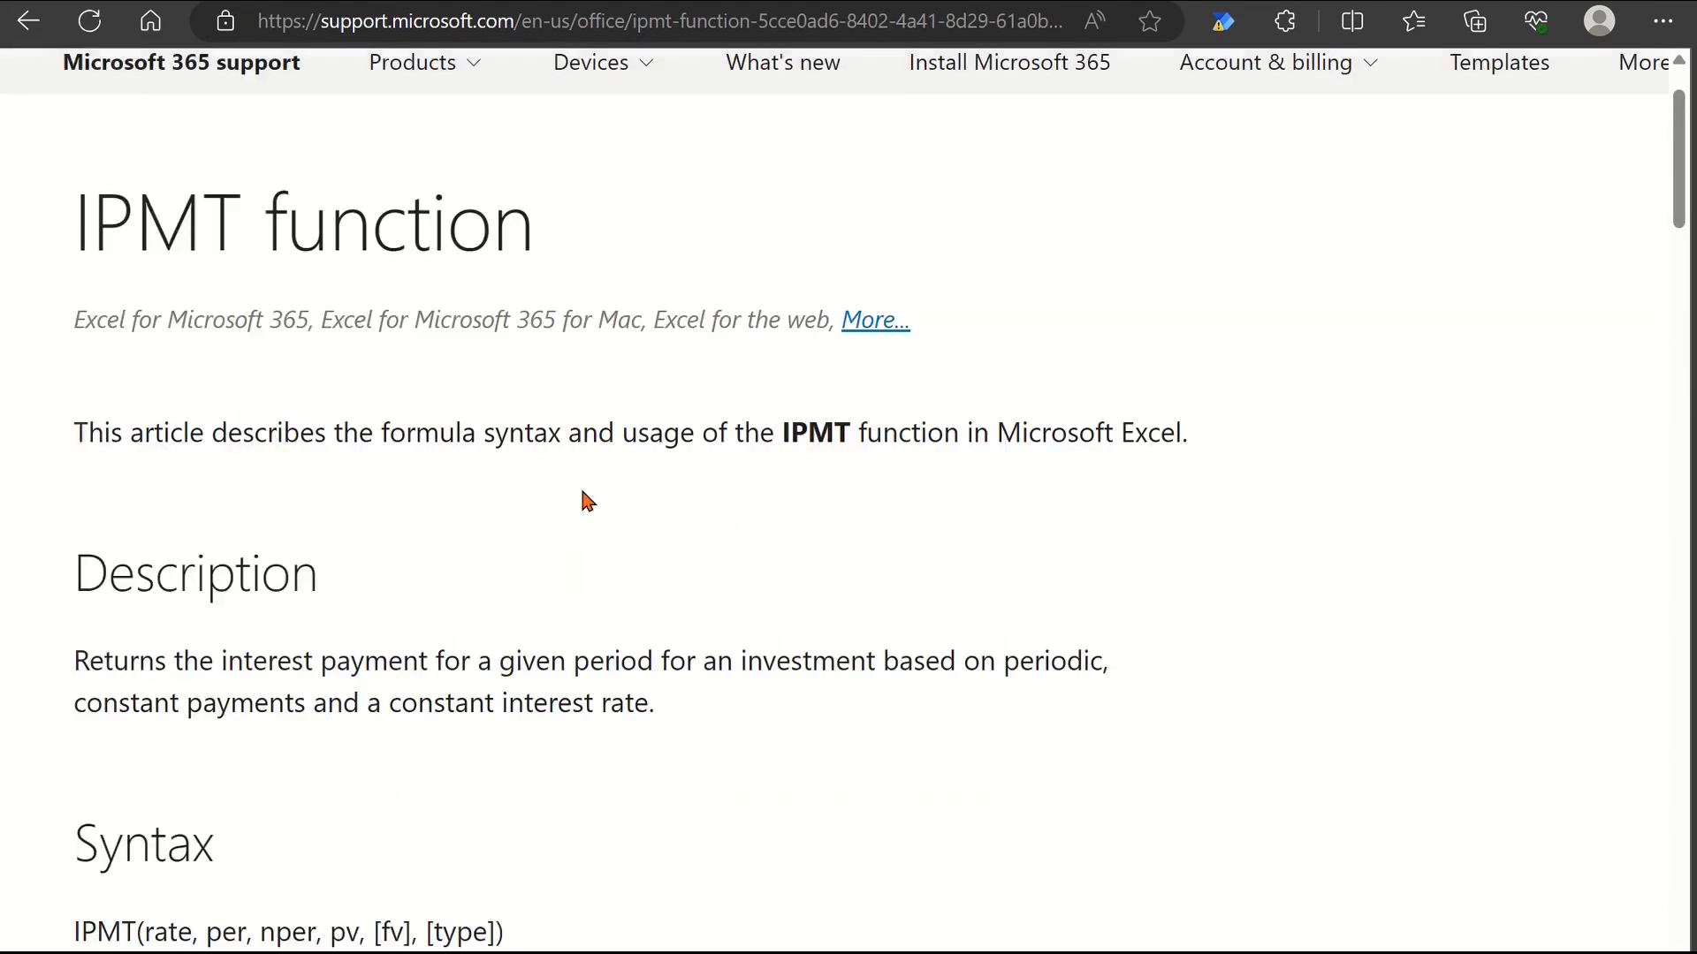
pyautogui.scroll(-3)
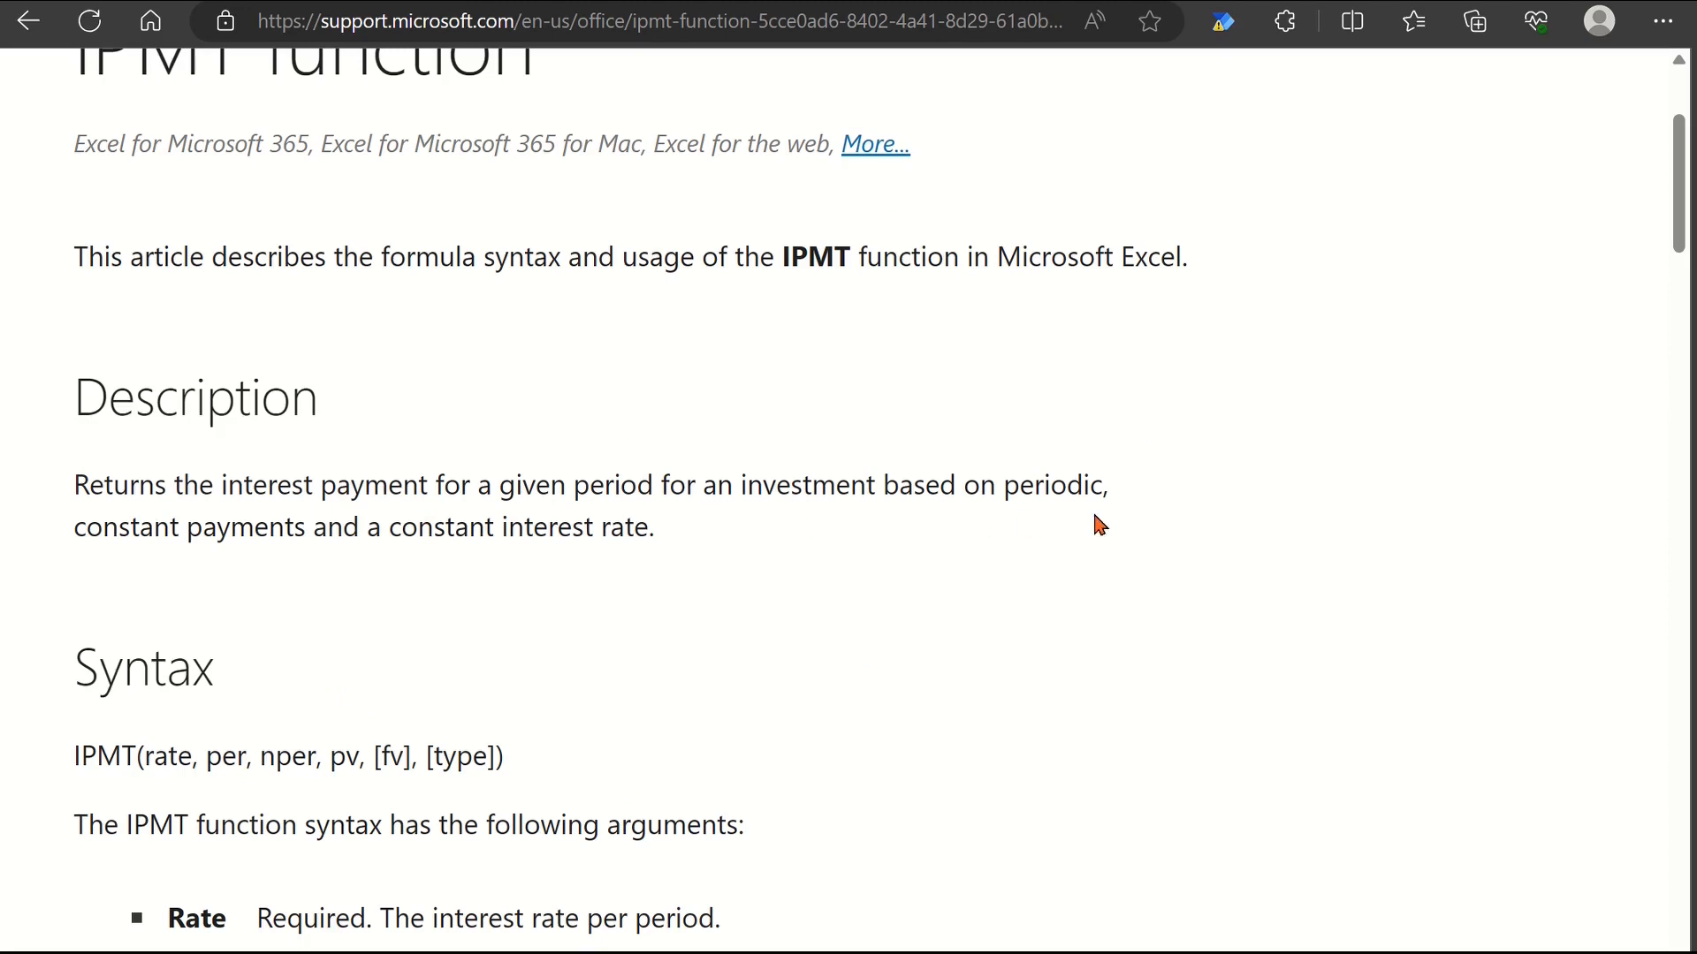
pyautogui.scroll(-3)
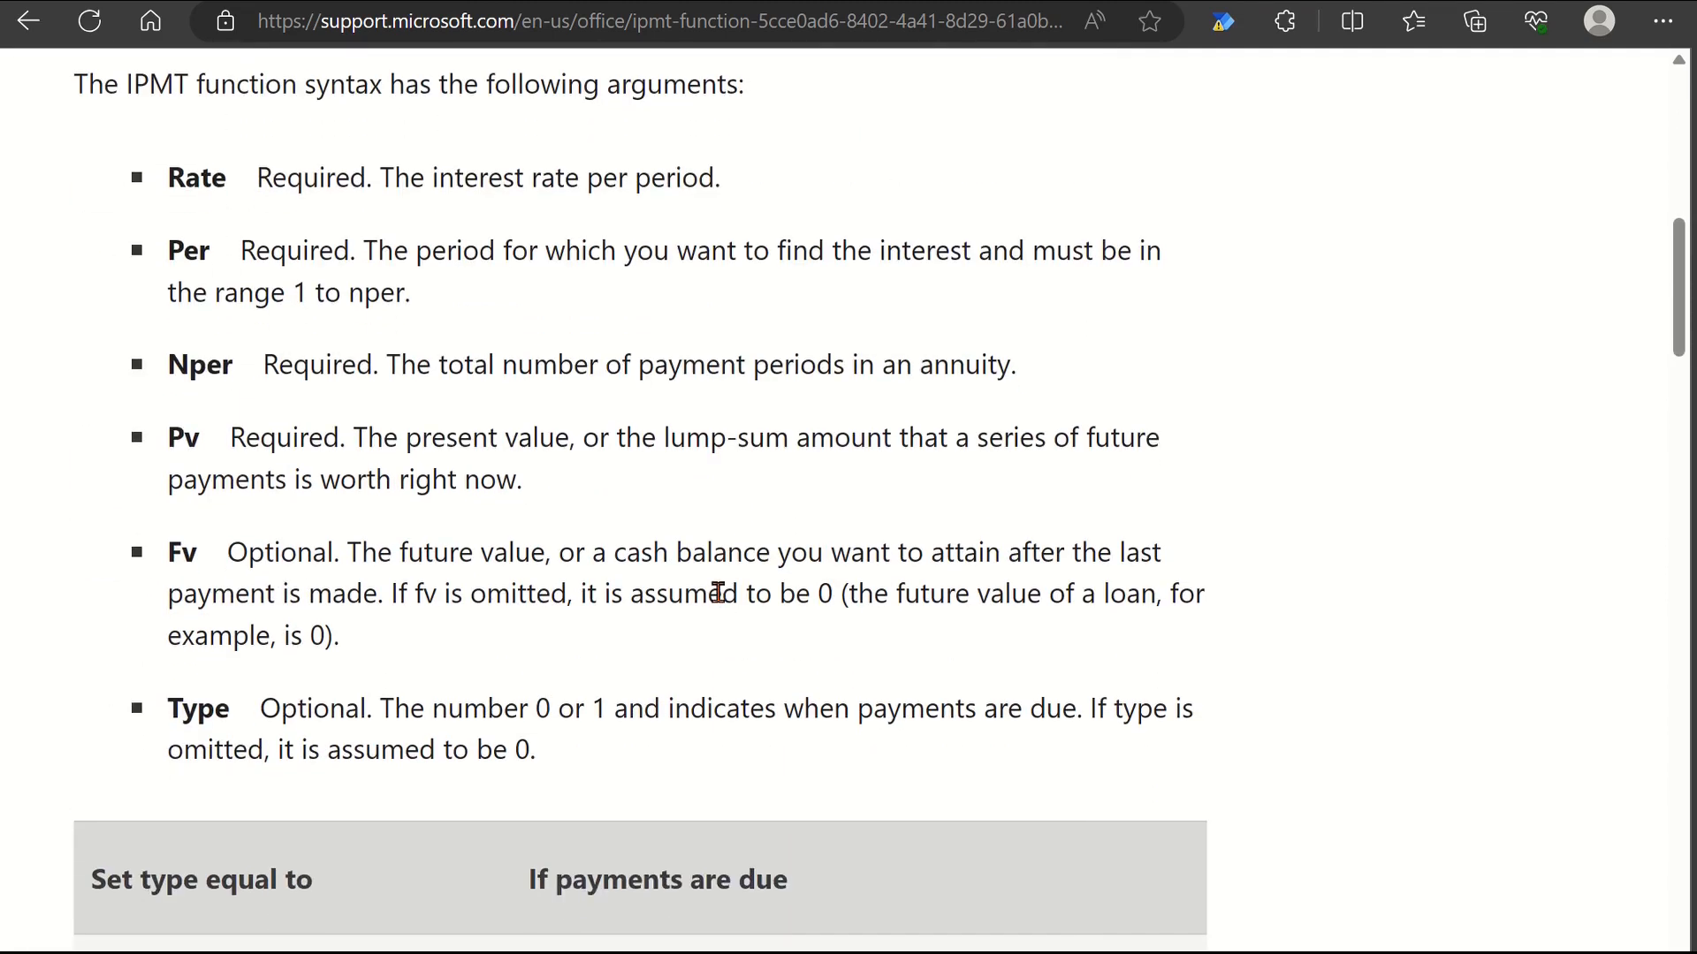
pyautogui.scroll(3)
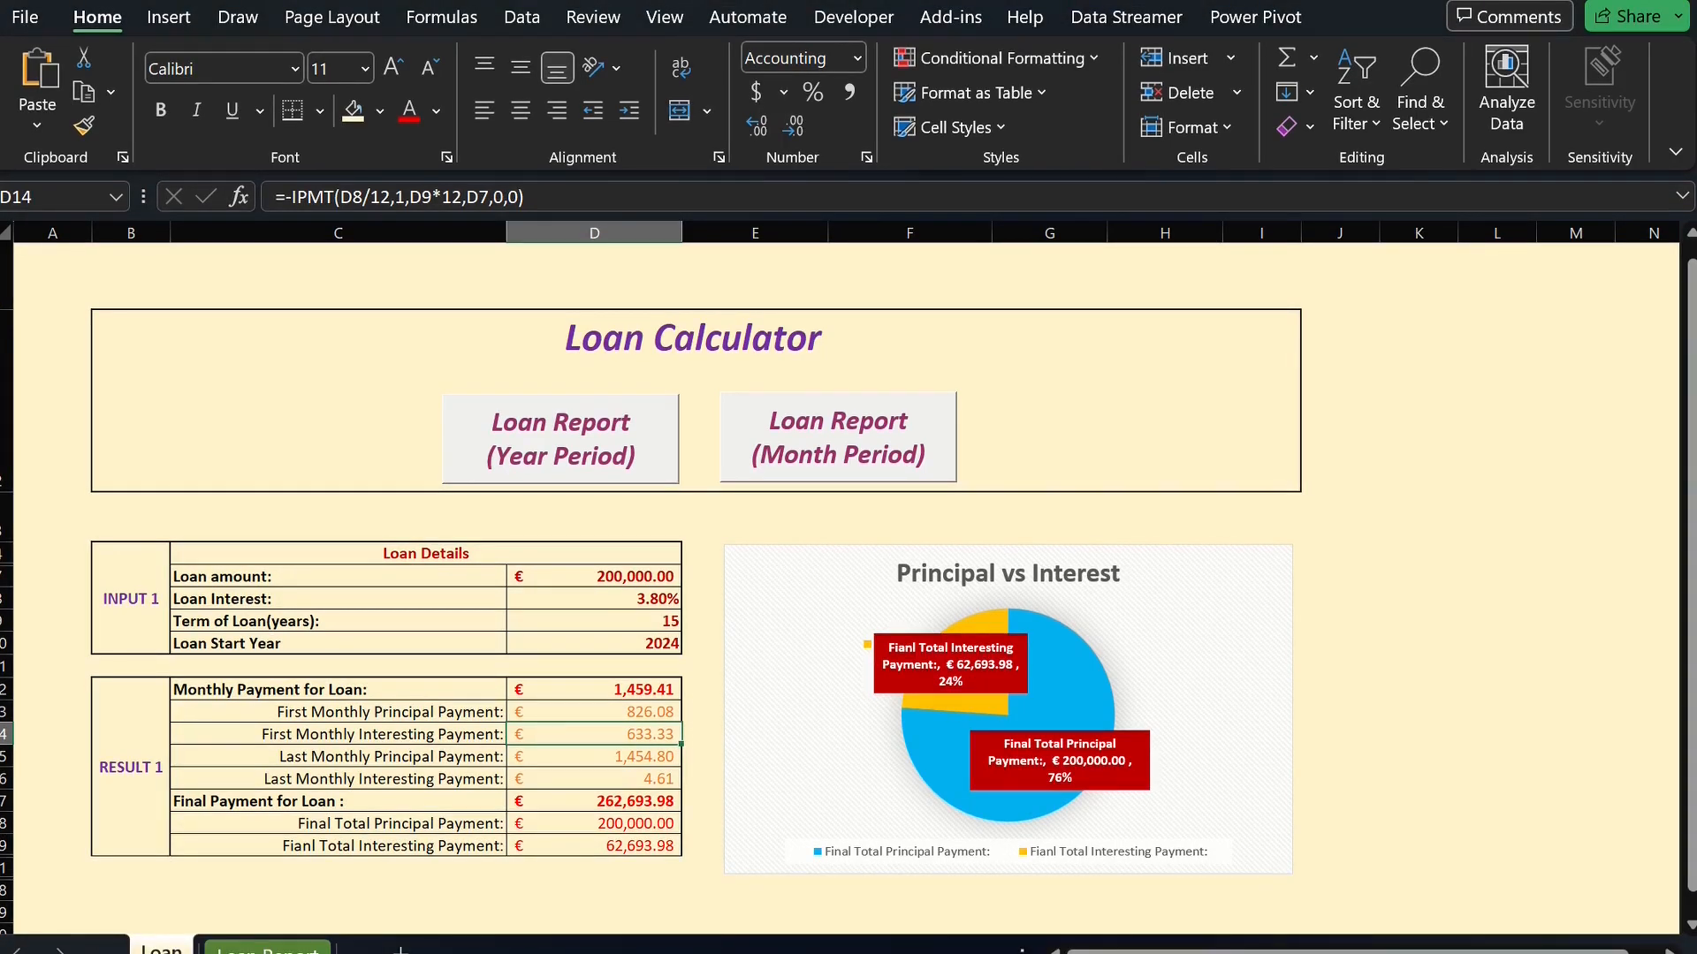
pyautogui.moveTo(202, 505)
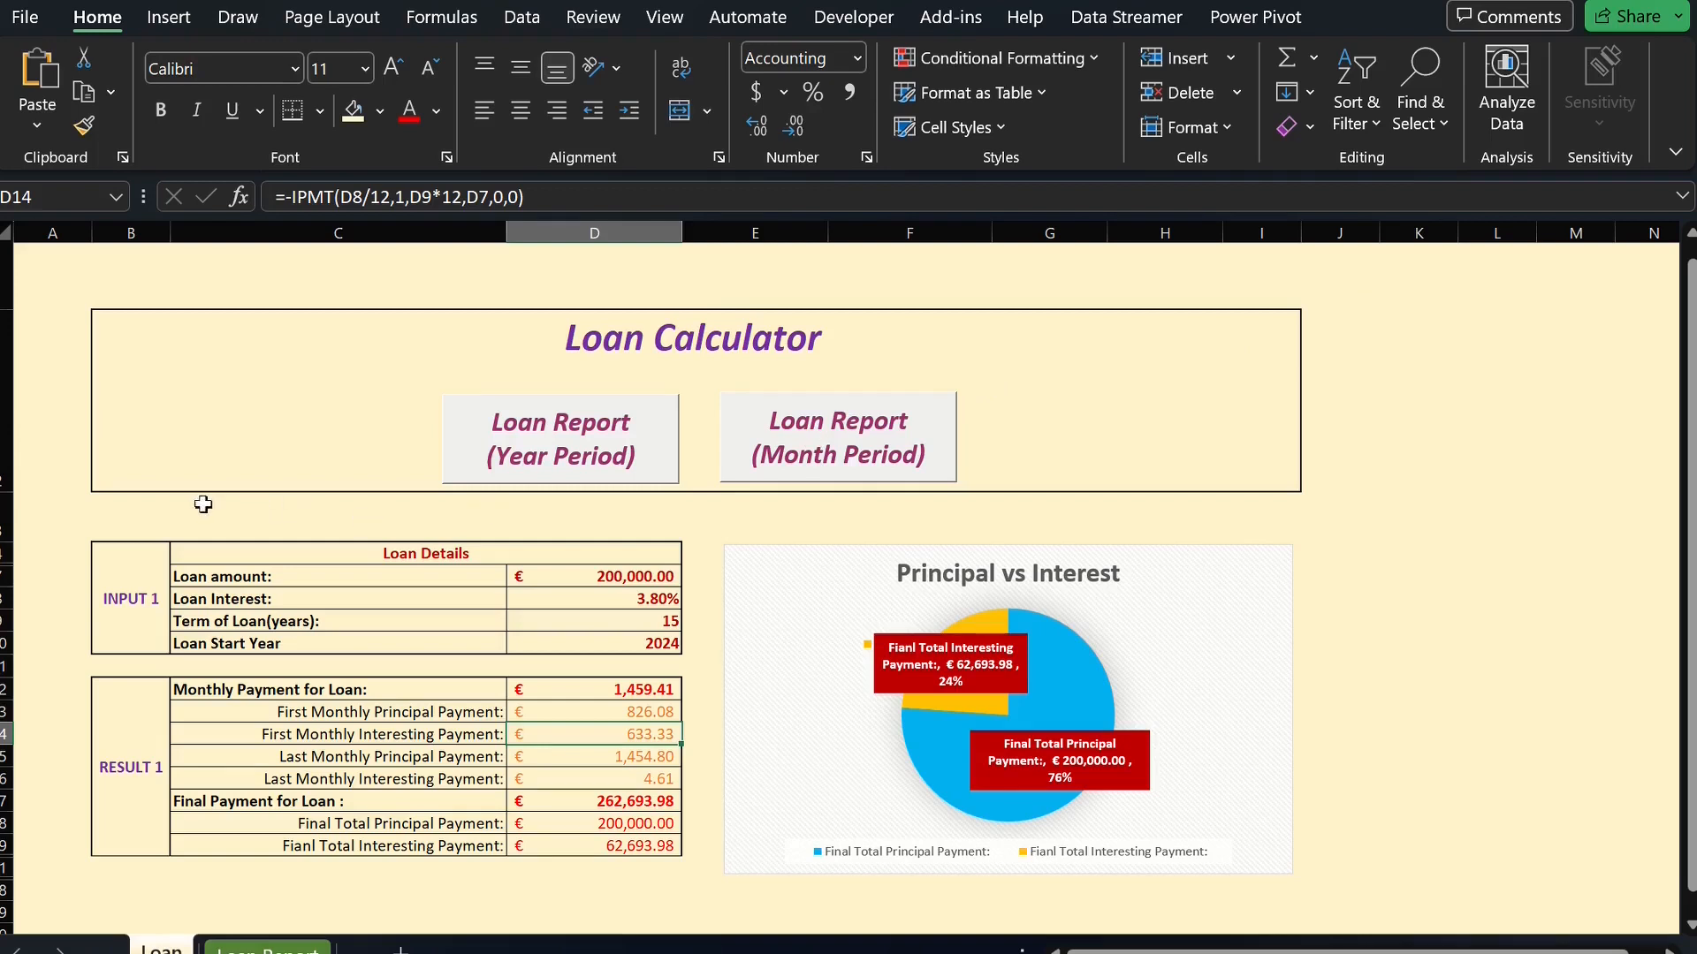
pyautogui.moveTo(684, 674)
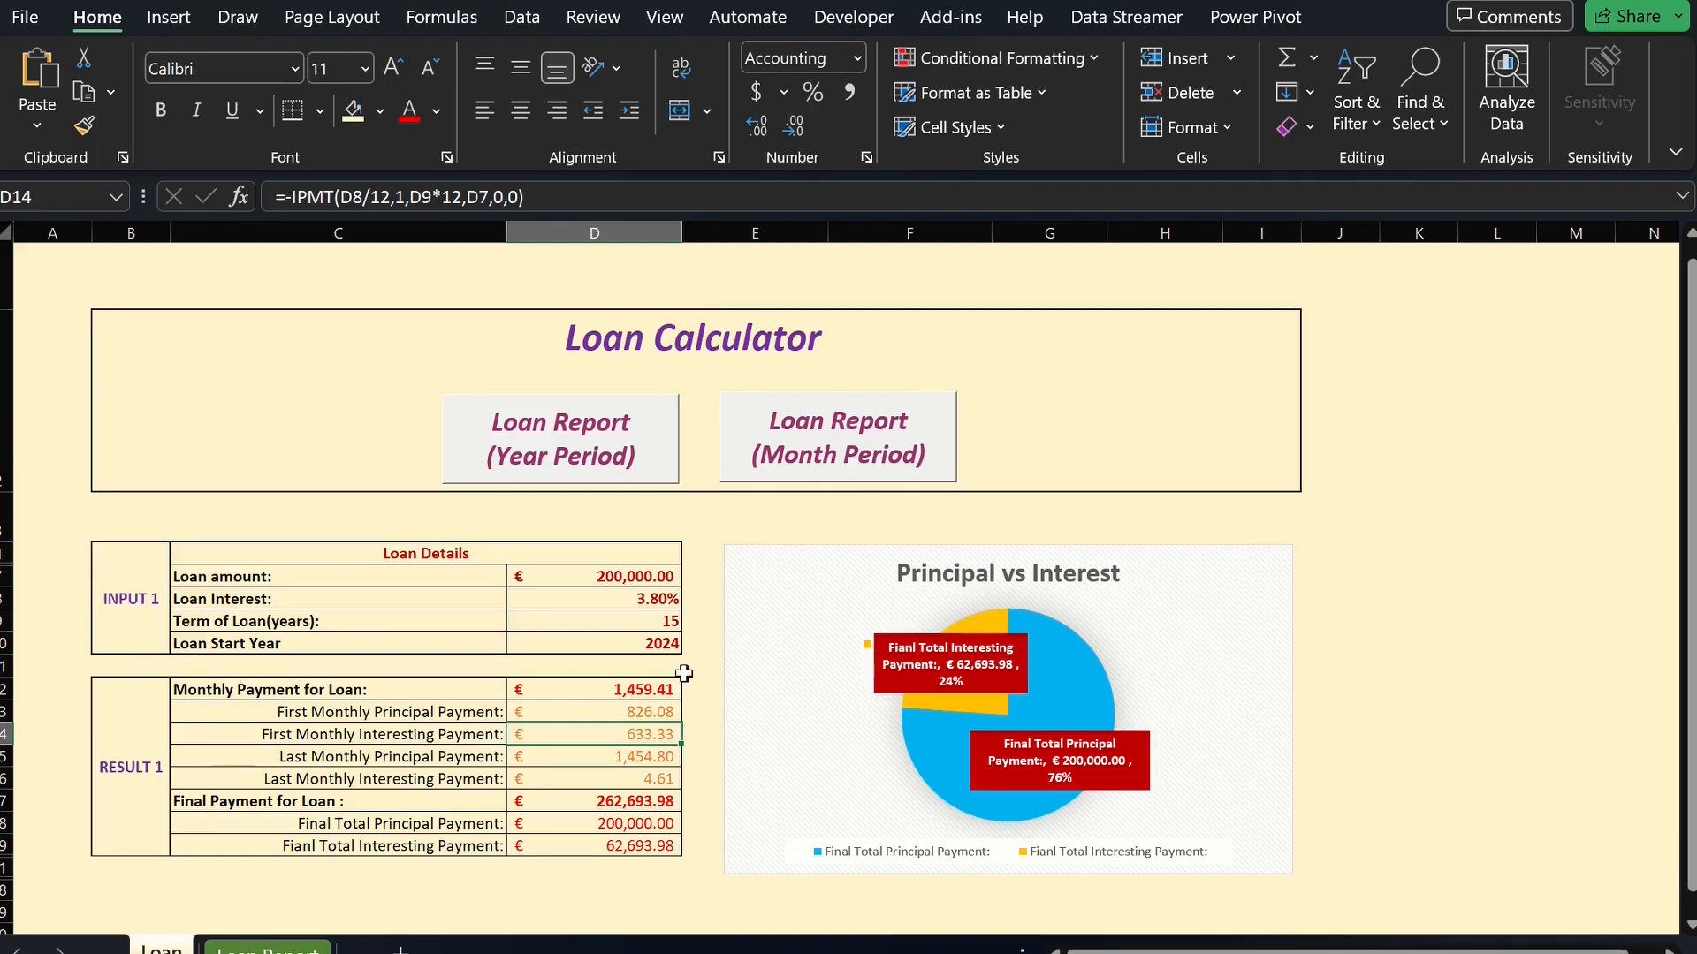
pyautogui.moveTo(249, 584)
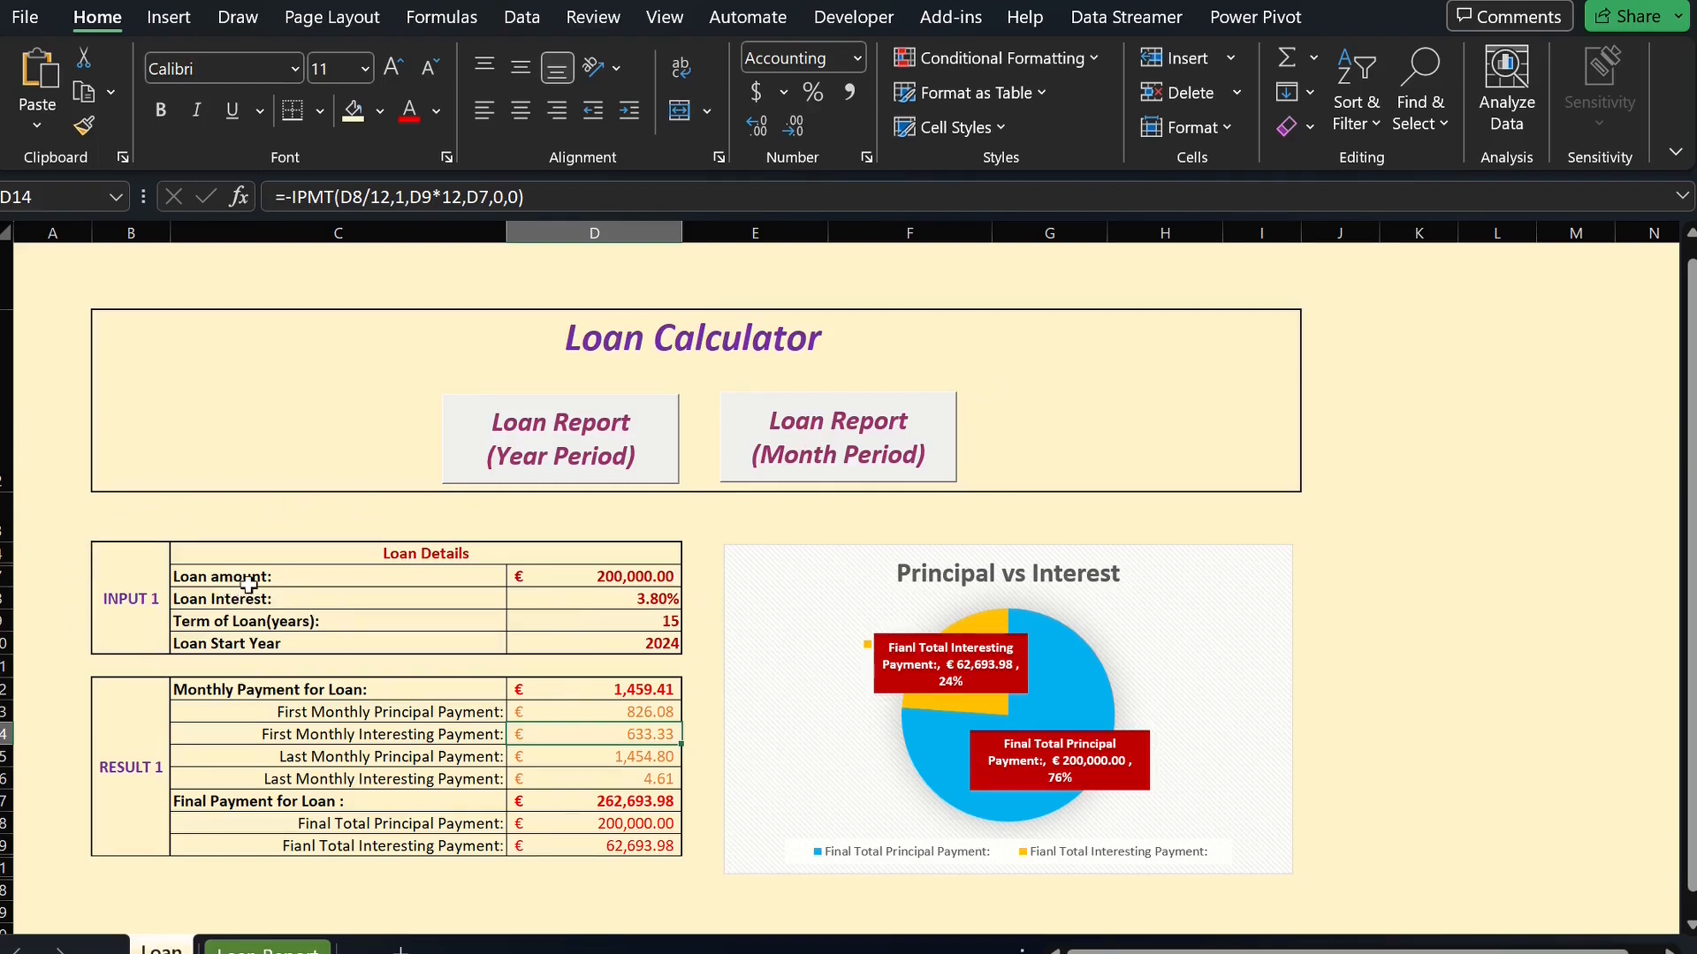
pyautogui.moveTo(390, 600)
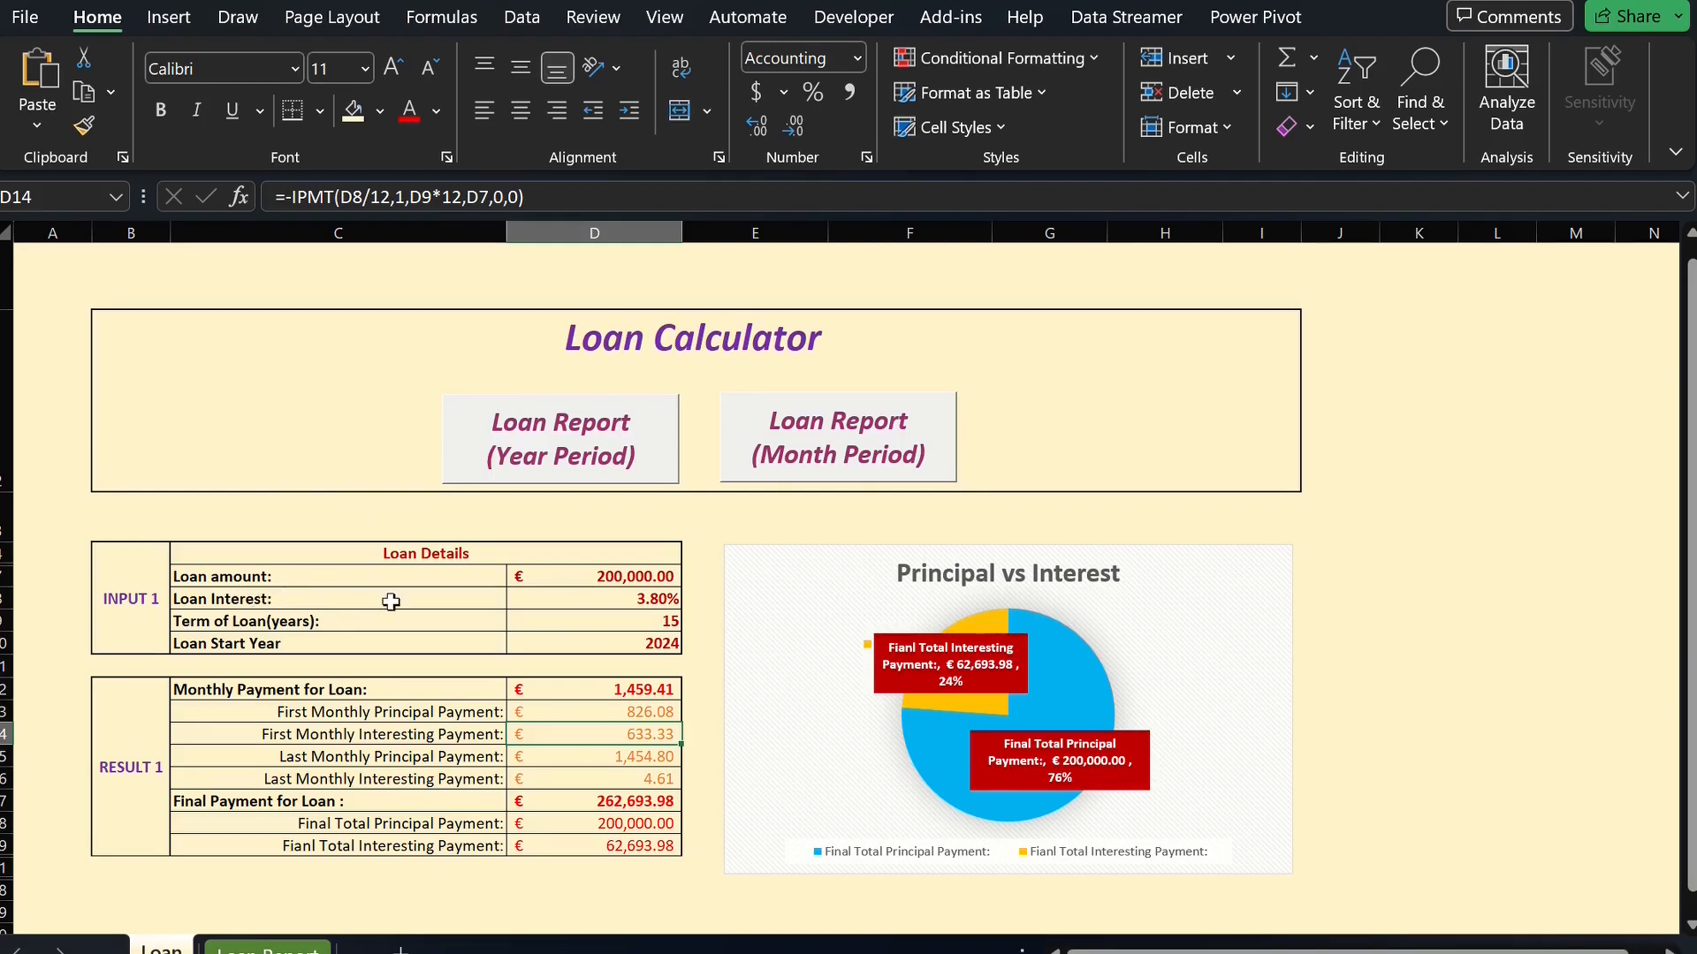
pyautogui.moveTo(415, 615)
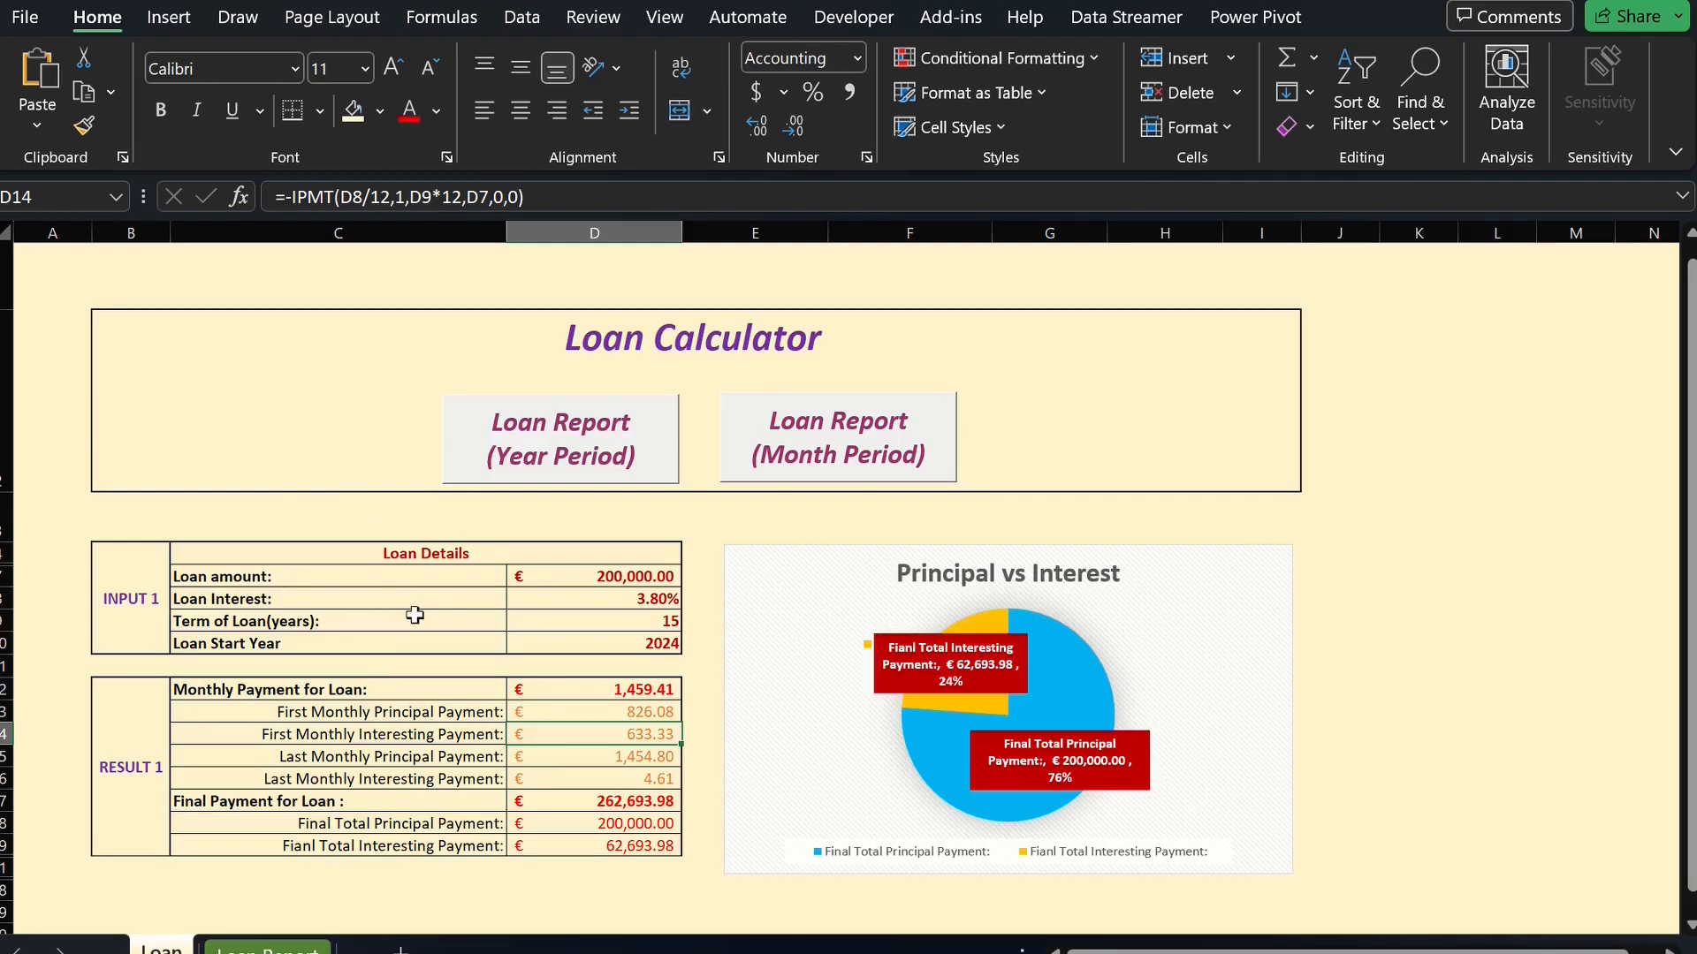
pyautogui.moveTo(681, 669)
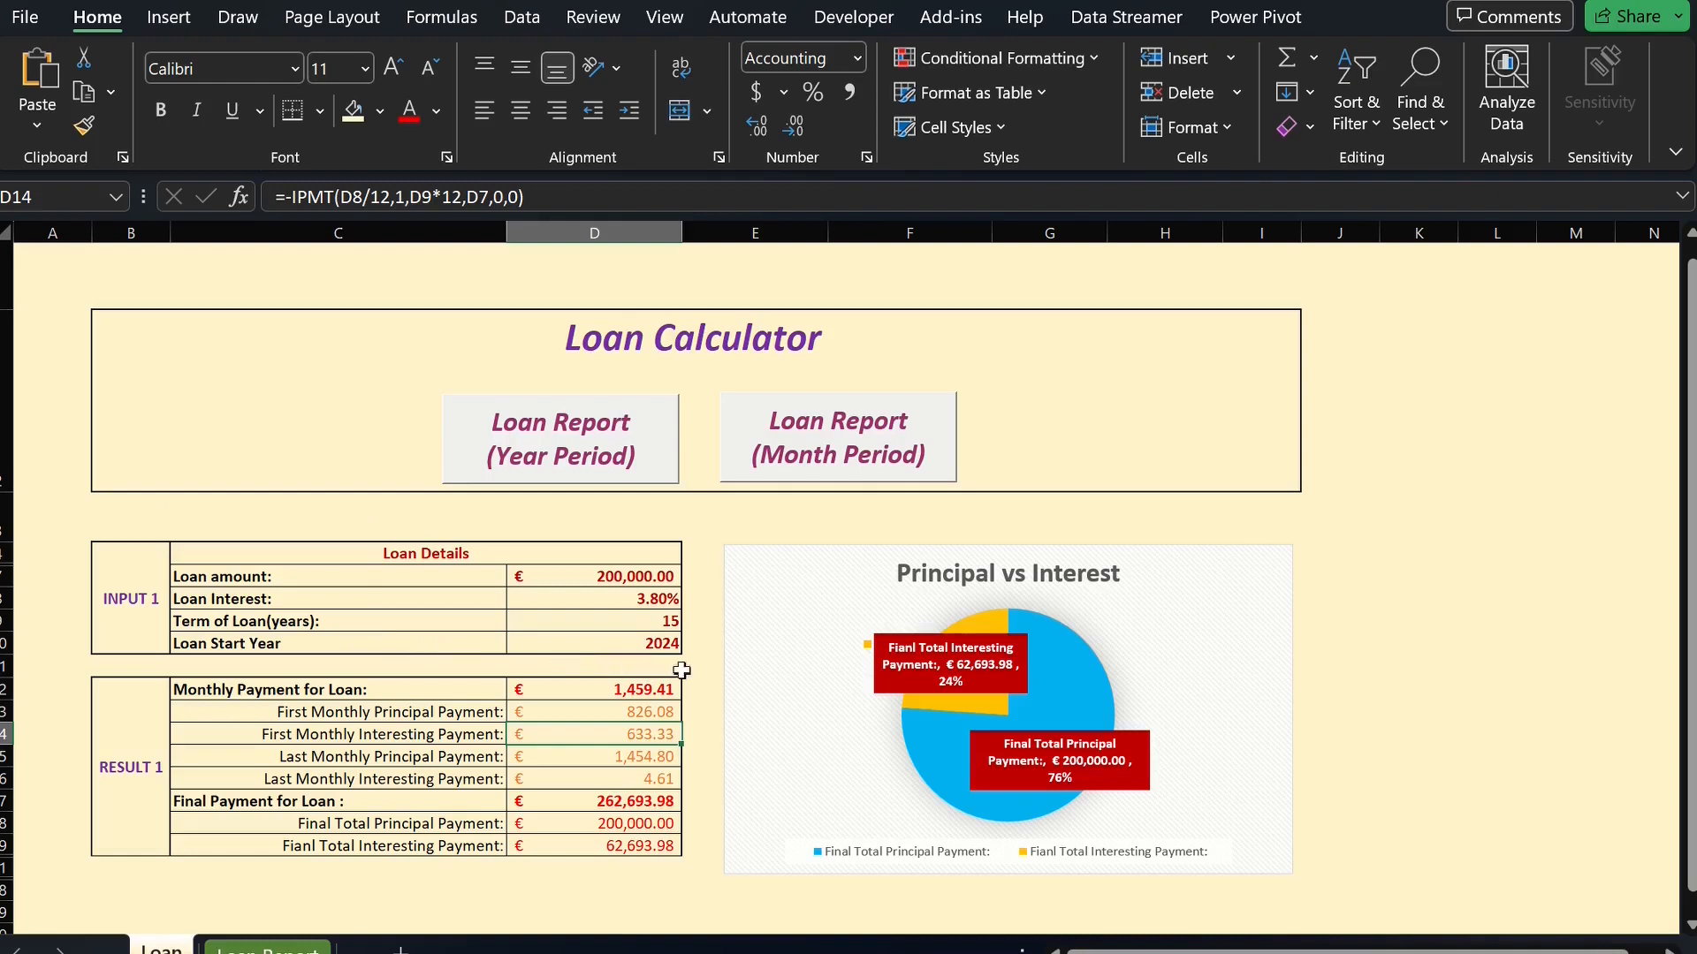
pyautogui.moveTo(1057, 535)
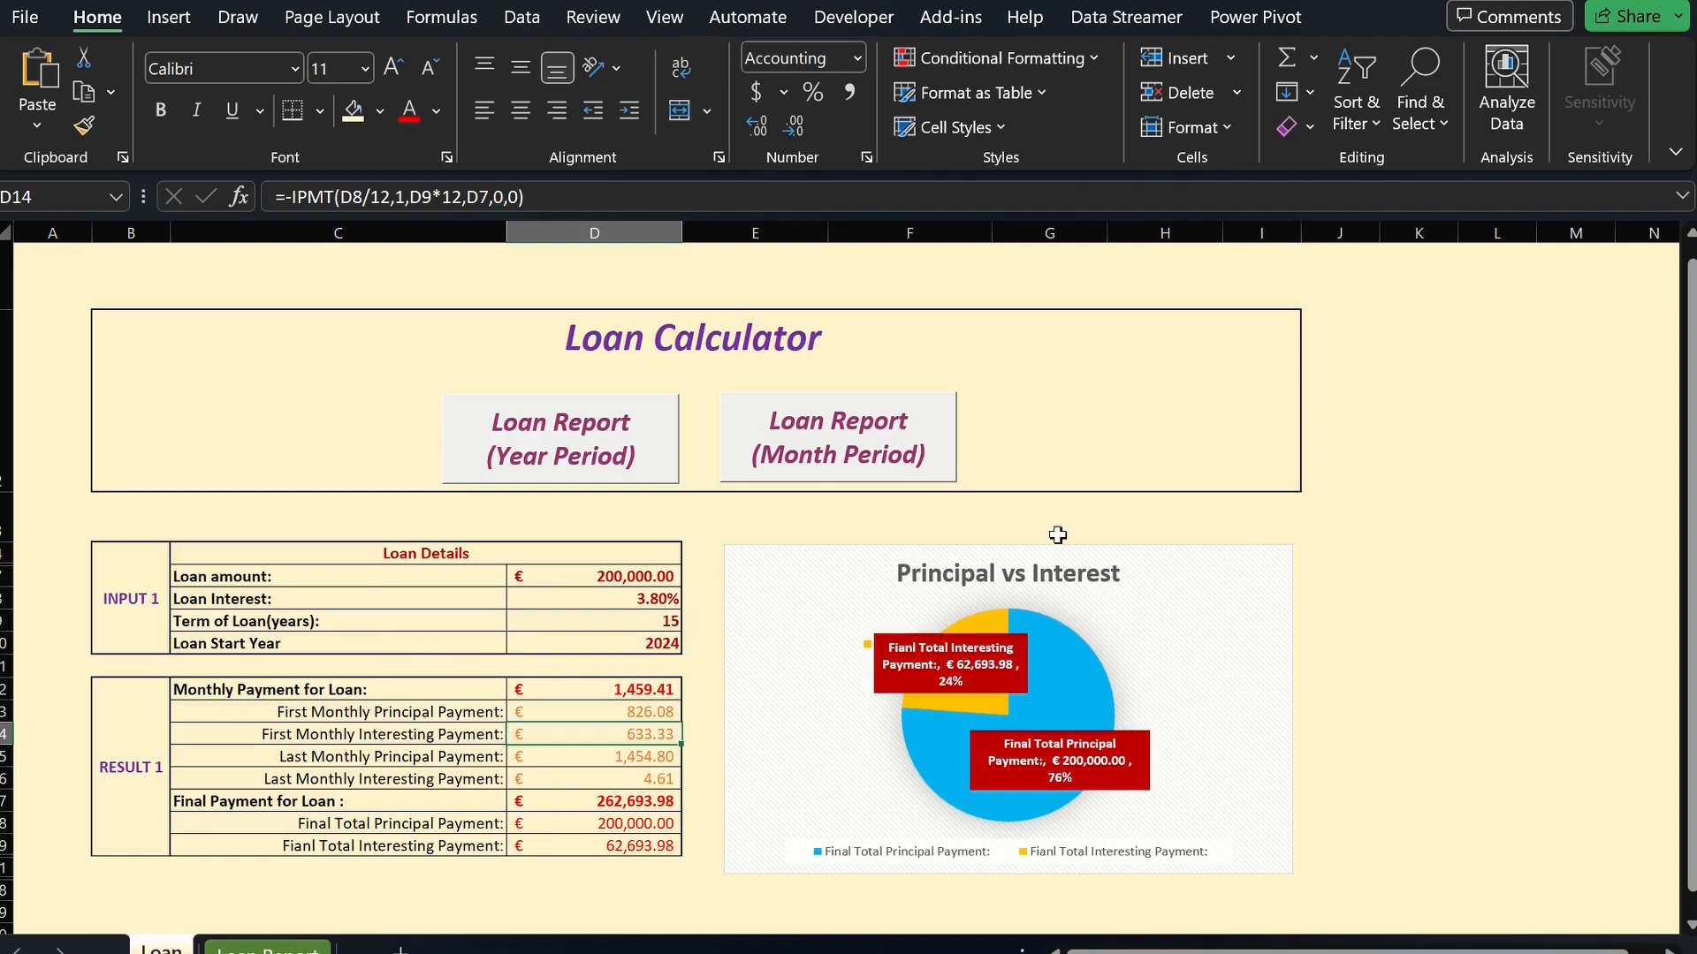
pyautogui.moveTo(1510, 570)
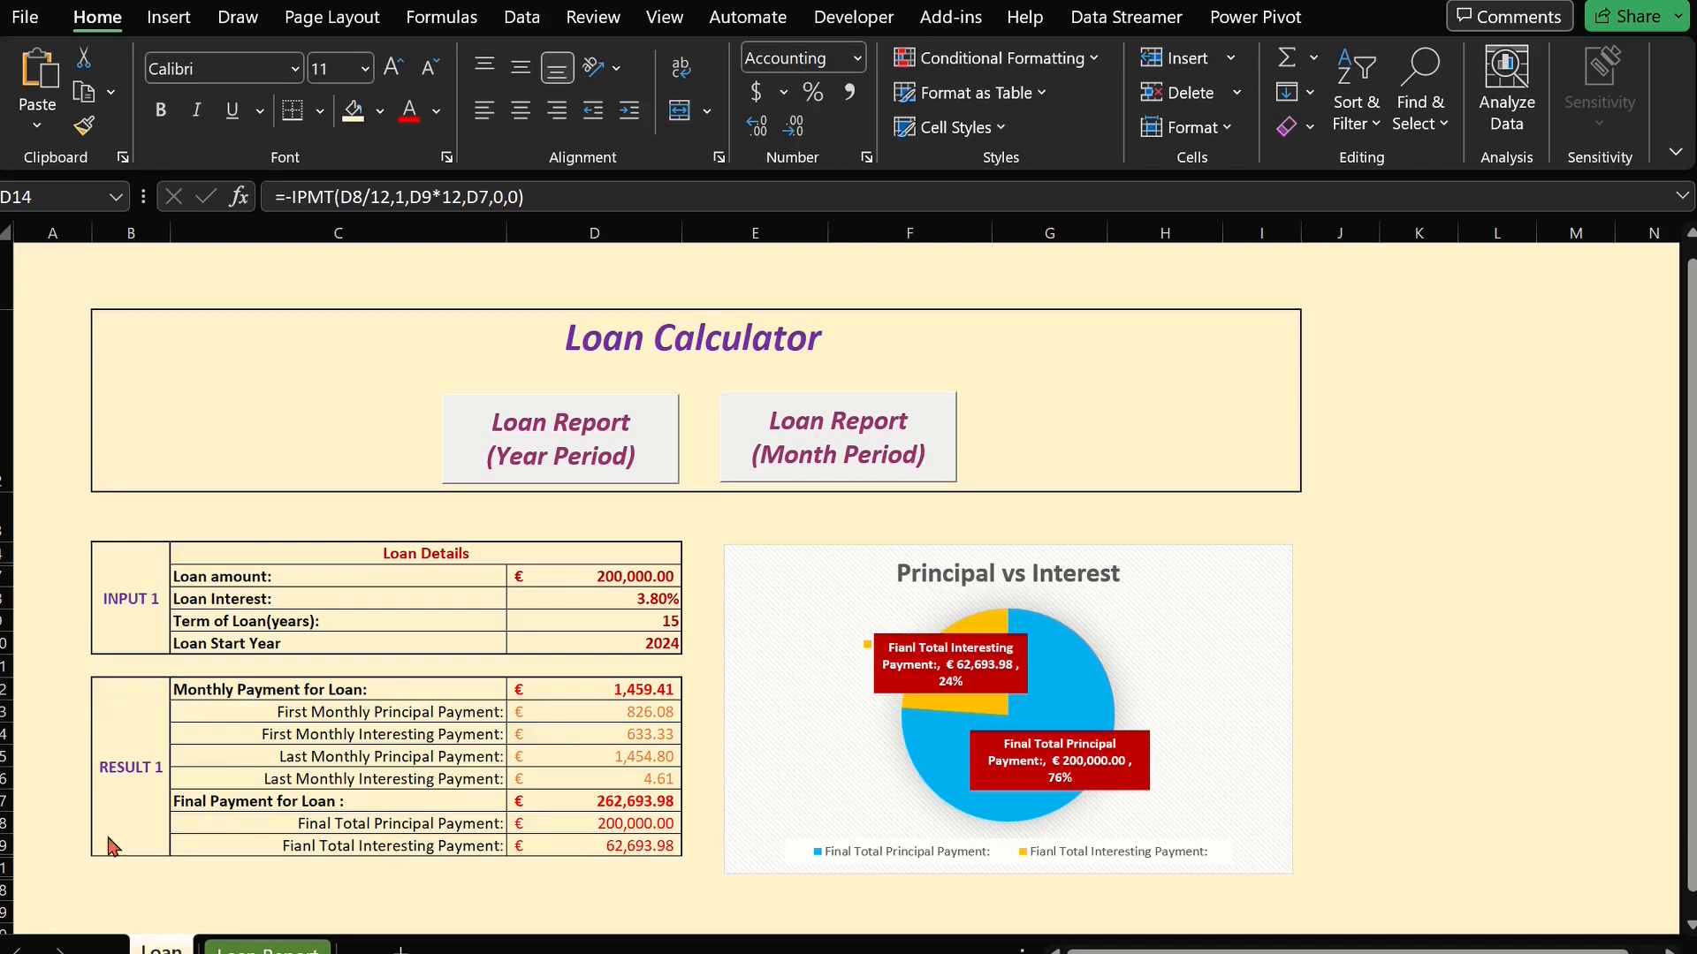
pyautogui.moveTo(285, 724)
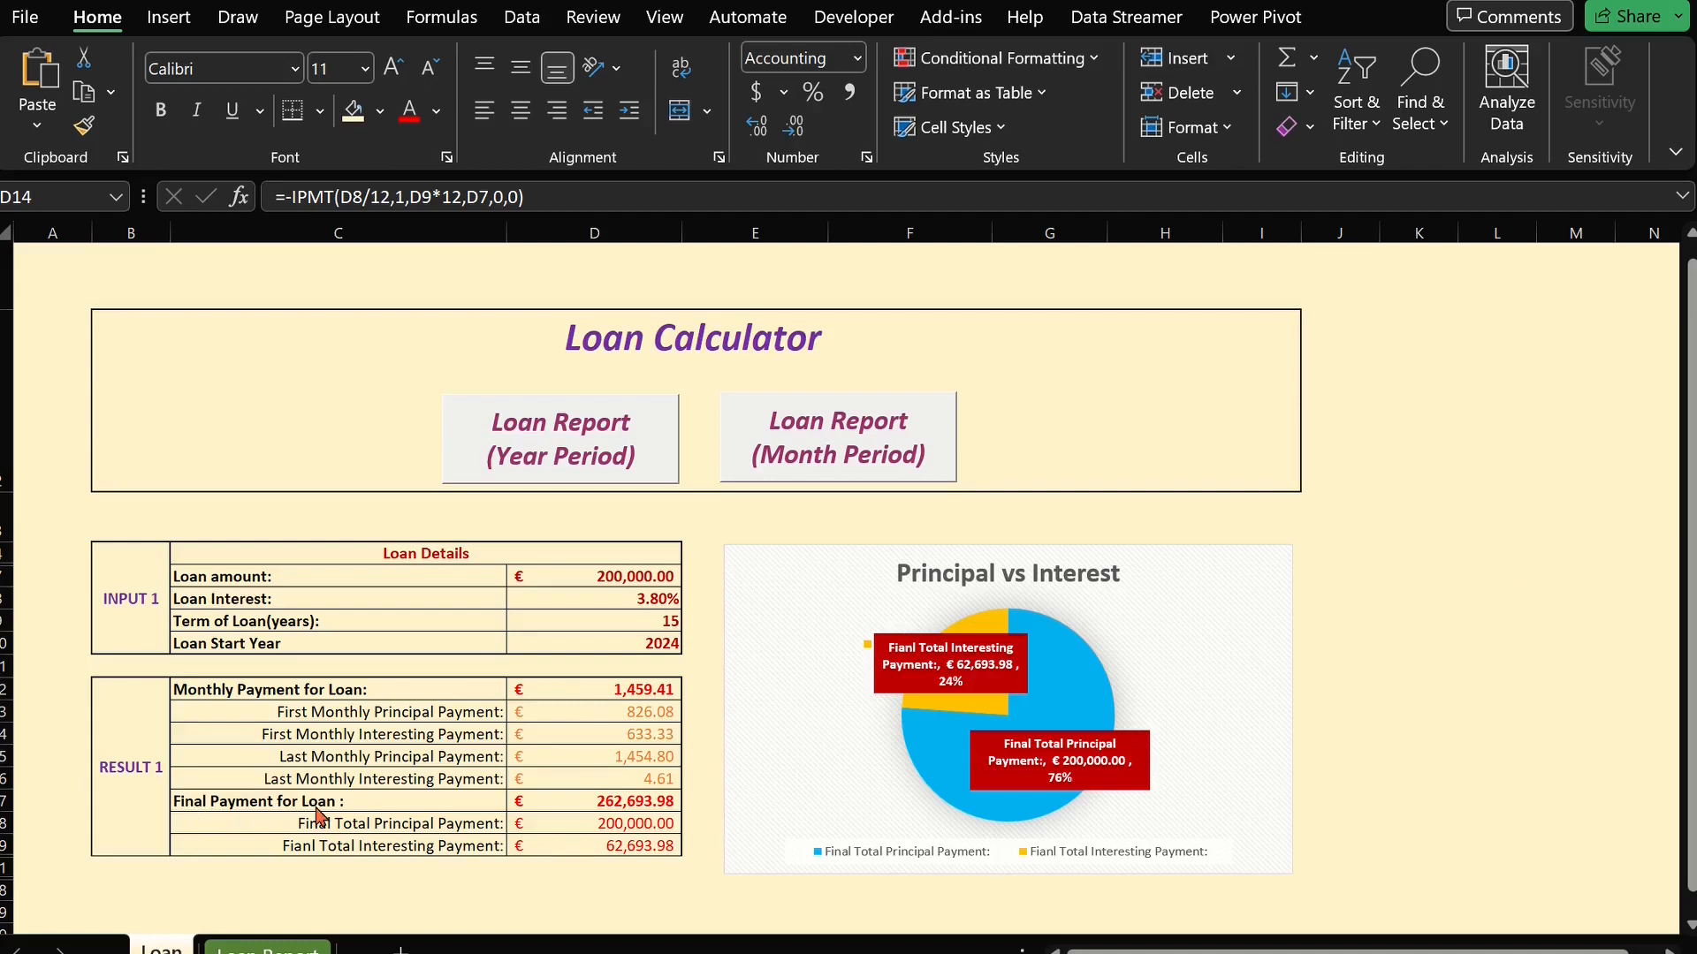
pyautogui.moveTo(339, 814)
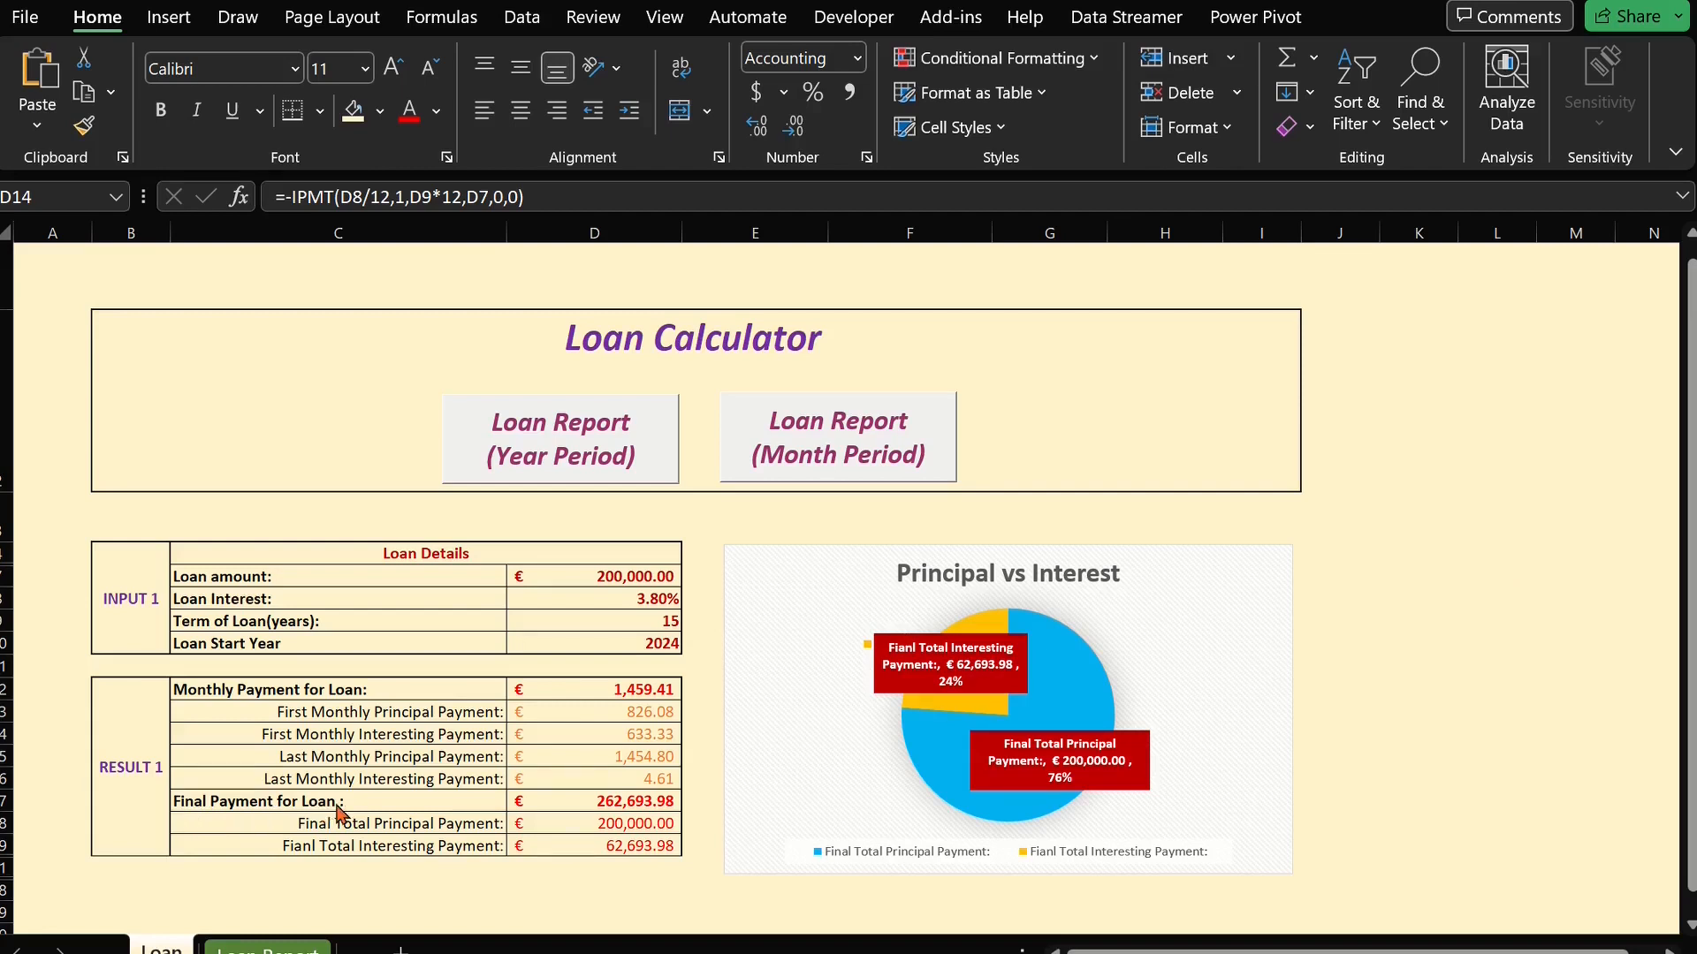
pyautogui.moveTo(409, 796)
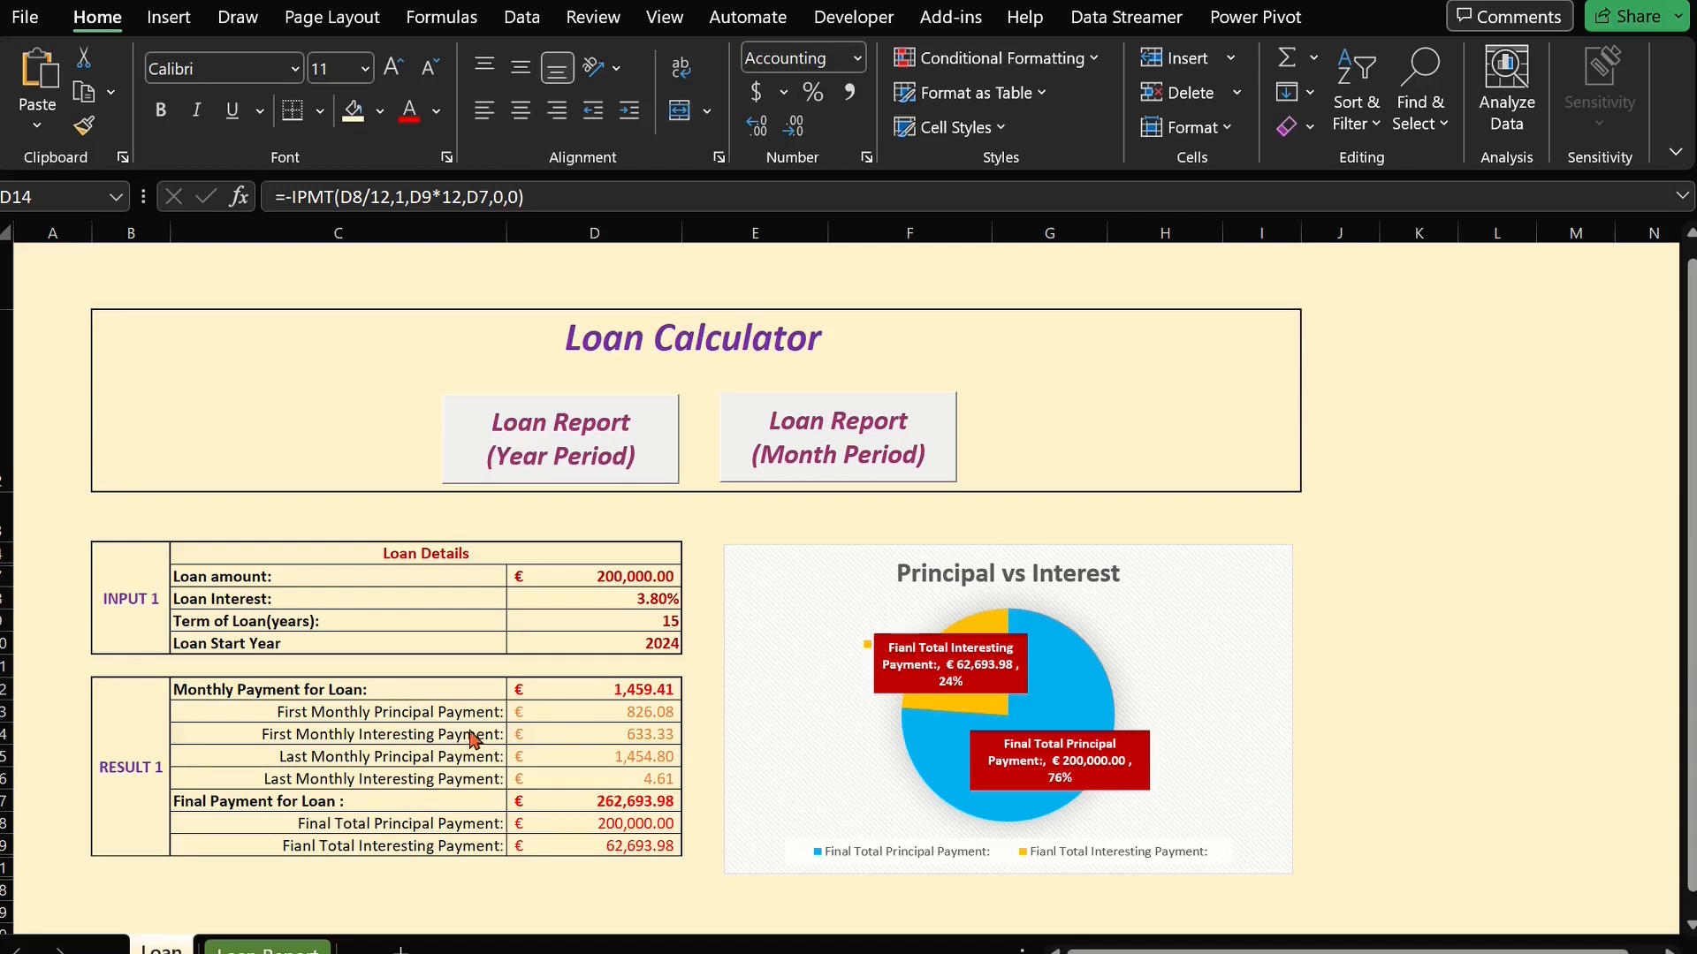
pyautogui.moveTo(611, 703)
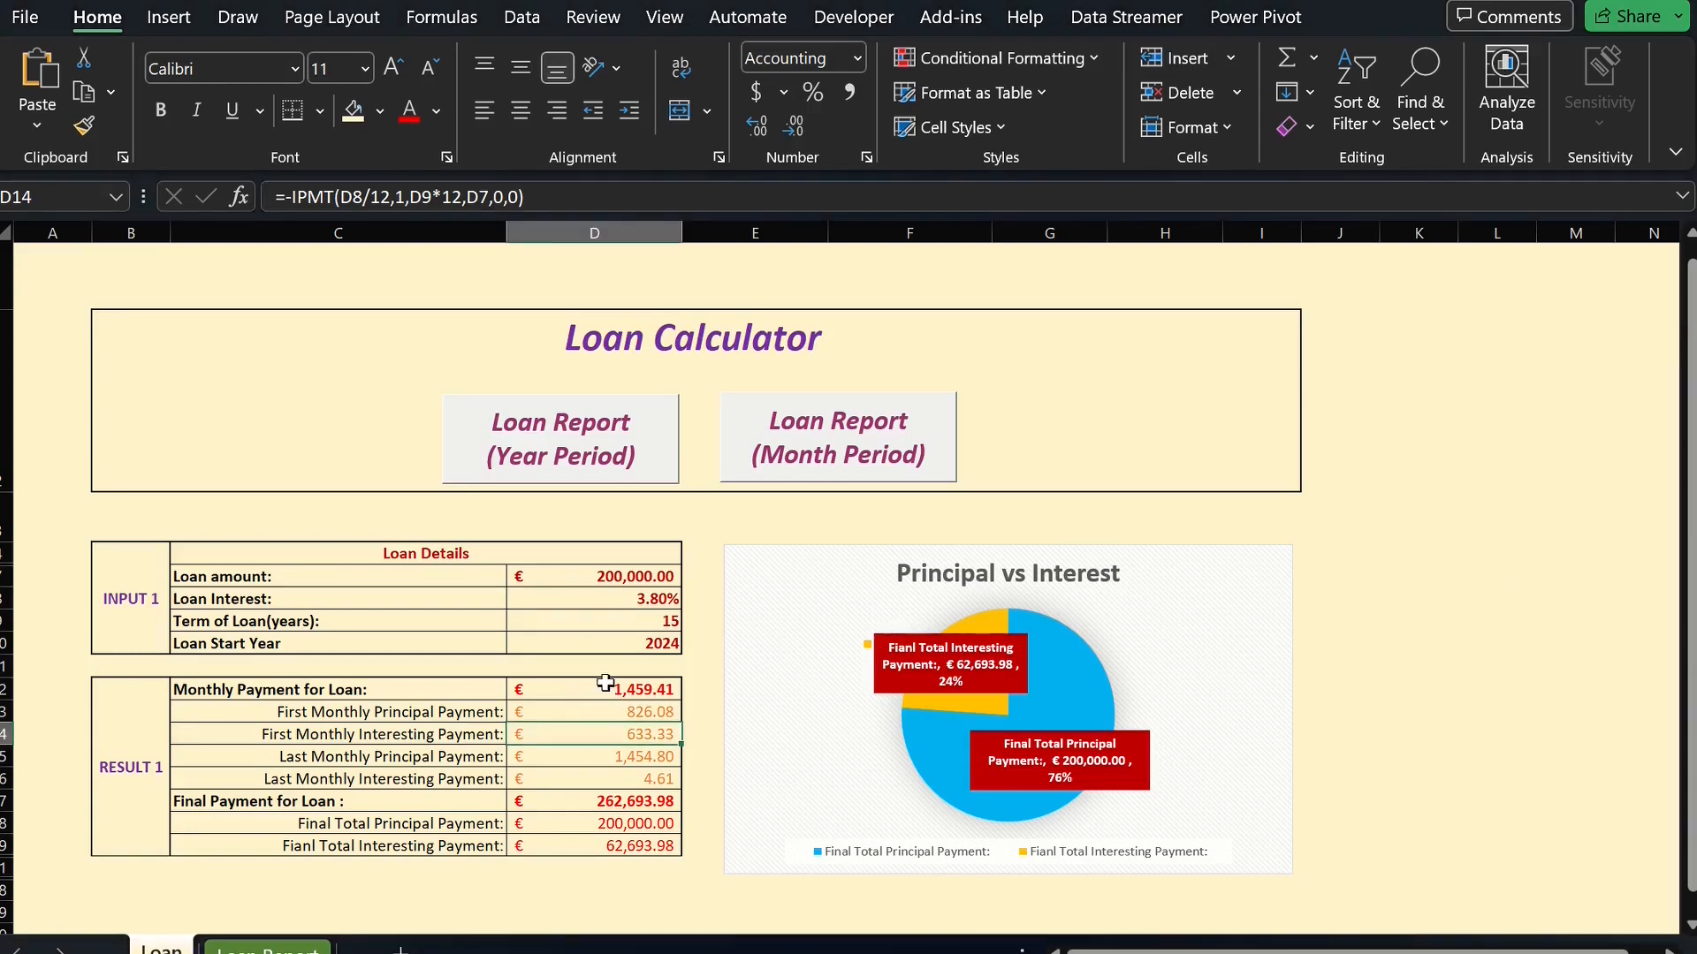
pyautogui.click(637, 690)
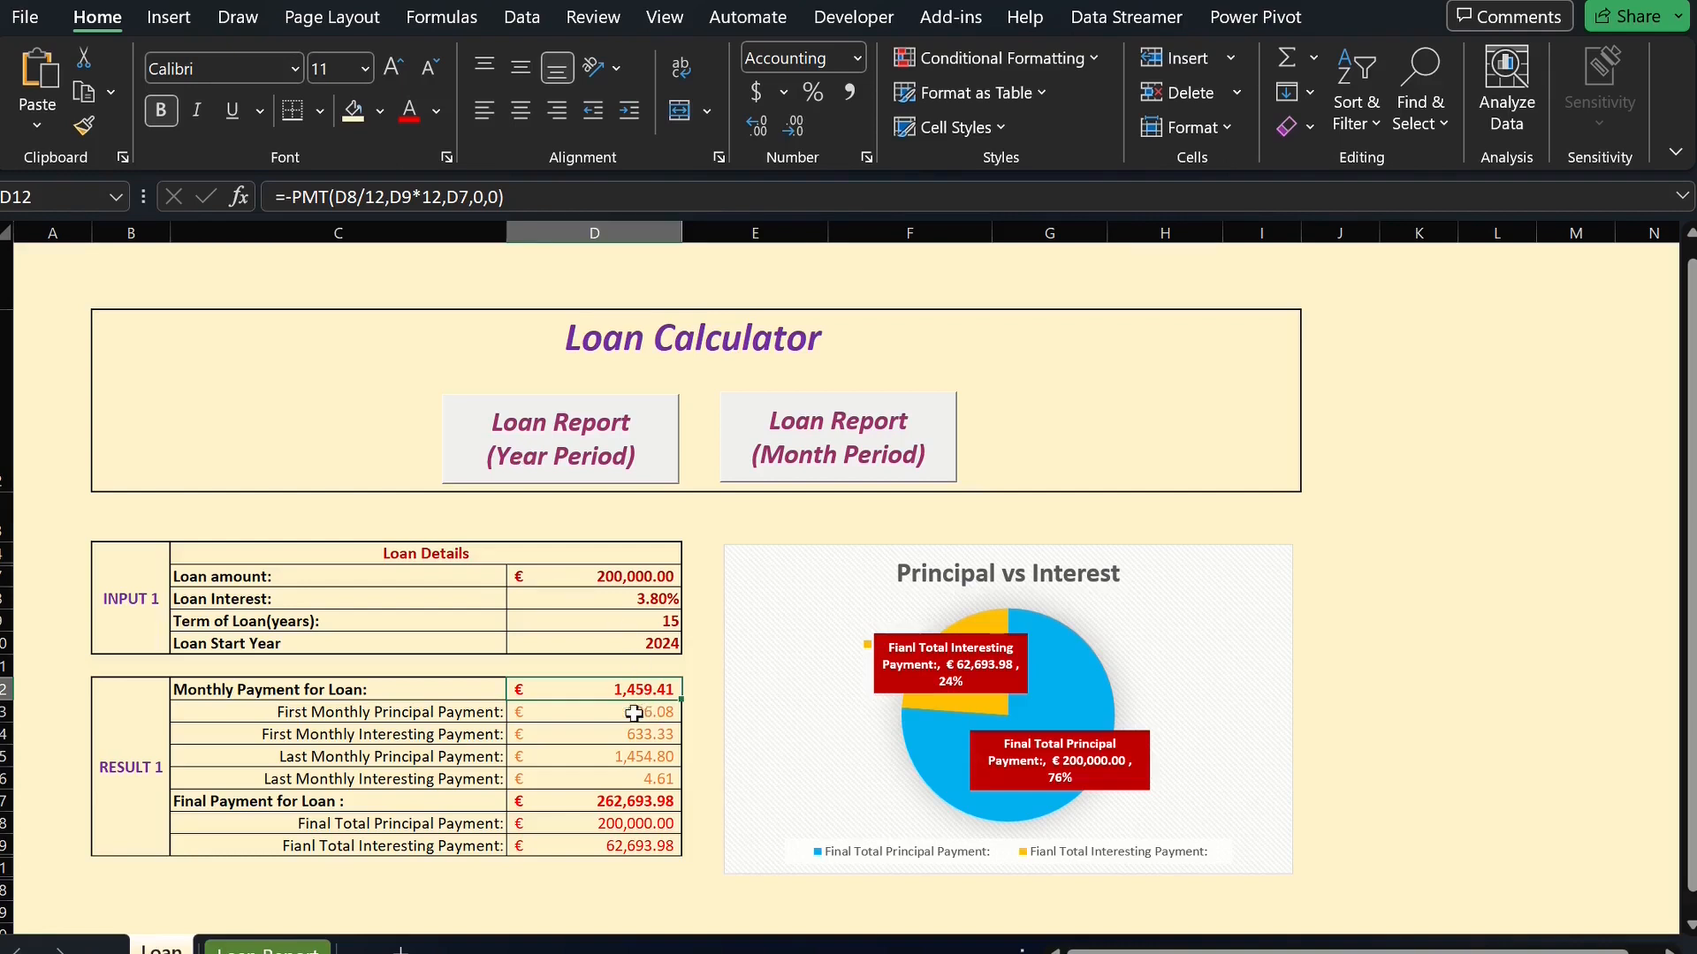
pyautogui.click(593, 733)
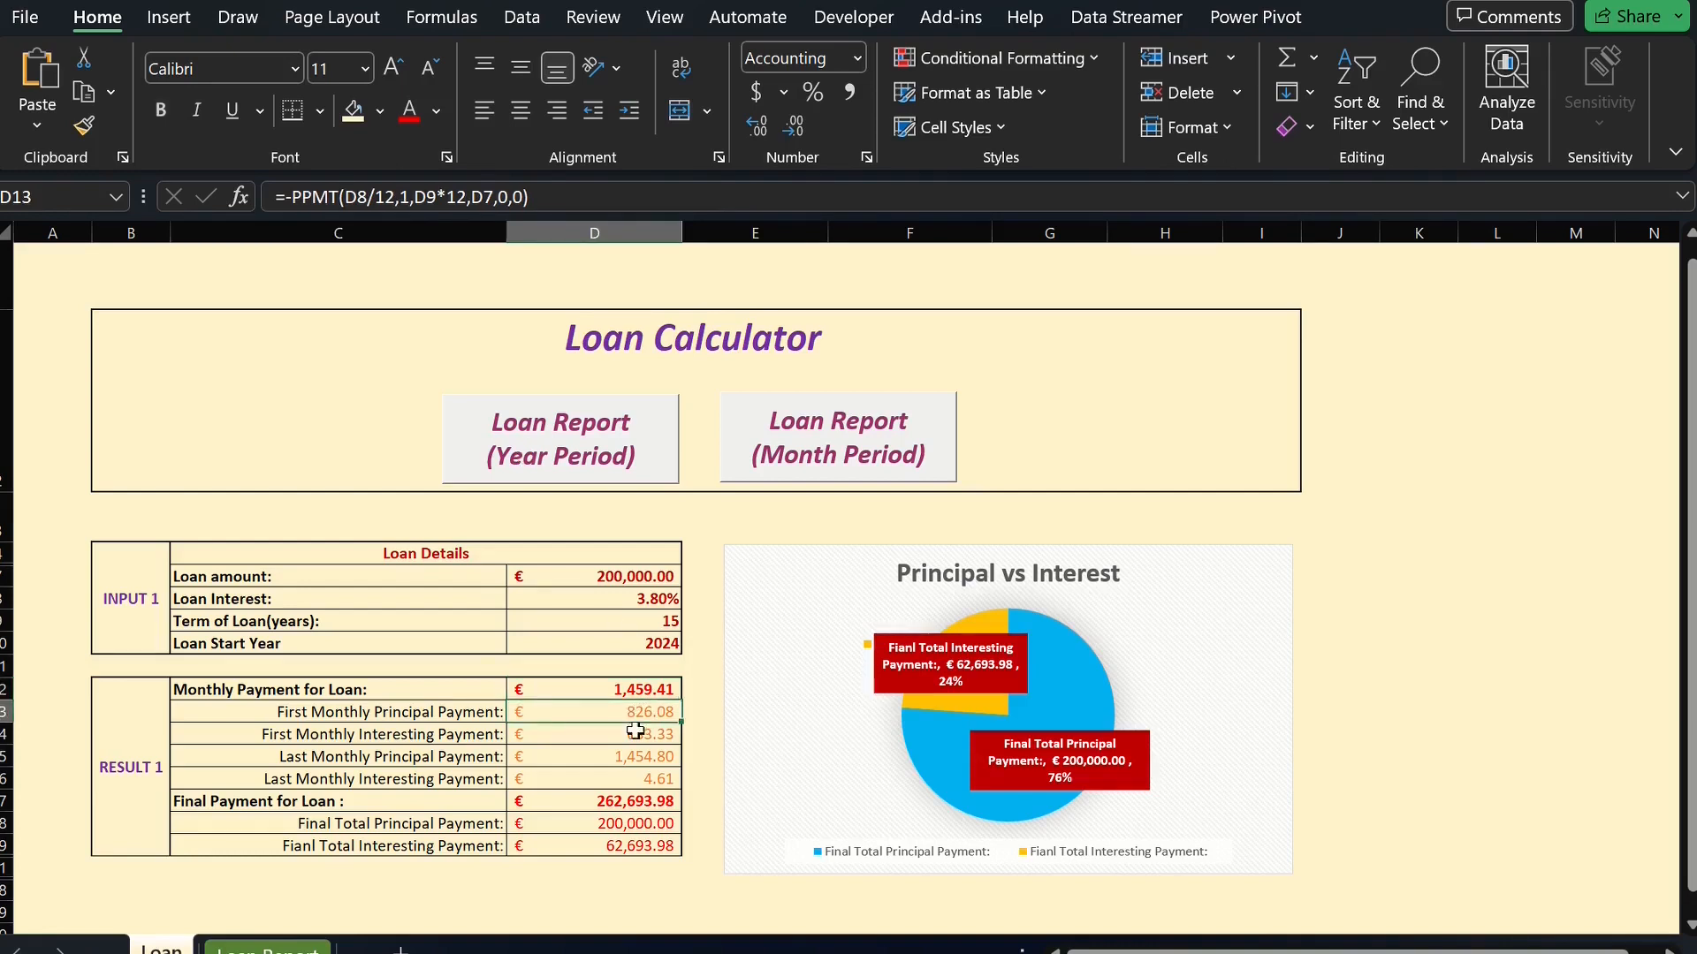
pyautogui.click(337, 232)
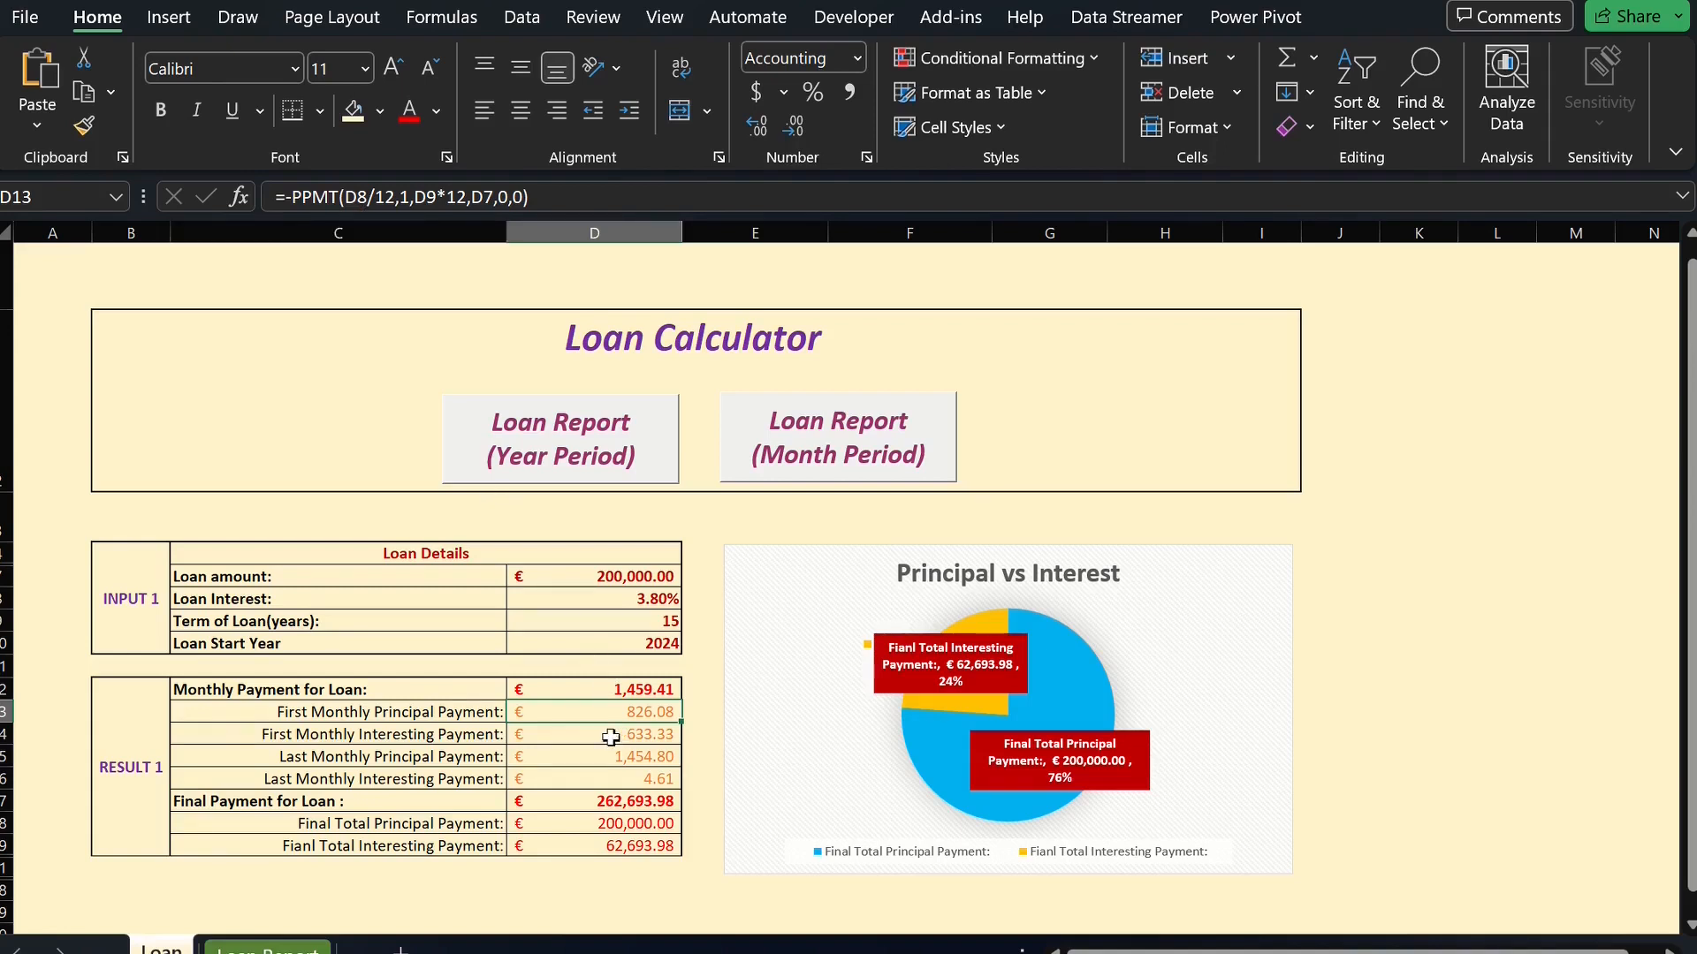
pyautogui.click(593, 734)
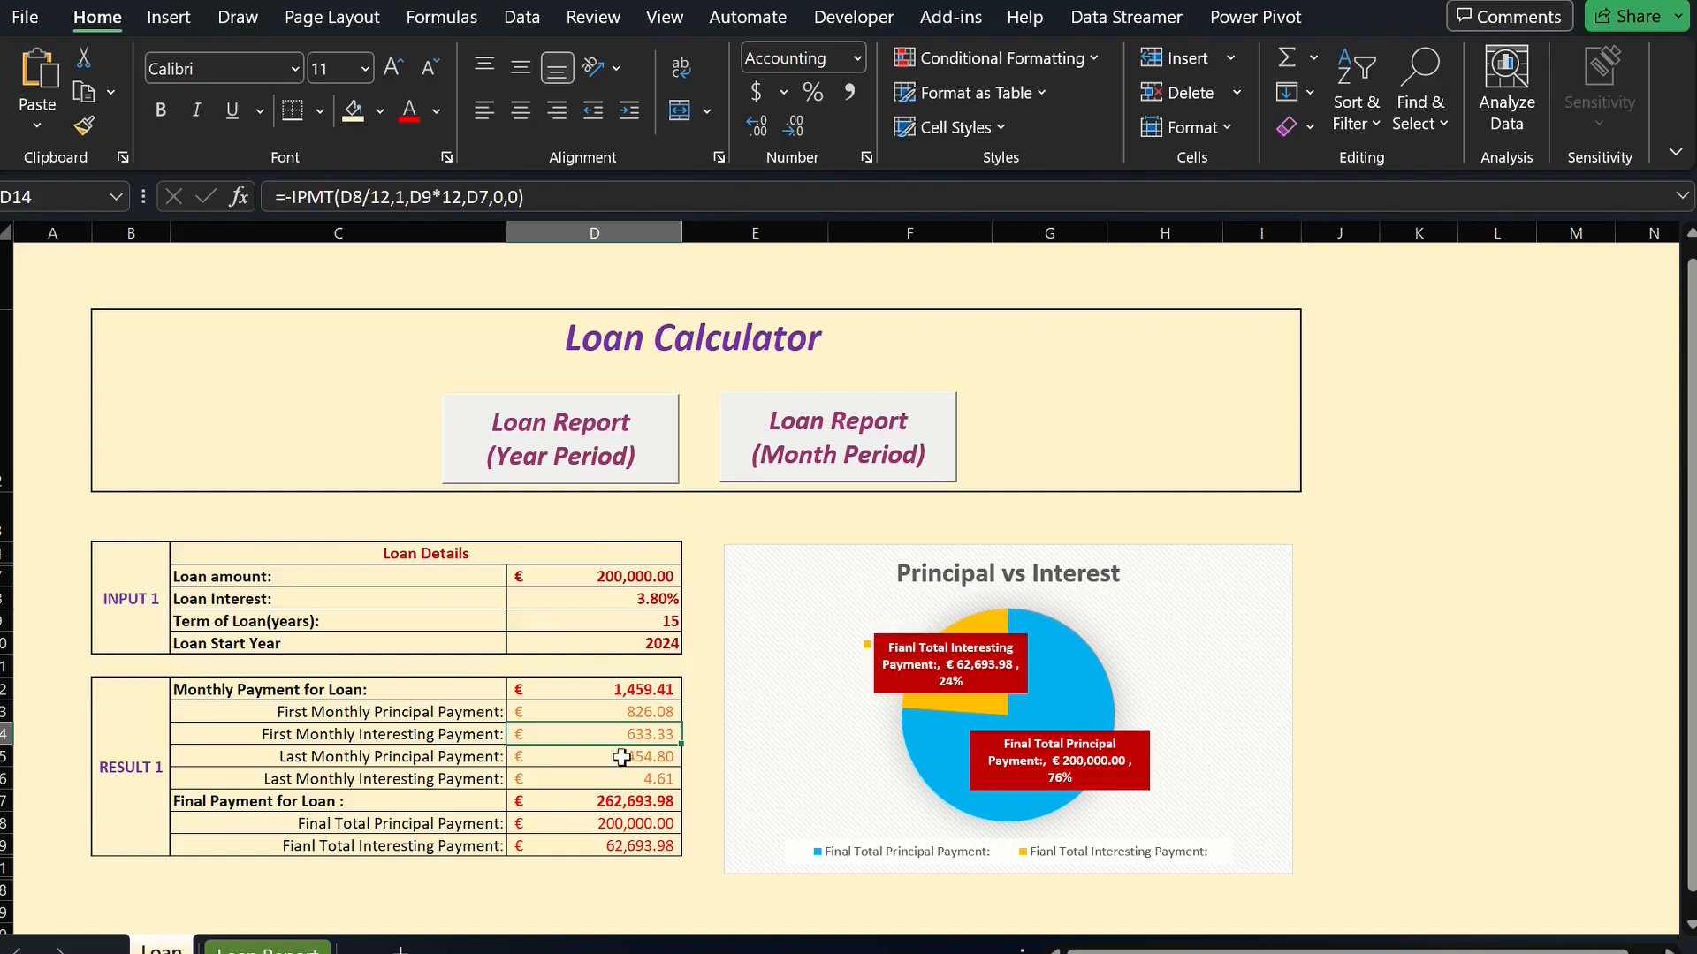
pyautogui.click(627, 779)
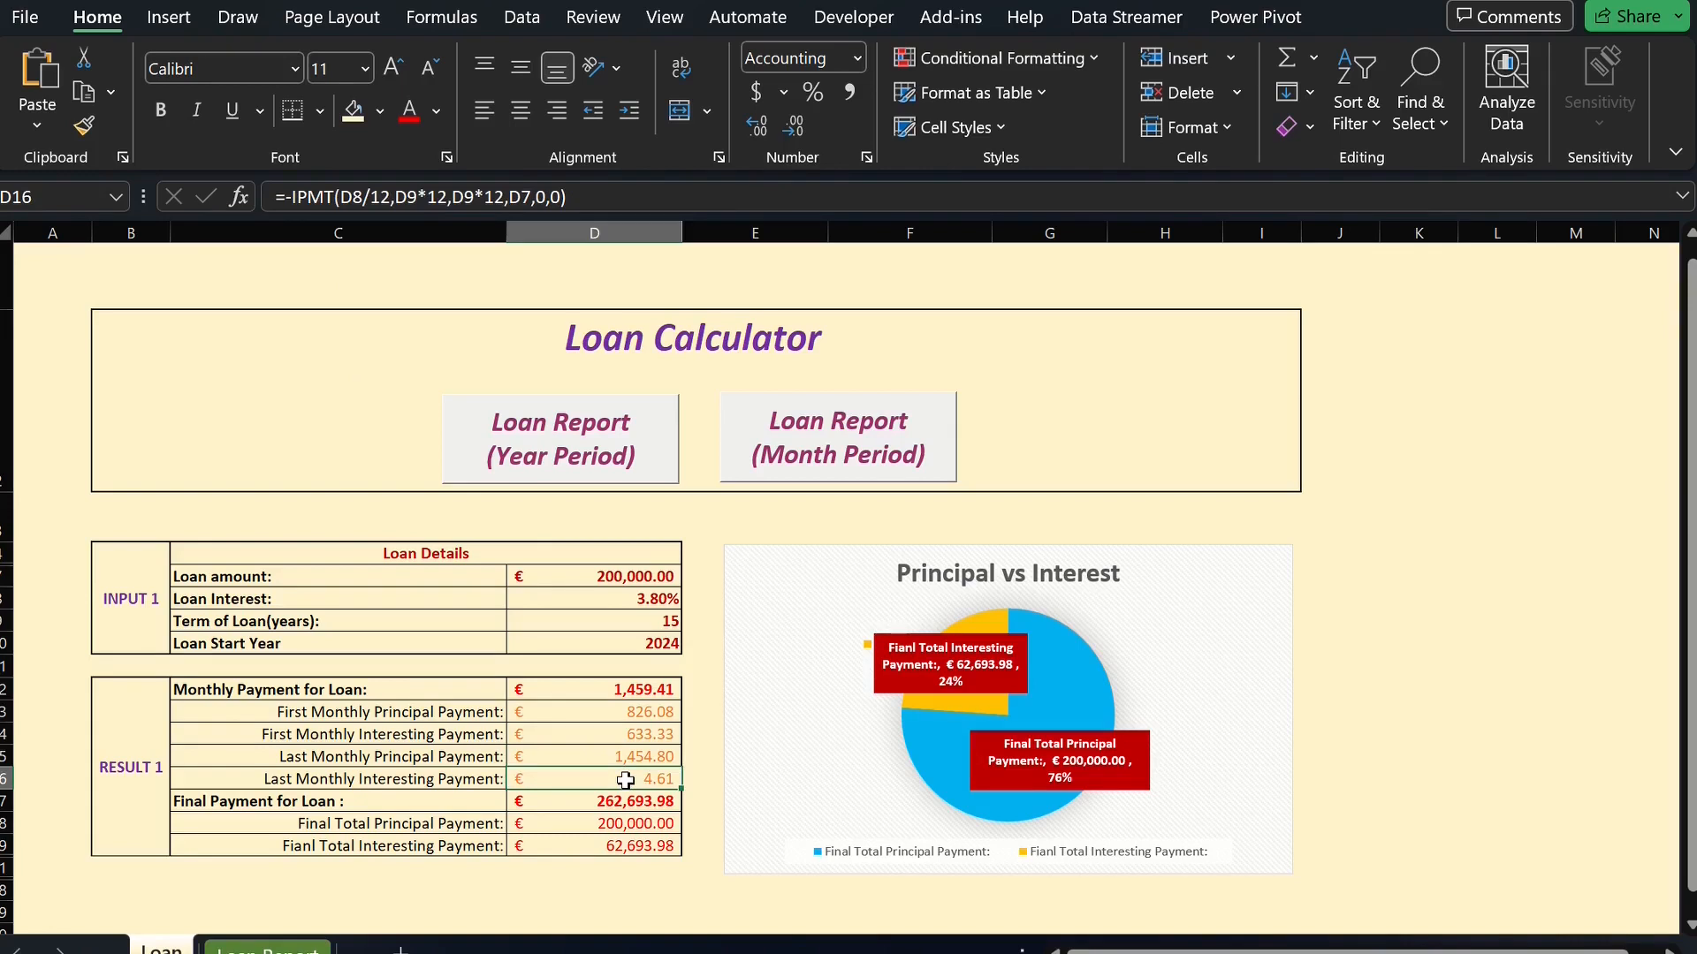
pyautogui.moveTo(636, 770)
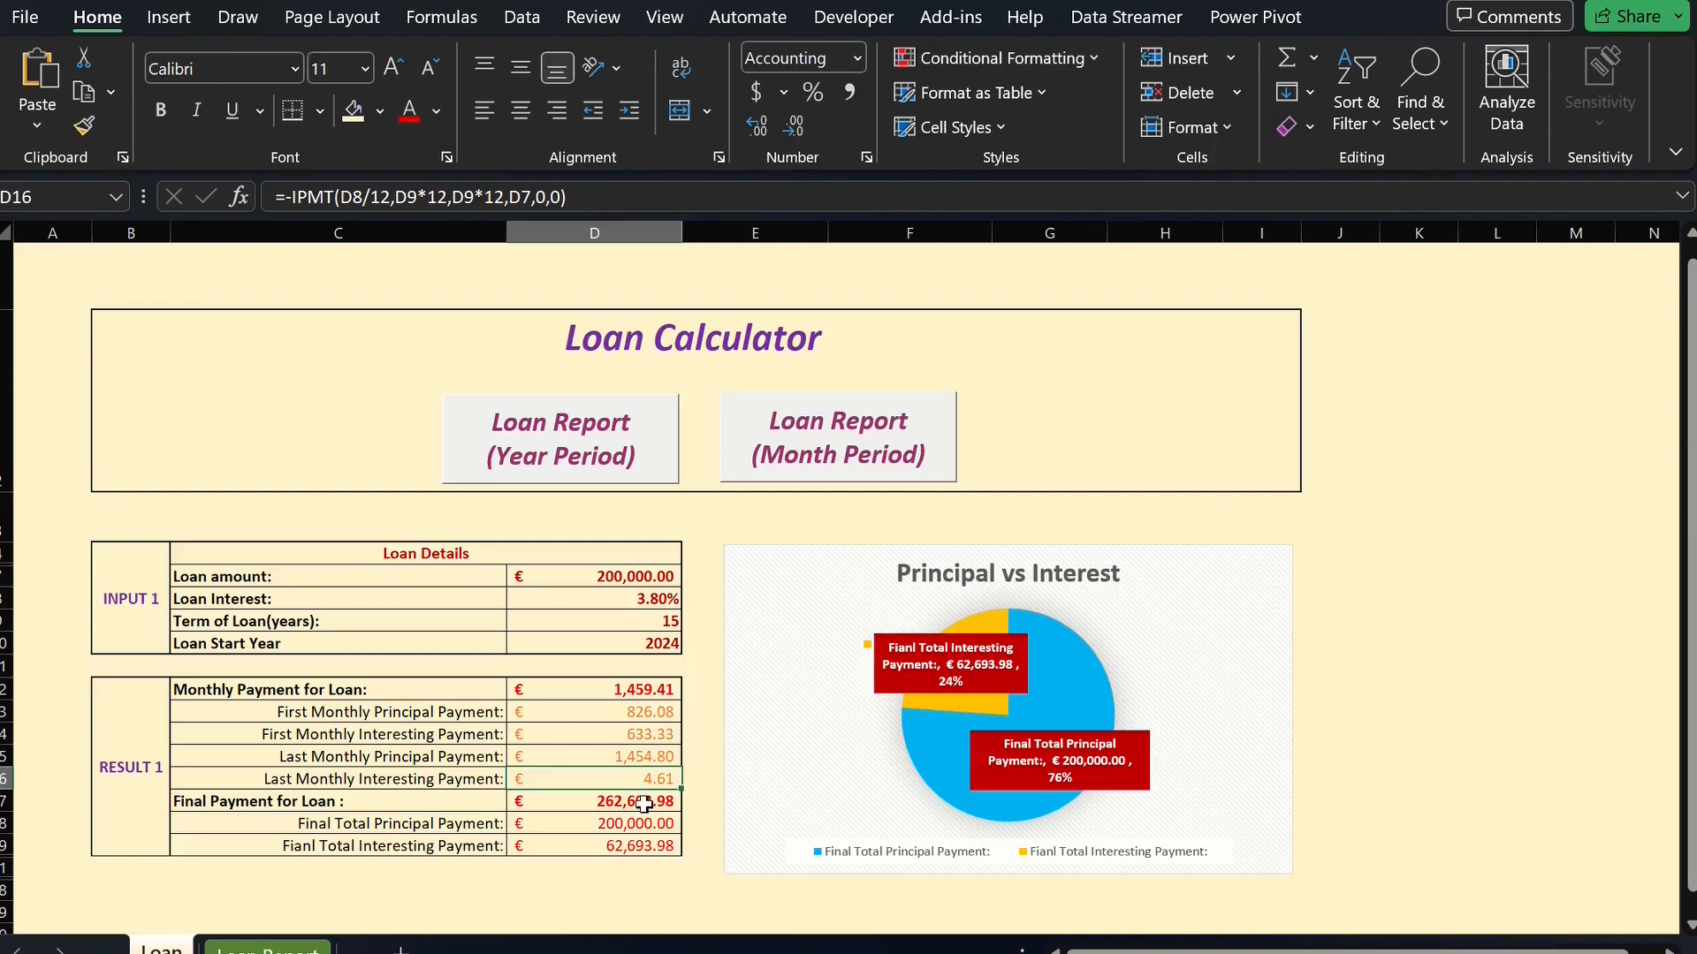
pyautogui.click(593, 824)
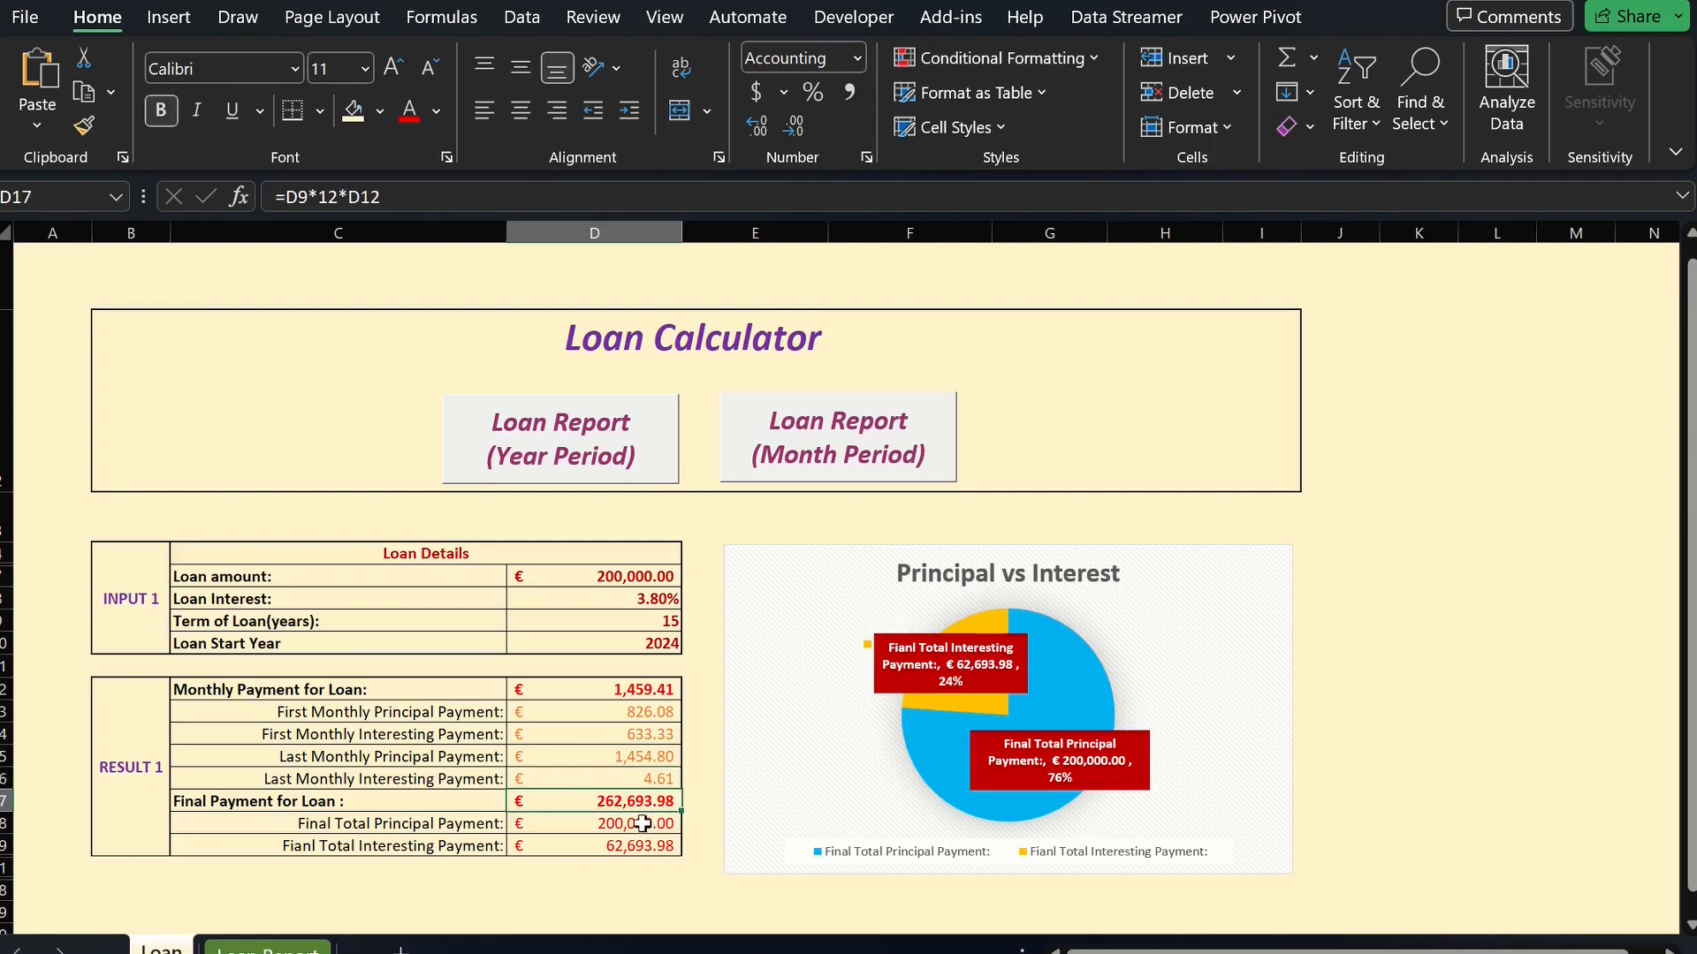
pyautogui.click(593, 845)
pyautogui.write('=D17-D18')
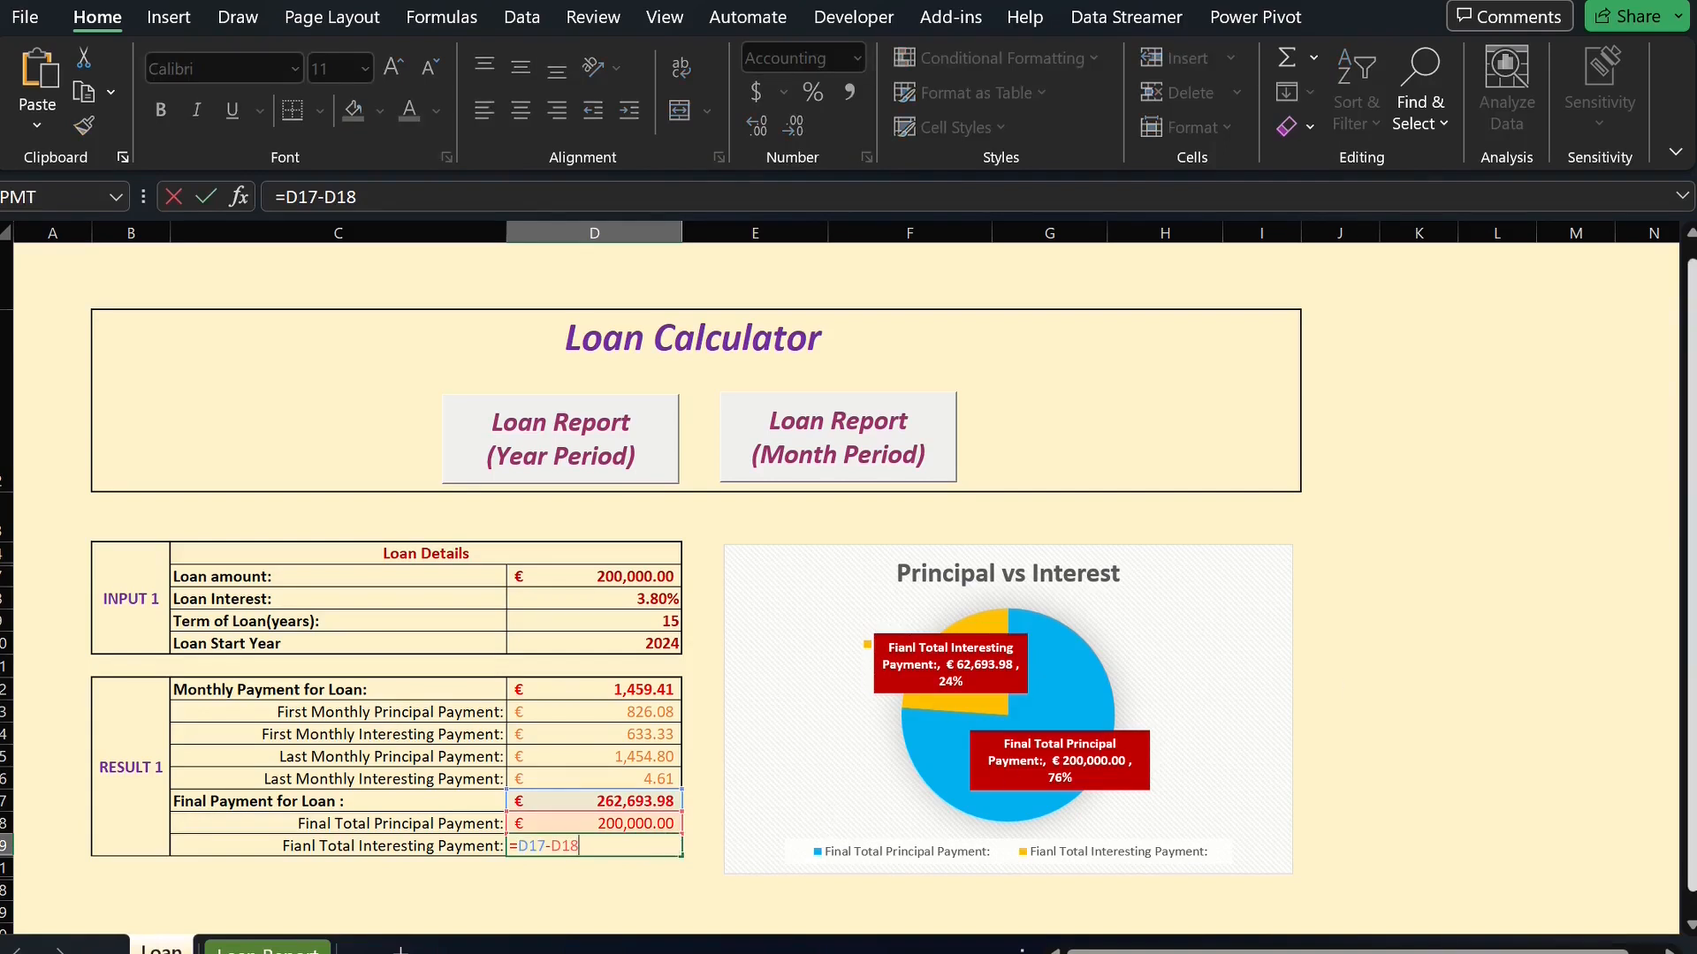
pyautogui.click(1419, 733)
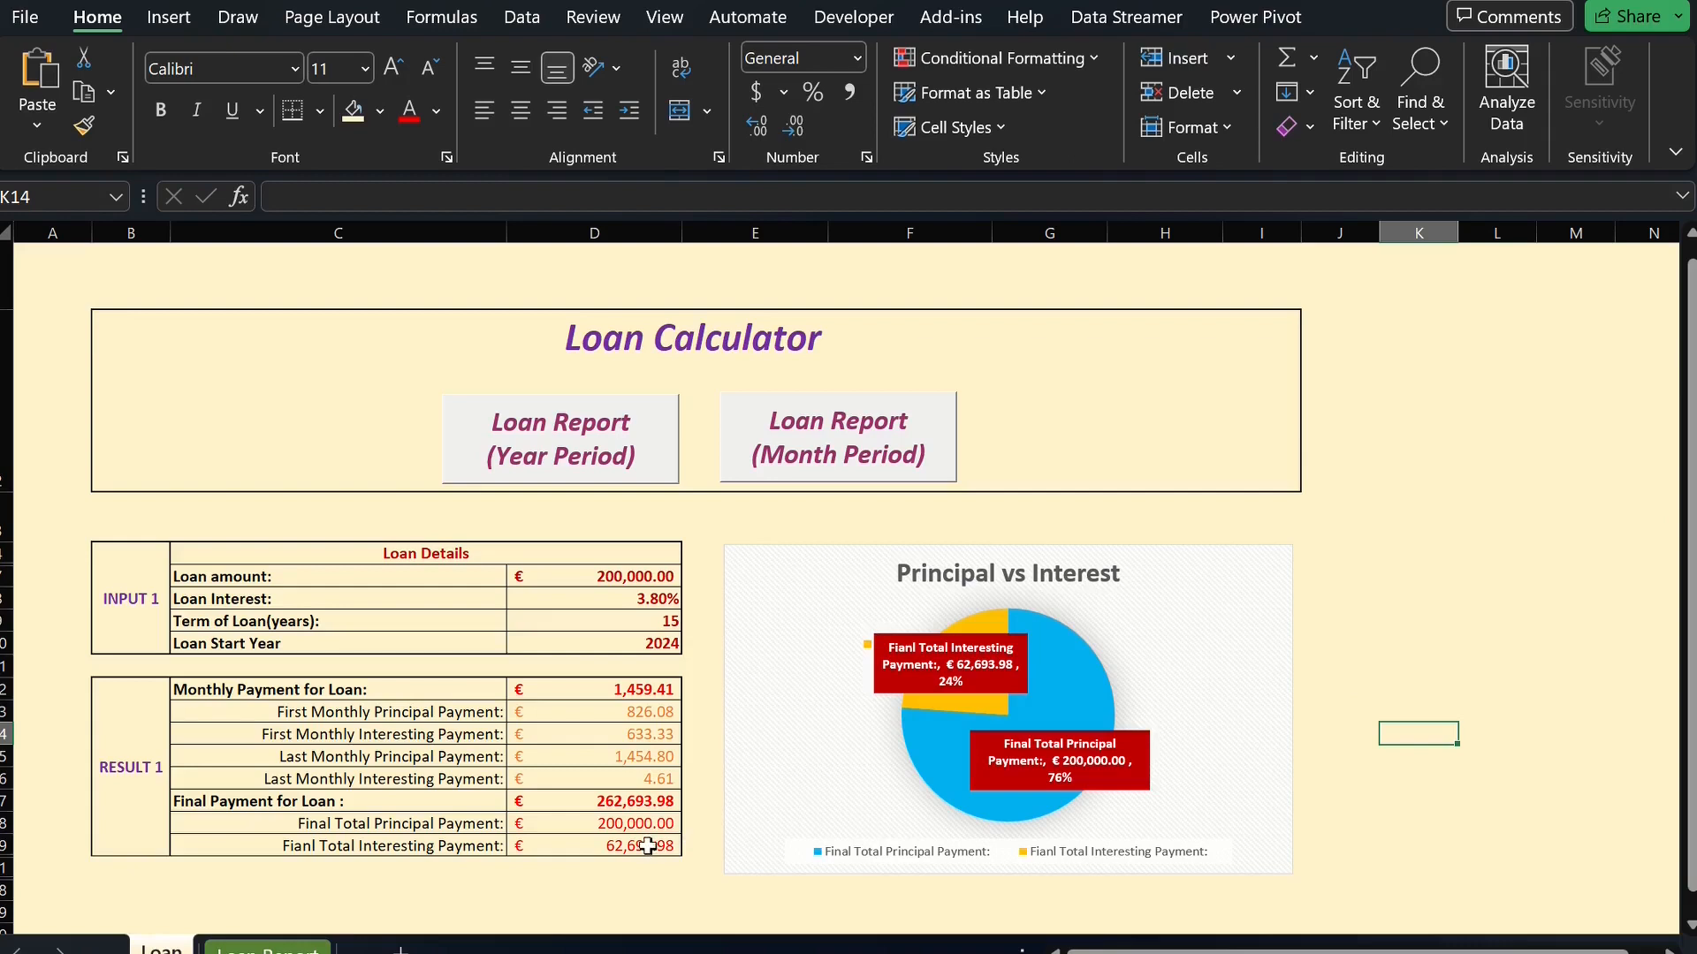
pyautogui.click(594, 845)
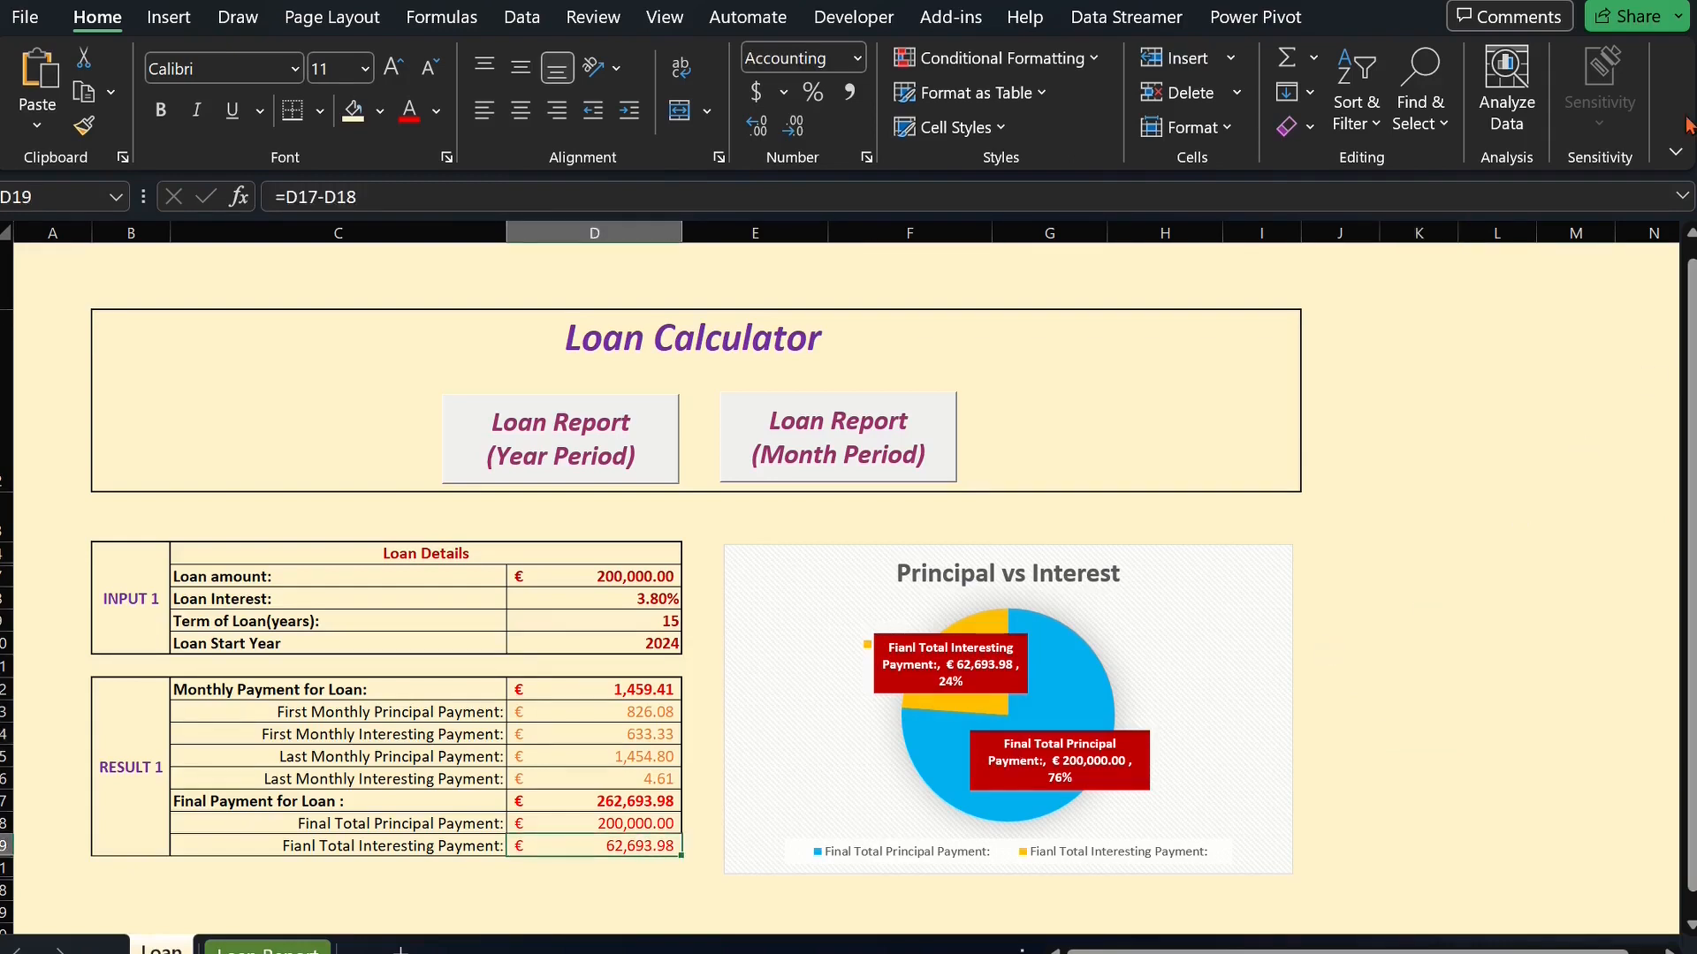
pyautogui.click(594, 16)
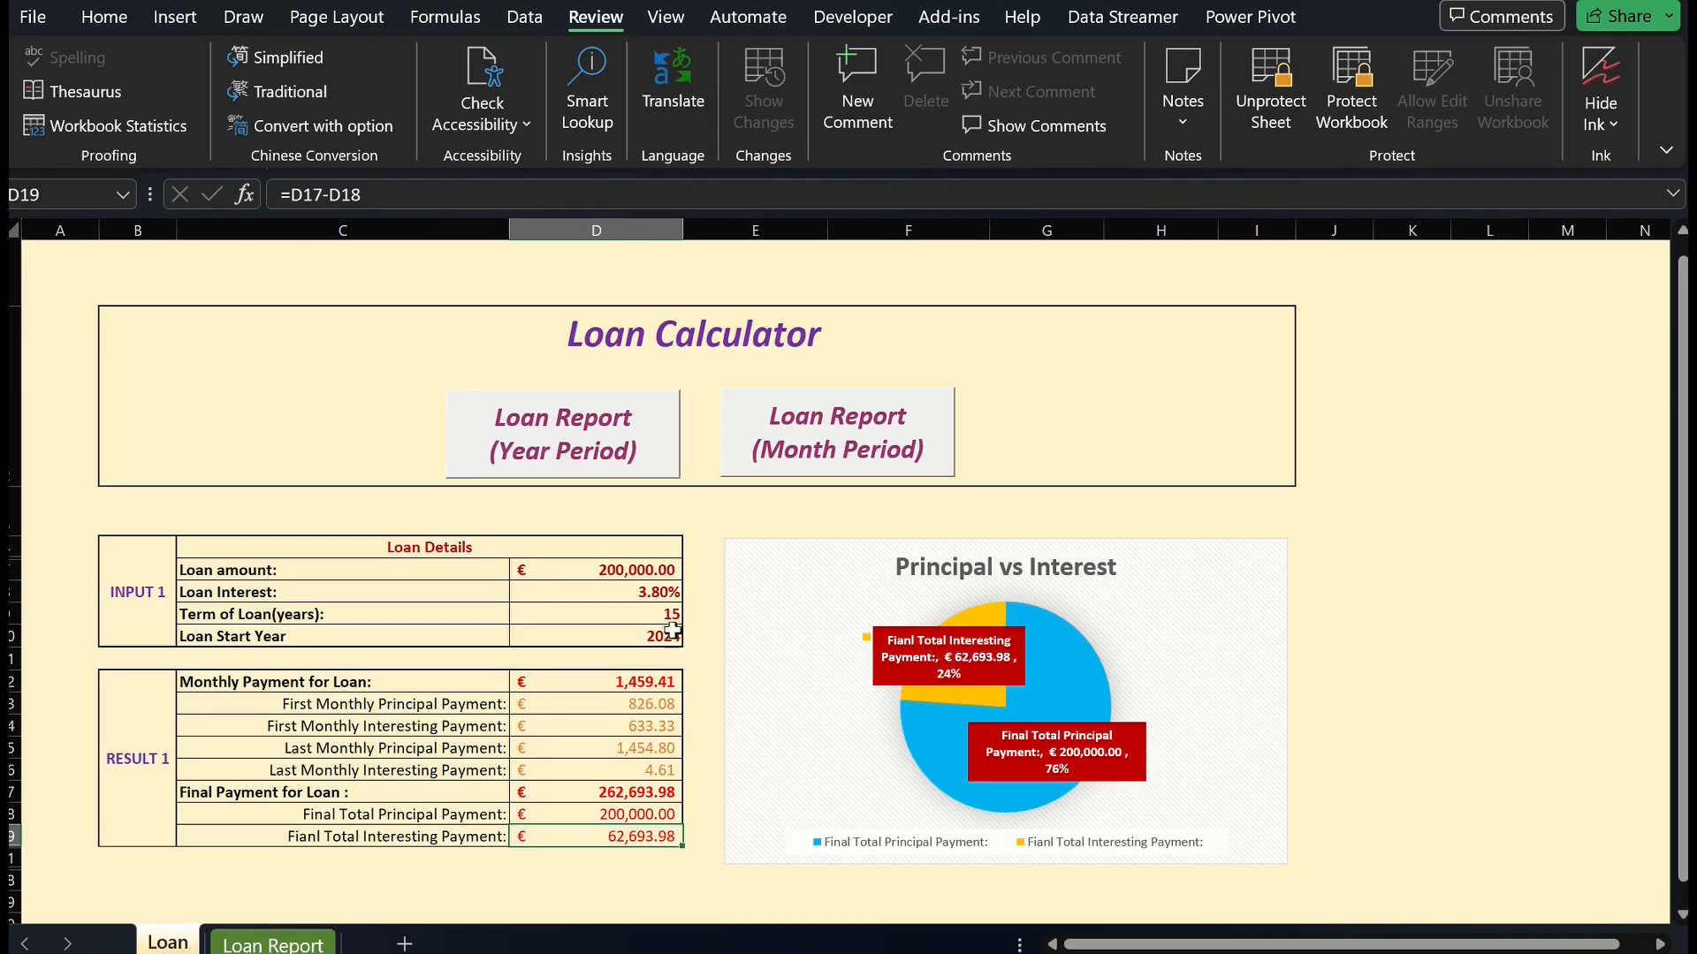
pyautogui.moveTo(561, 614)
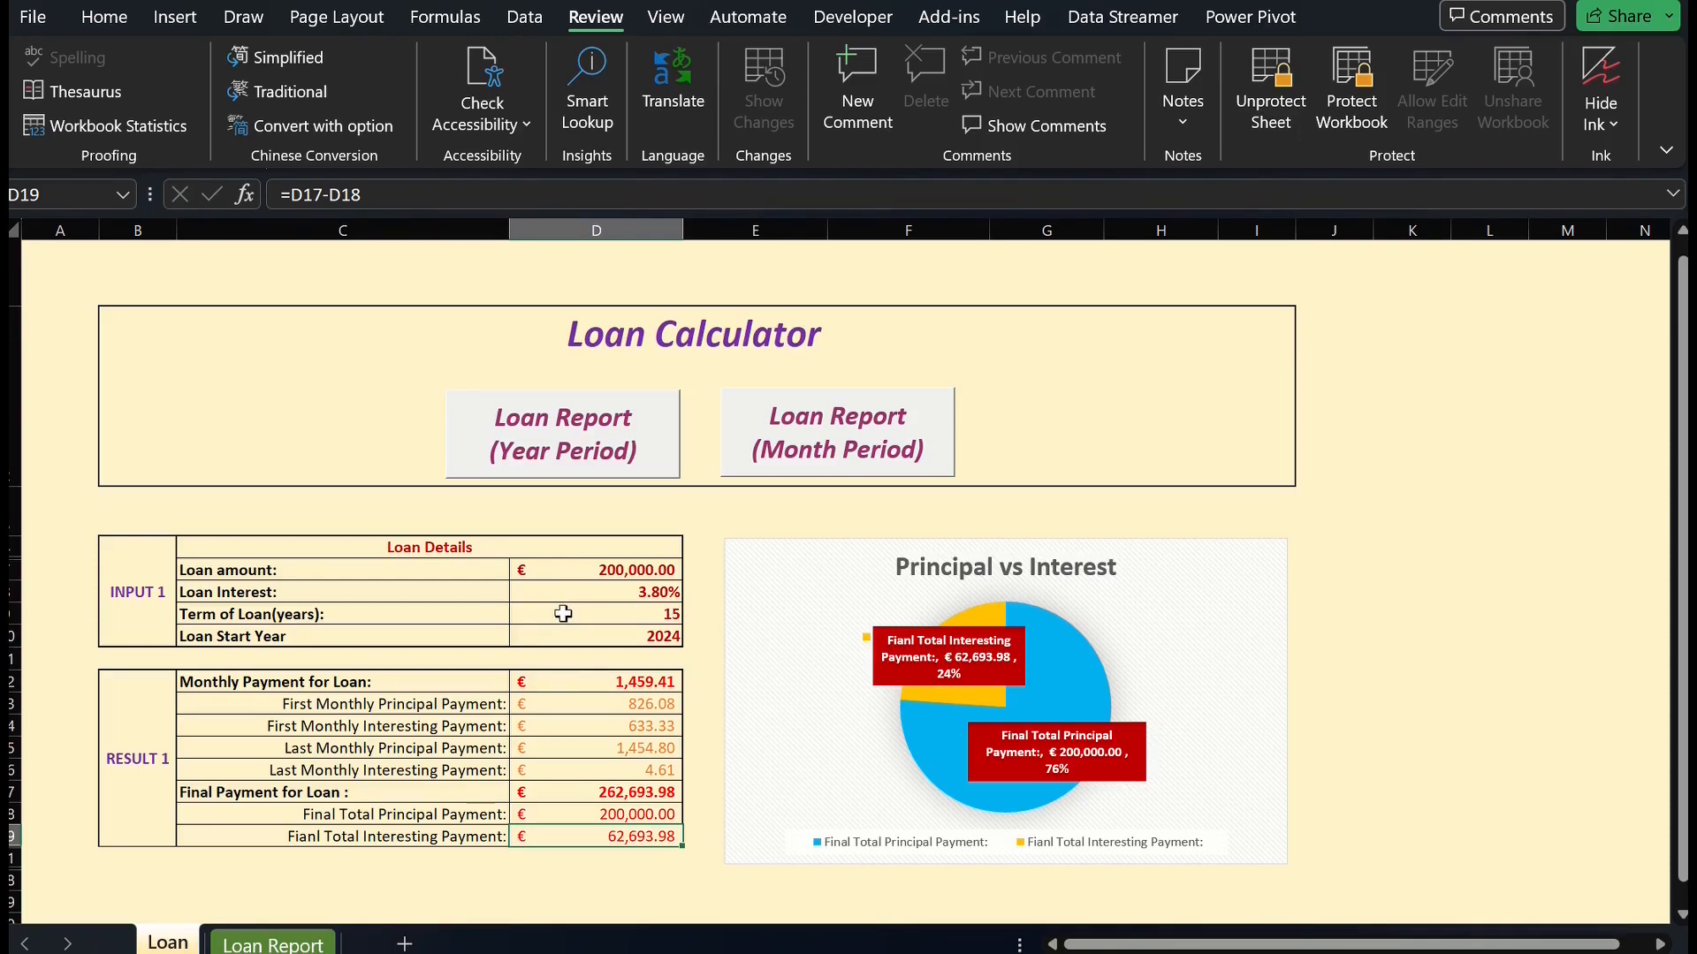
pyautogui.moveTo(568, 703)
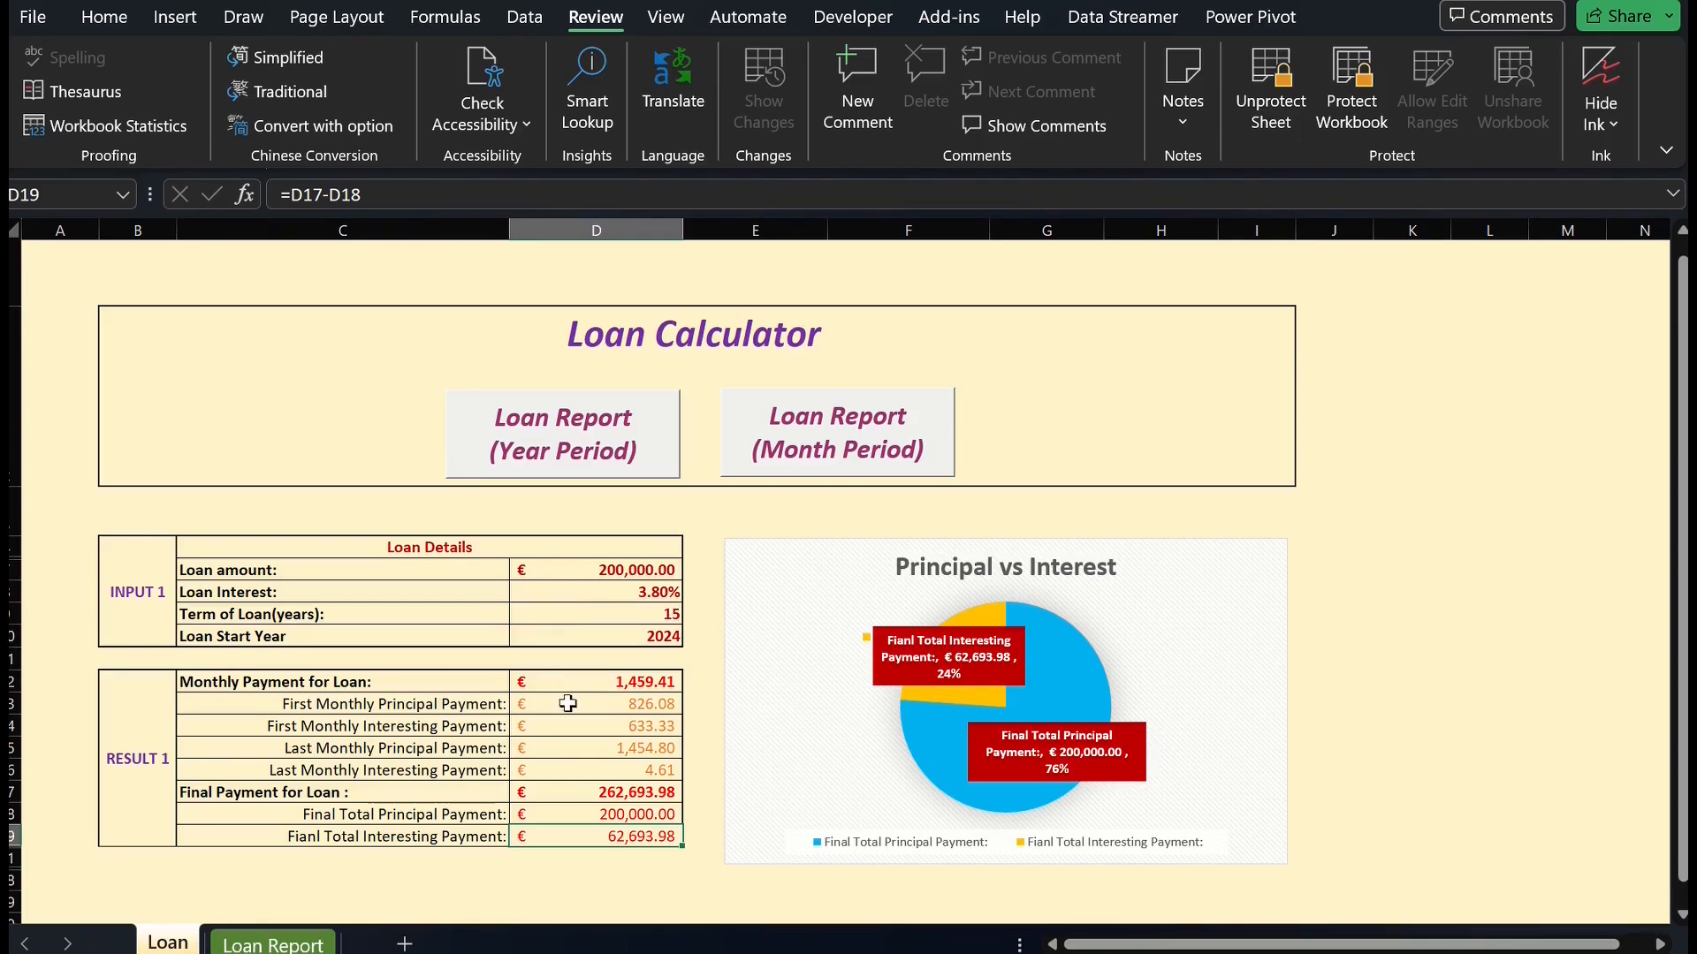
pyautogui.moveTo(568, 770)
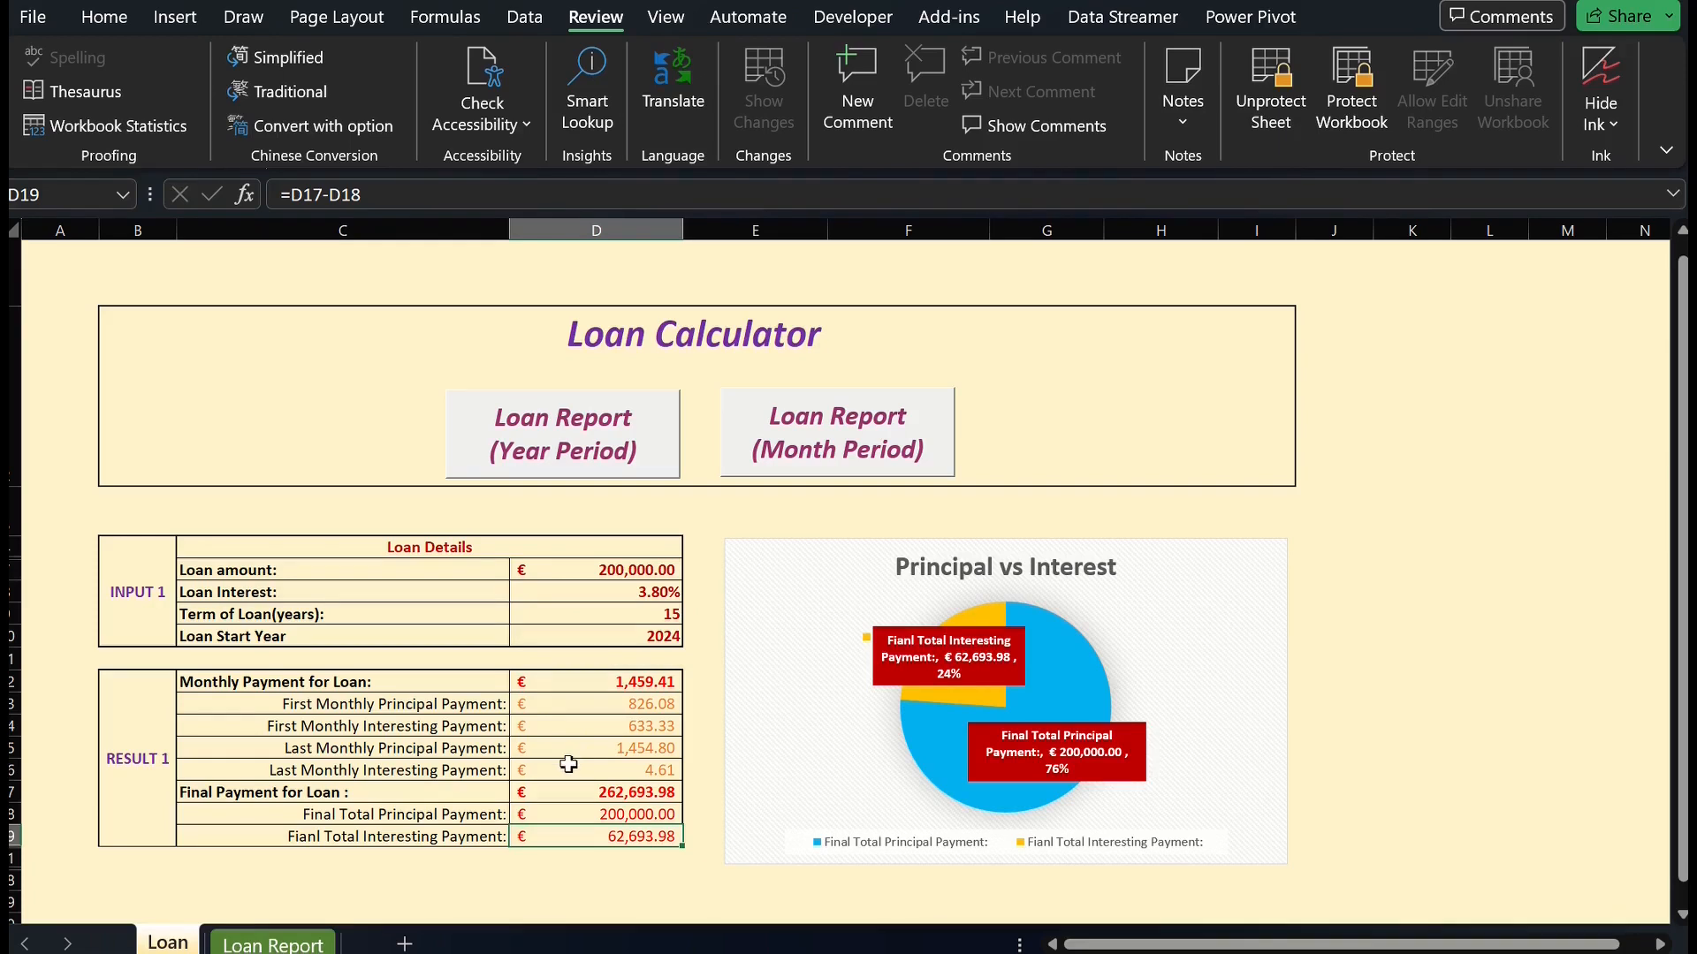
pyautogui.moveTo(555, 667)
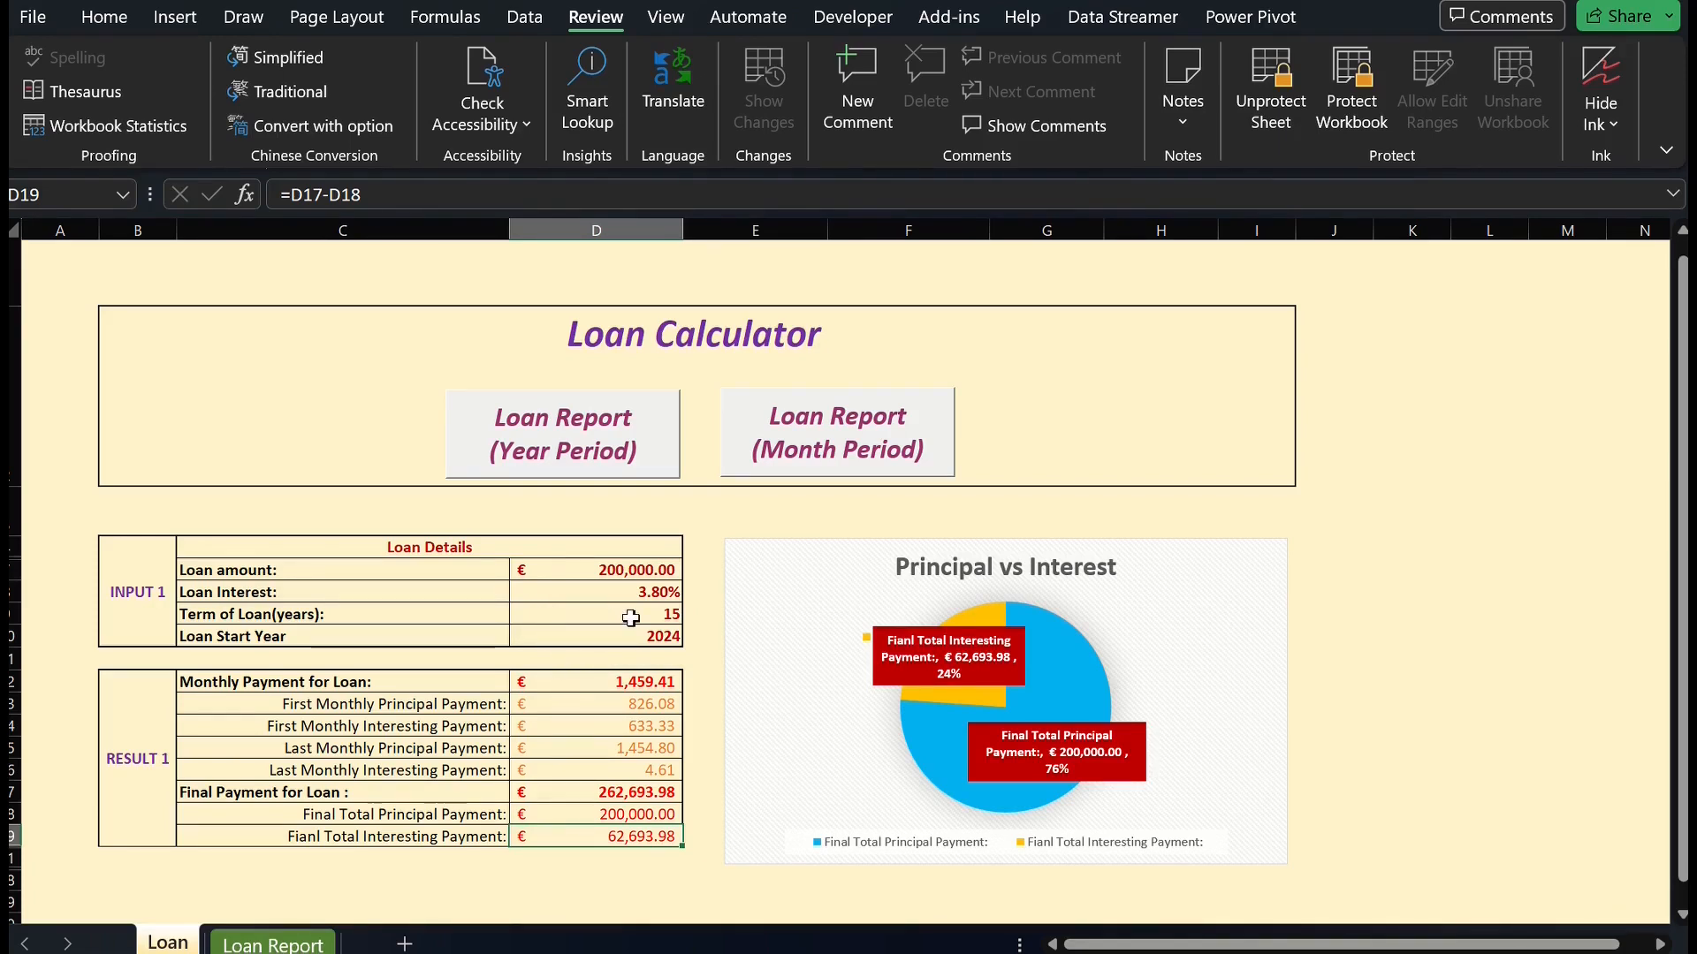
pyautogui.moveTo(708, 643)
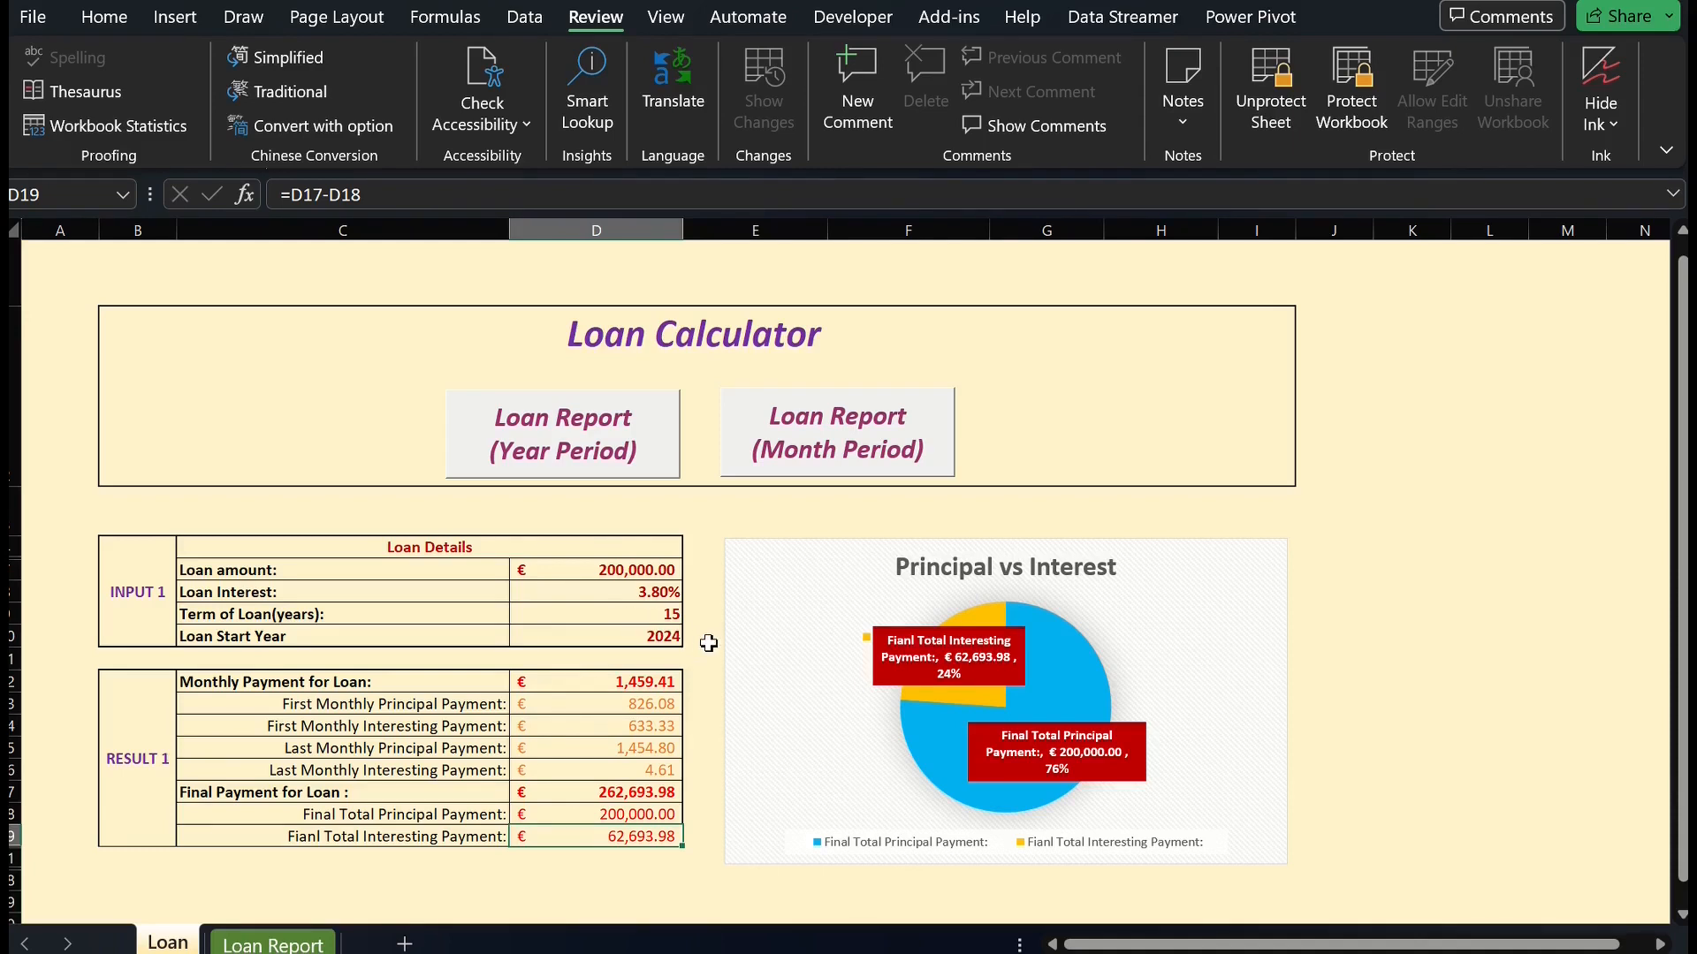
pyautogui.moveTo(606, 482)
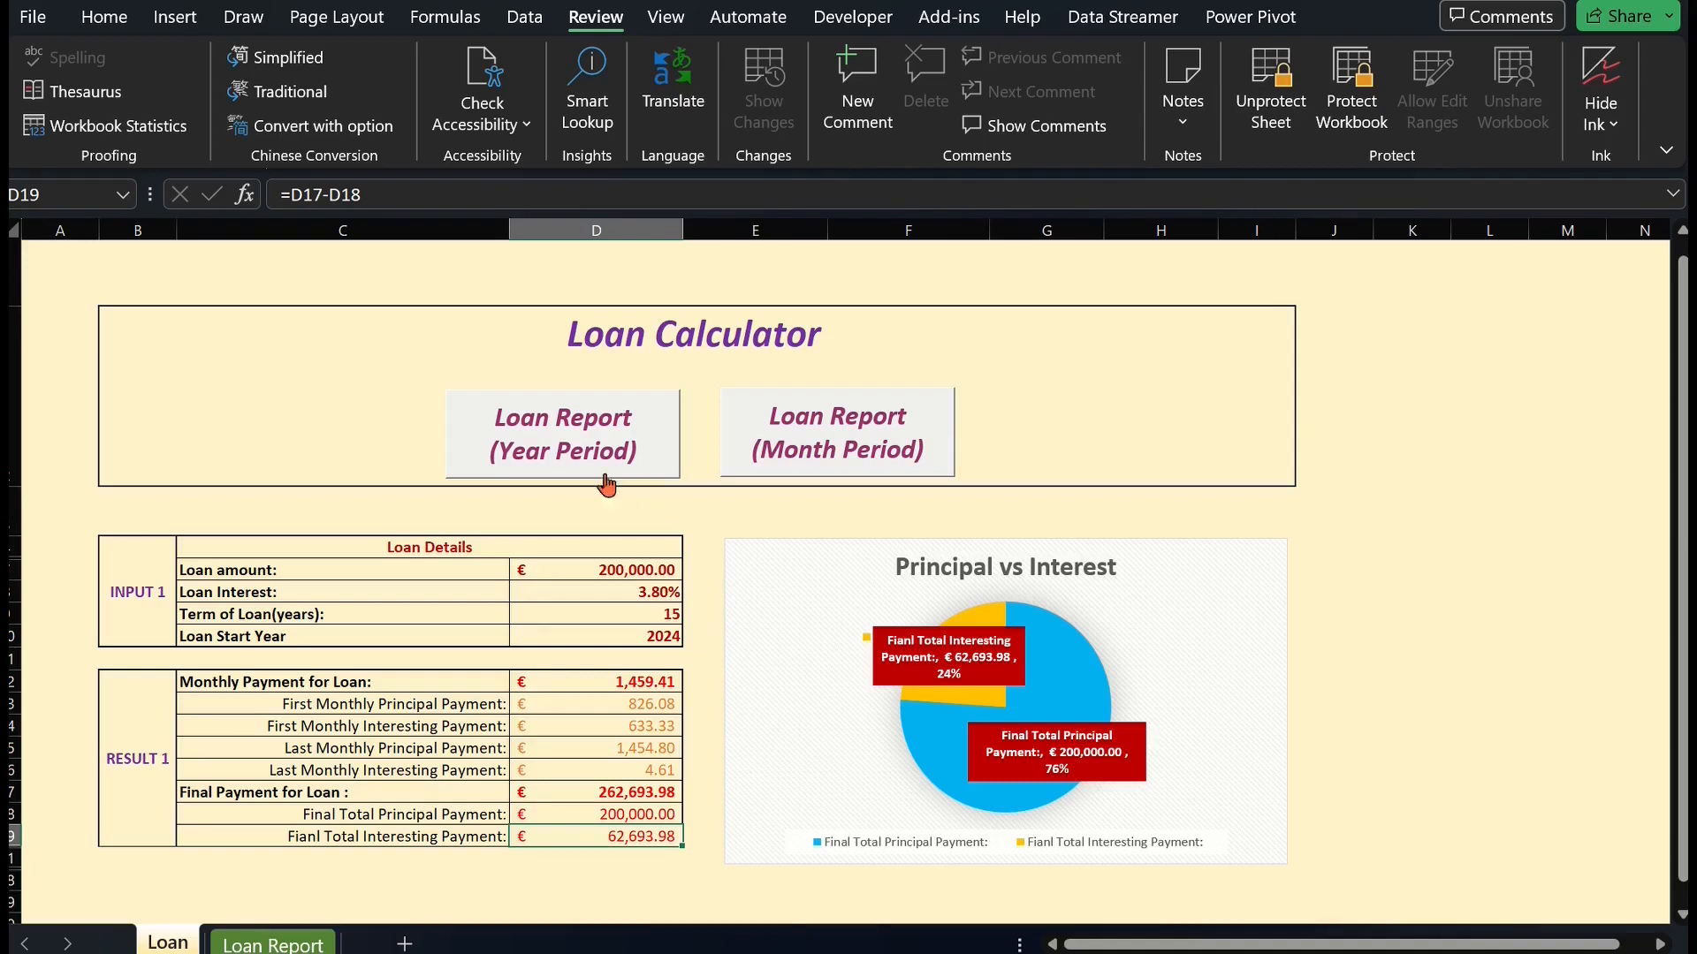
# - Run the Year Period report macro, dismiss the confirmation, and scroll the 180-month schedule
pyautogui.click(562, 434)
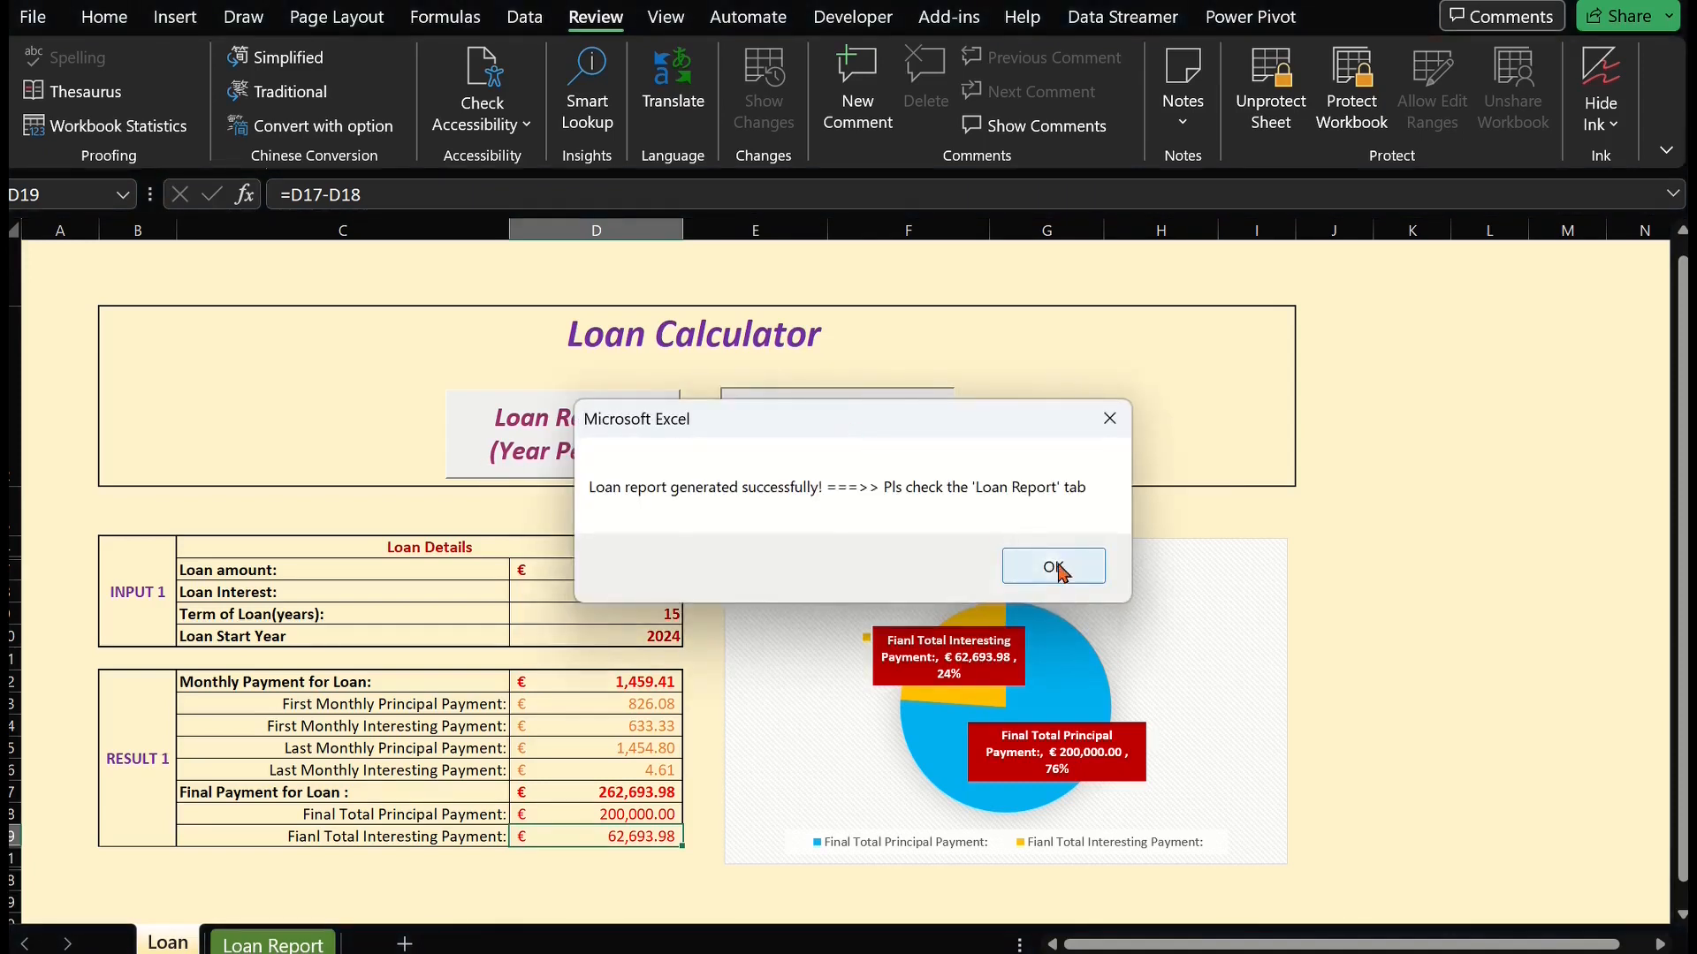
pyautogui.click(1052, 566)
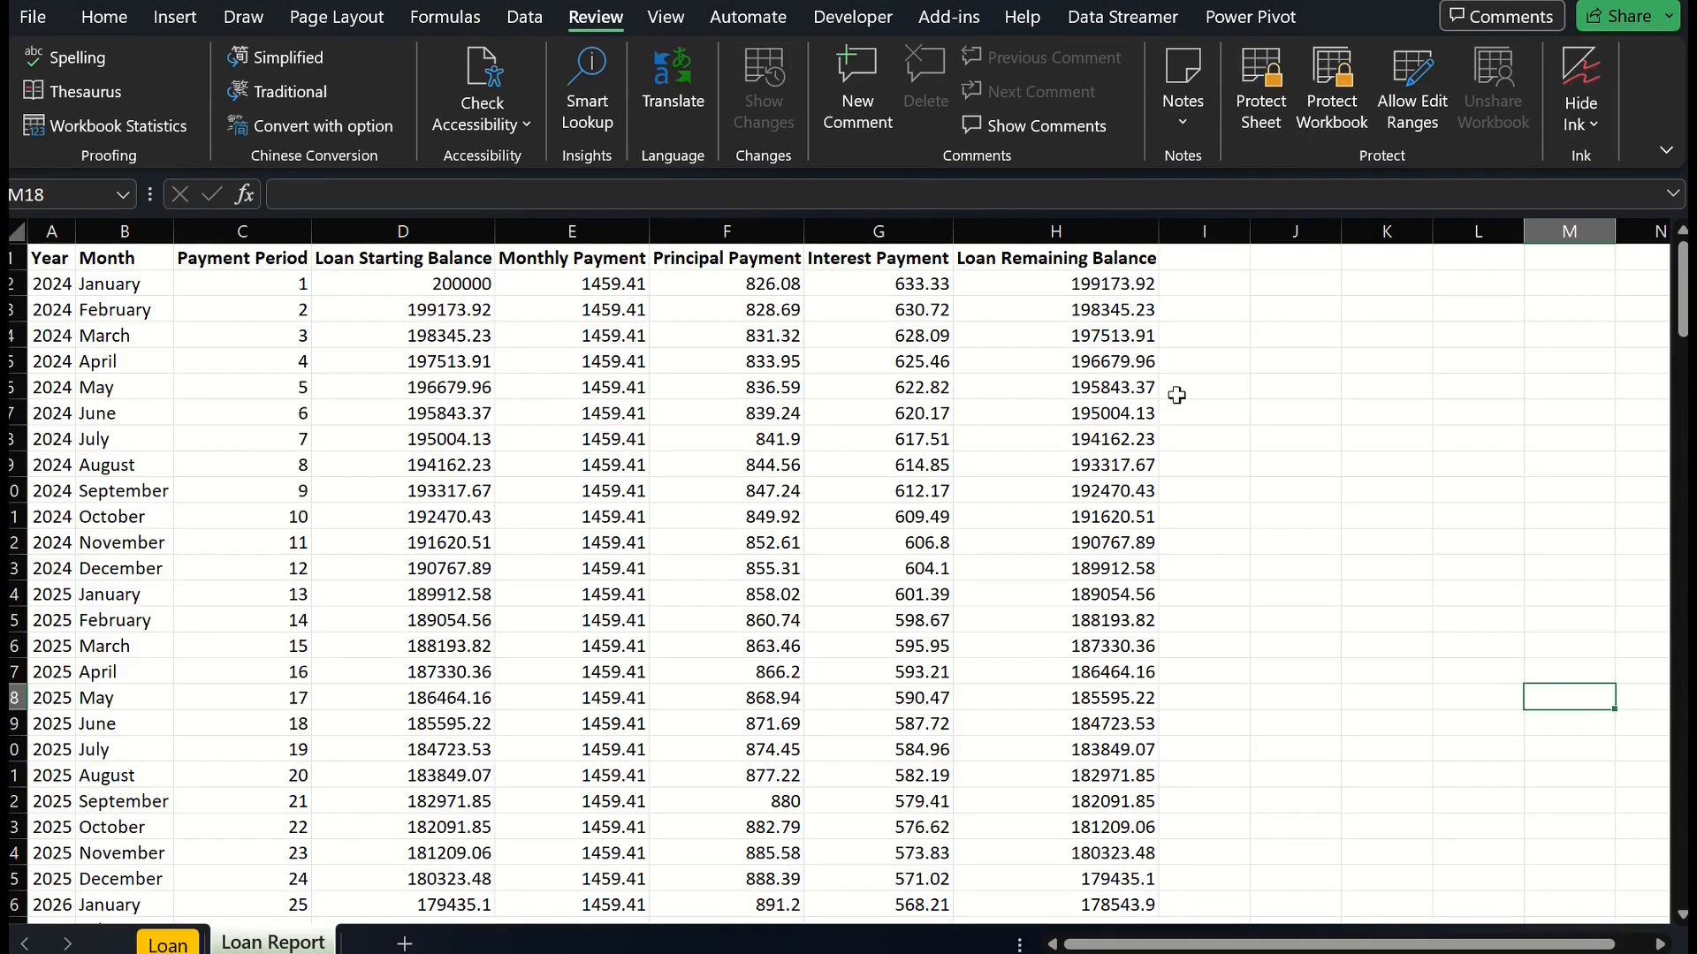
pyautogui.scroll(-3)
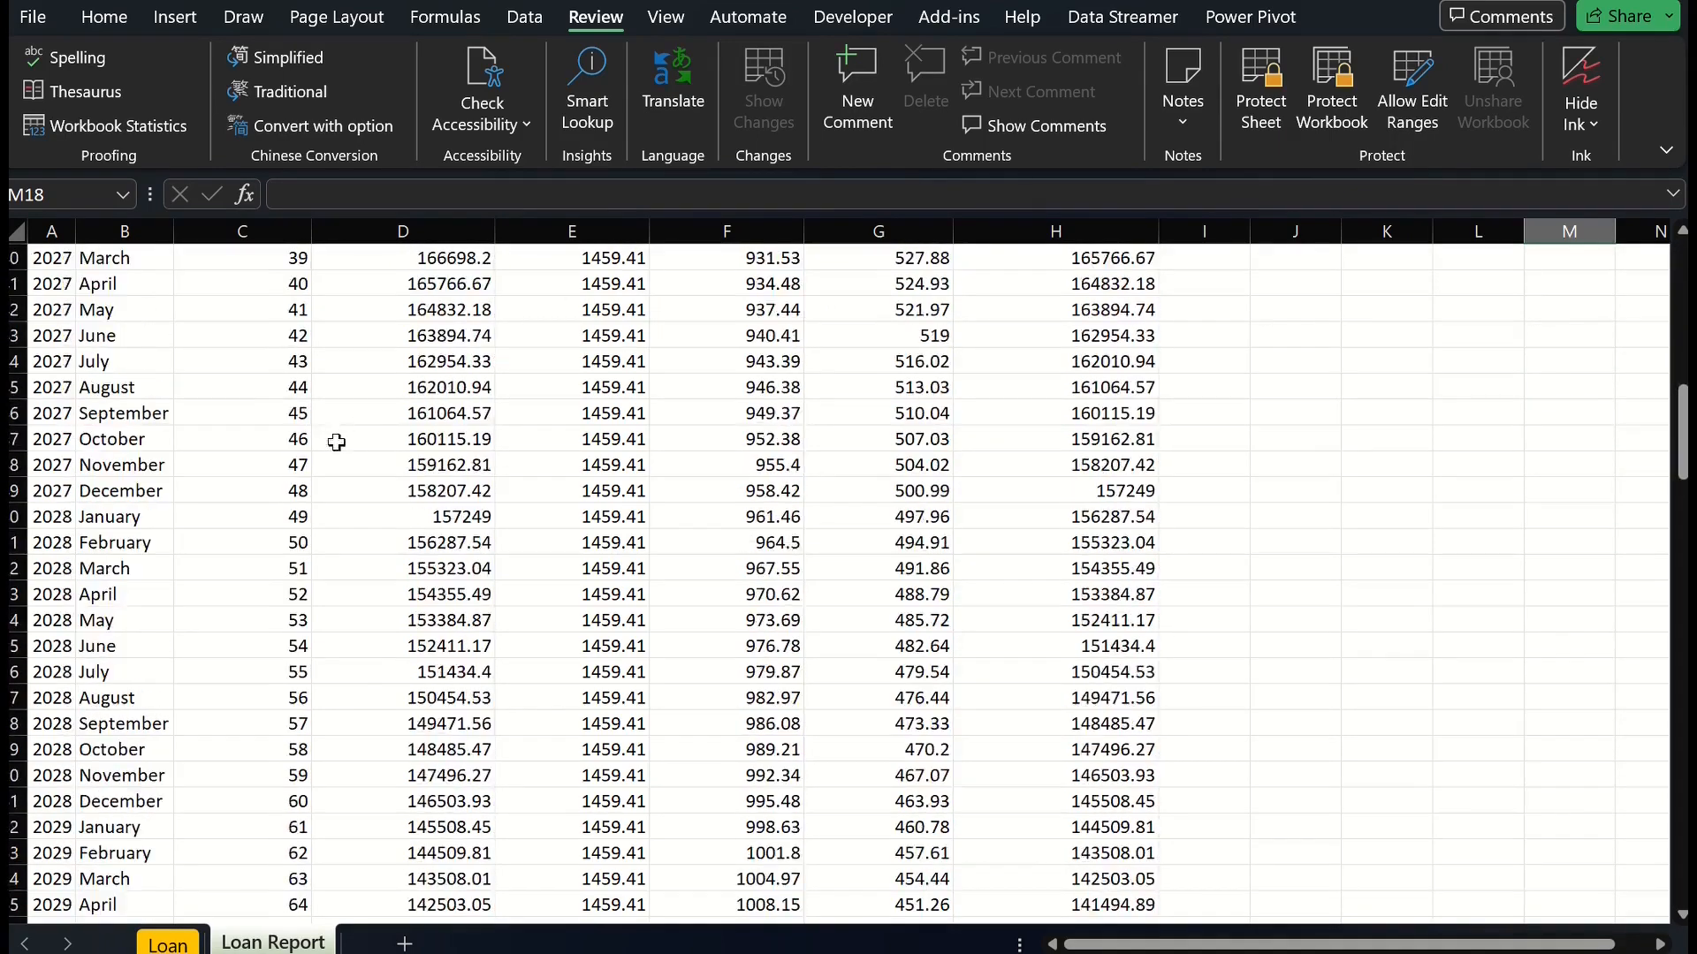
pyautogui.scroll(-3)
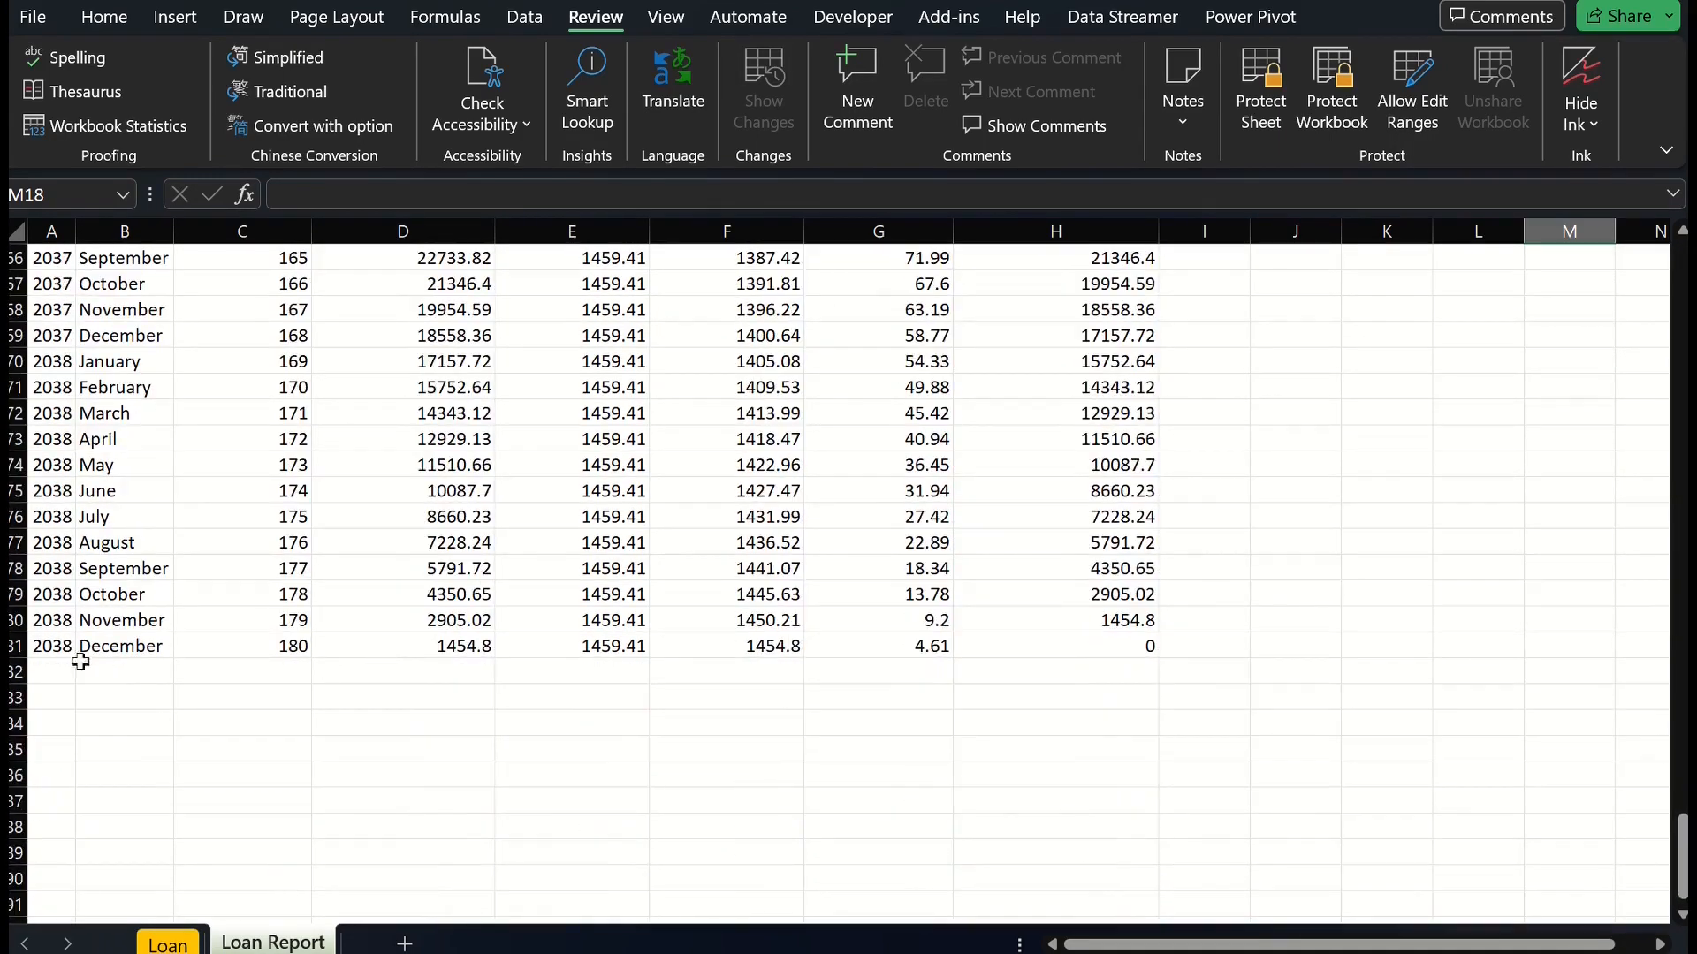
pyautogui.scroll(3)
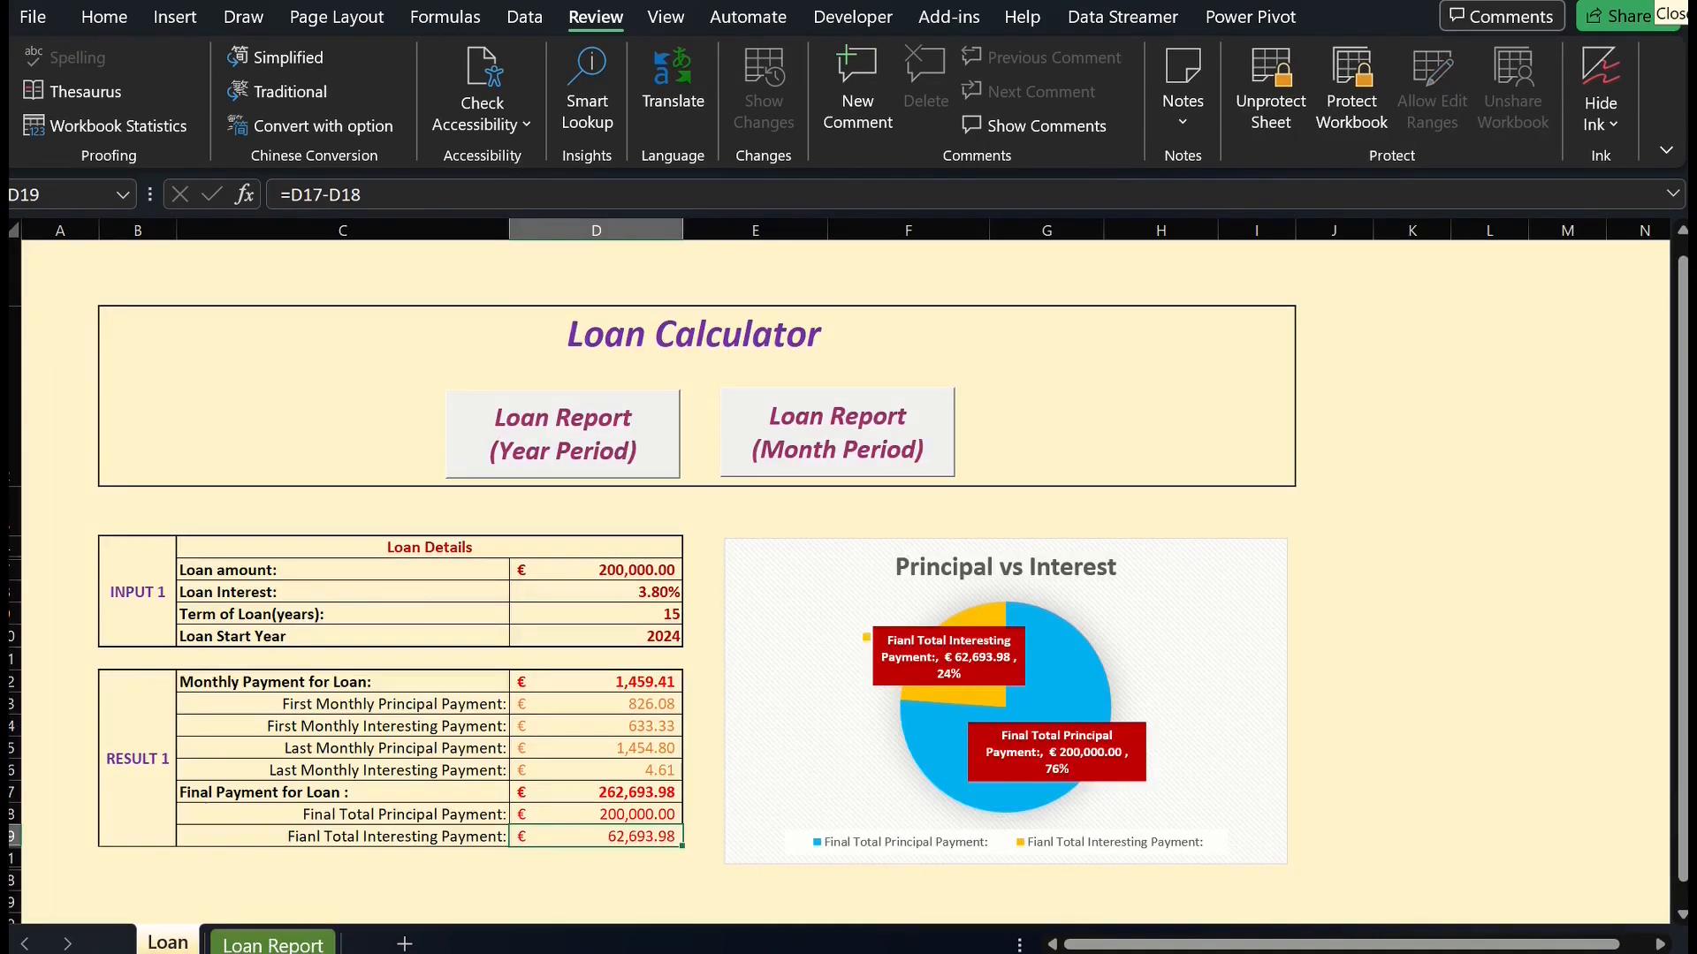
# - Switch to the Home ribbon tab, then go to the File menu
pyautogui.click(105, 16)
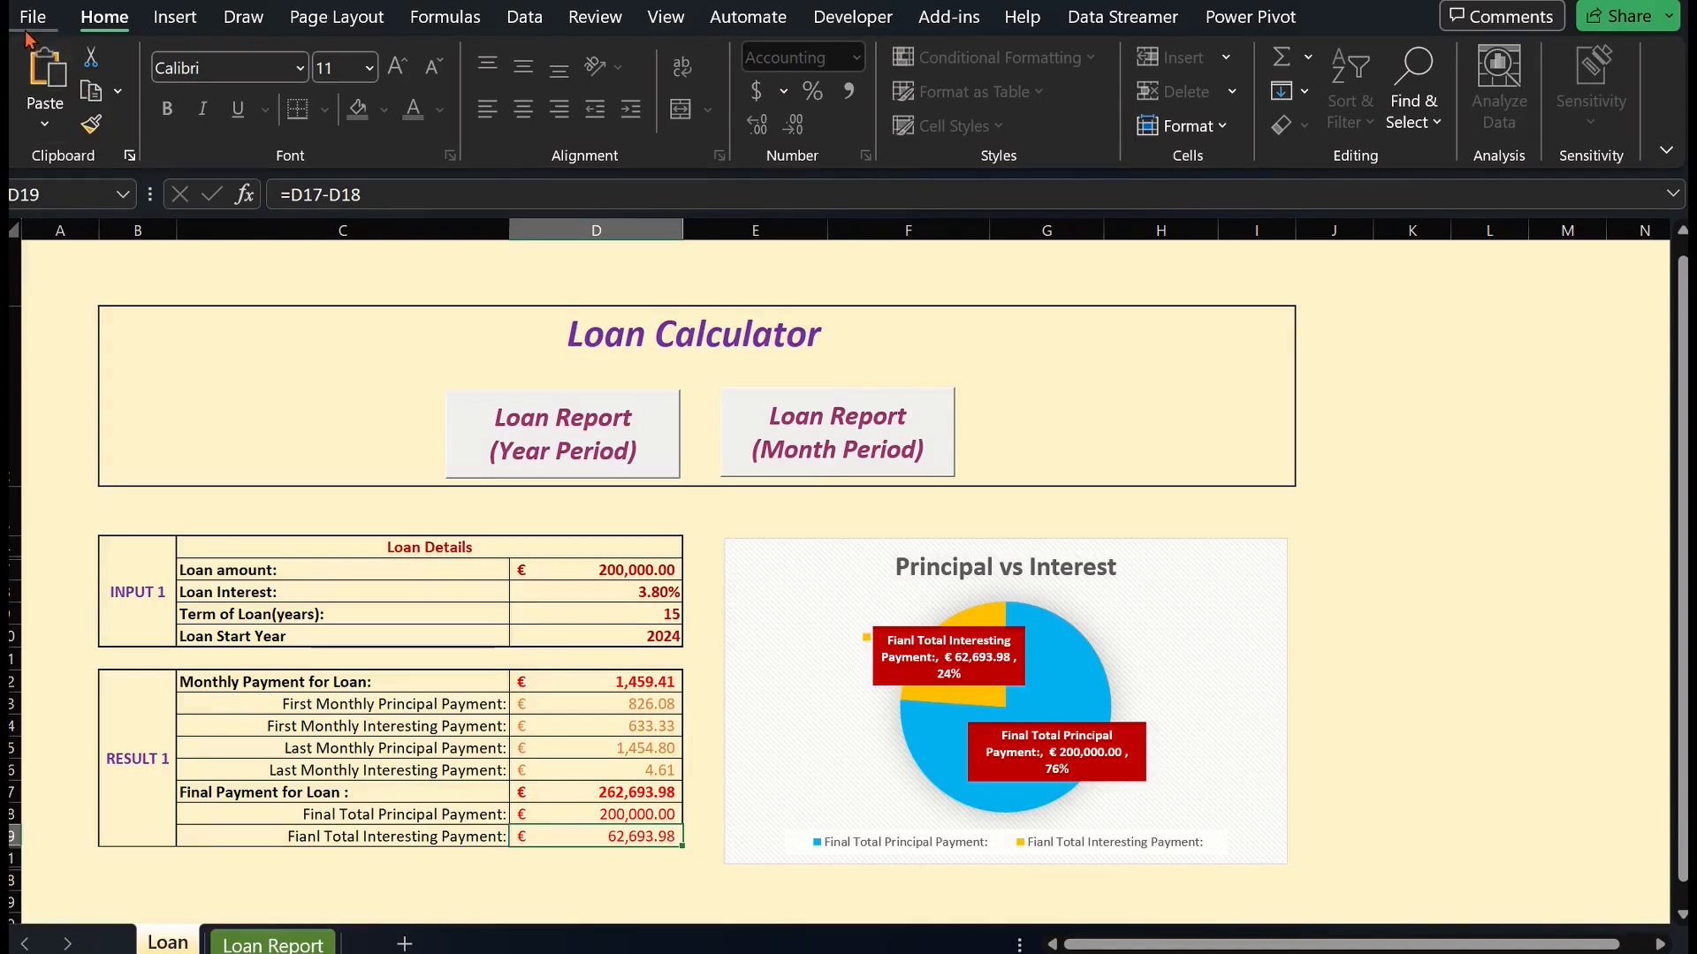
pyautogui.moveTo(135, 30)
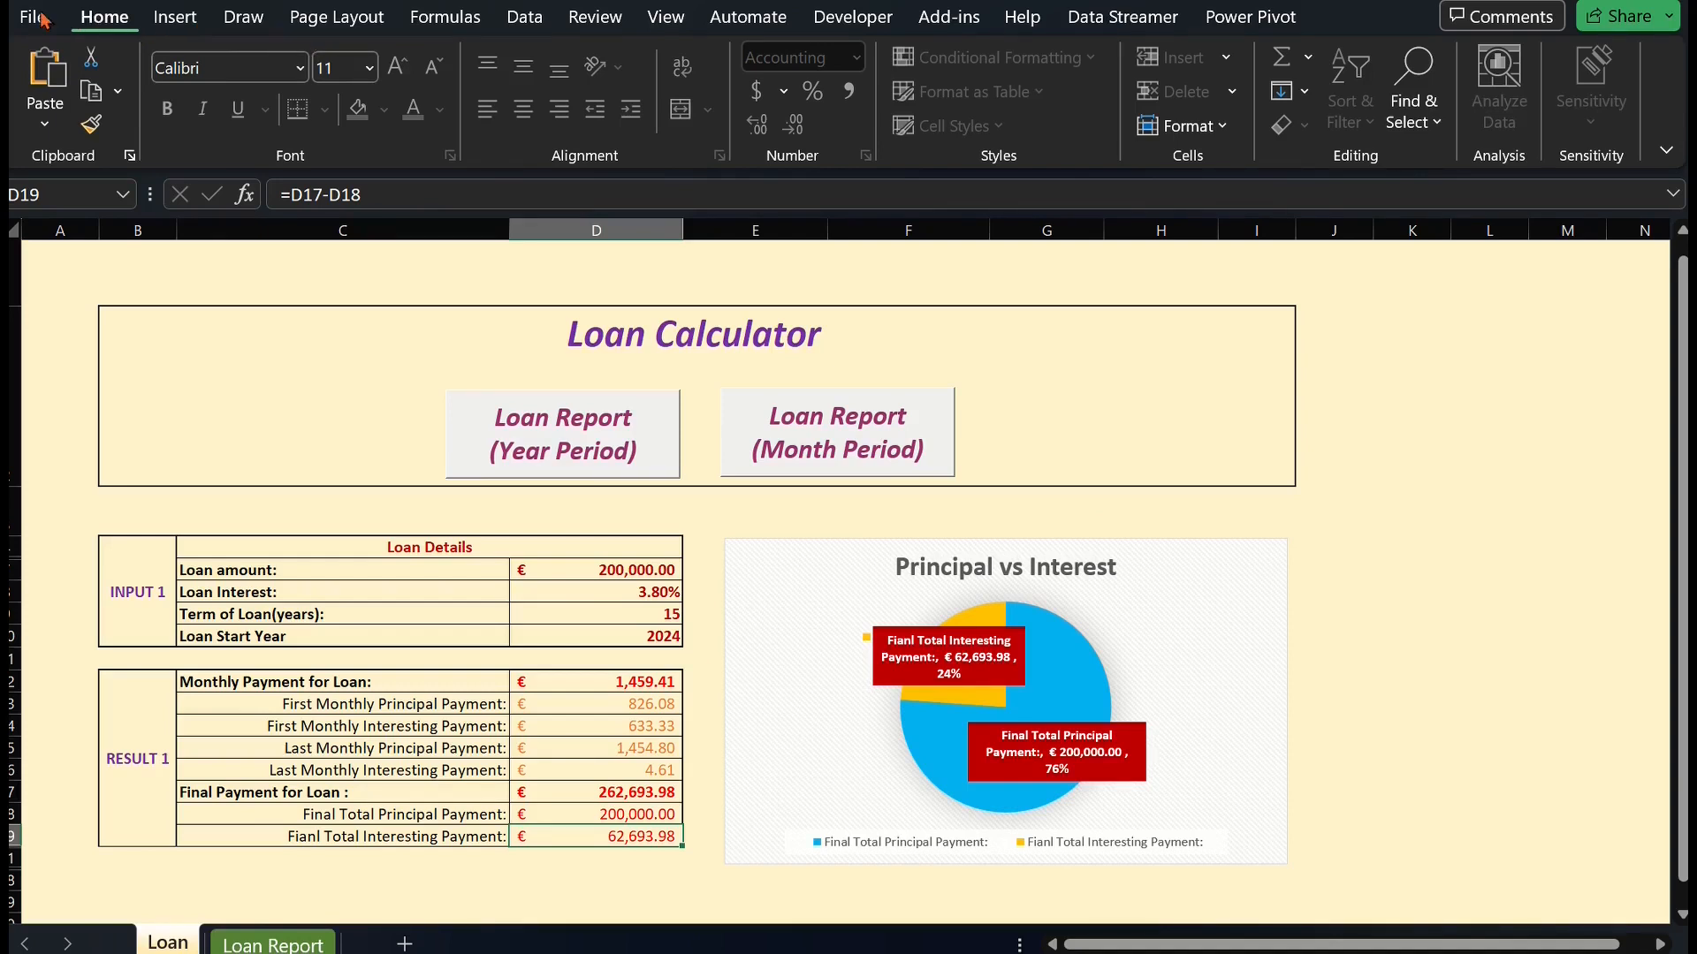
pyautogui.click(32, 16)
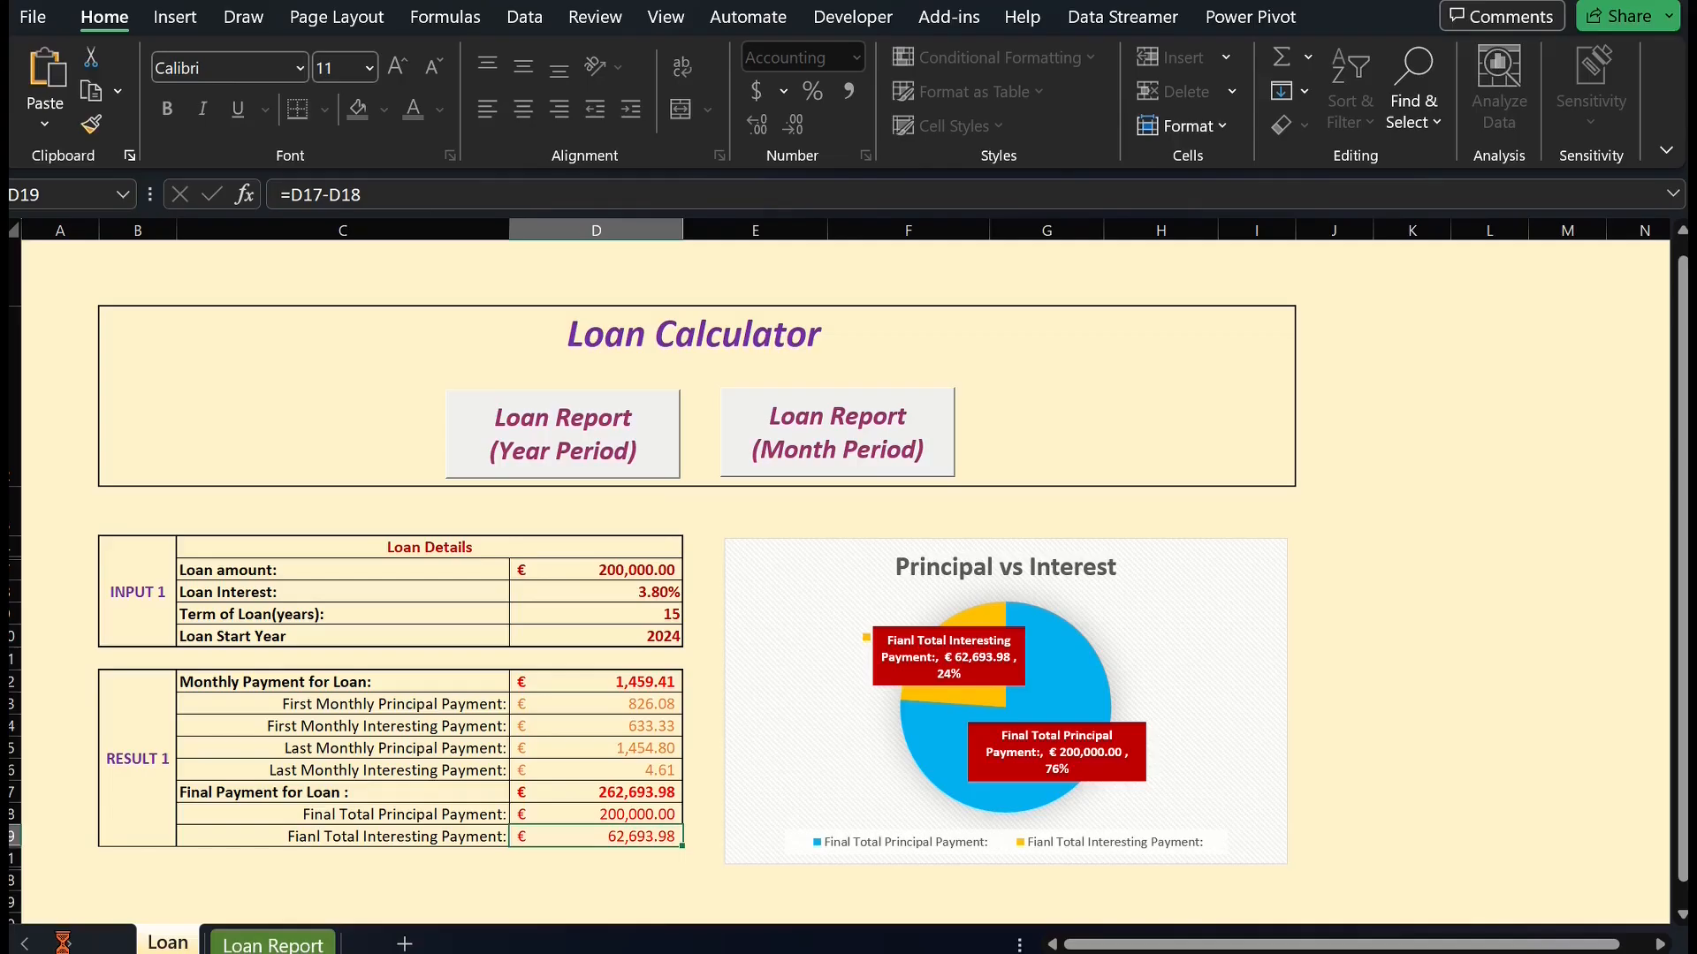
# - Tick Developer under Main Tabs in Customize Ribbon and confirm with OK
pyautogui.click(32, 16)
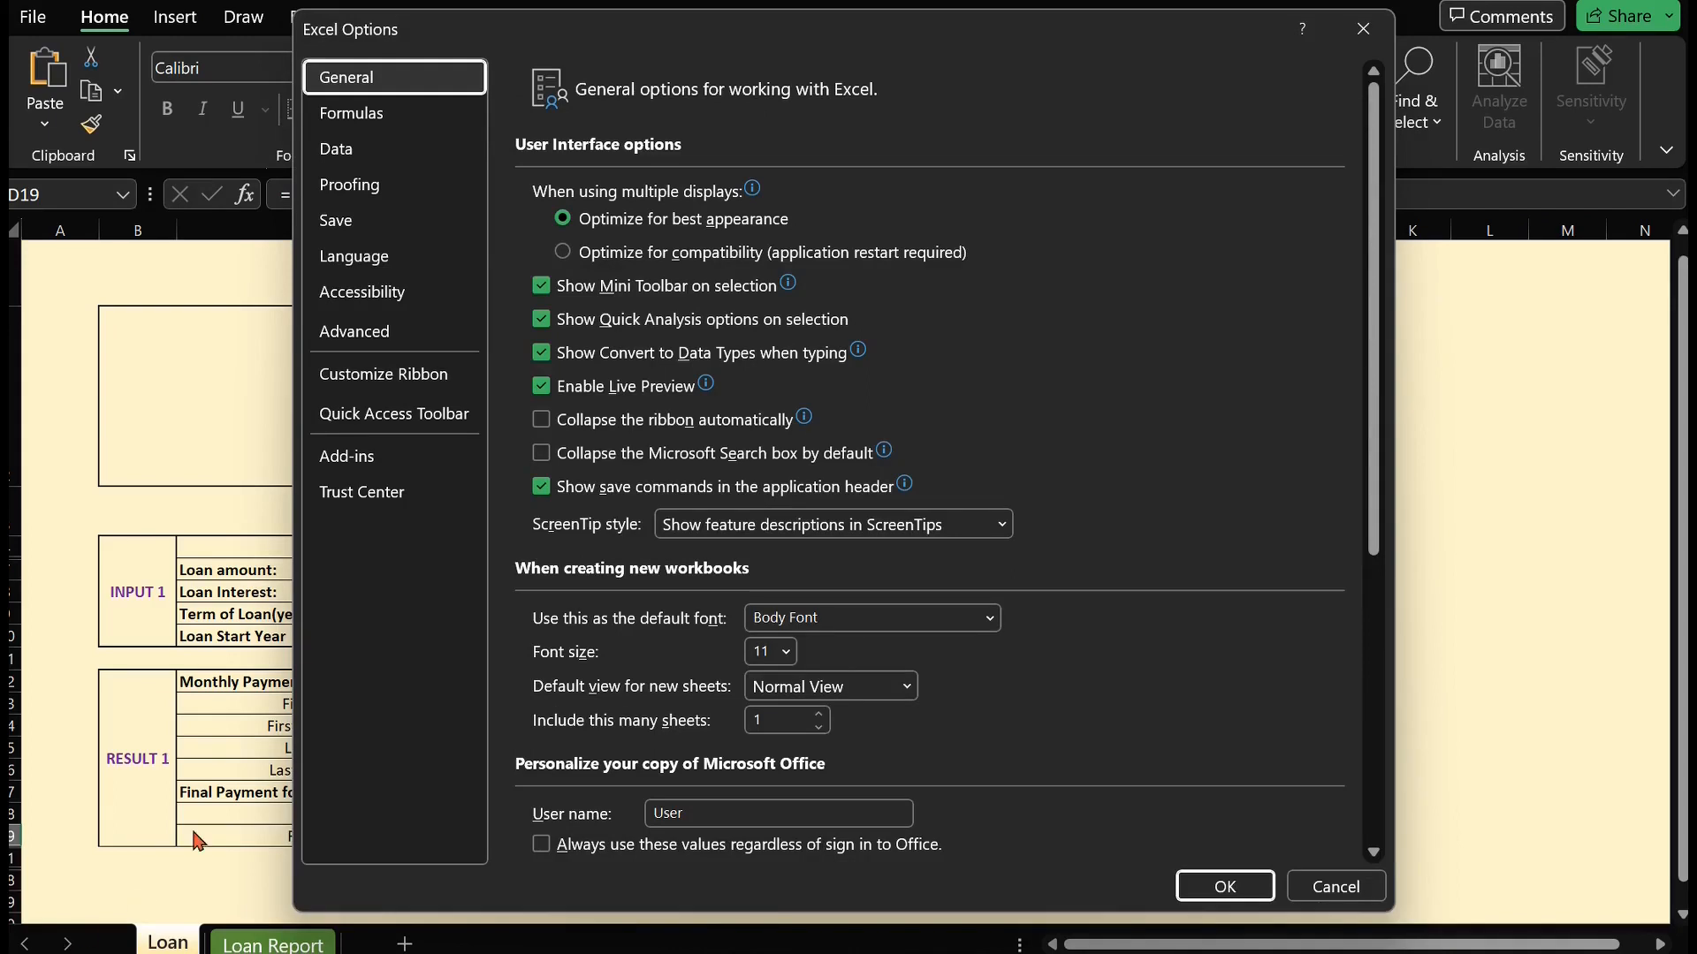
pyautogui.moveTo(383, 373)
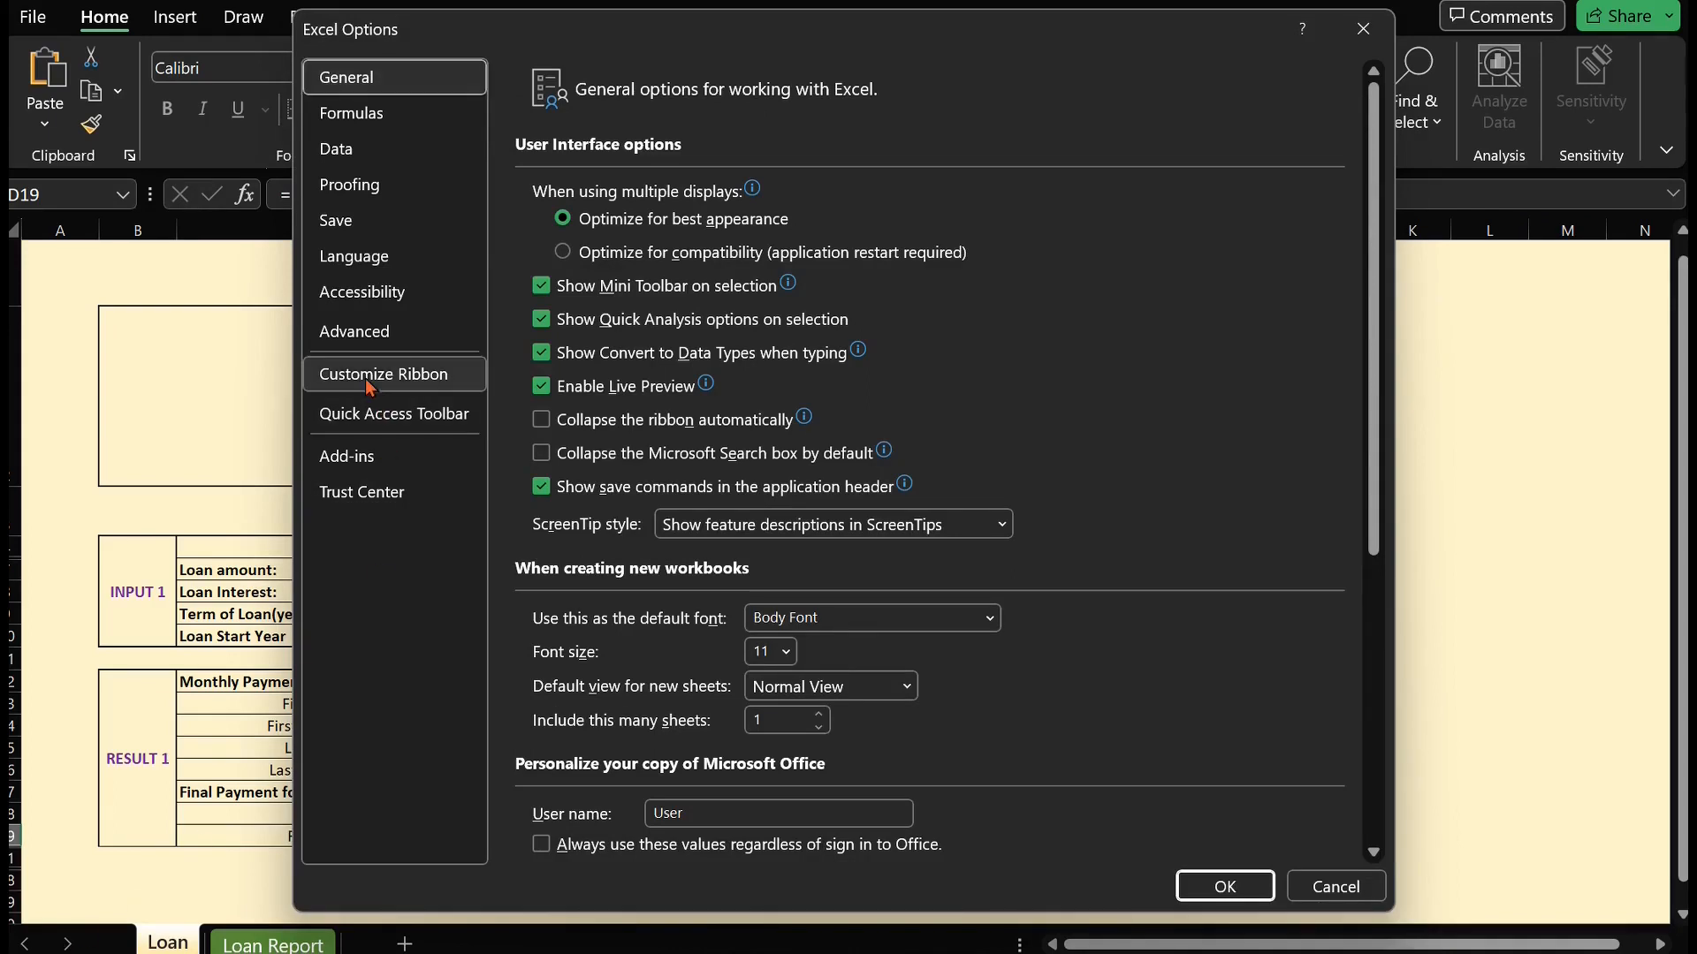
pyautogui.click(385, 373)
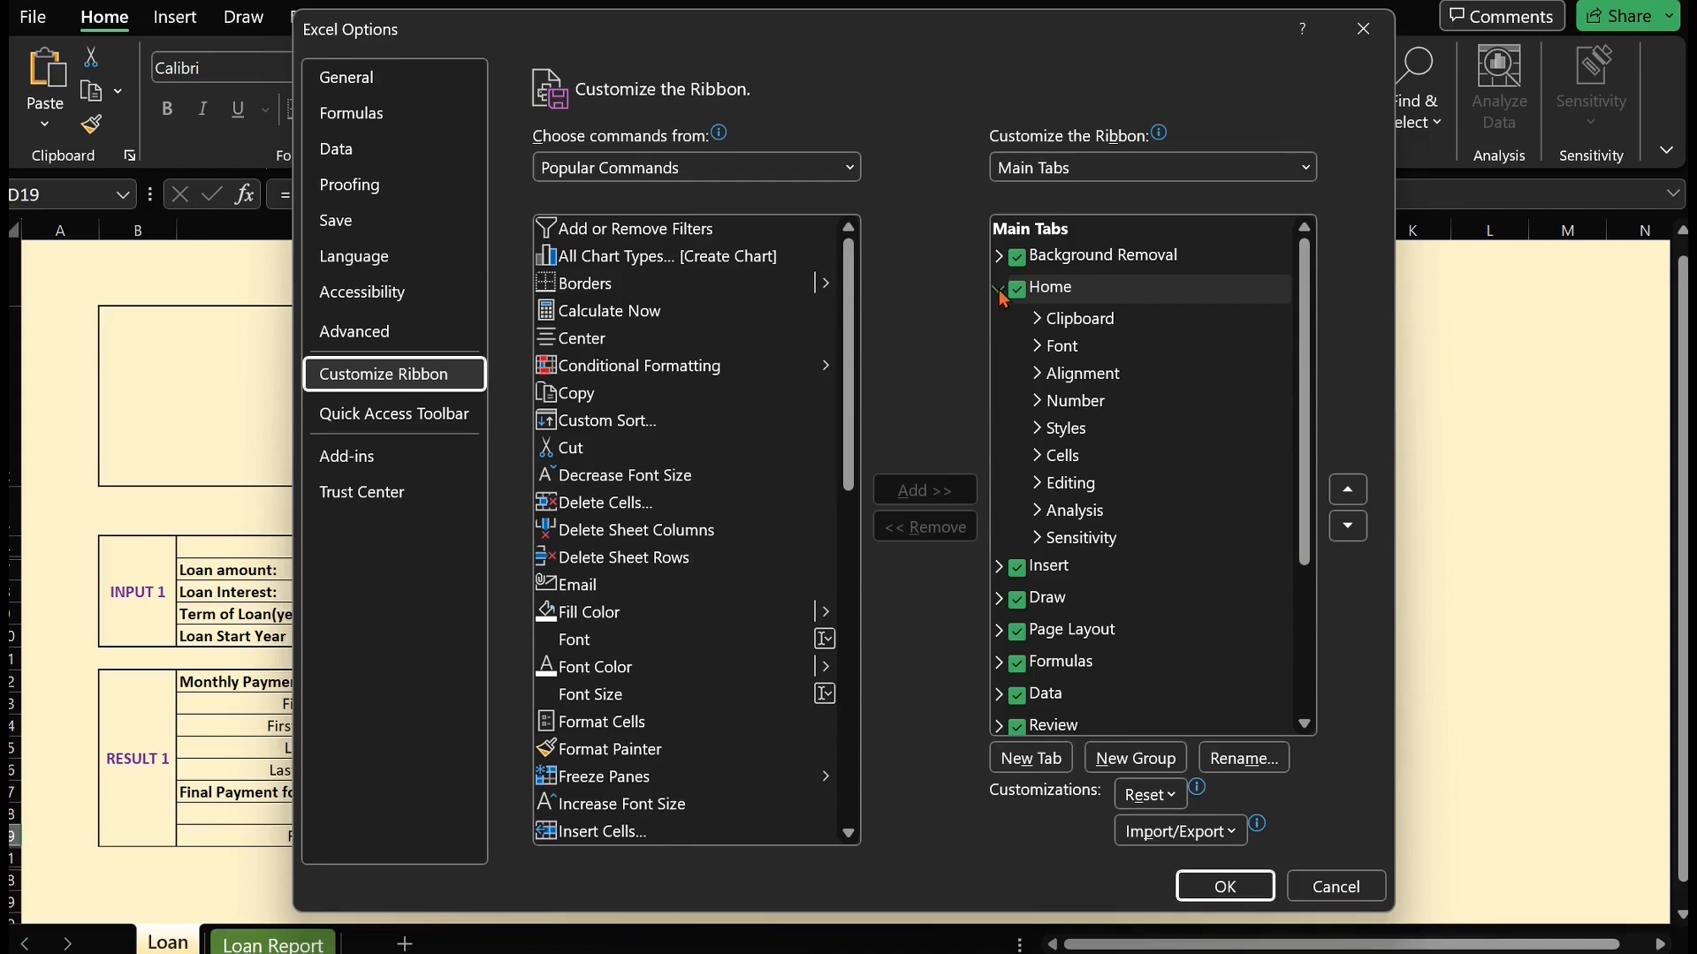
pyautogui.click(998, 286)
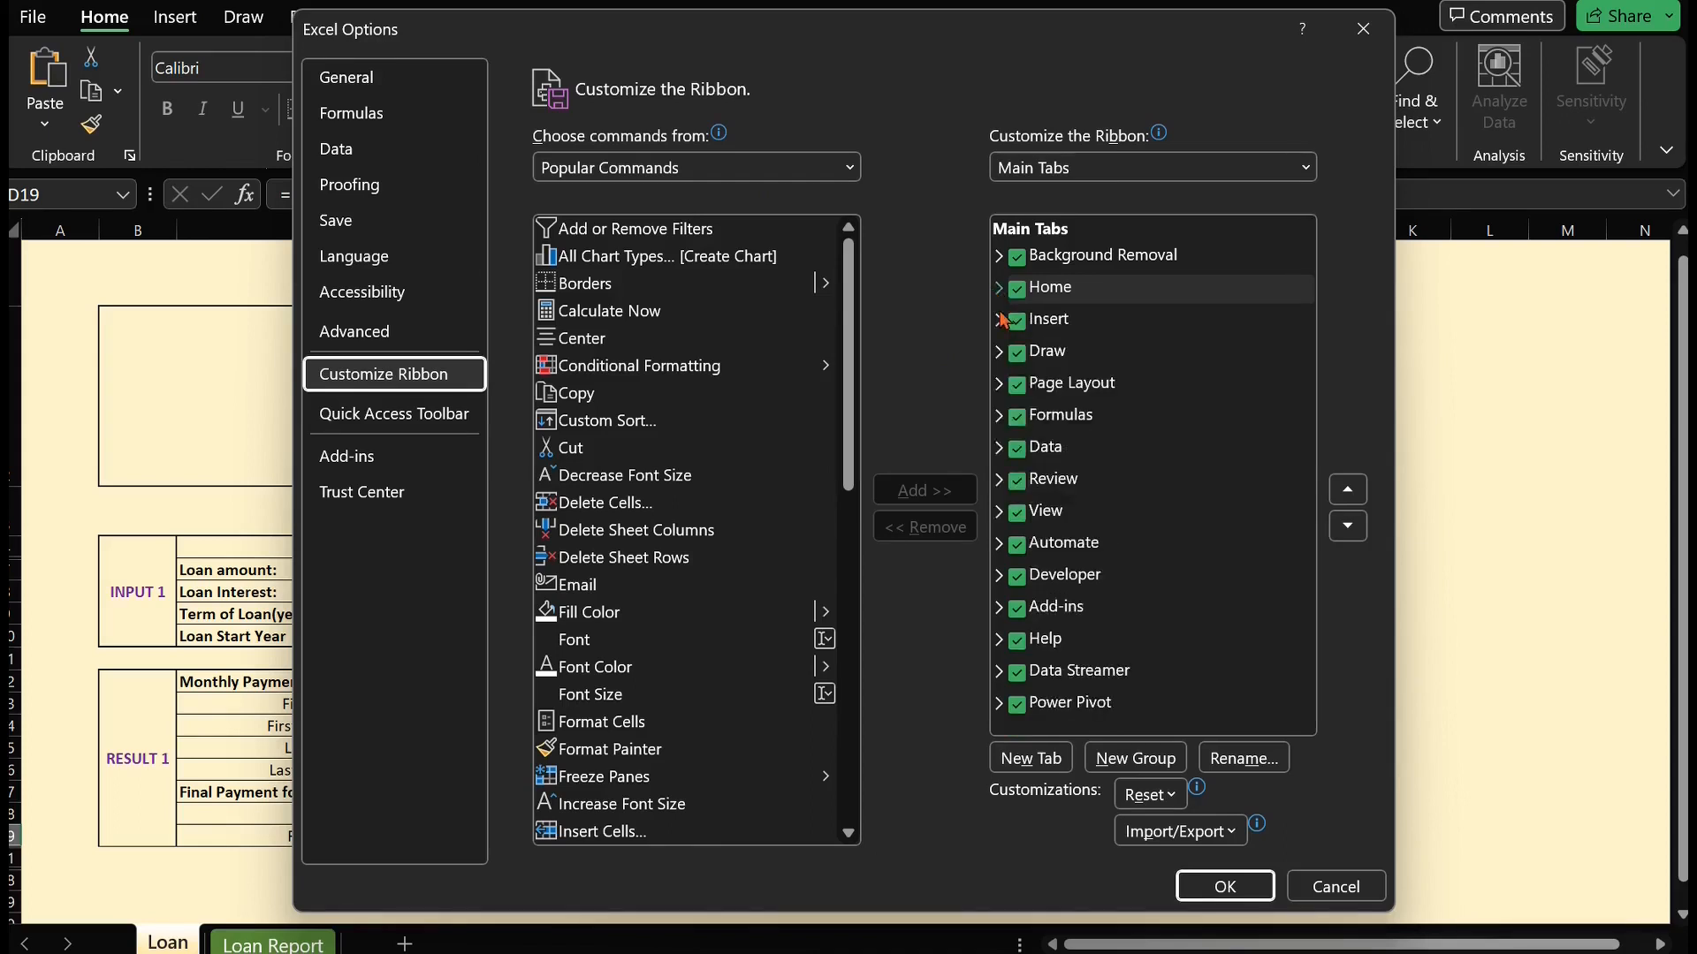
pyautogui.moveTo(1045, 511)
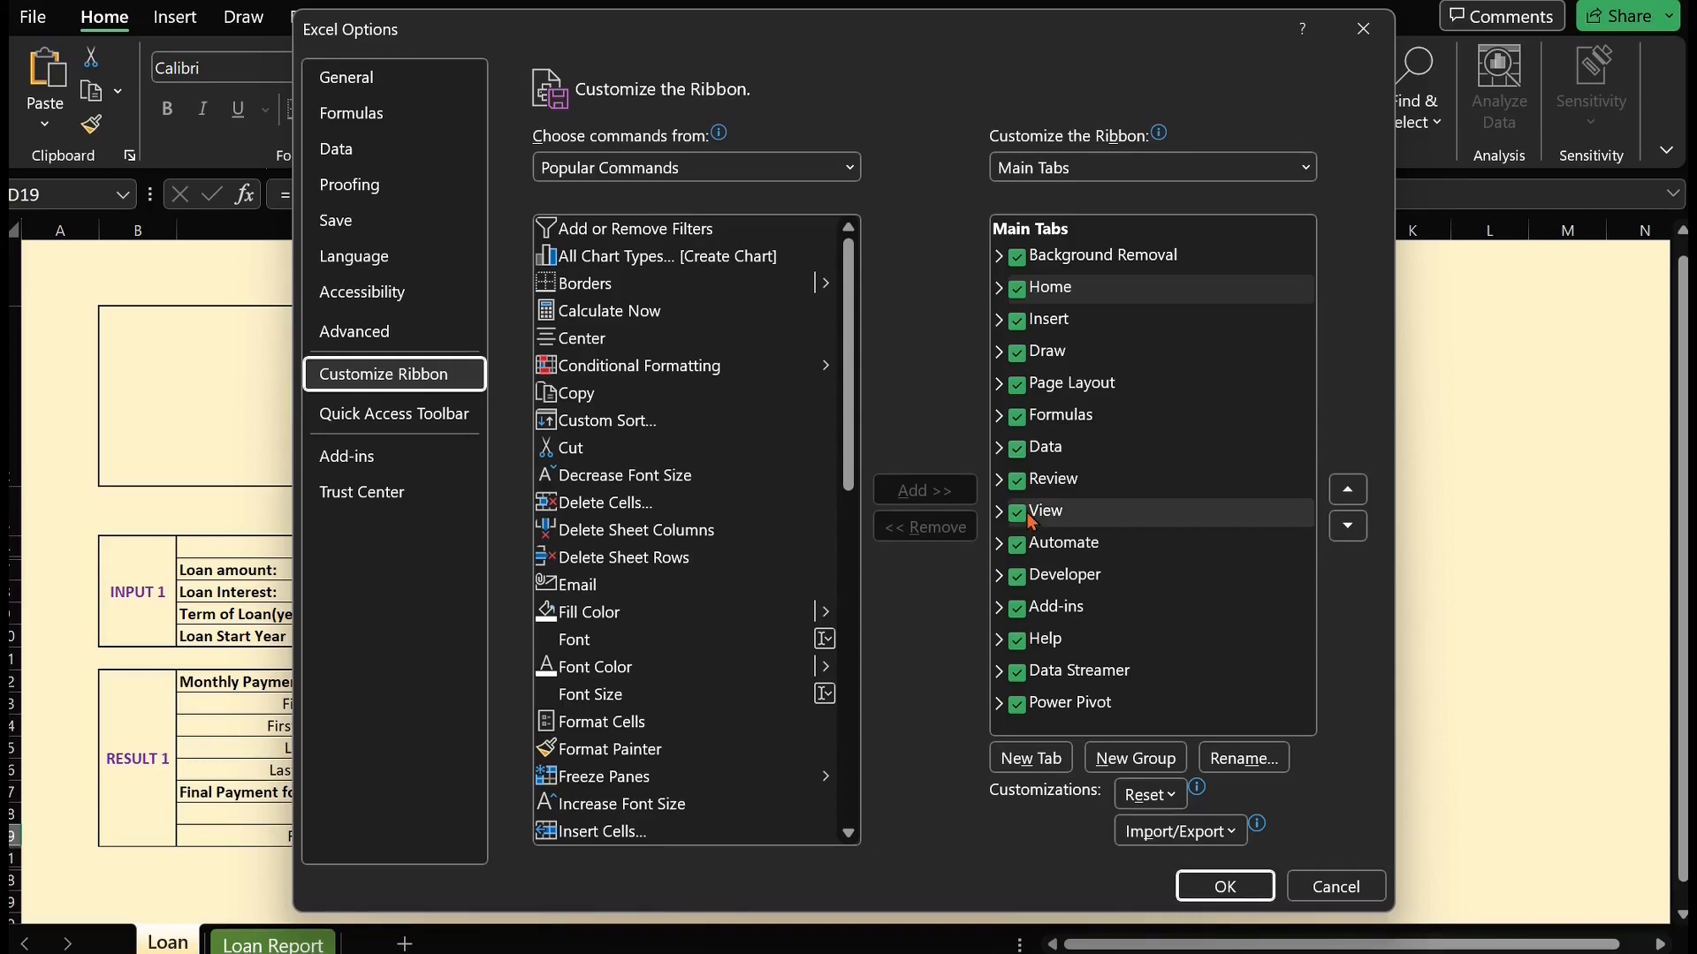
pyautogui.moveTo(1004, 582)
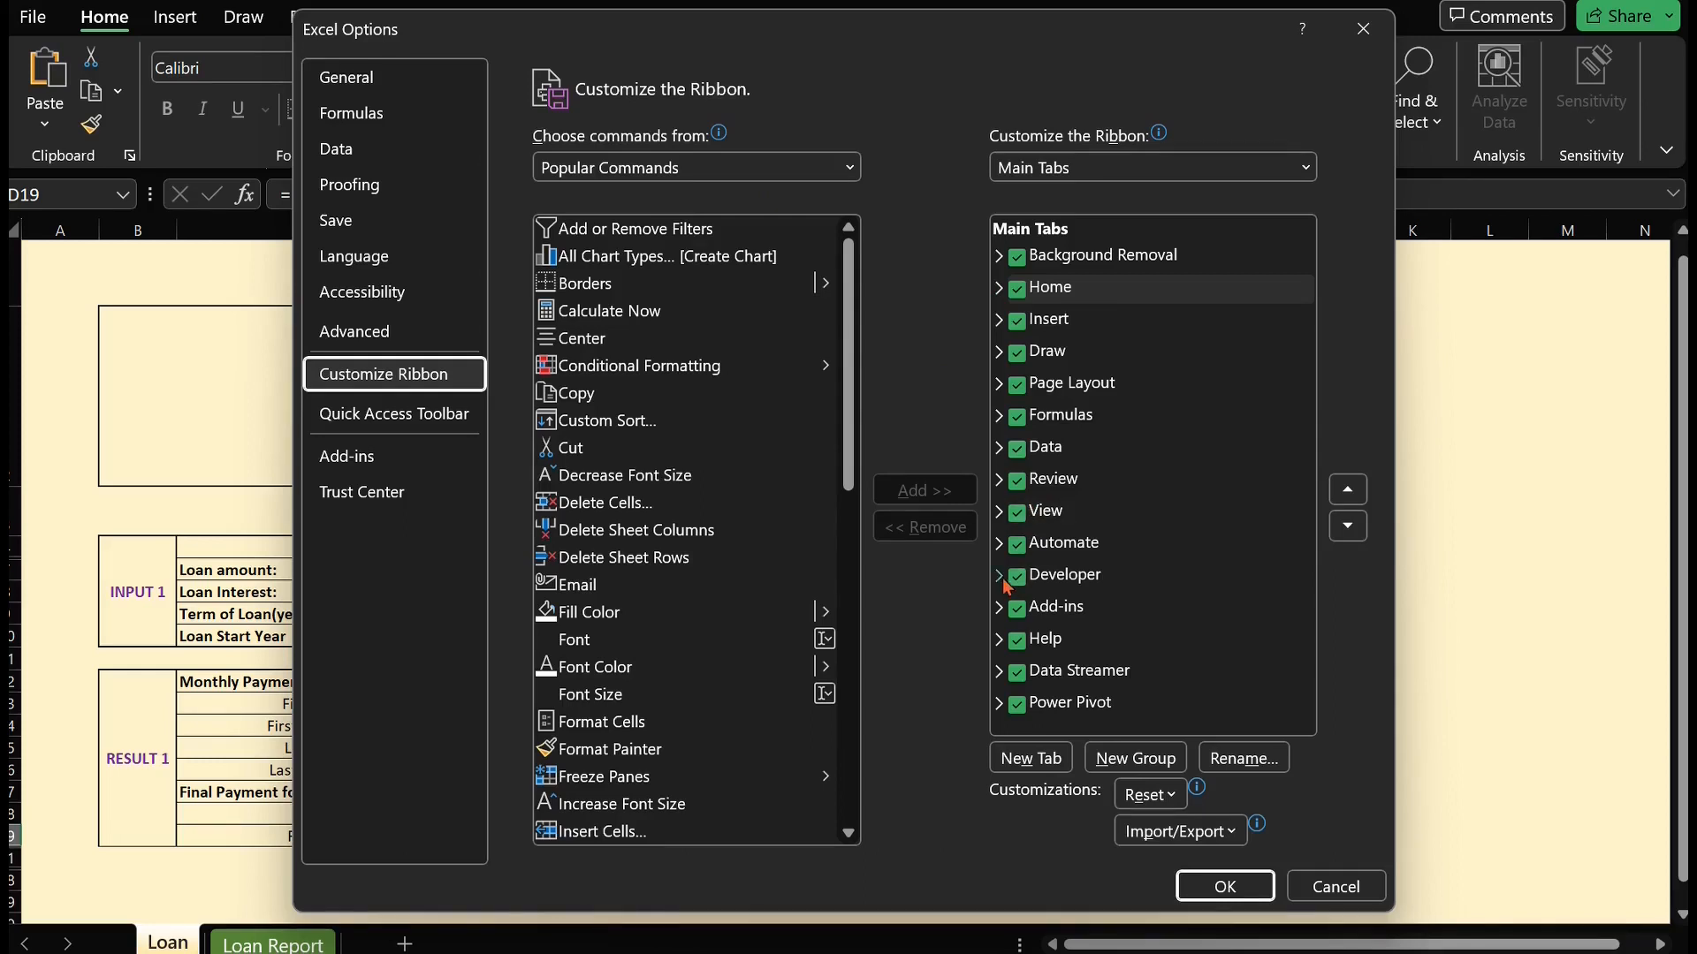
pyautogui.click(998, 575)
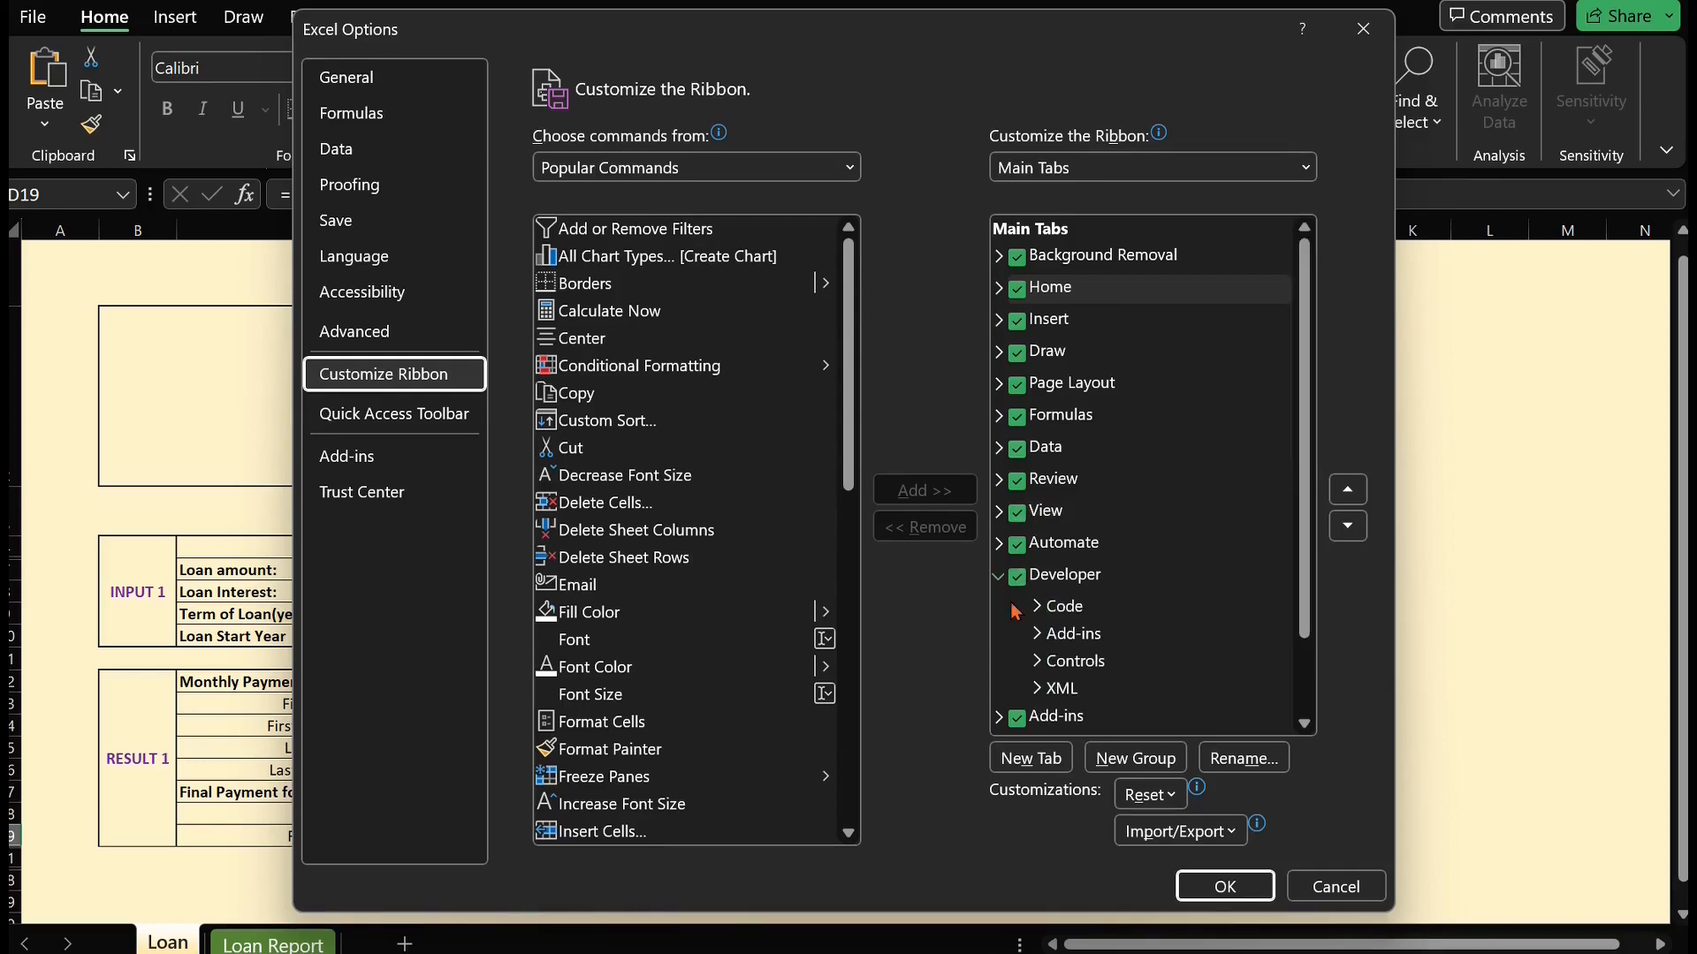
pyautogui.click(1063, 575)
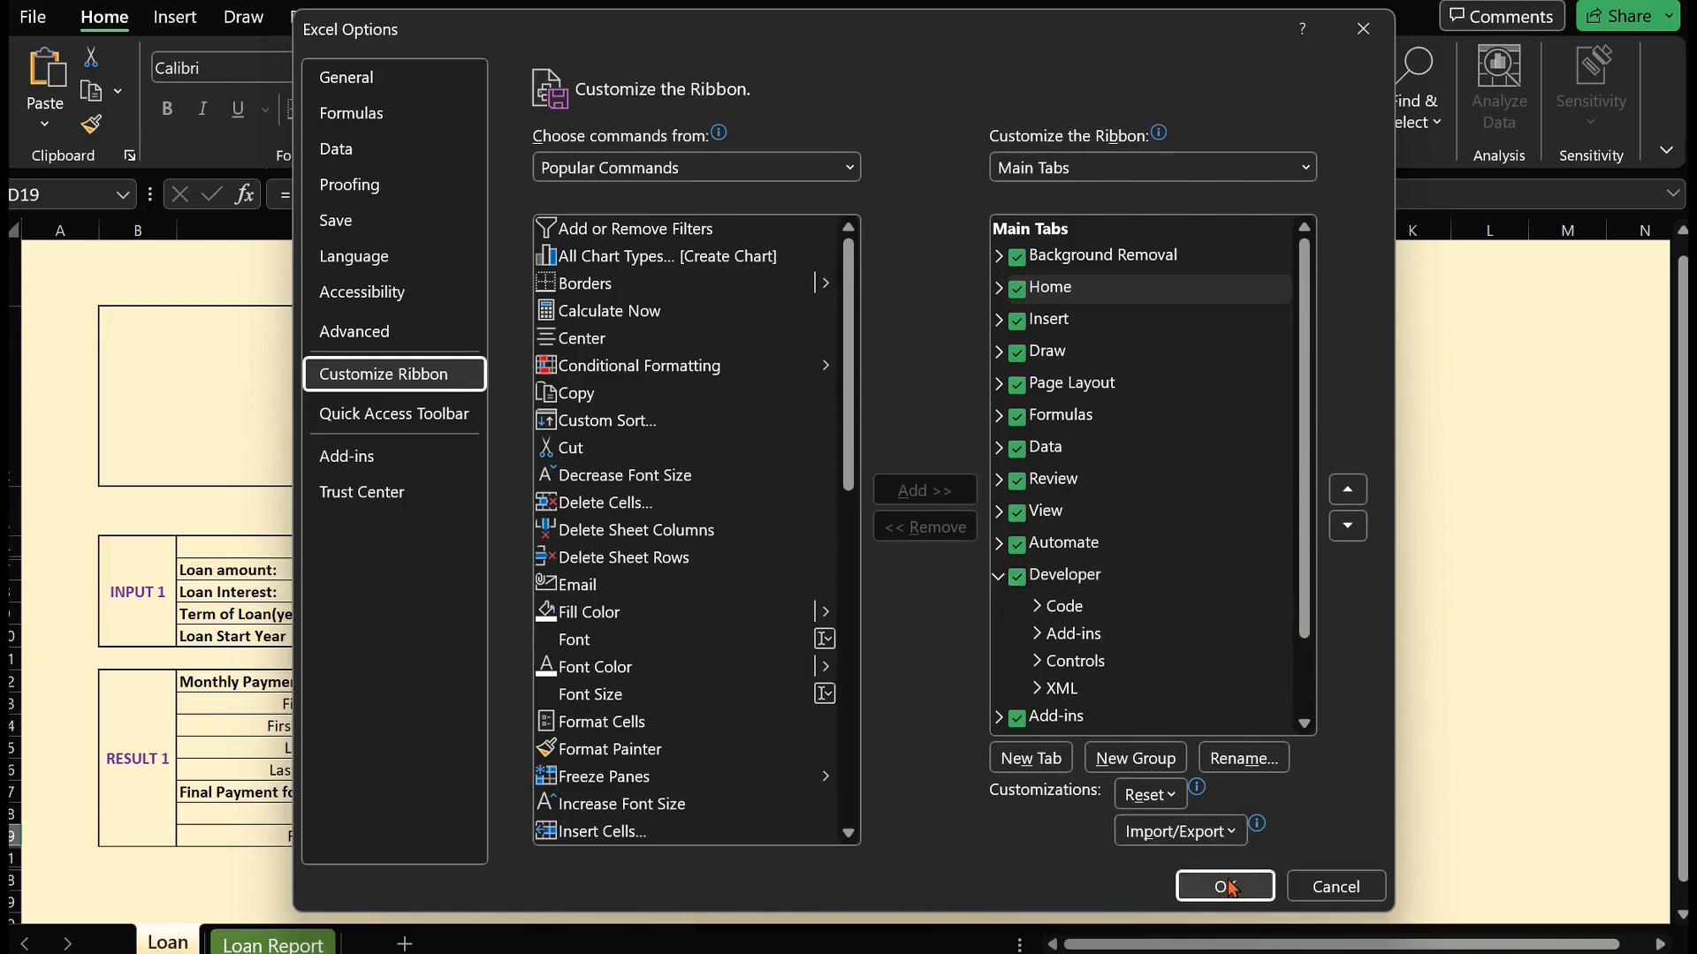
pyautogui.click(1224, 887)
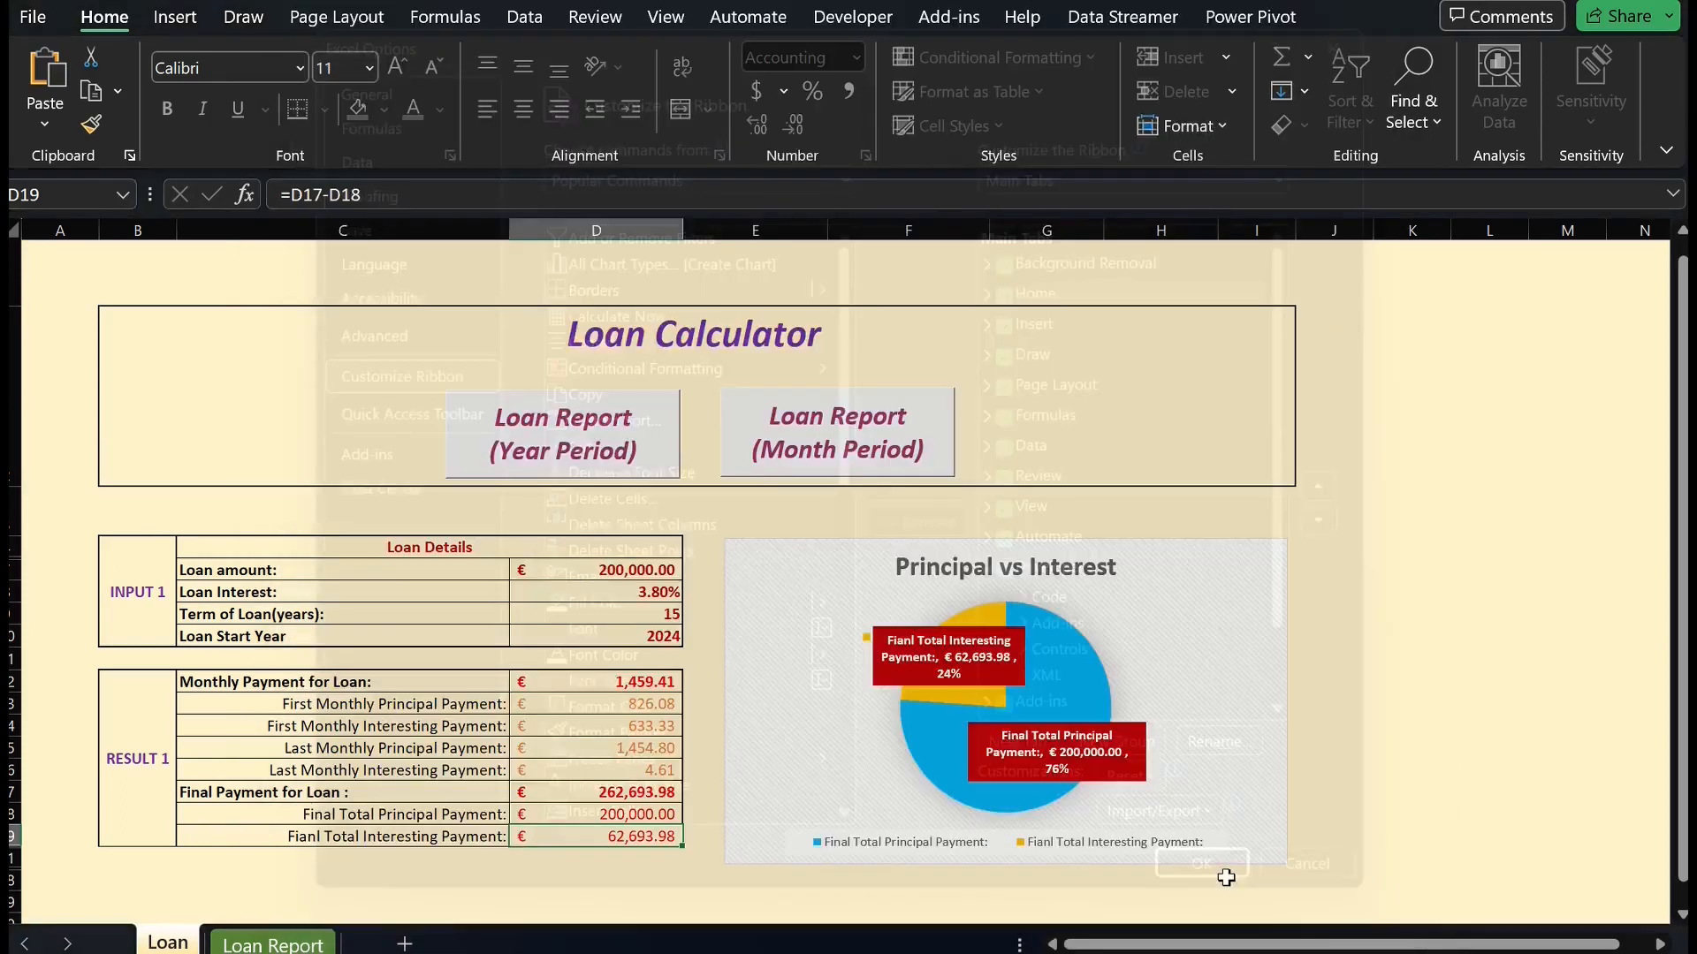
# - Confirm the options window and show the Developer ribbon tab
pyautogui.click(1200, 864)
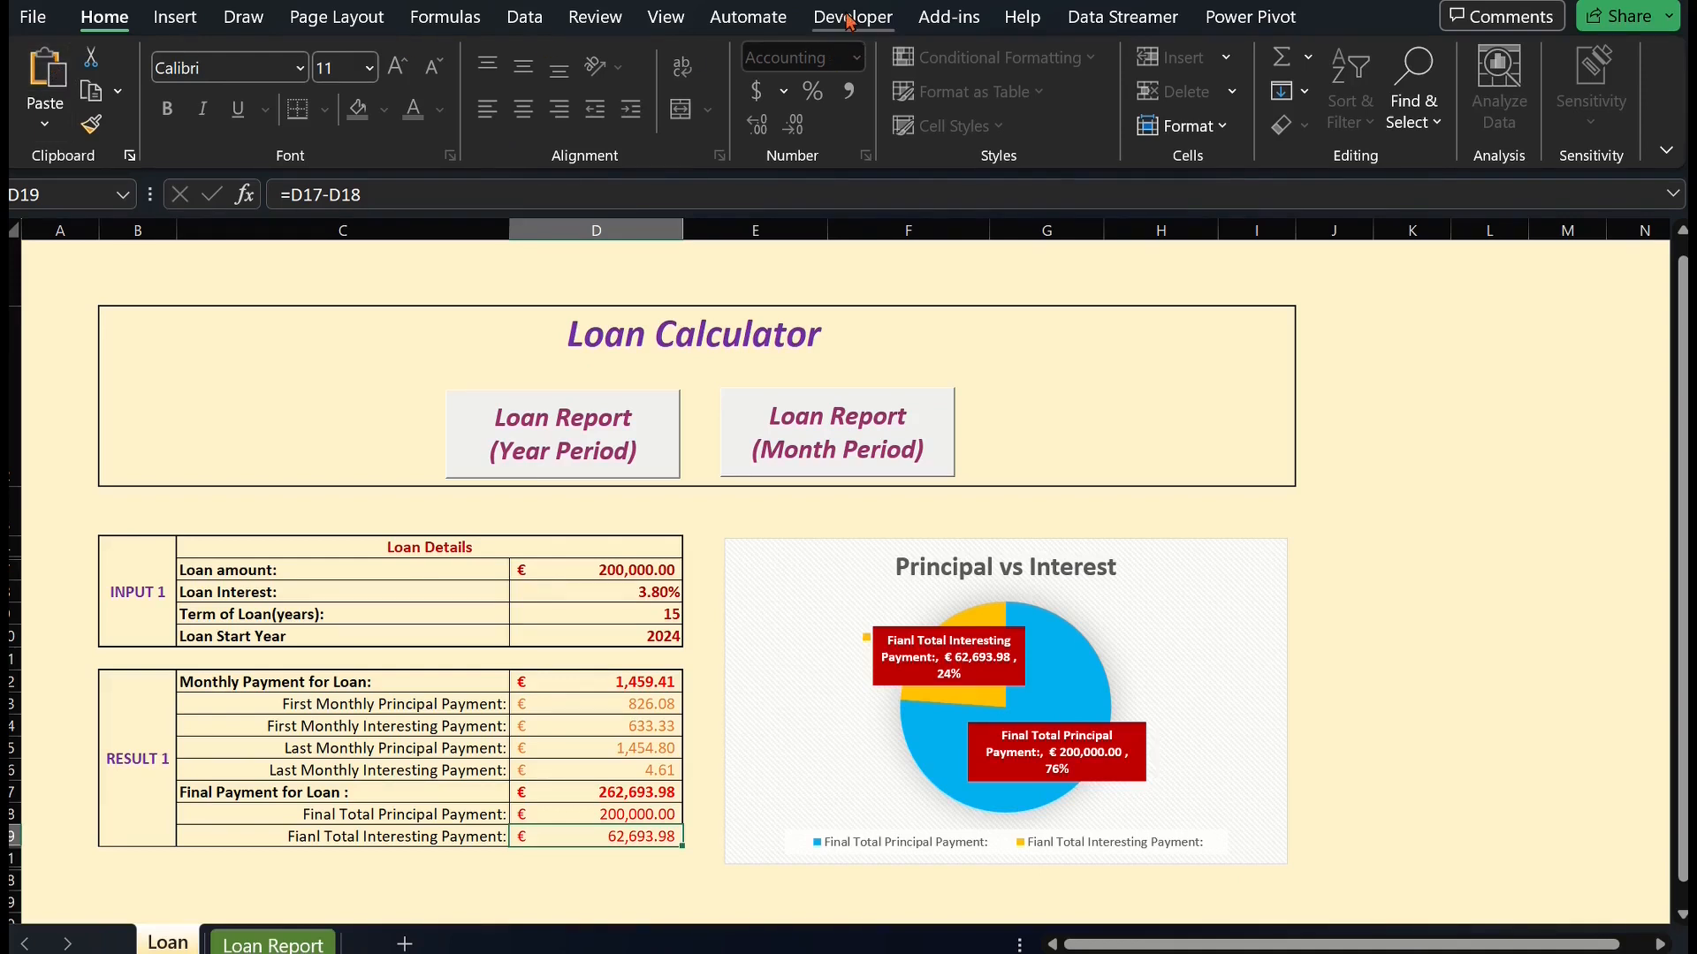
pyautogui.click(853, 15)
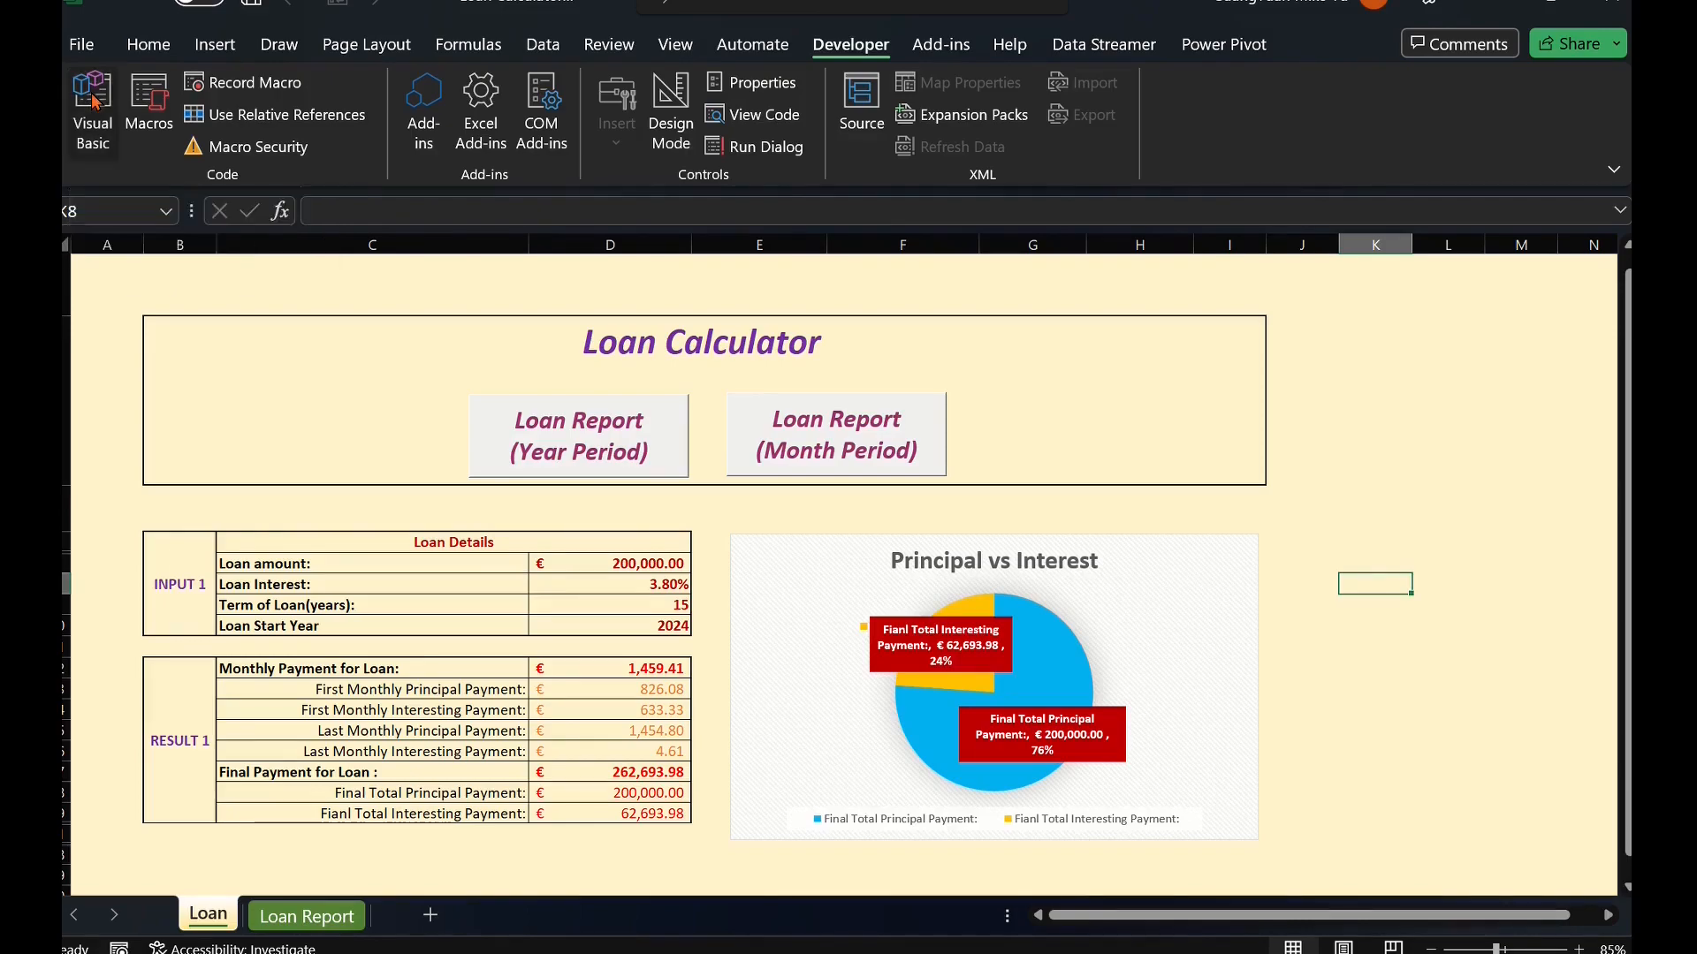
# - Open Visual Basic and scroll through GenerateLoanReport_monthlyPeriodReport in Loan_Report_Generator
pyautogui.click(91, 108)
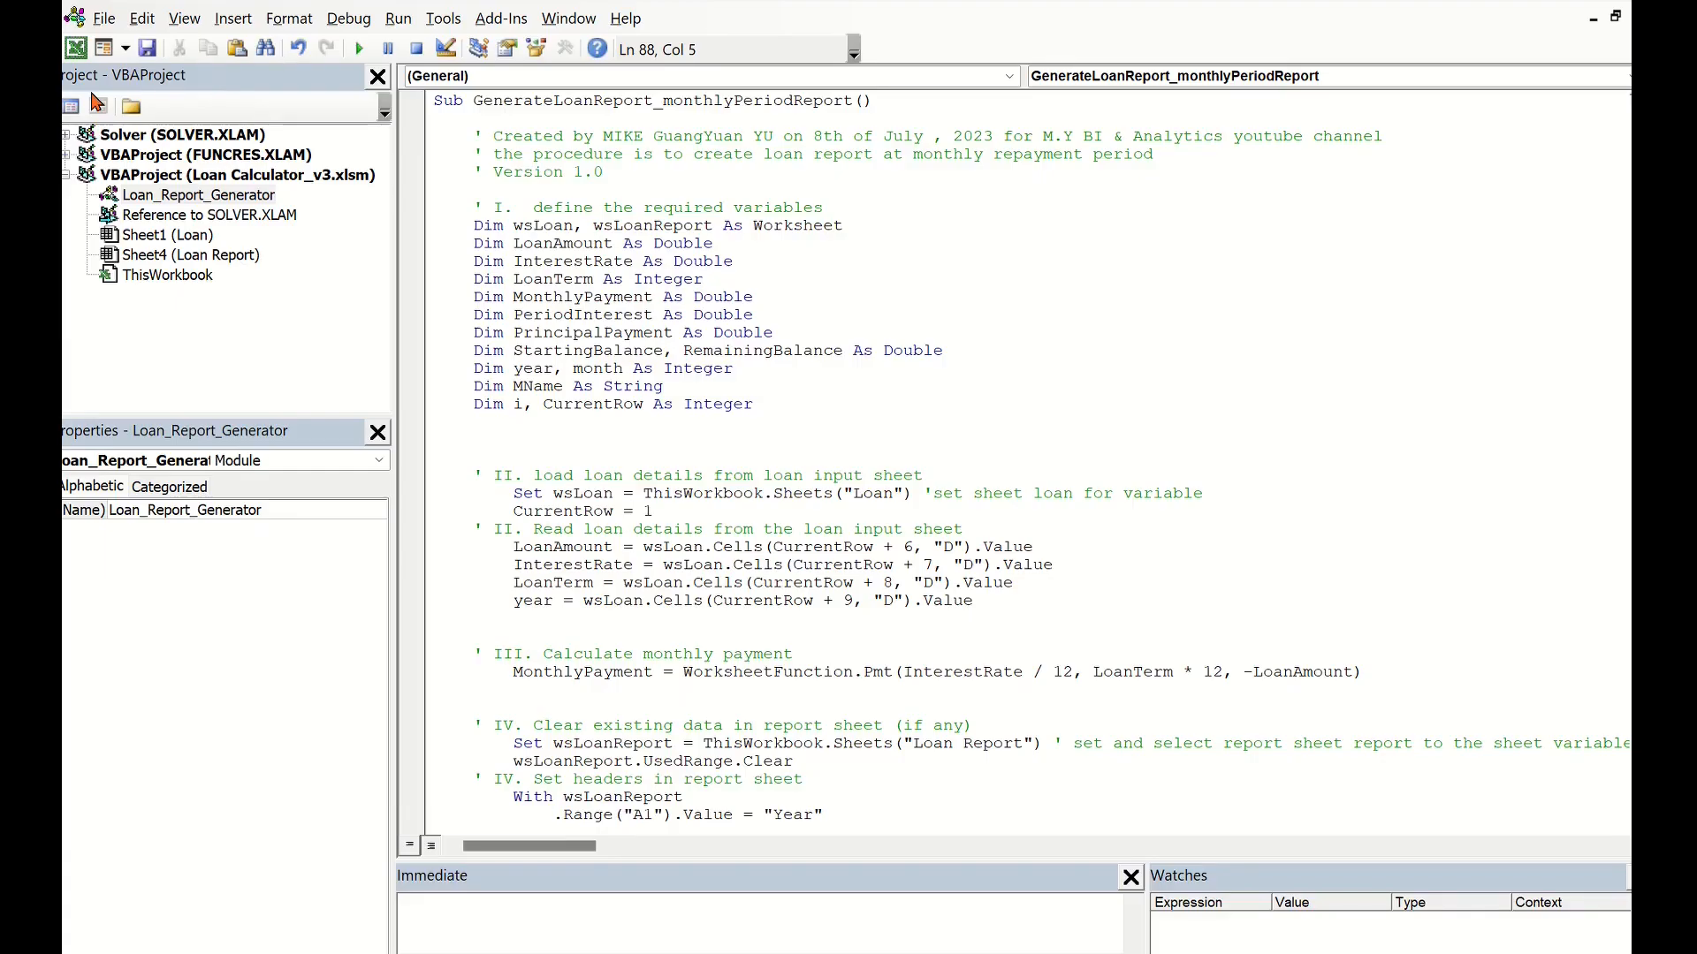
pyautogui.moveTo(165, 202)
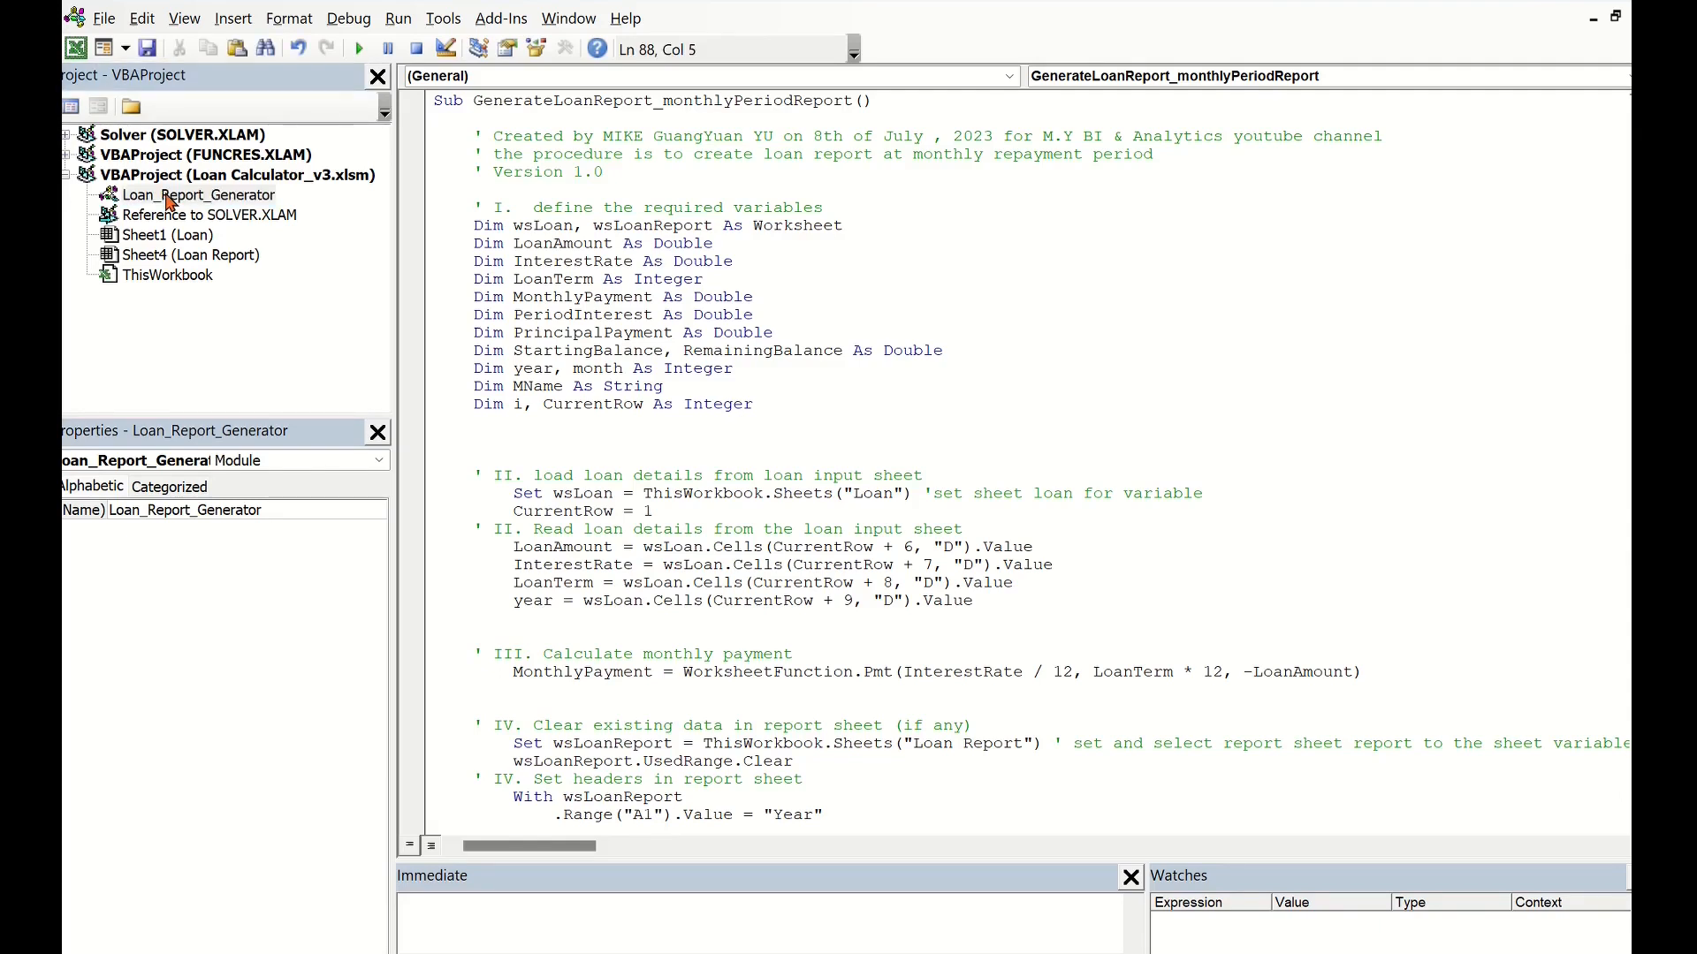
pyautogui.moveTo(887, 122)
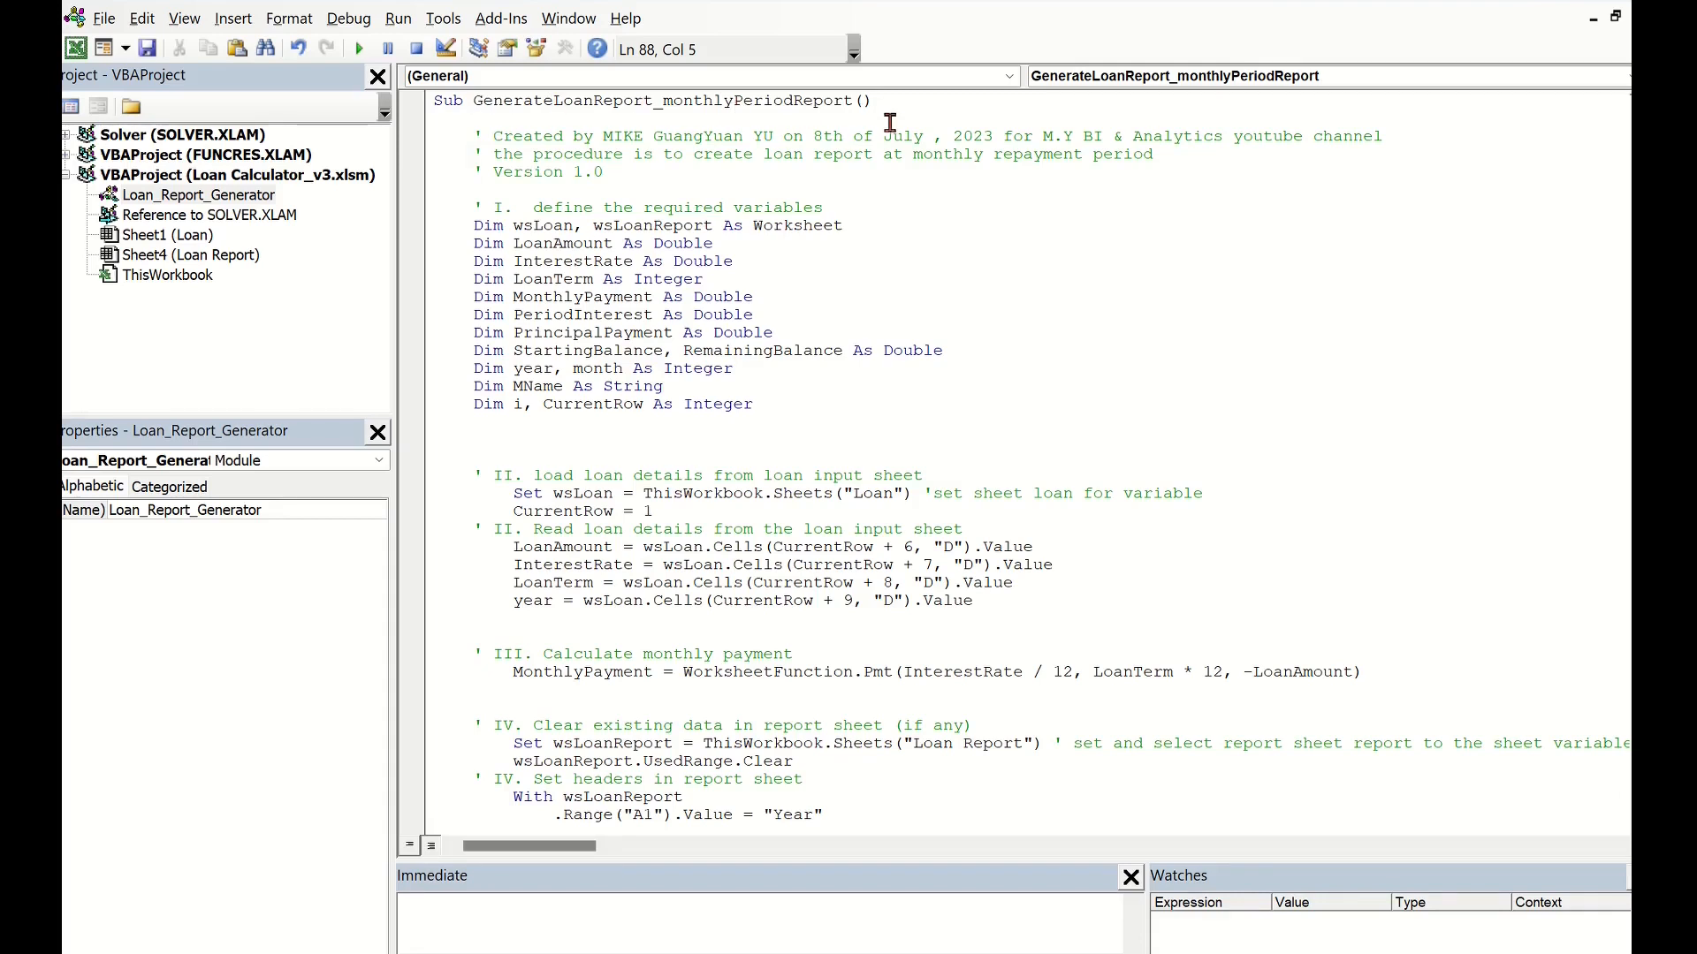
pyautogui.scroll(-3)
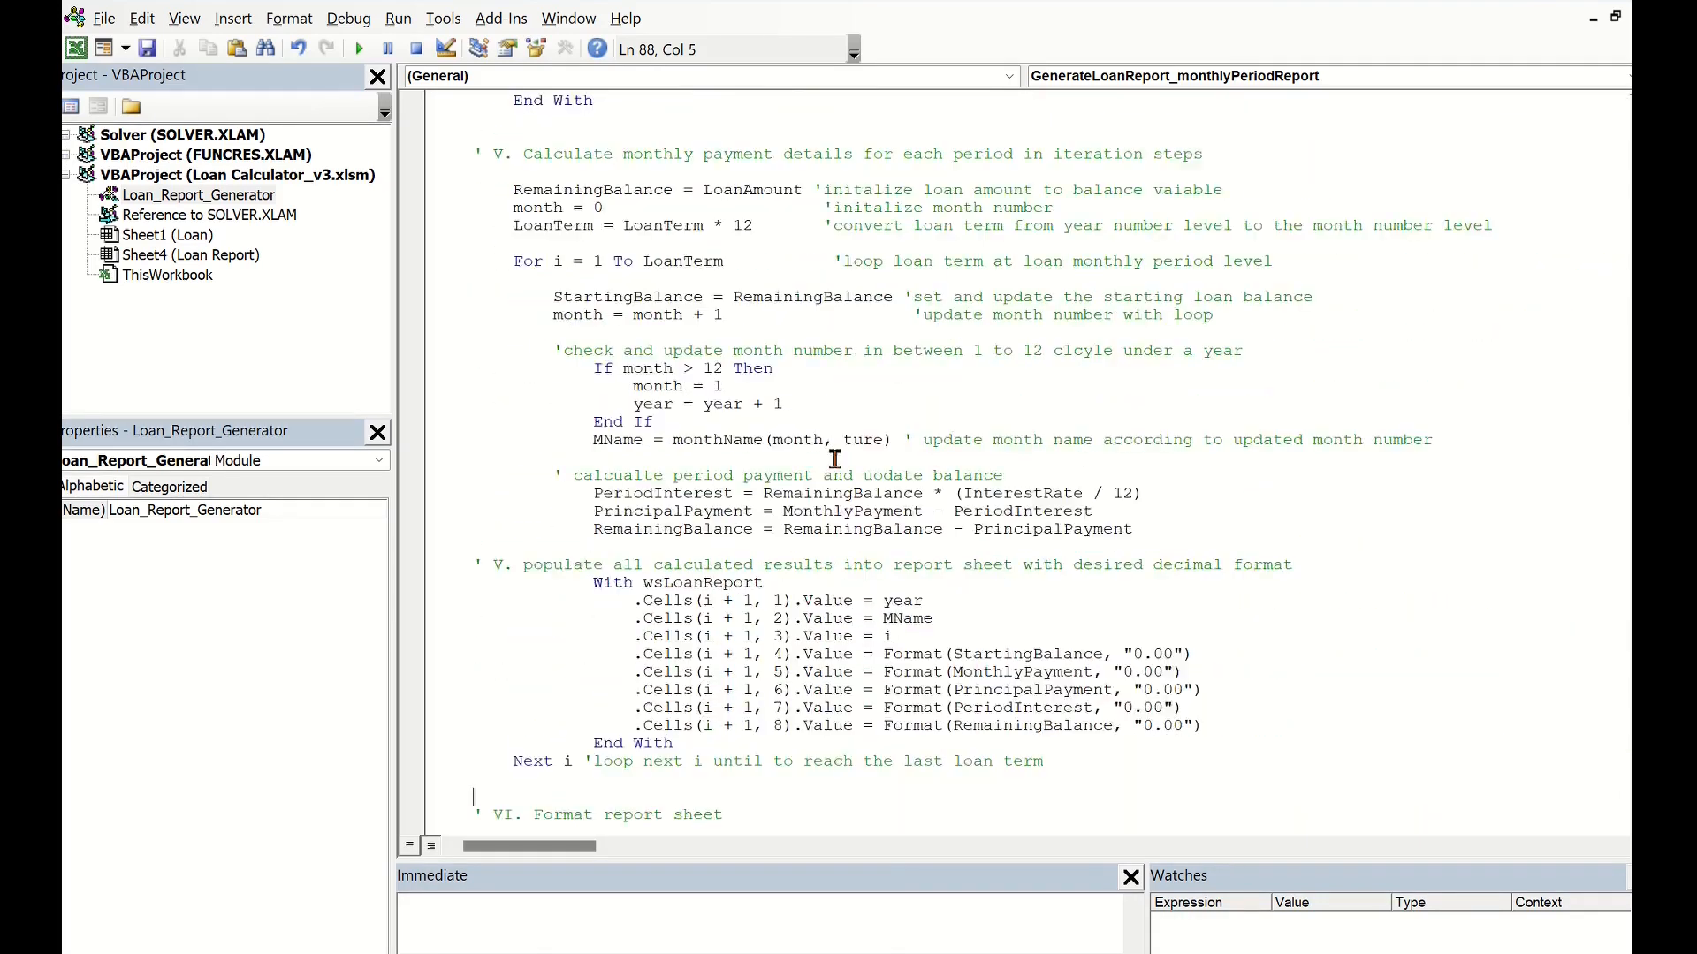
pyautogui.scroll(-3)
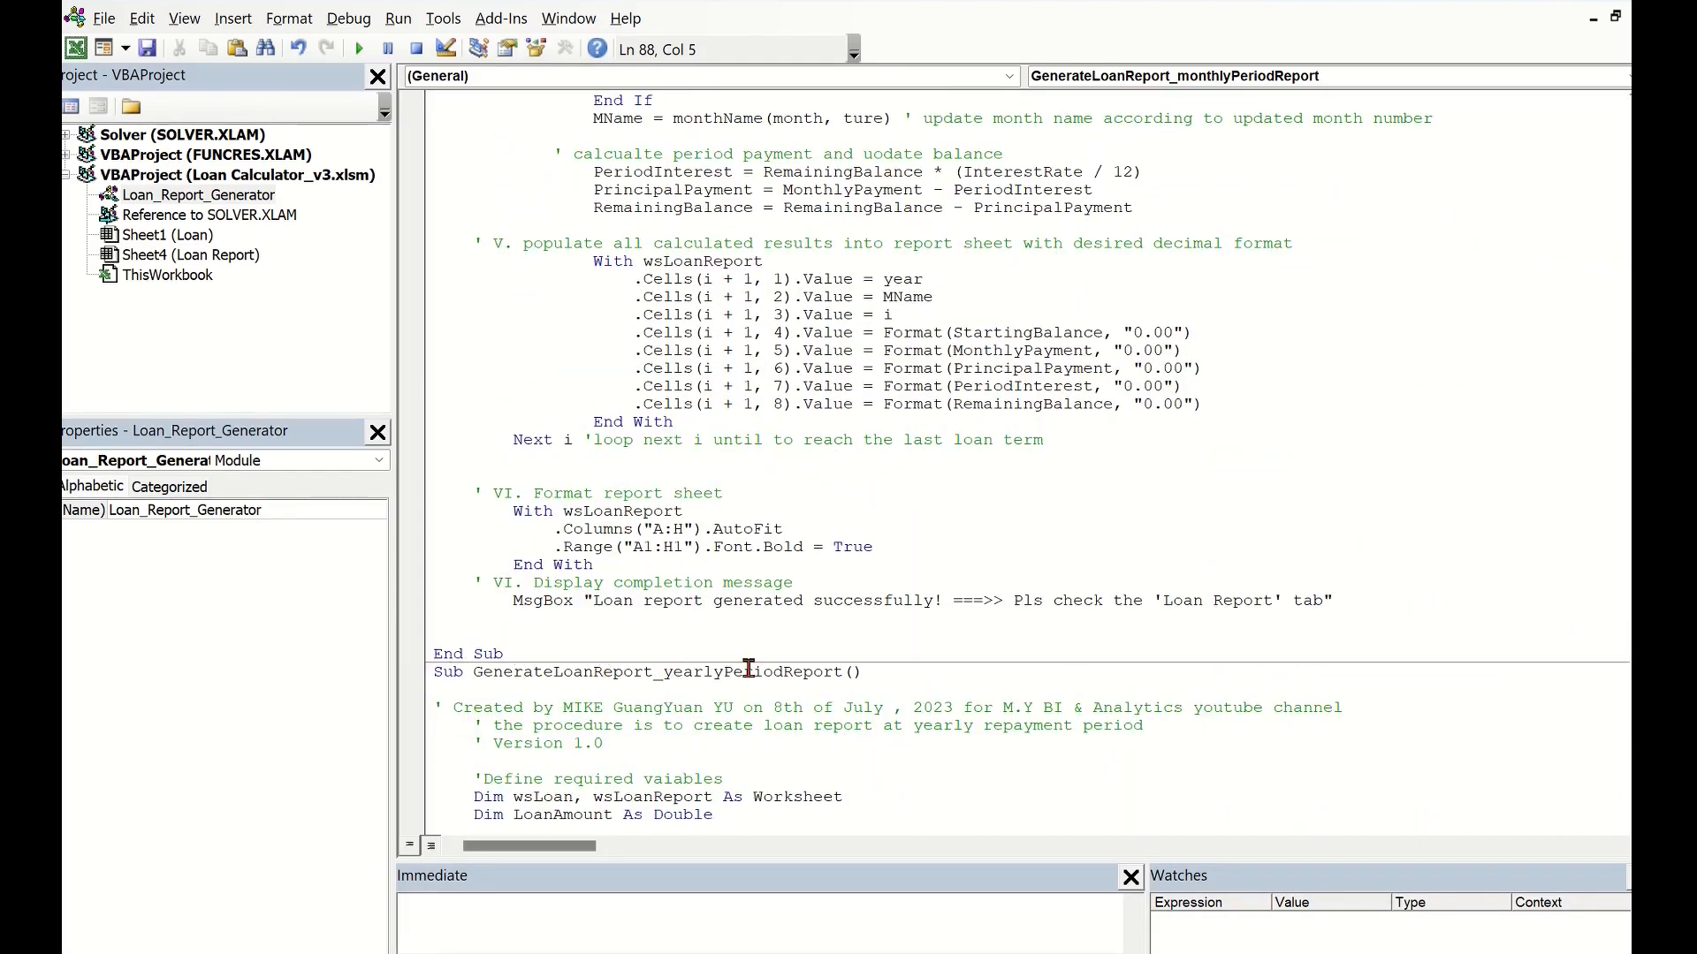
pyautogui.scroll(3)
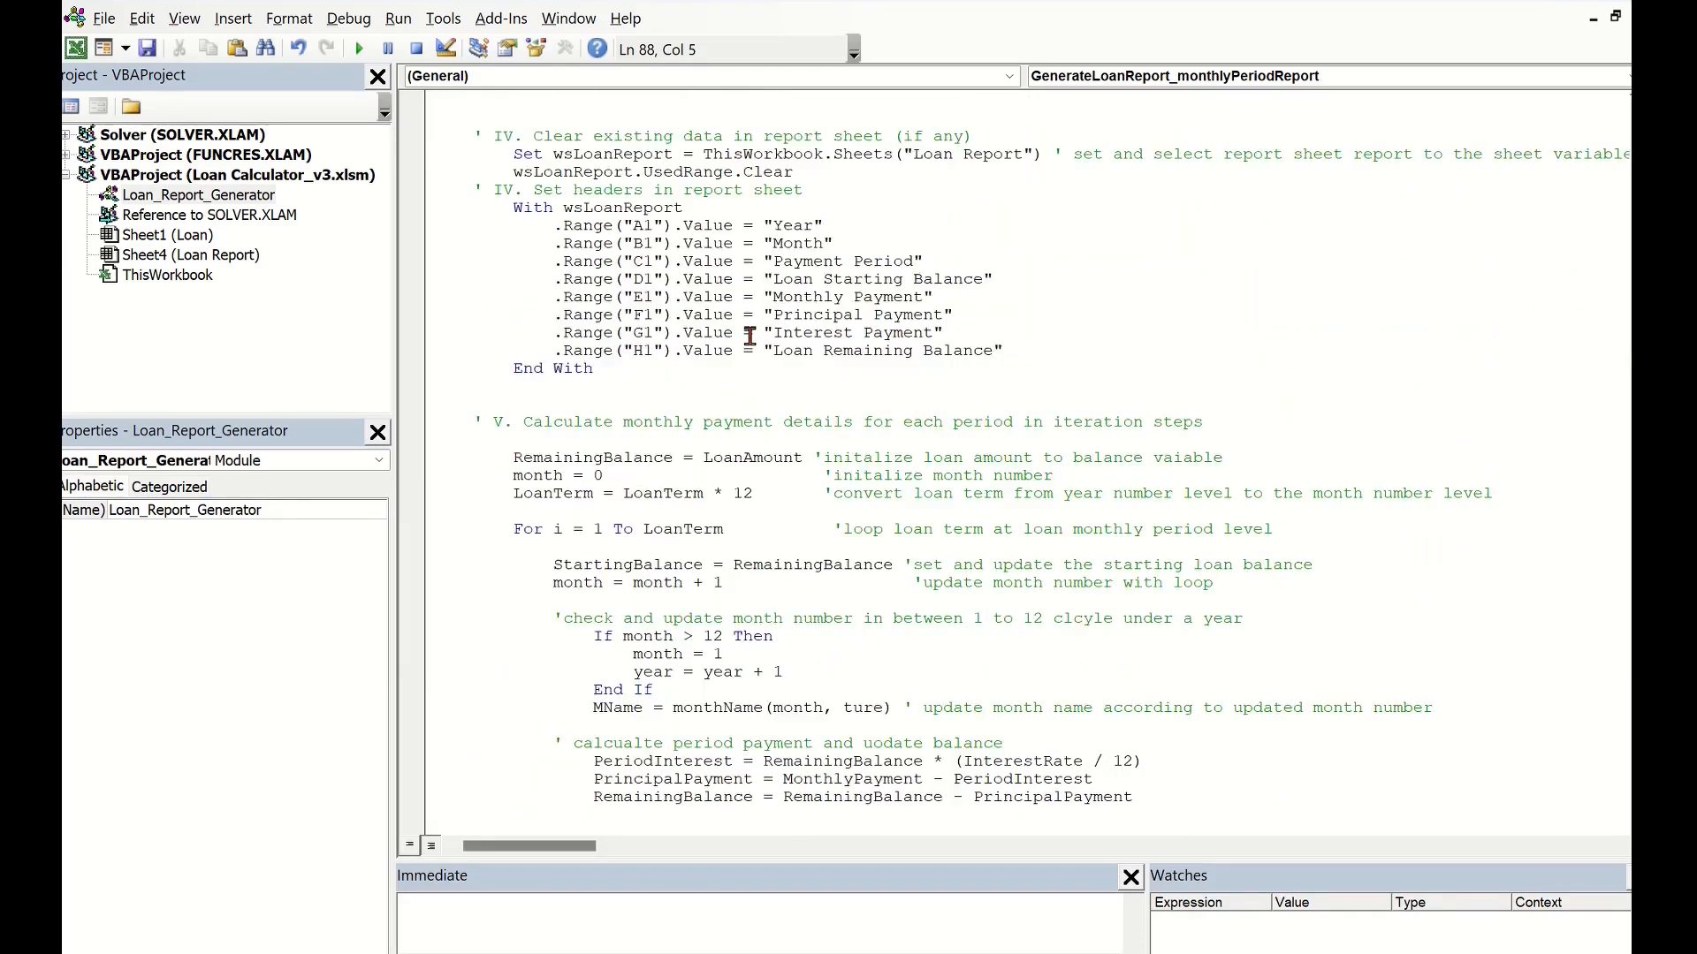
pyautogui.scroll(3)
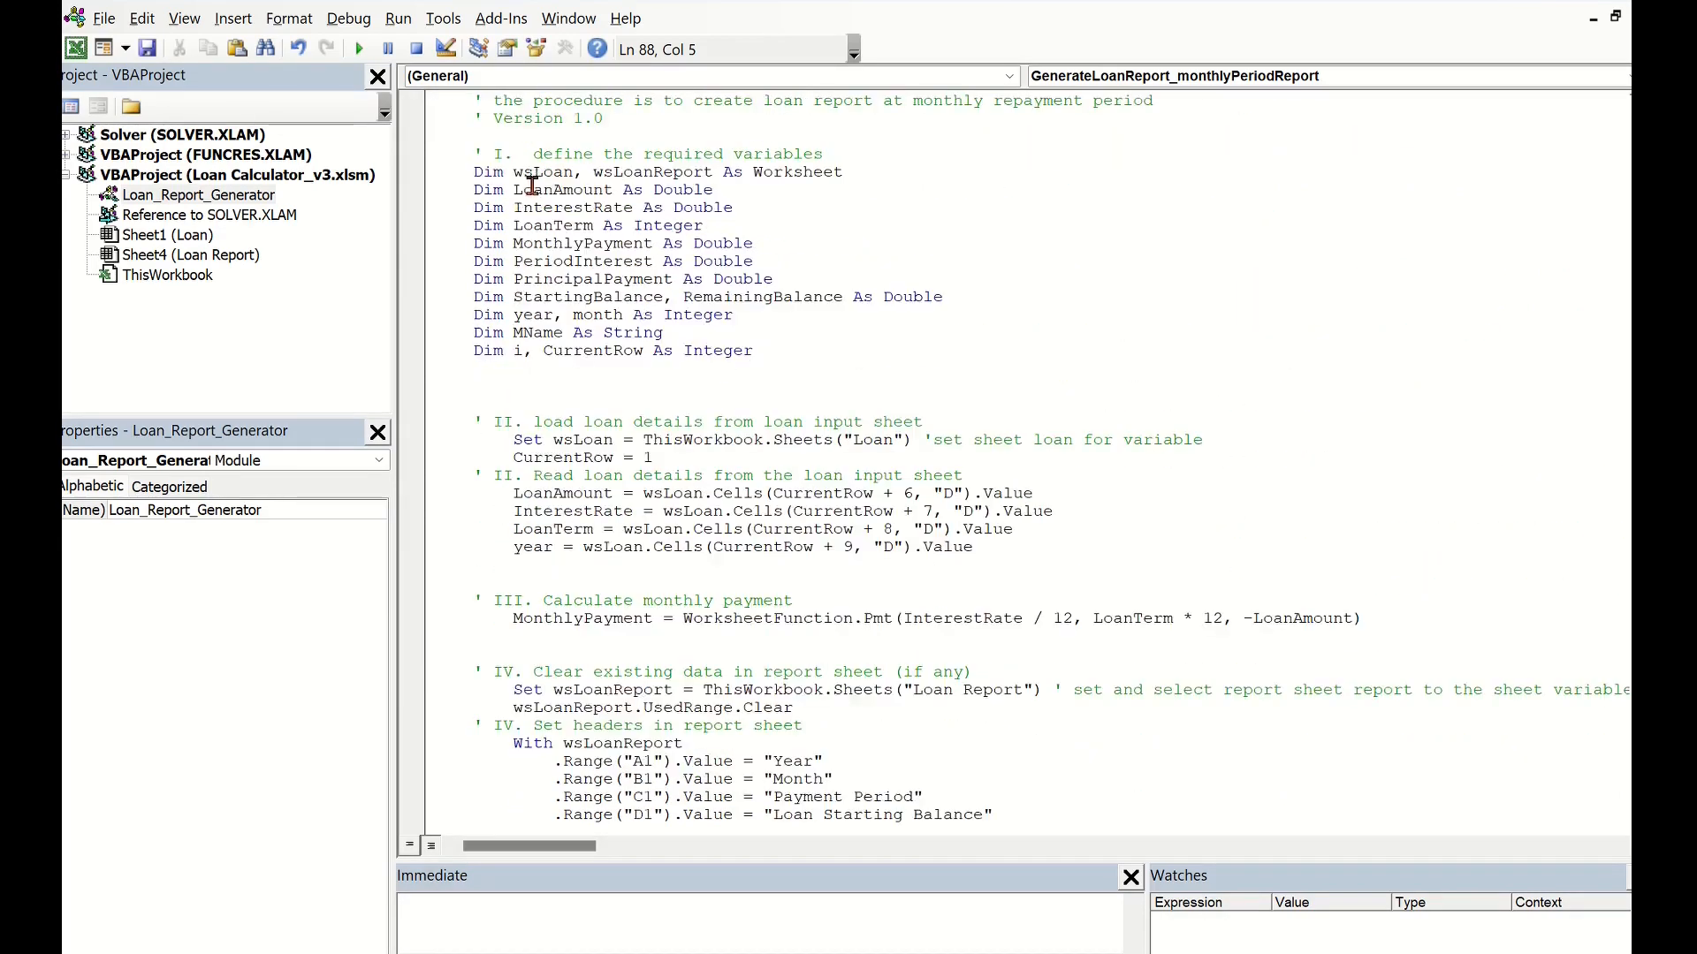
pyautogui.scroll(3)
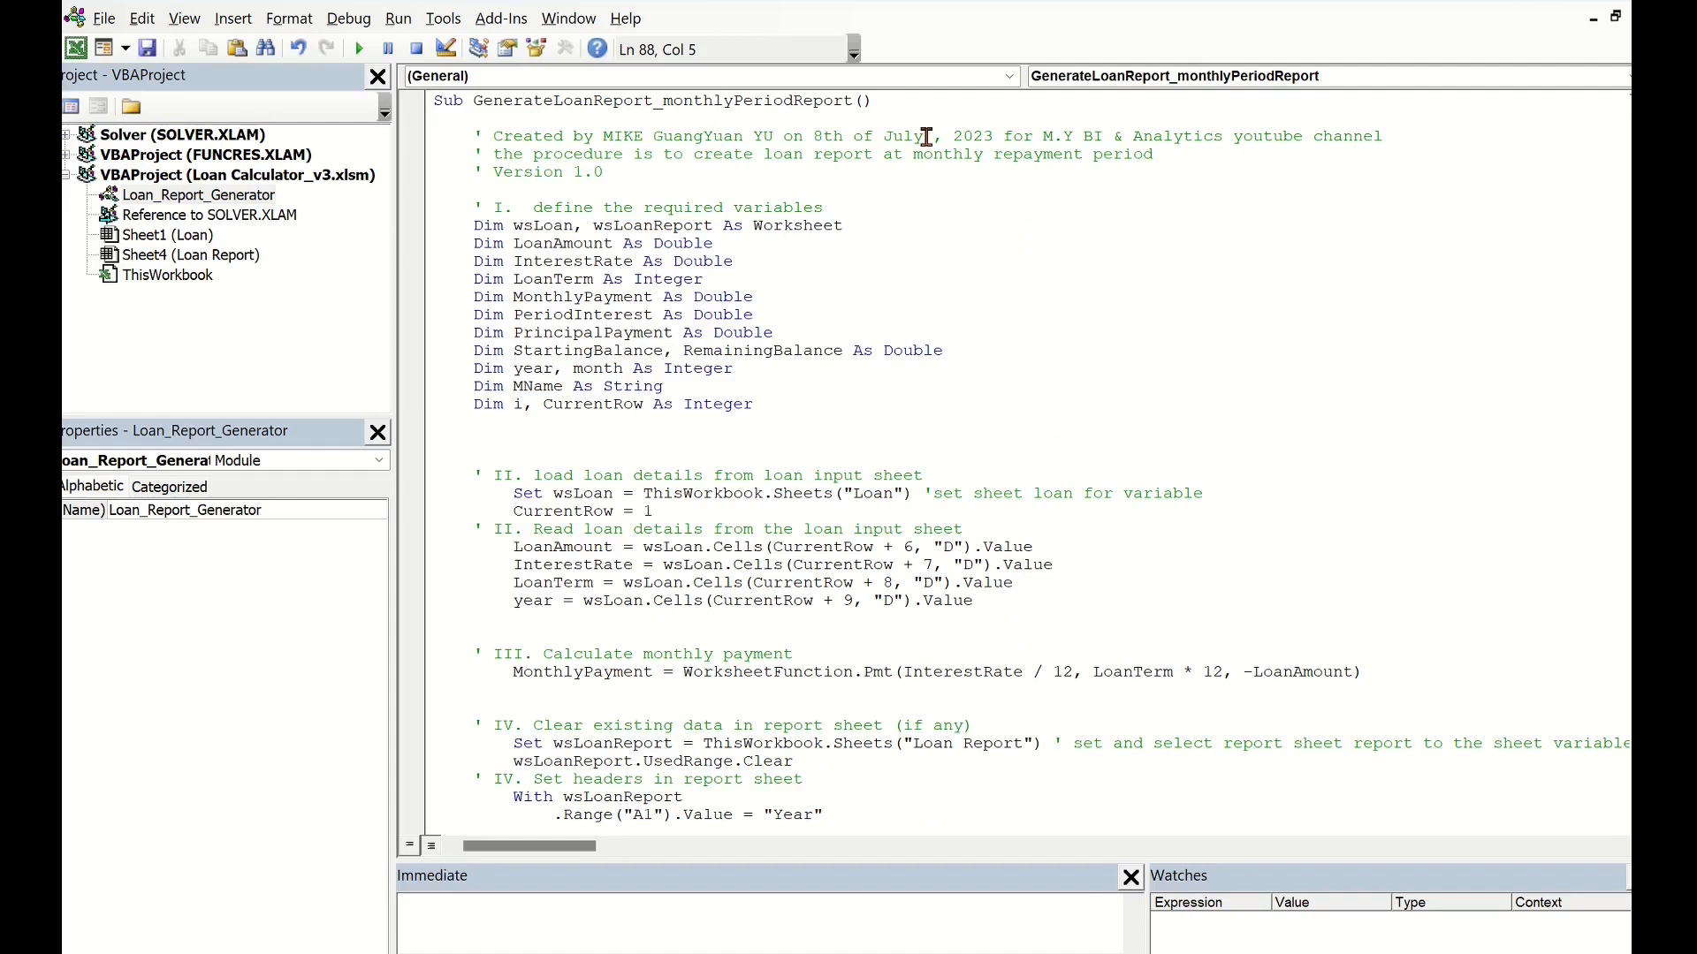
pyautogui.moveTo(693, 100)
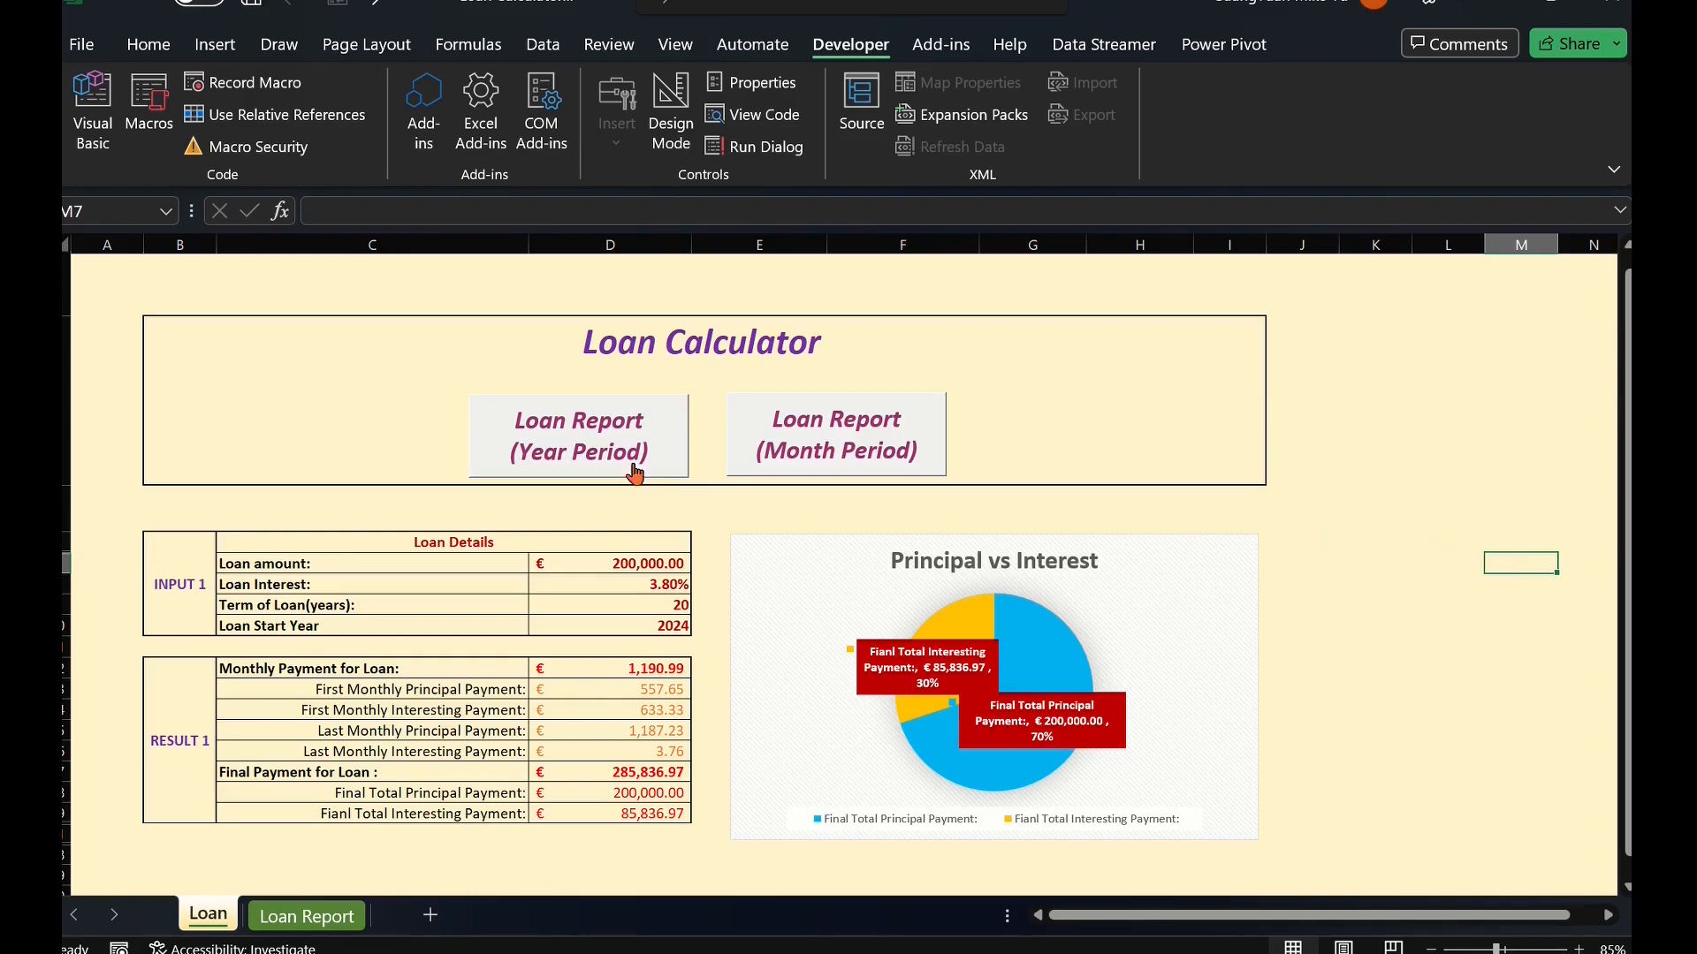
pyautogui.moveTo(843, 452)
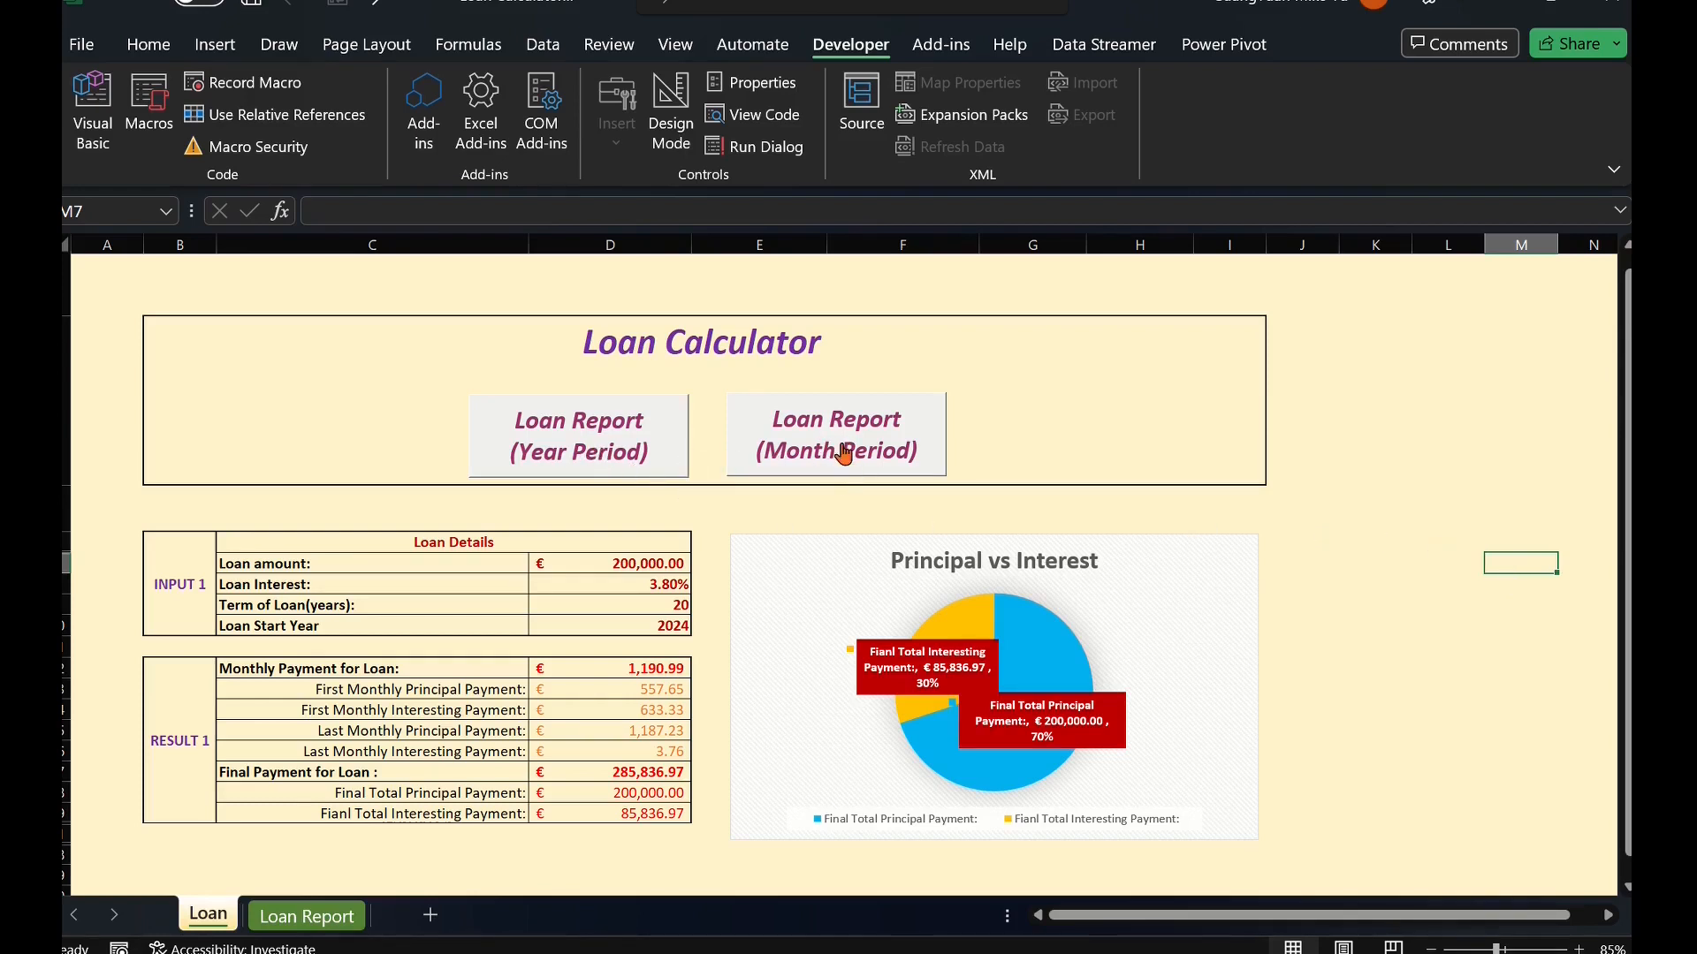
# - Run the Loan Report (Month Period) macro and dismiss its success message
pyautogui.click(835, 435)
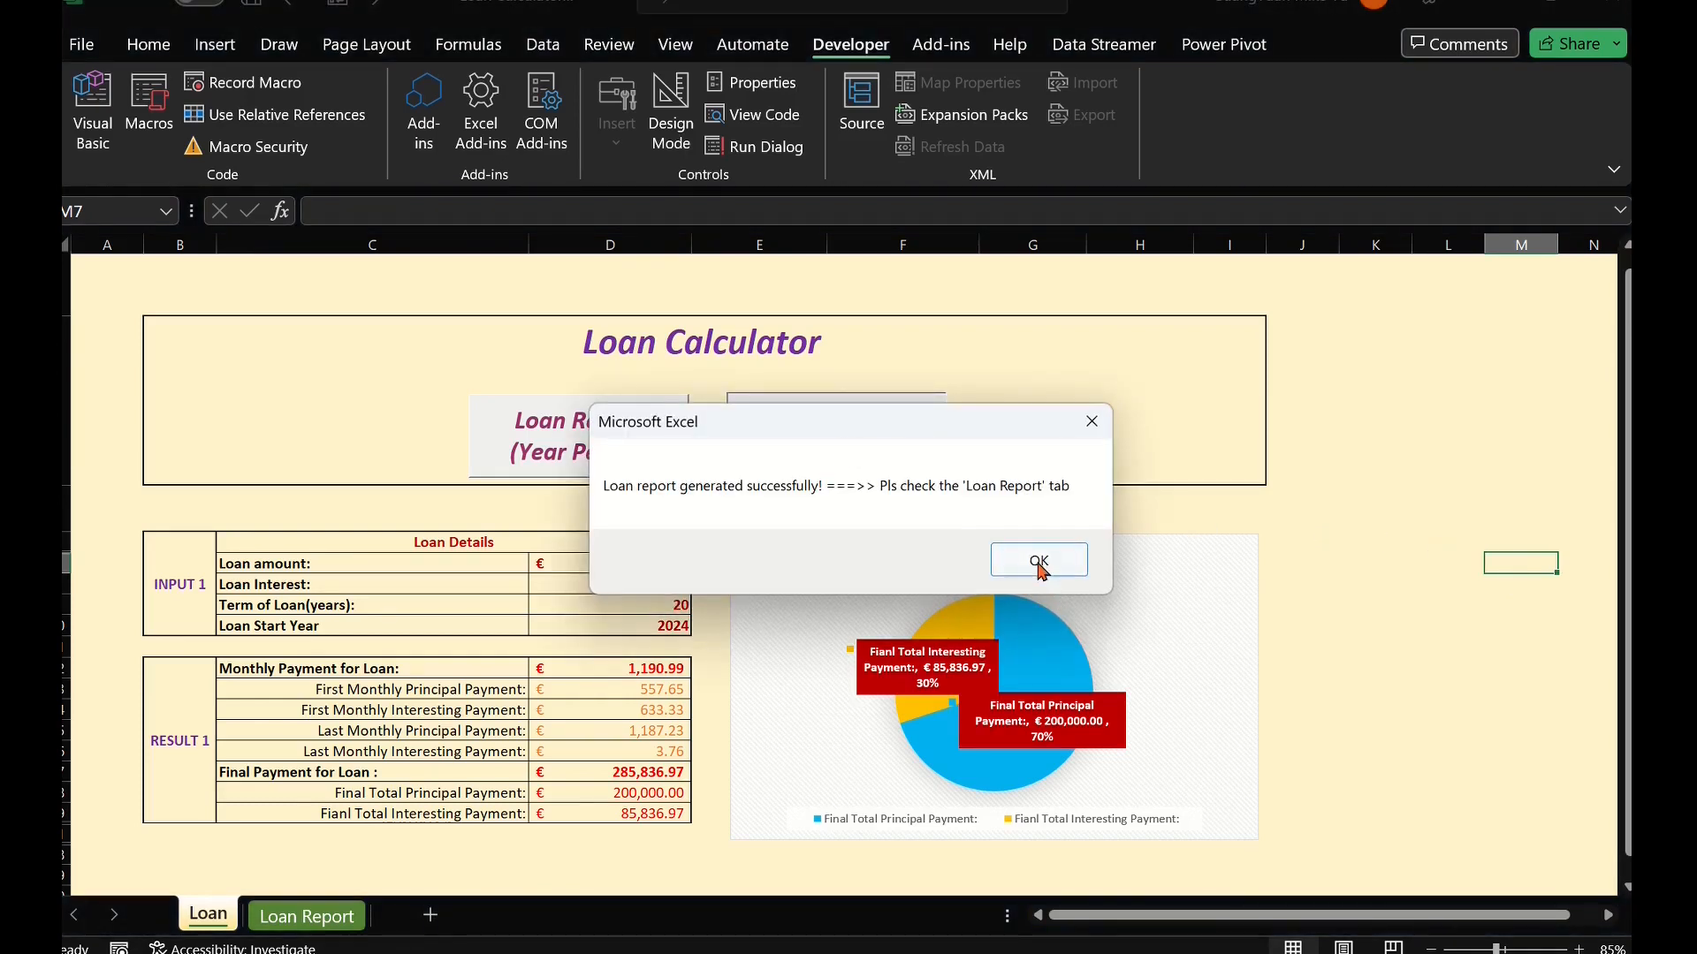
pyautogui.click(1036, 560)
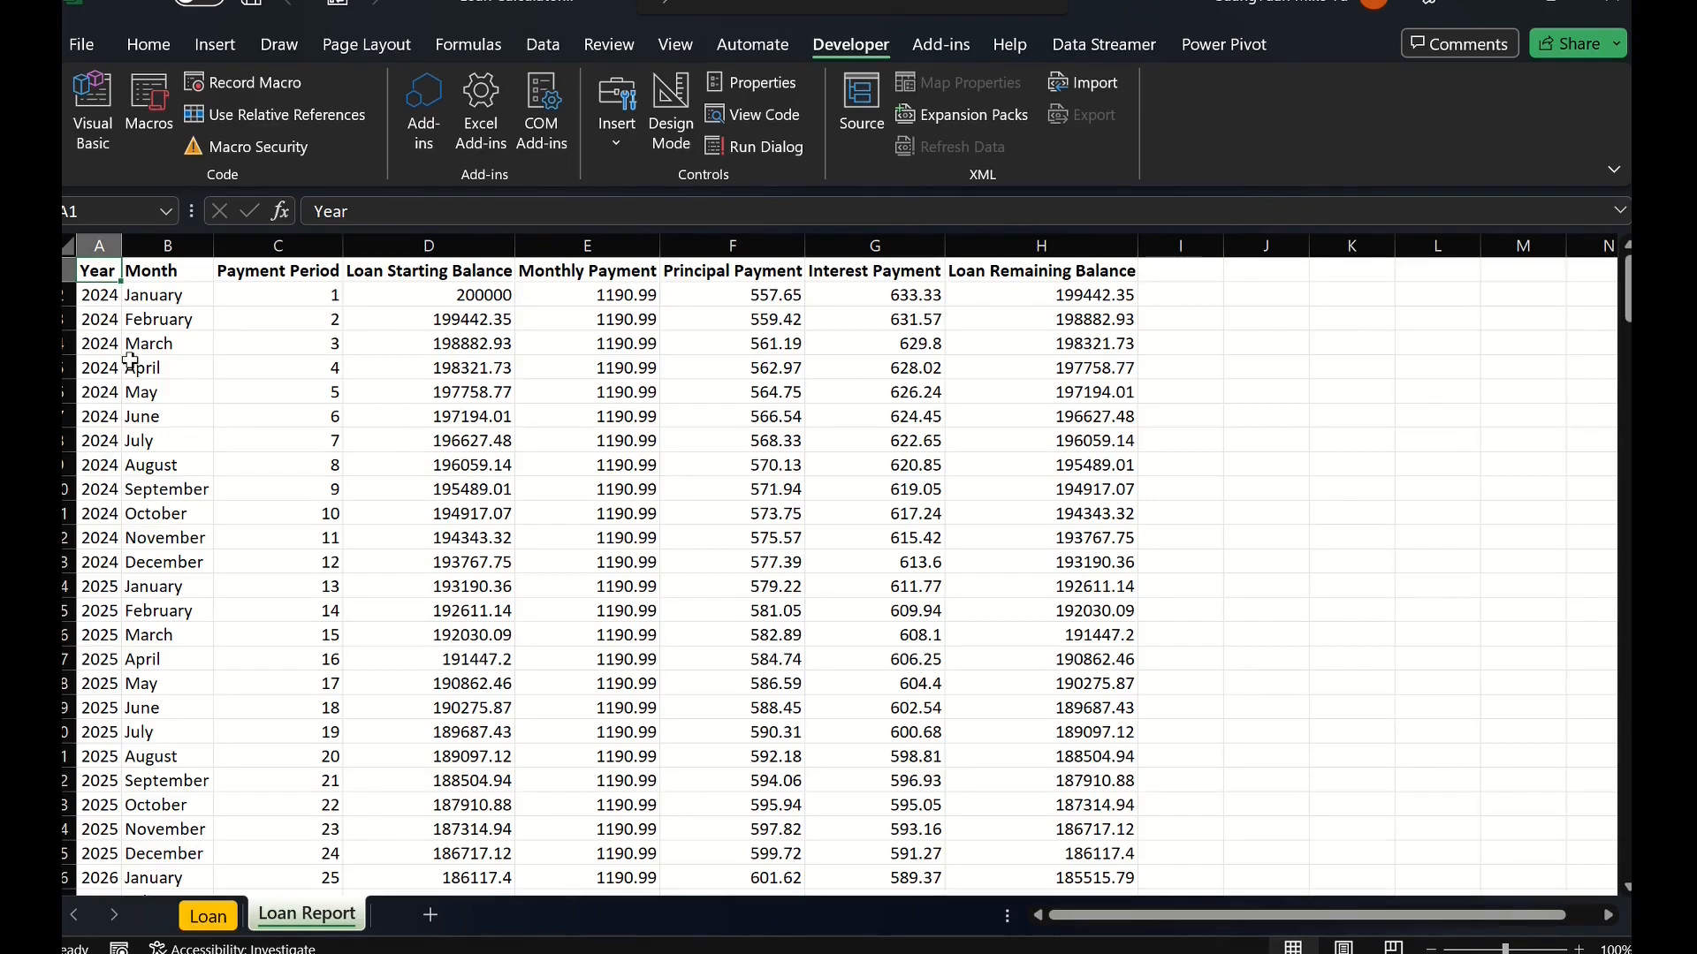
# - Scroll the 240-month schedule to its December 2043 zero balance, then return to Loan
pyautogui.scroll(-3)
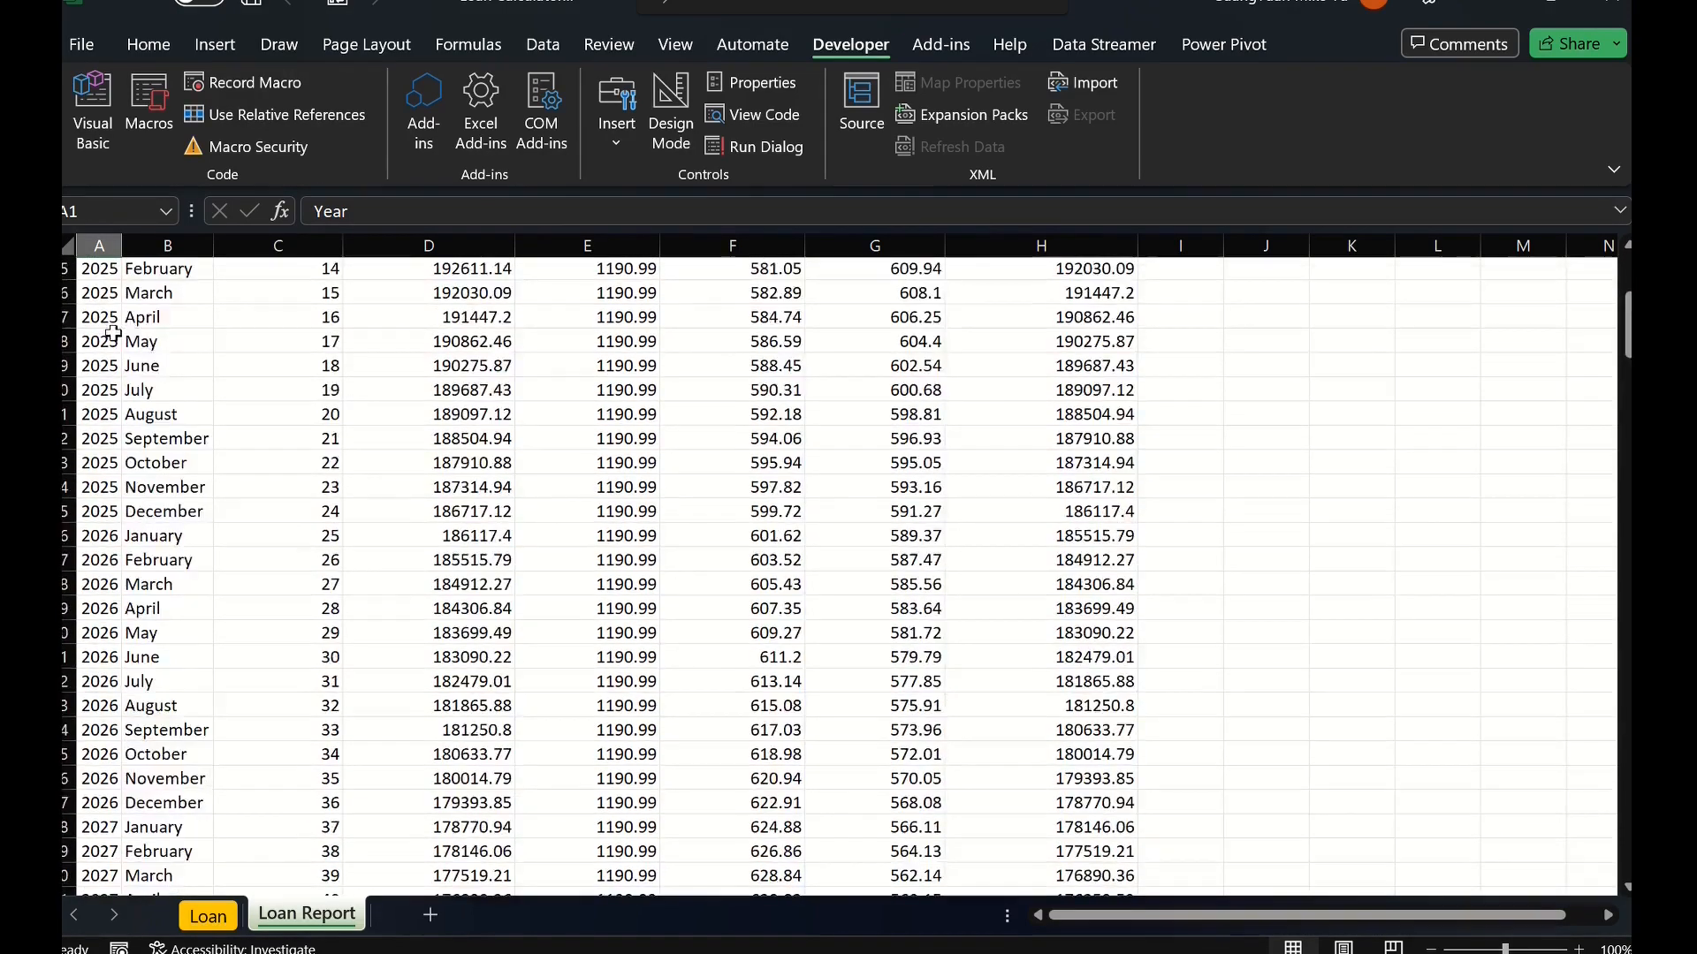
pyautogui.scroll(-3)
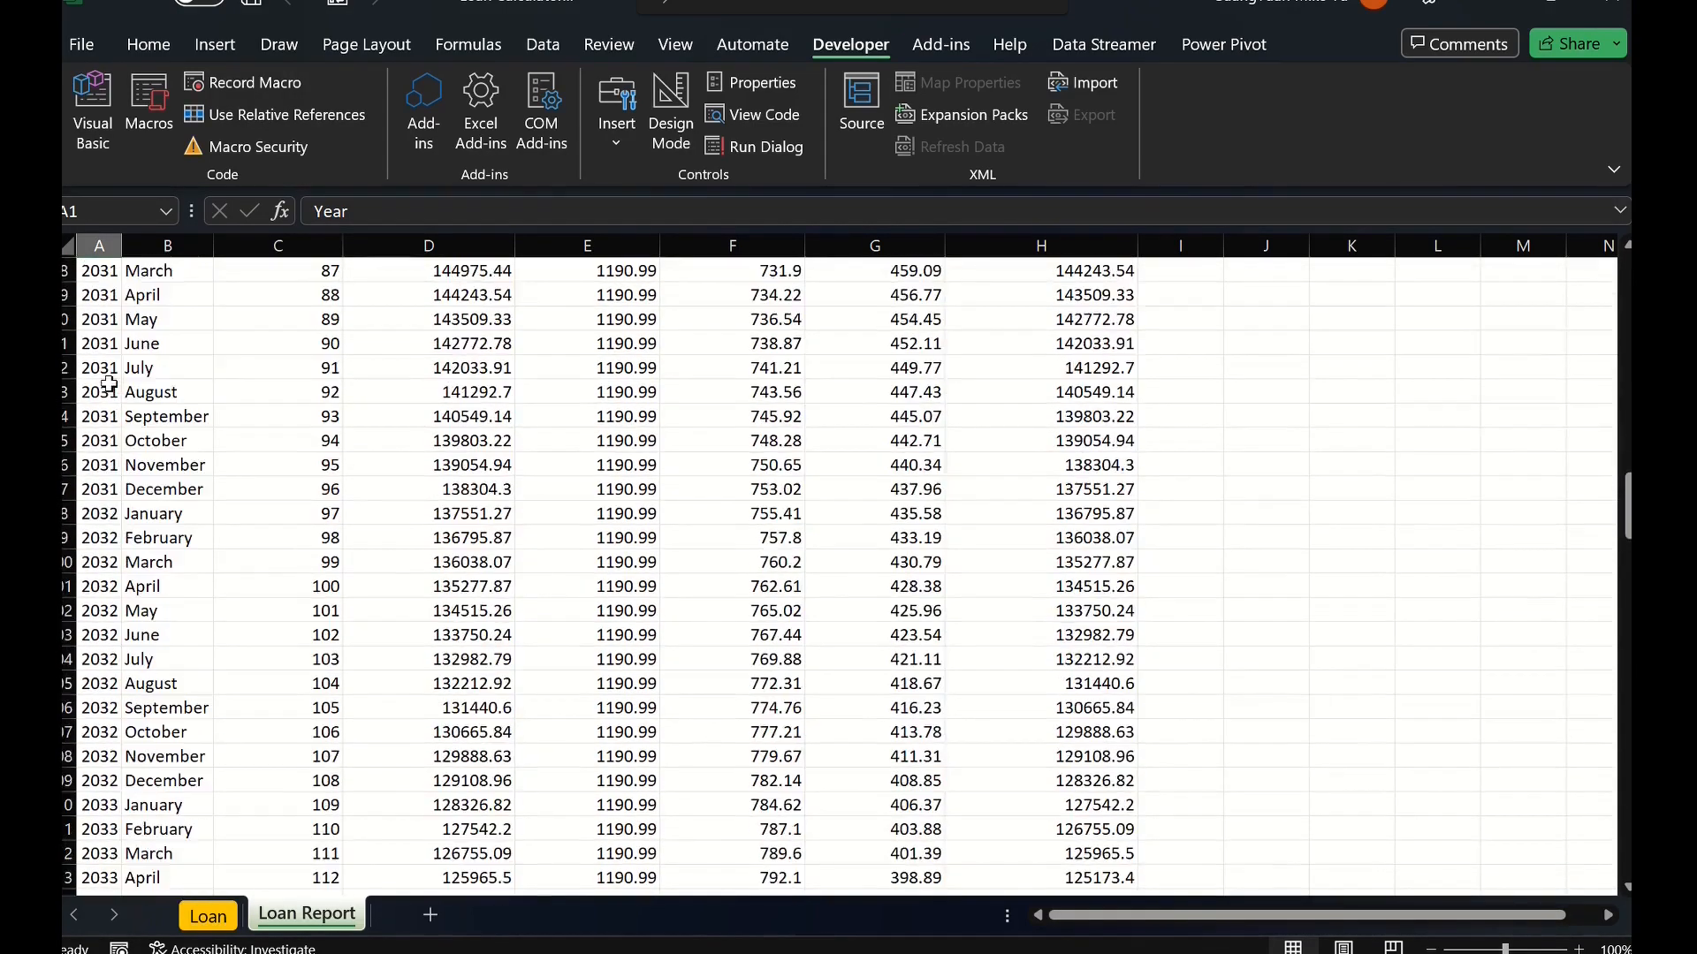
pyautogui.scroll(-3)
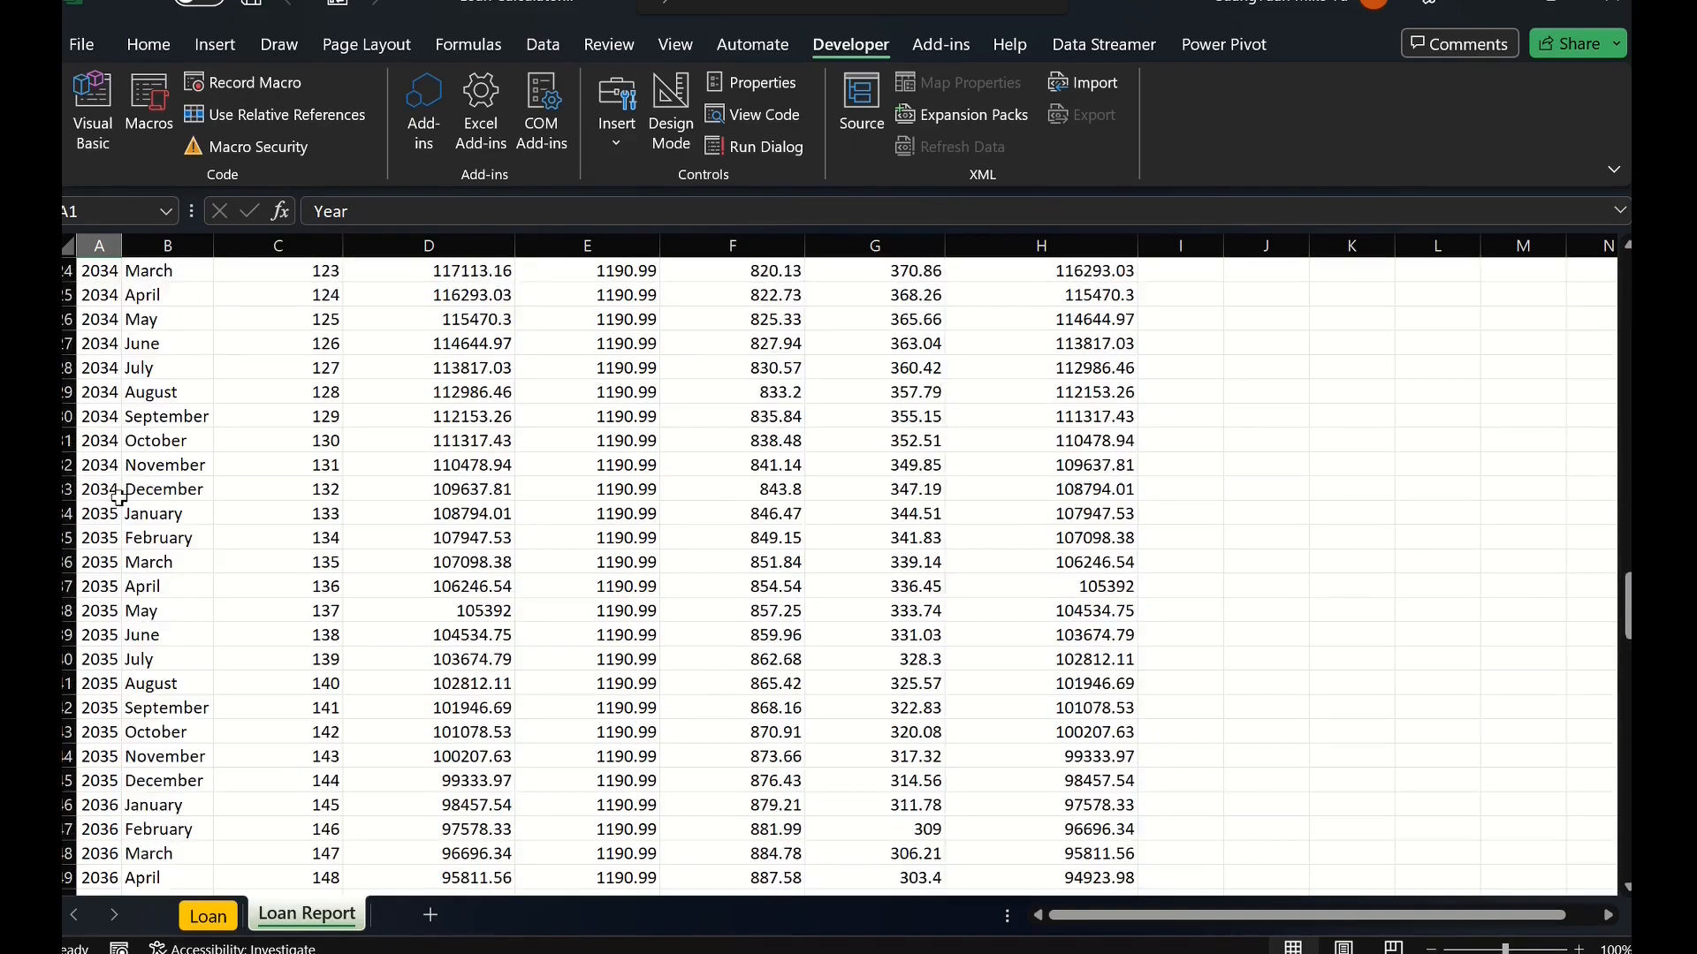
pyautogui.scroll(-3)
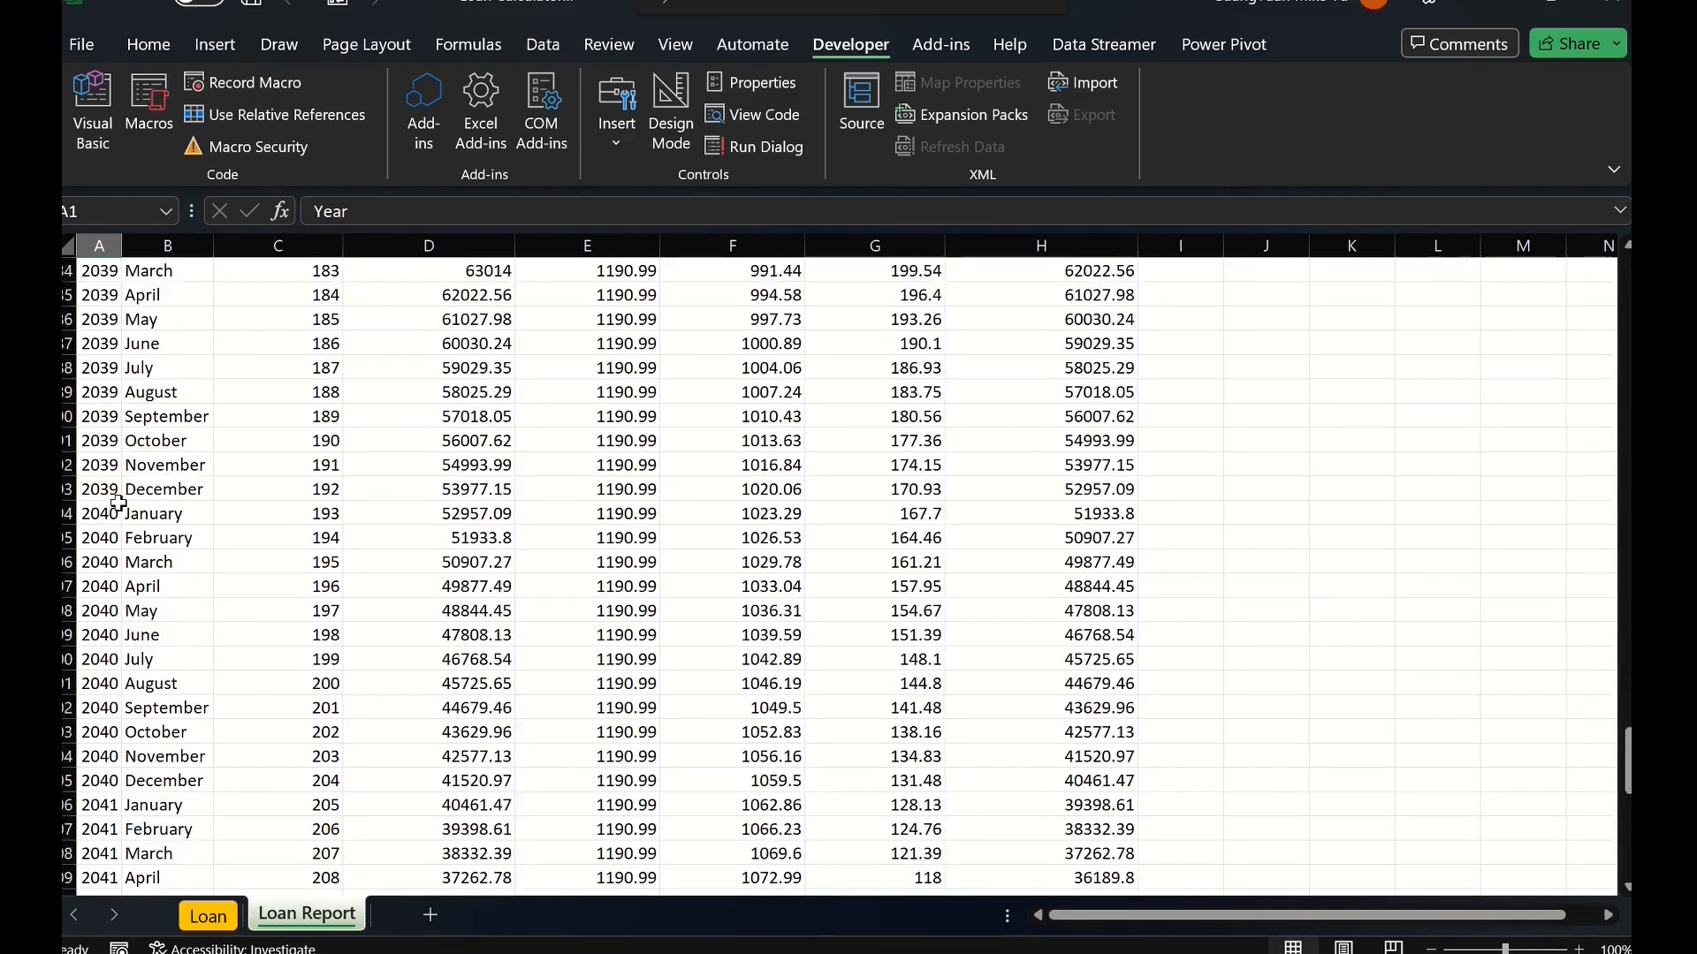
pyautogui.scroll(-3)
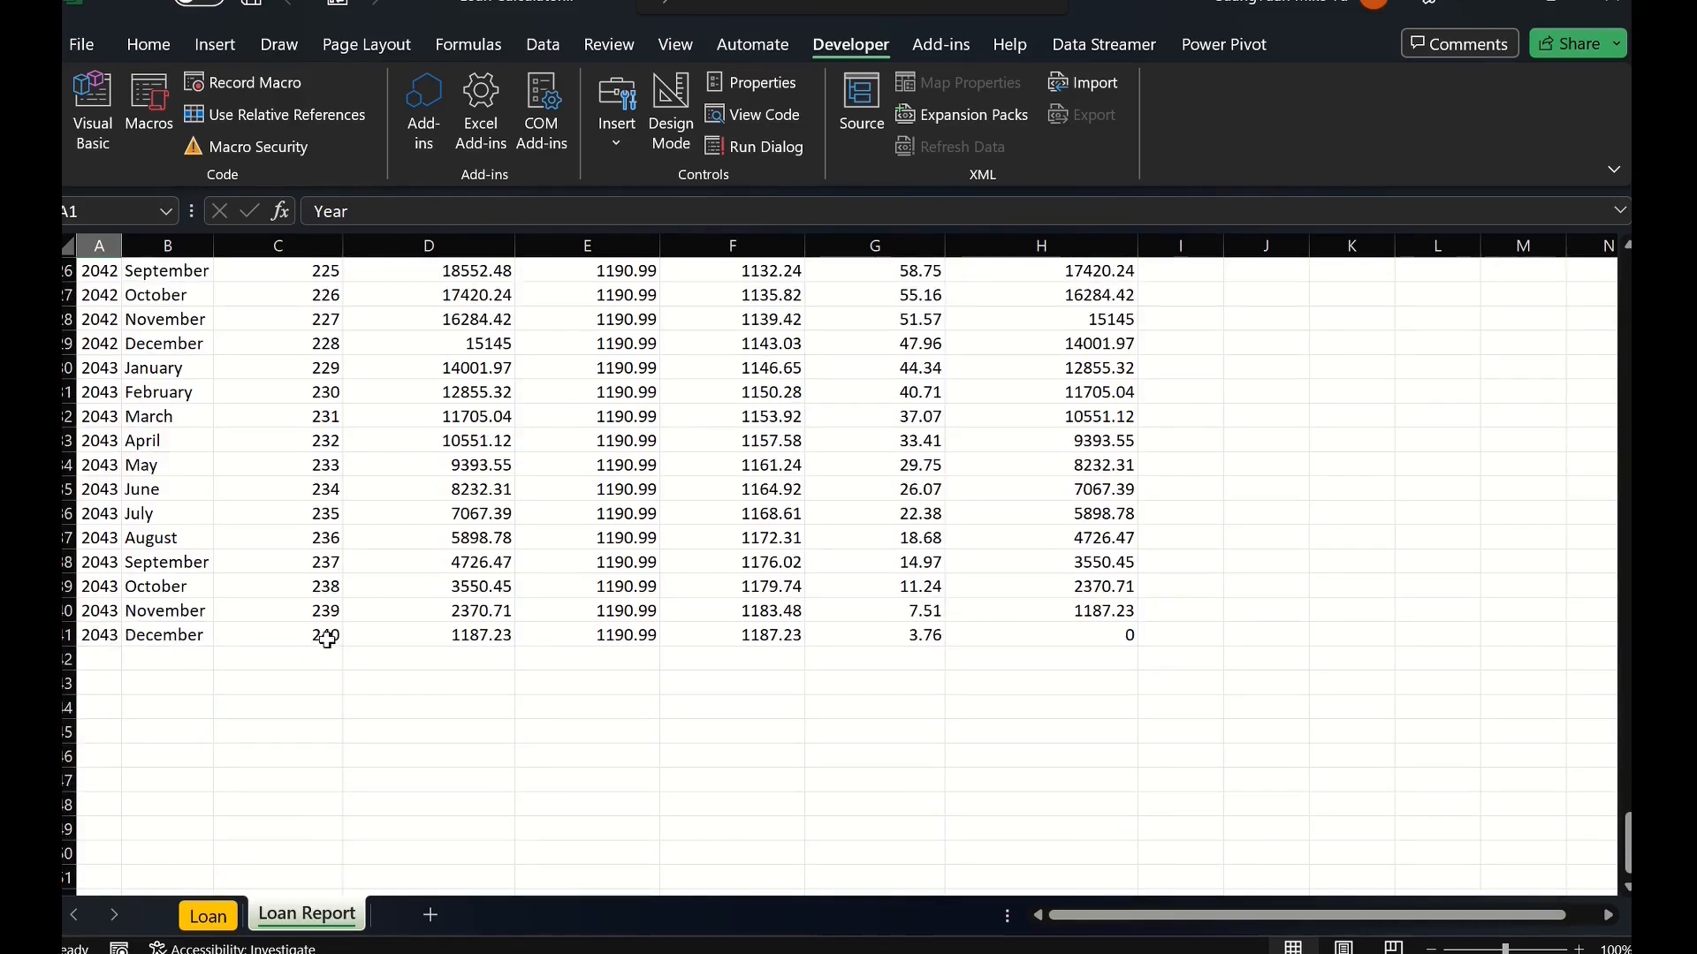
pyautogui.moveTo(795, 854)
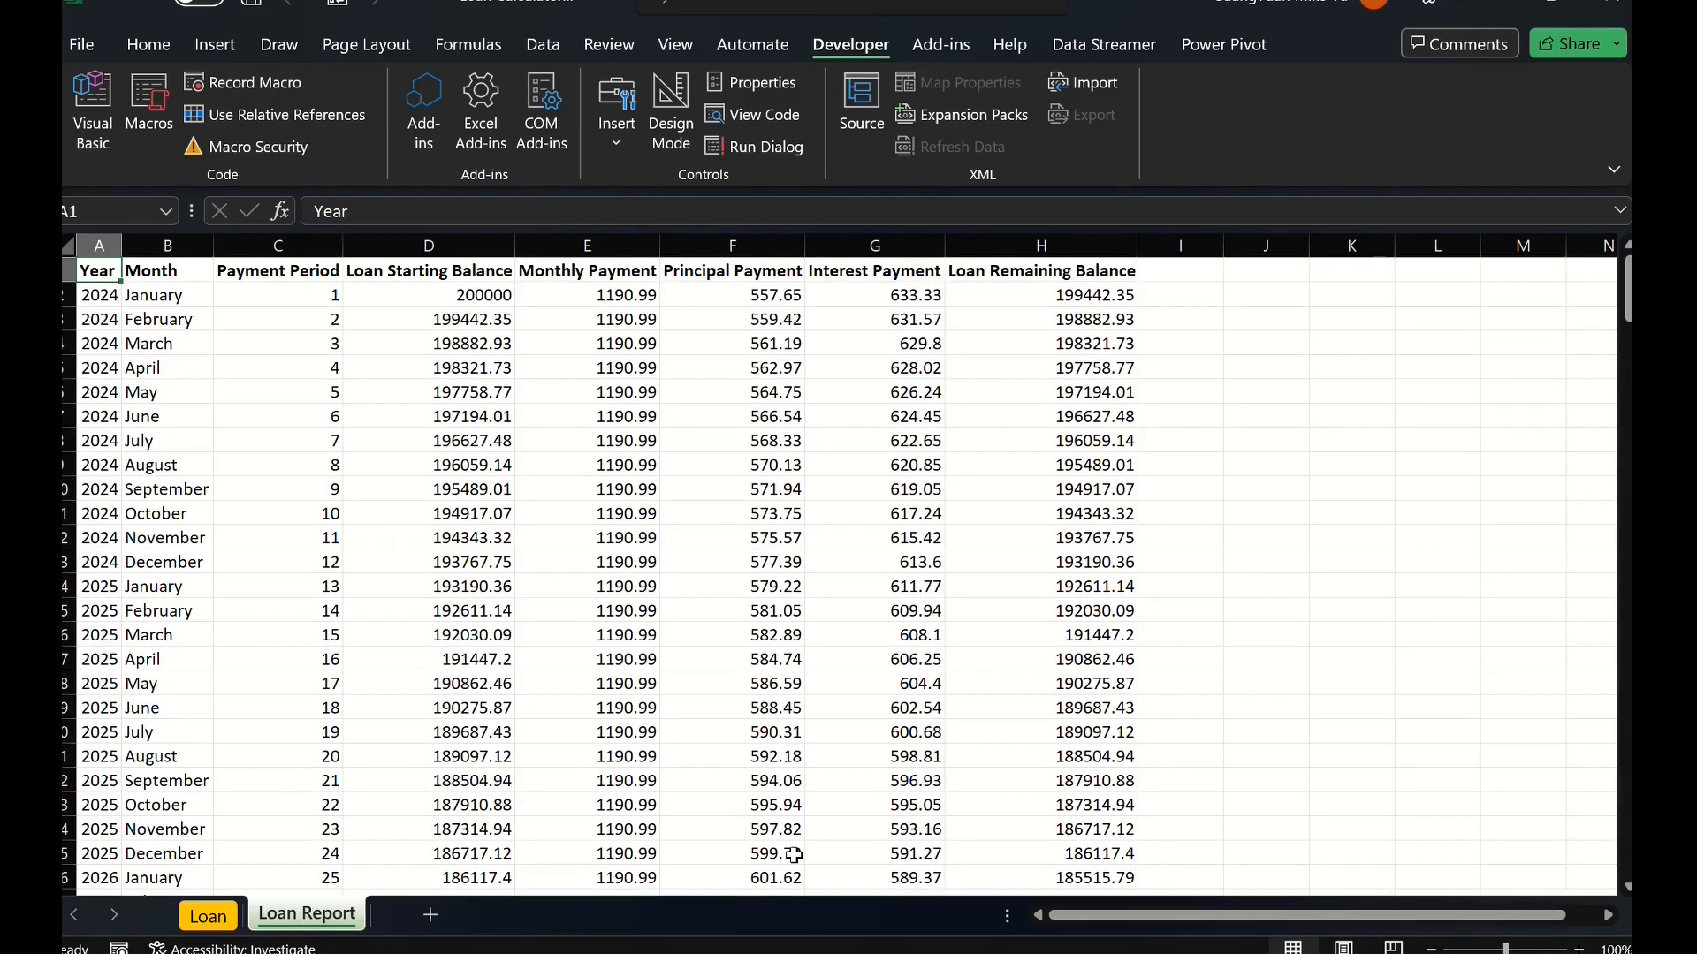
pyautogui.moveTo(438, 270)
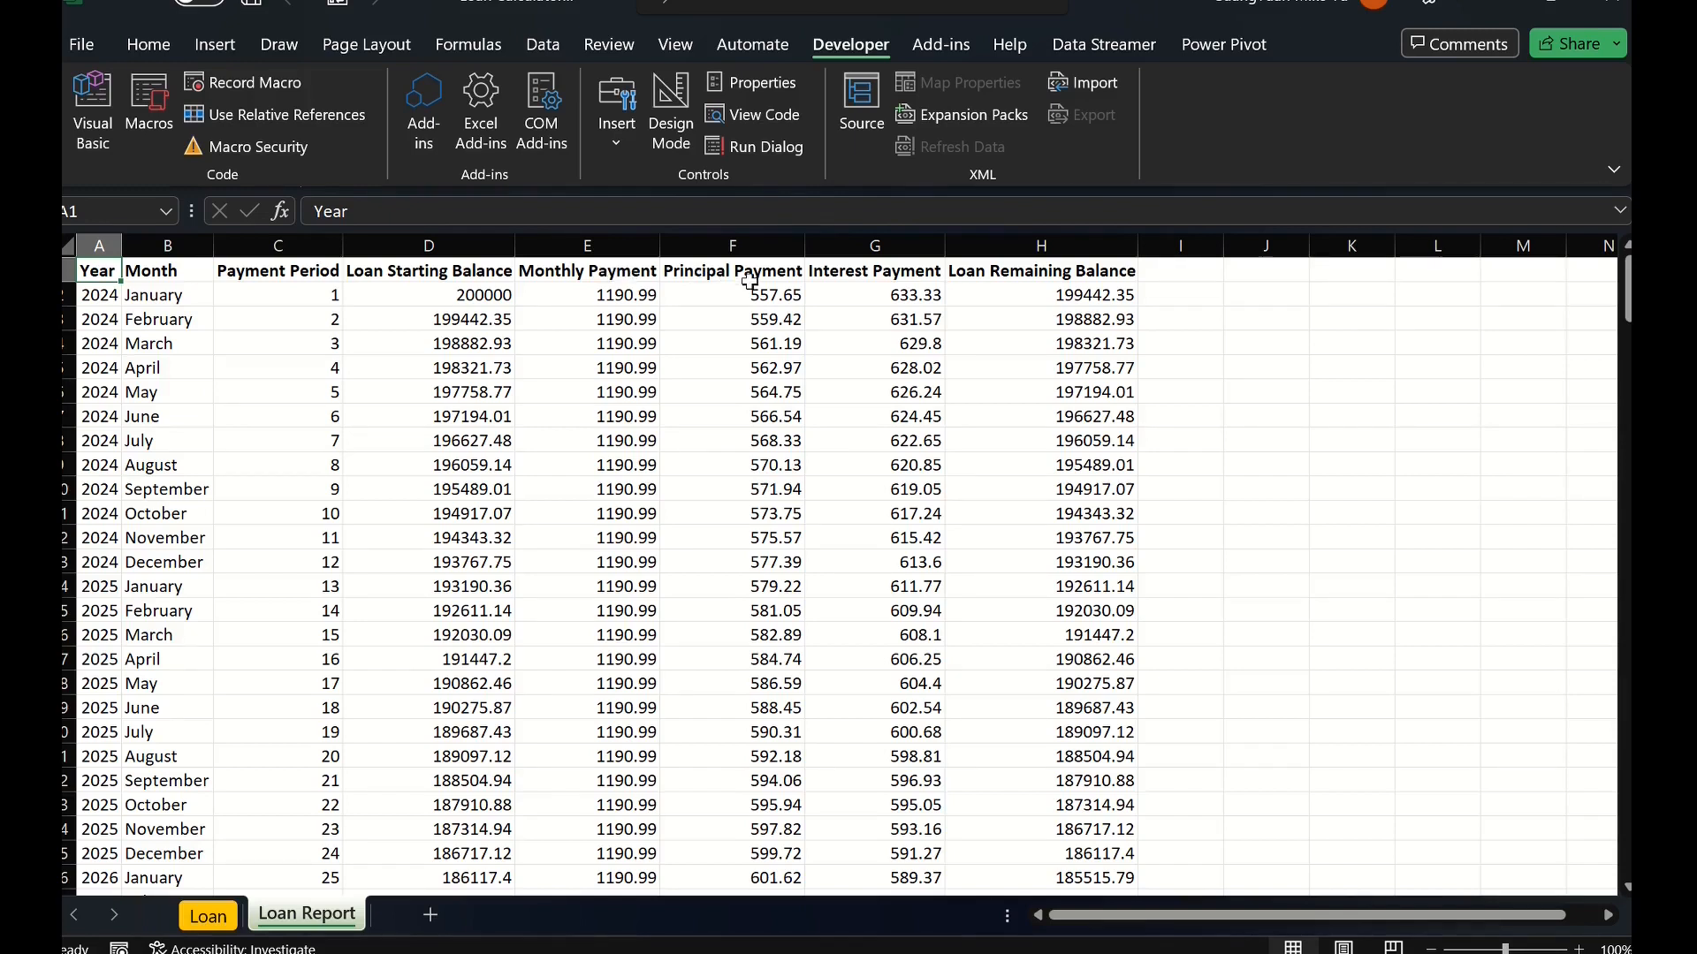
pyautogui.moveTo(805, 285)
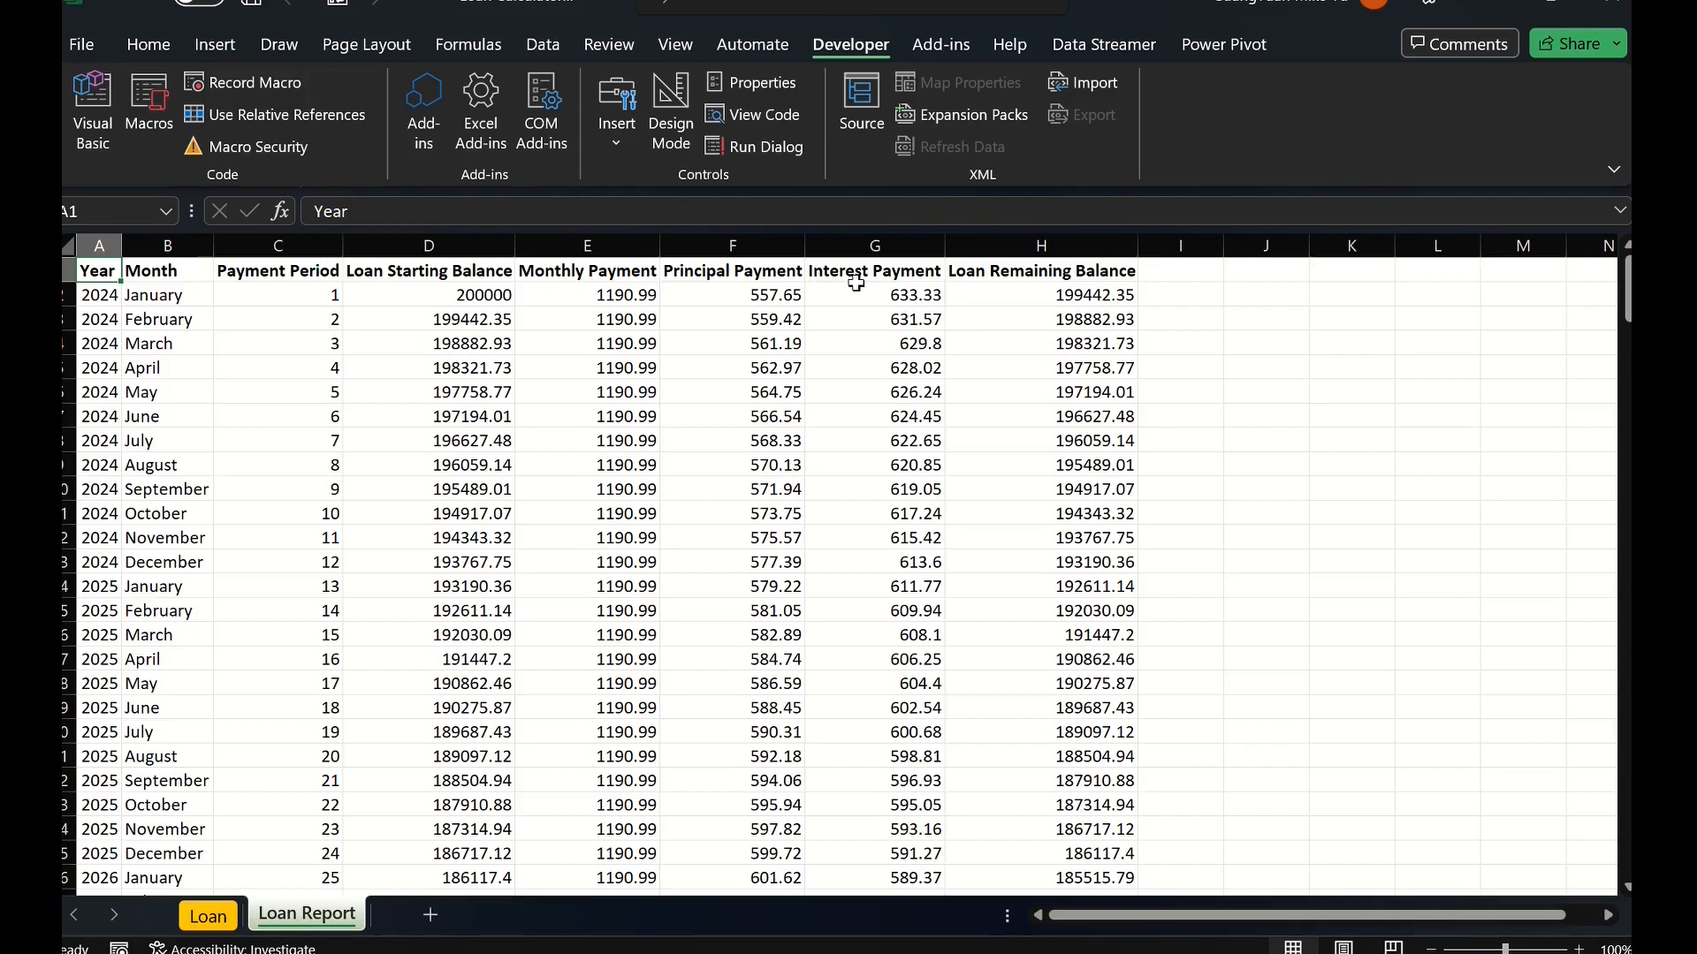
pyautogui.moveTo(976, 273)
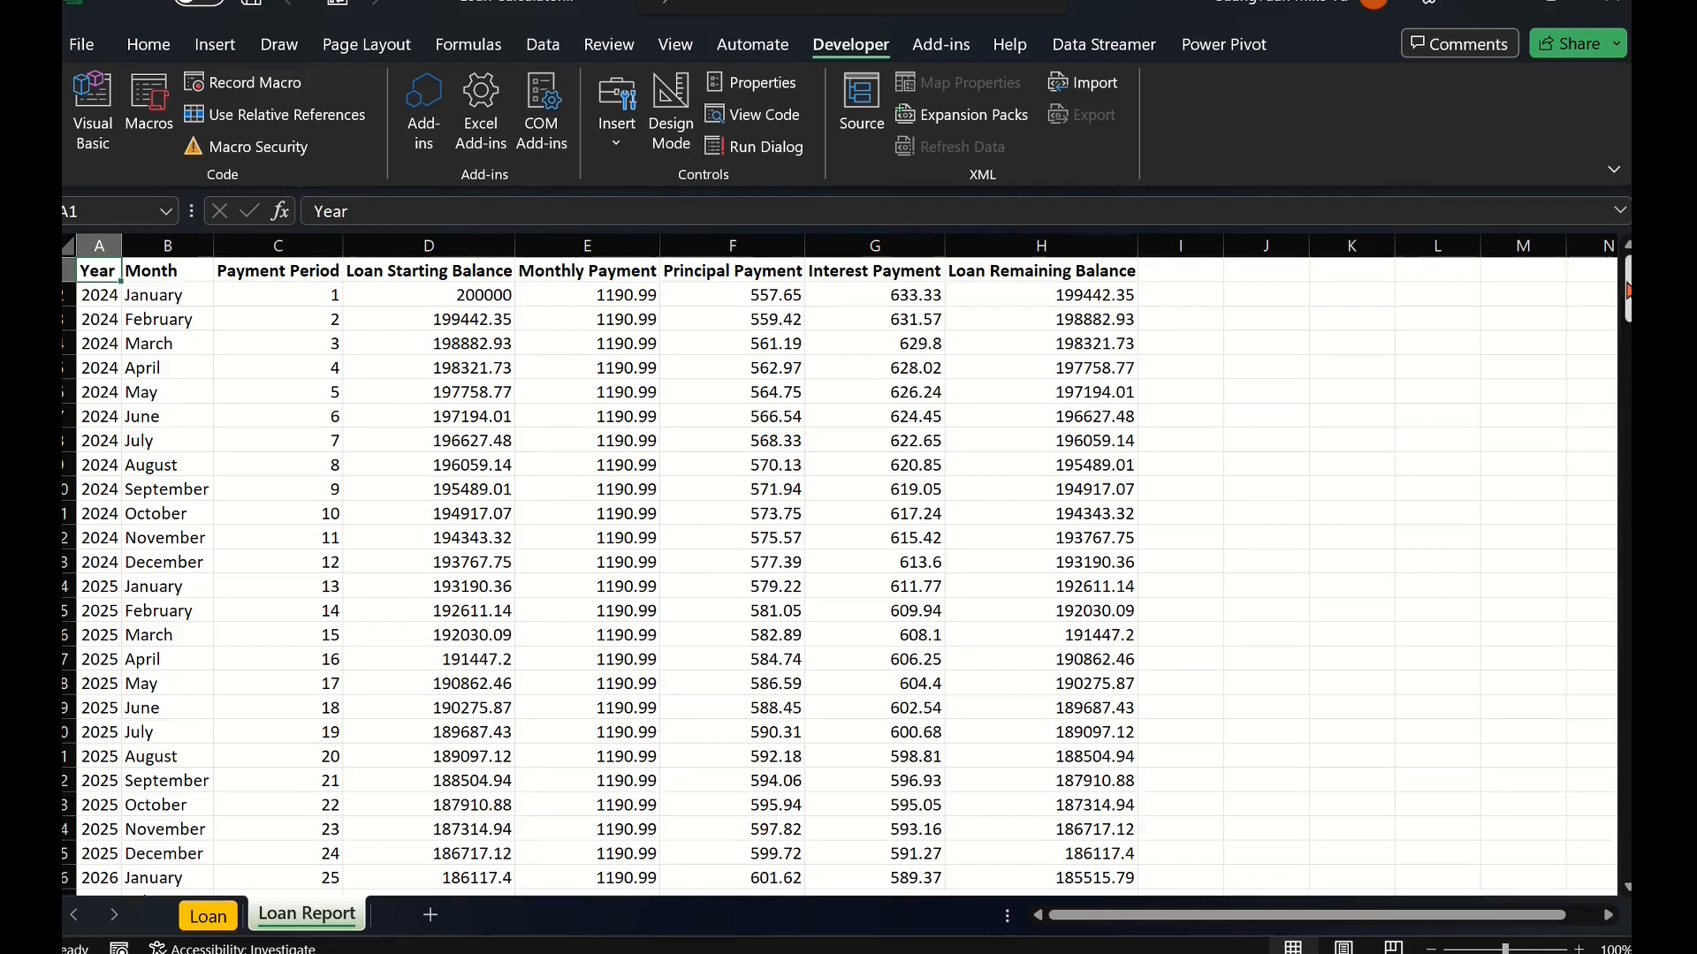
pyautogui.scroll(-3)
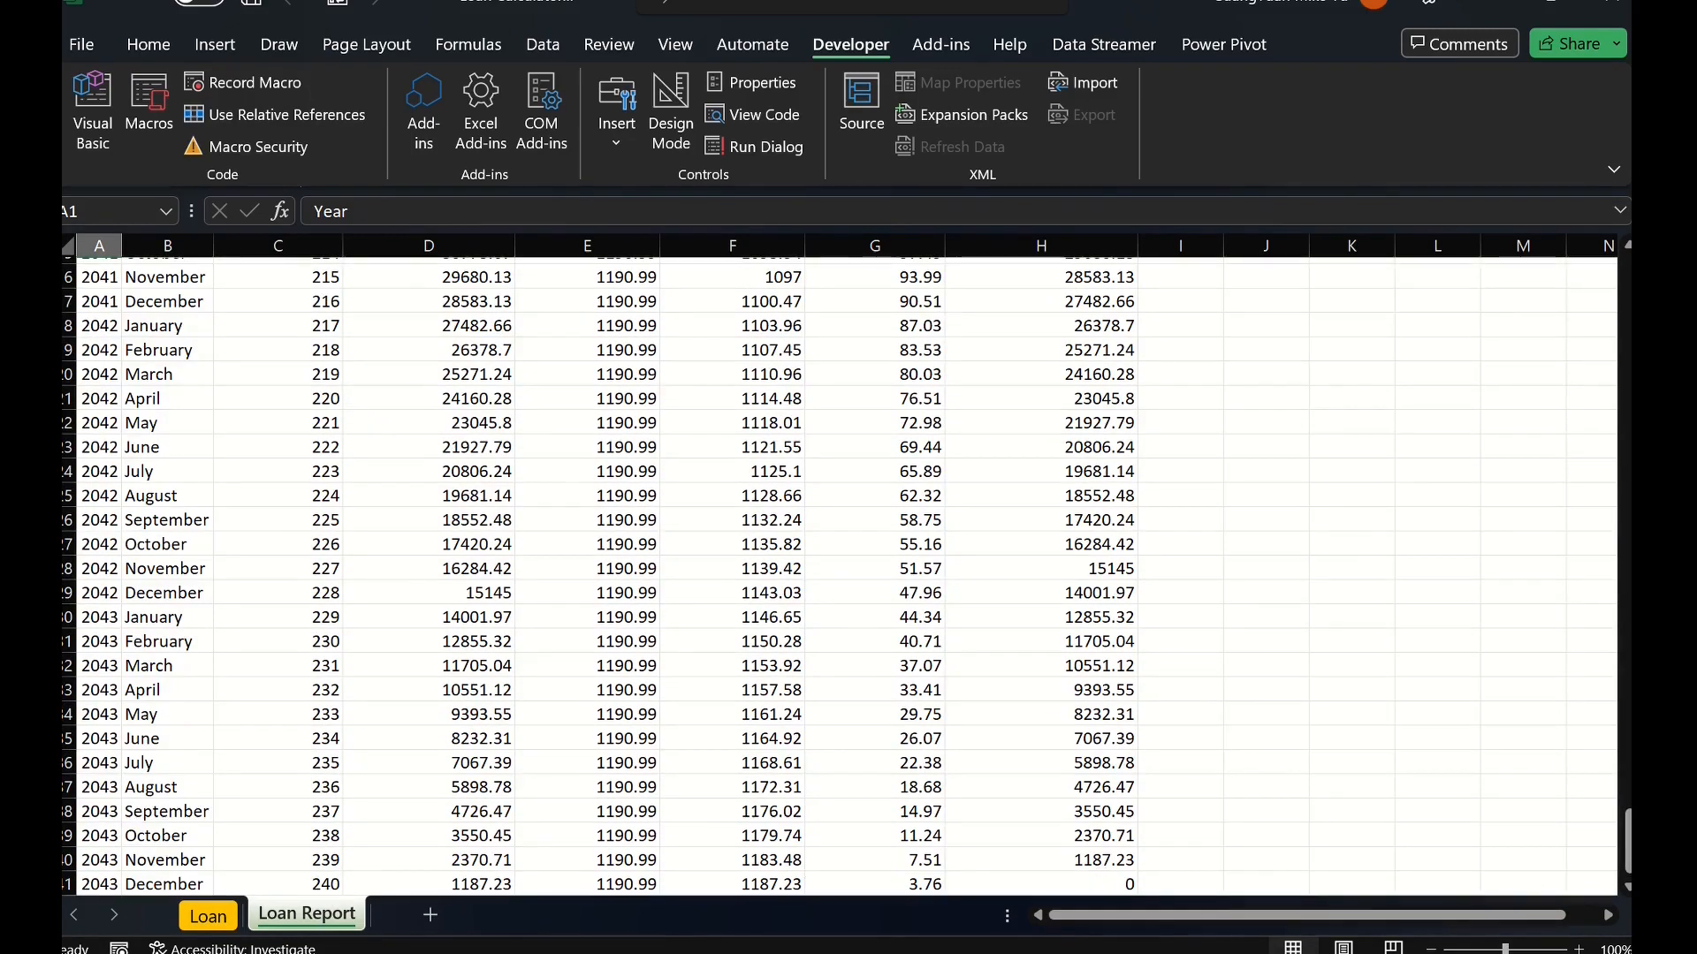
pyautogui.moveTo(182, 825)
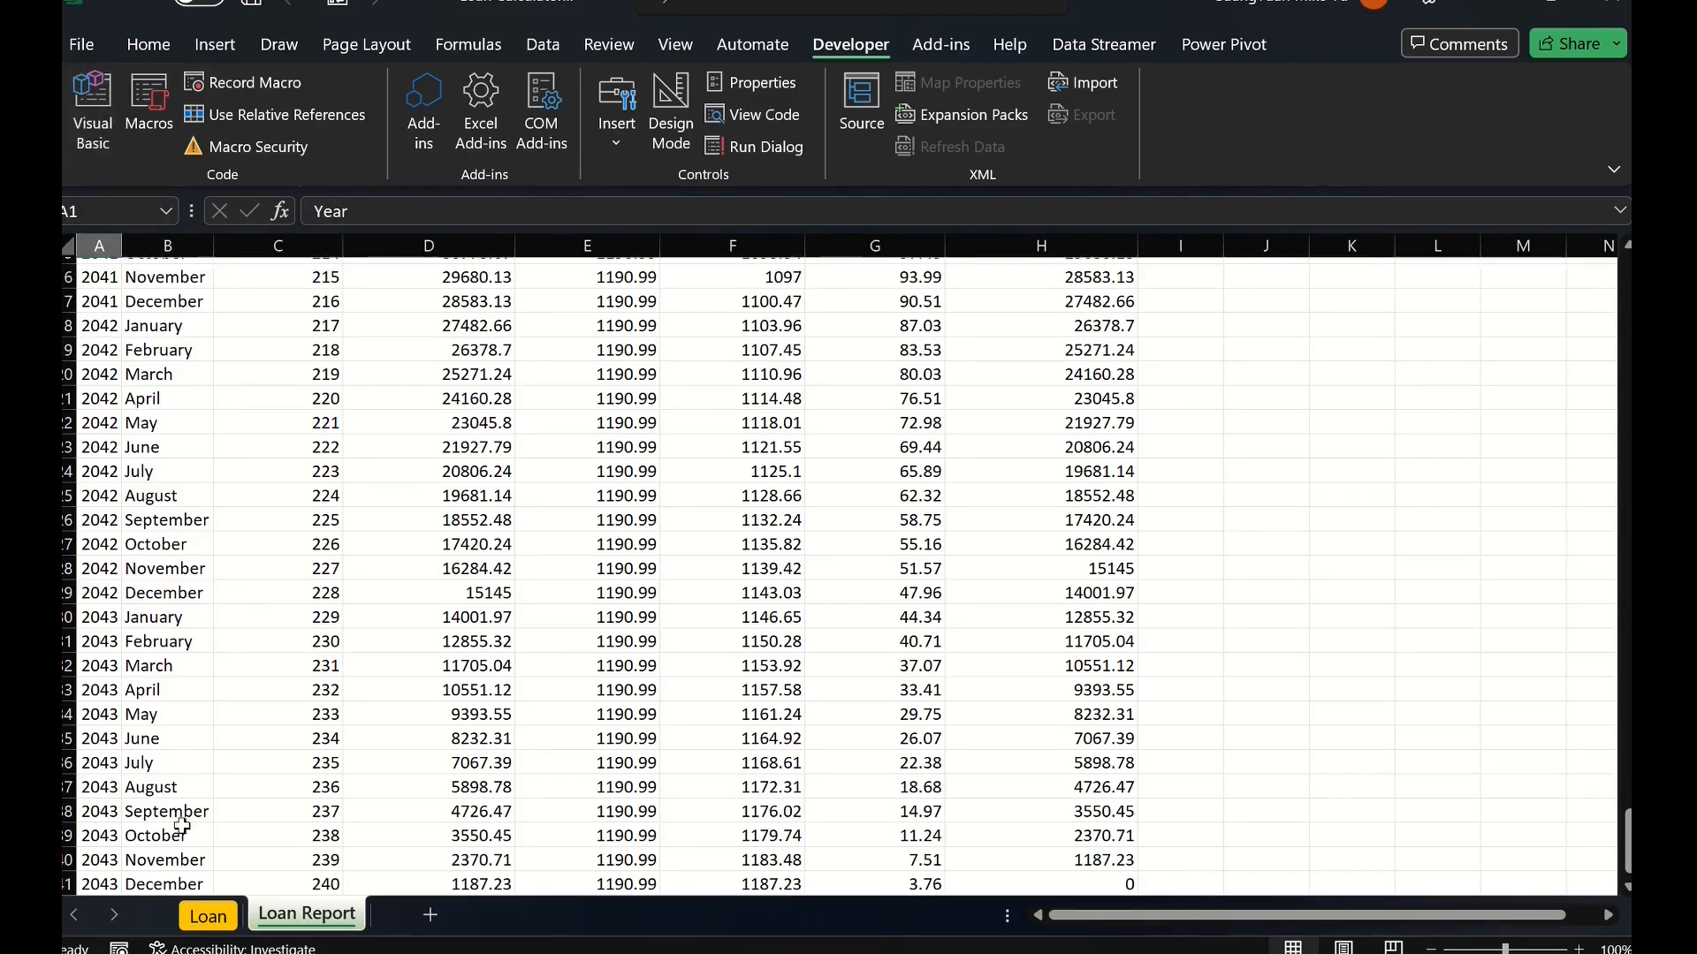
pyautogui.click(207, 915)
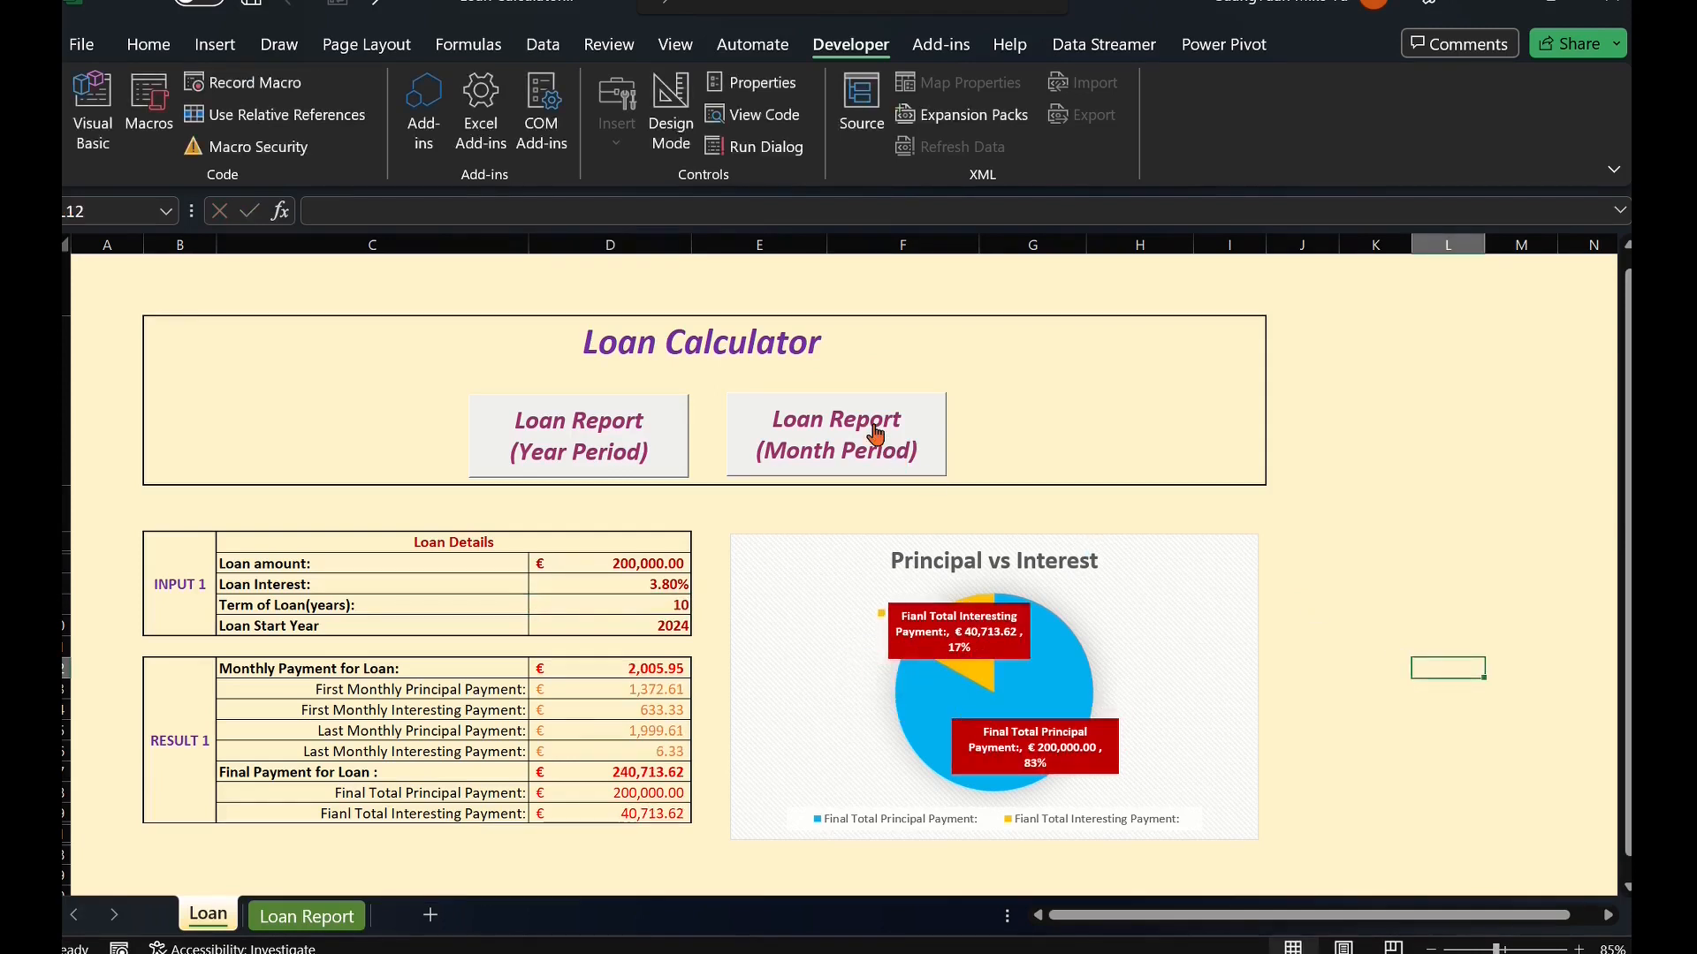
pyautogui.moveTo(1042, 573)
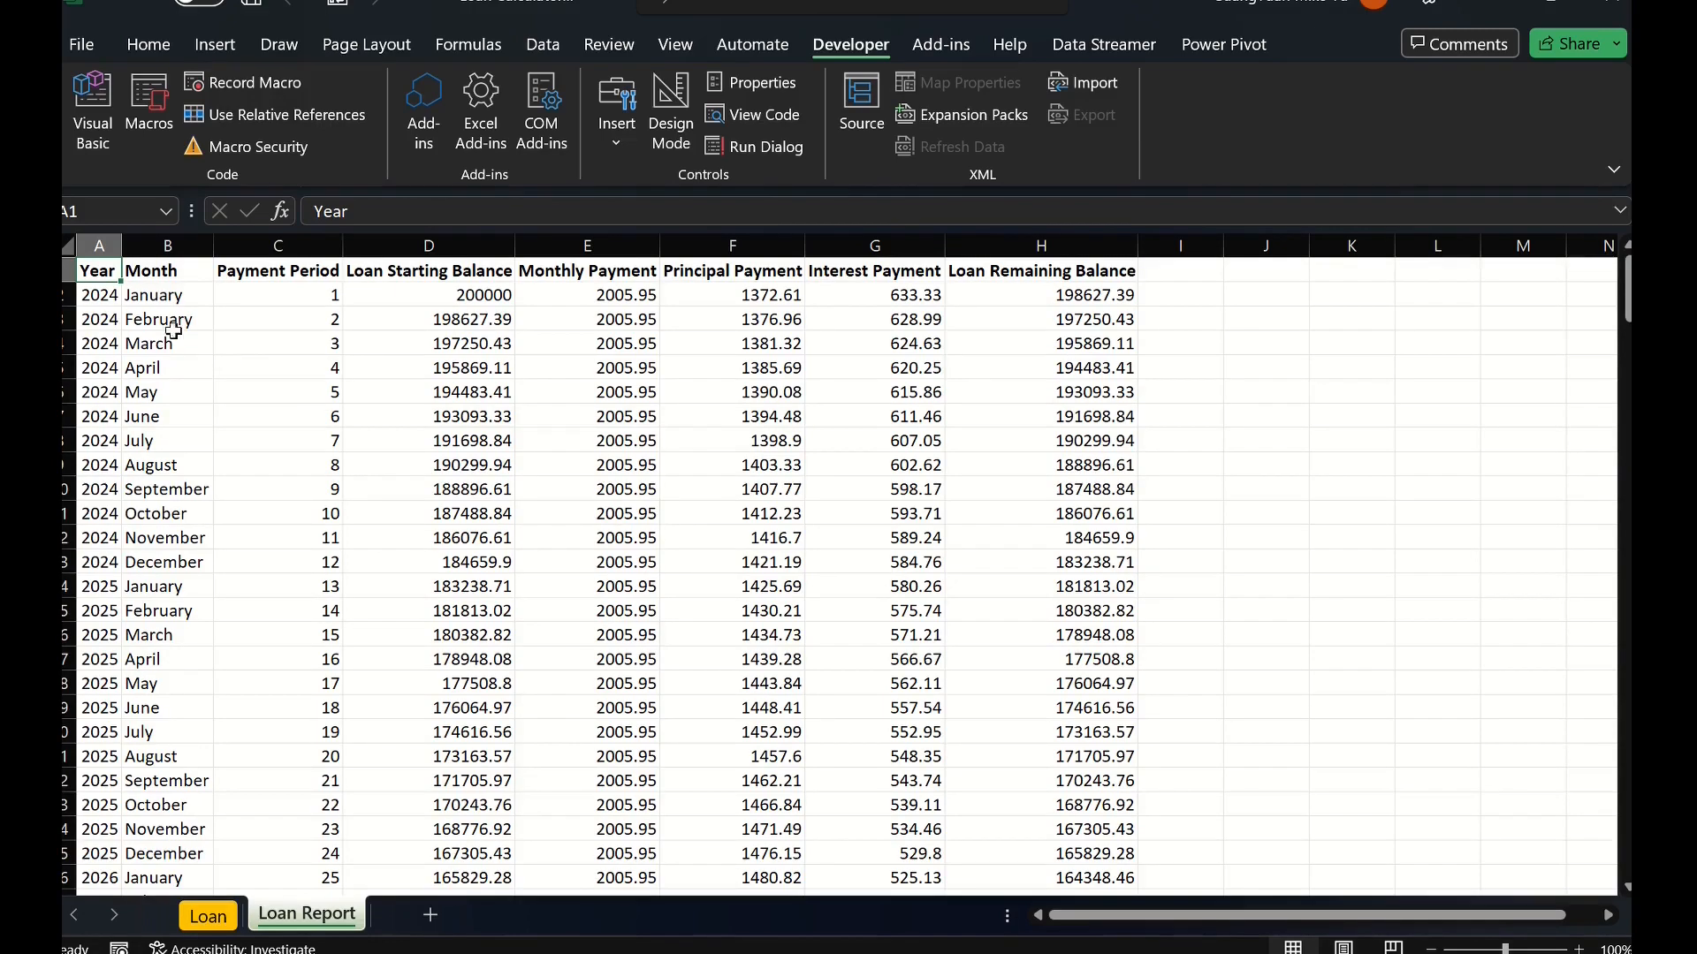
pyautogui.scroll(-3)
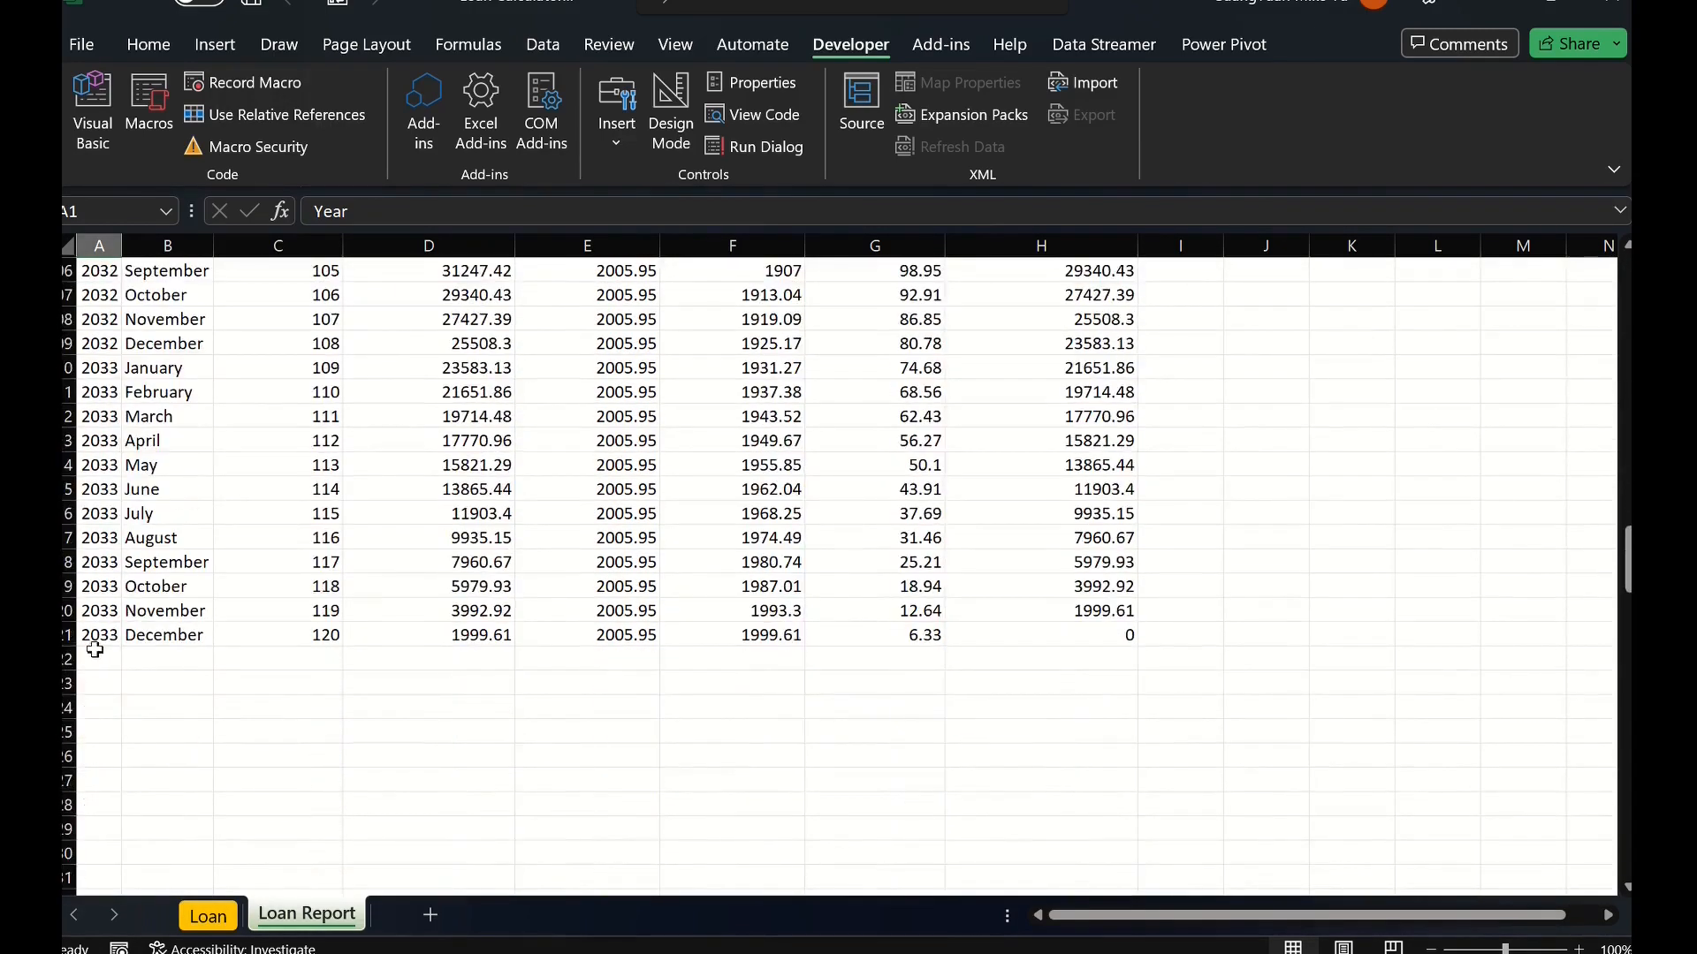
pyautogui.moveTo(1201, 608)
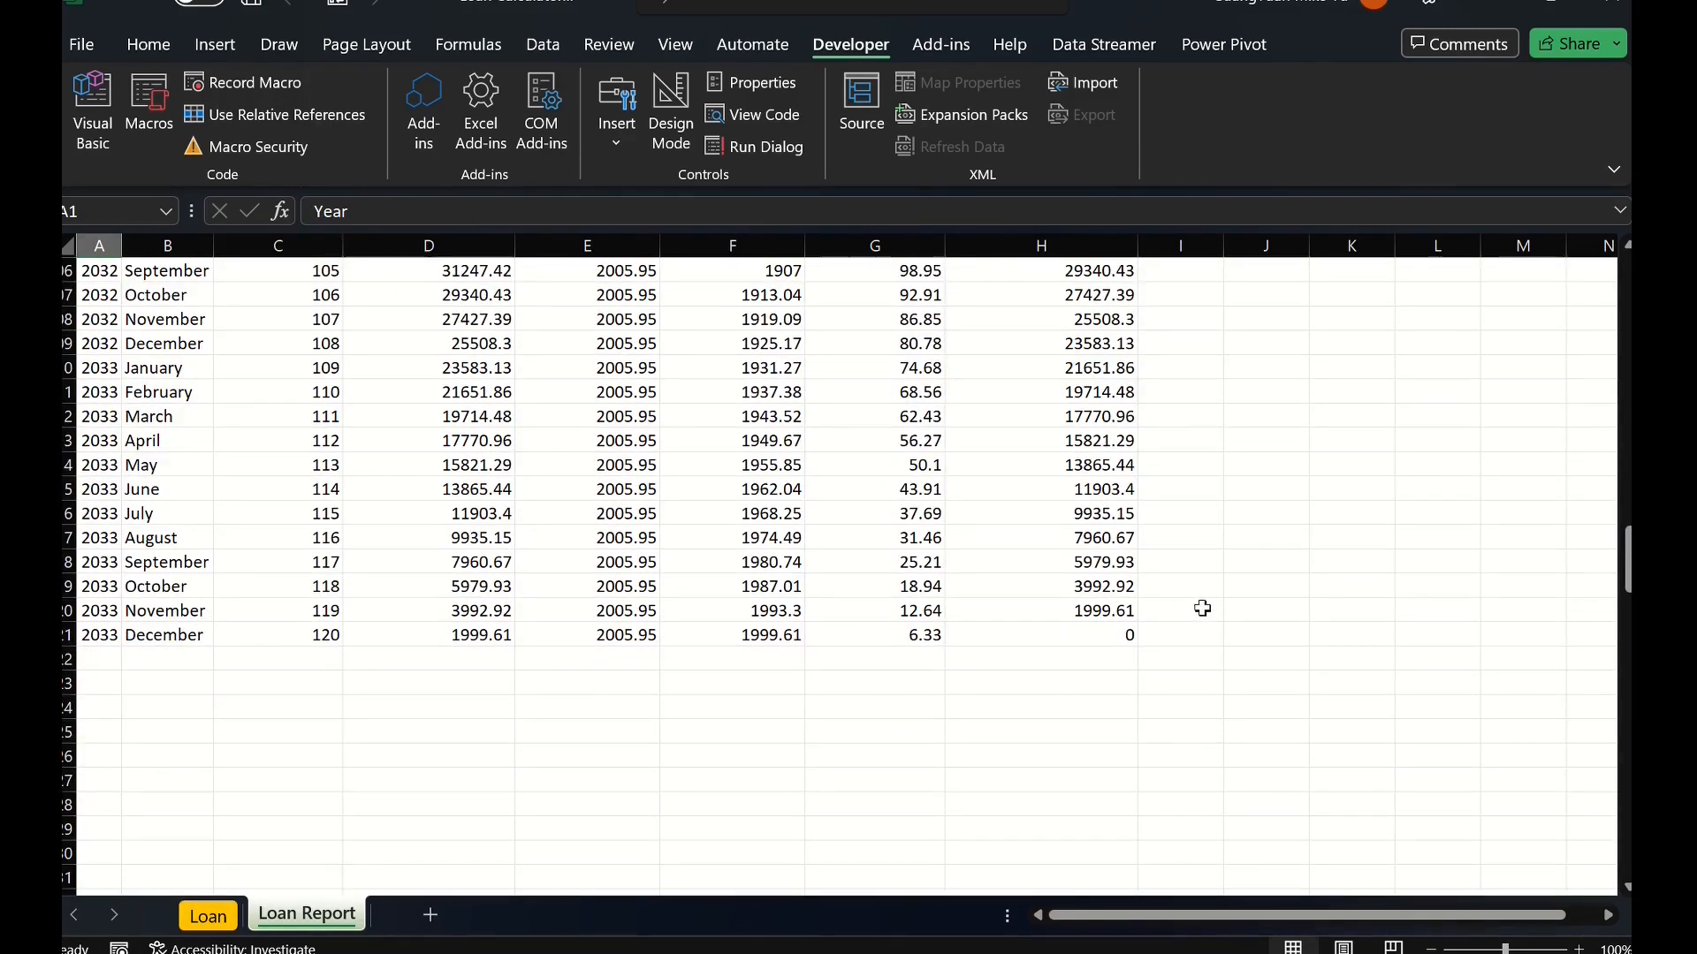
pyautogui.scroll(3)
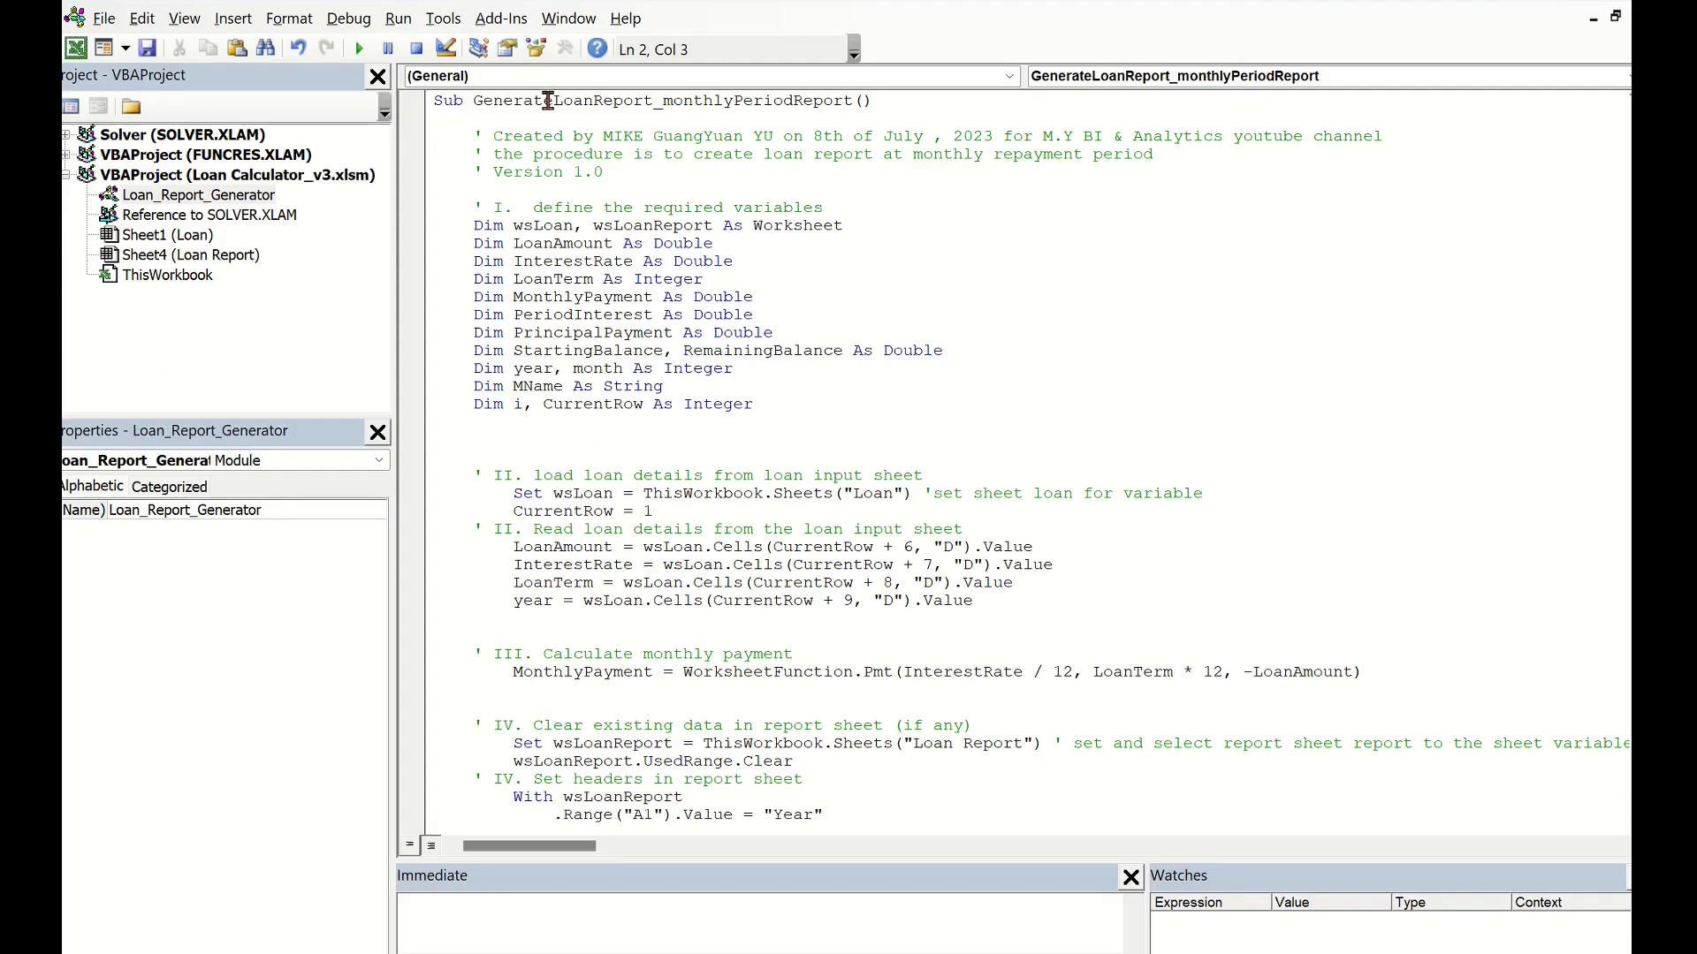
pyautogui.moveTo(902, 114)
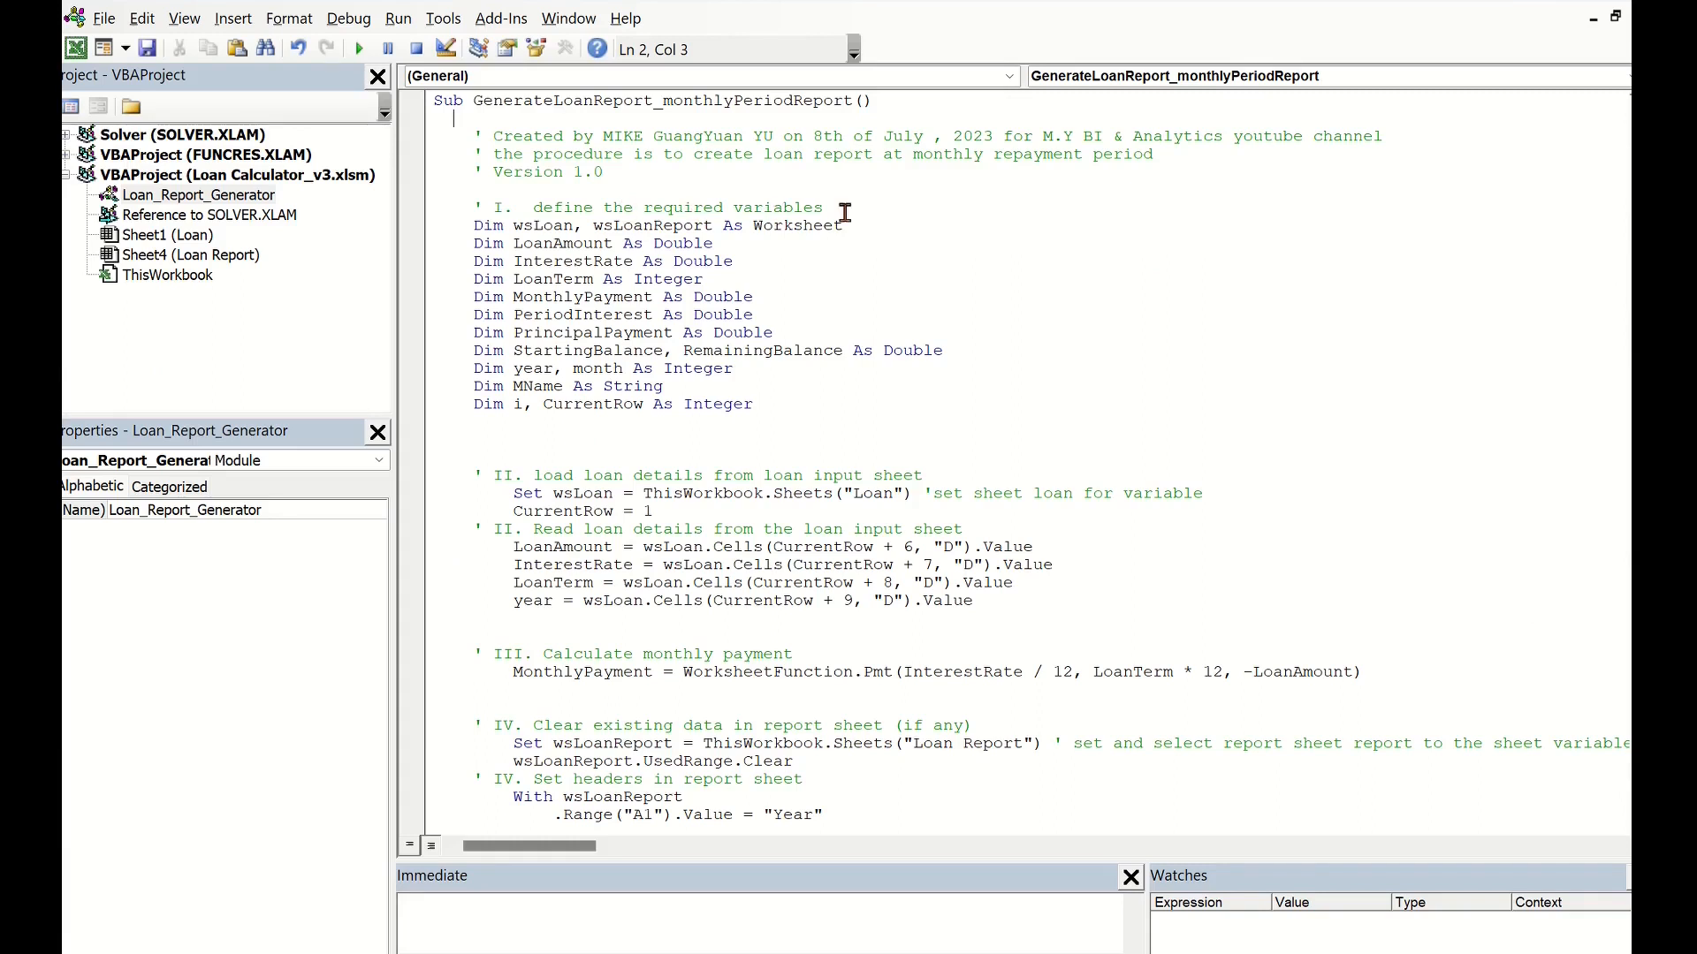
pyautogui.moveTo(467, 227)
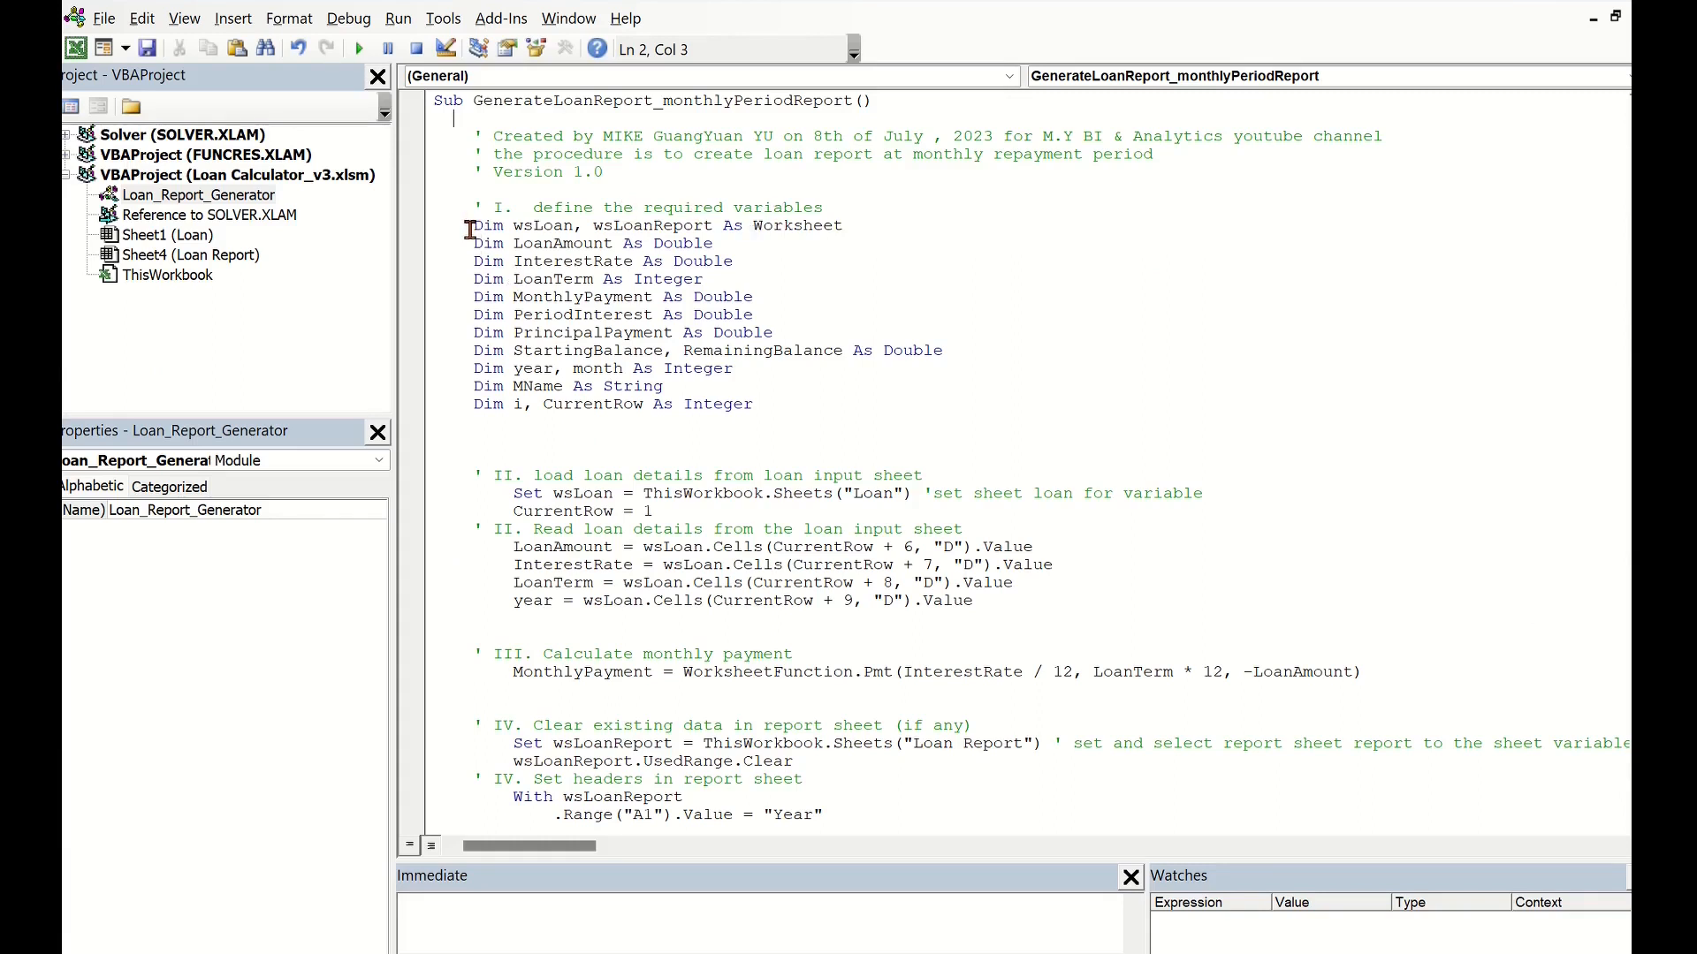
pyautogui.moveTo(731, 231)
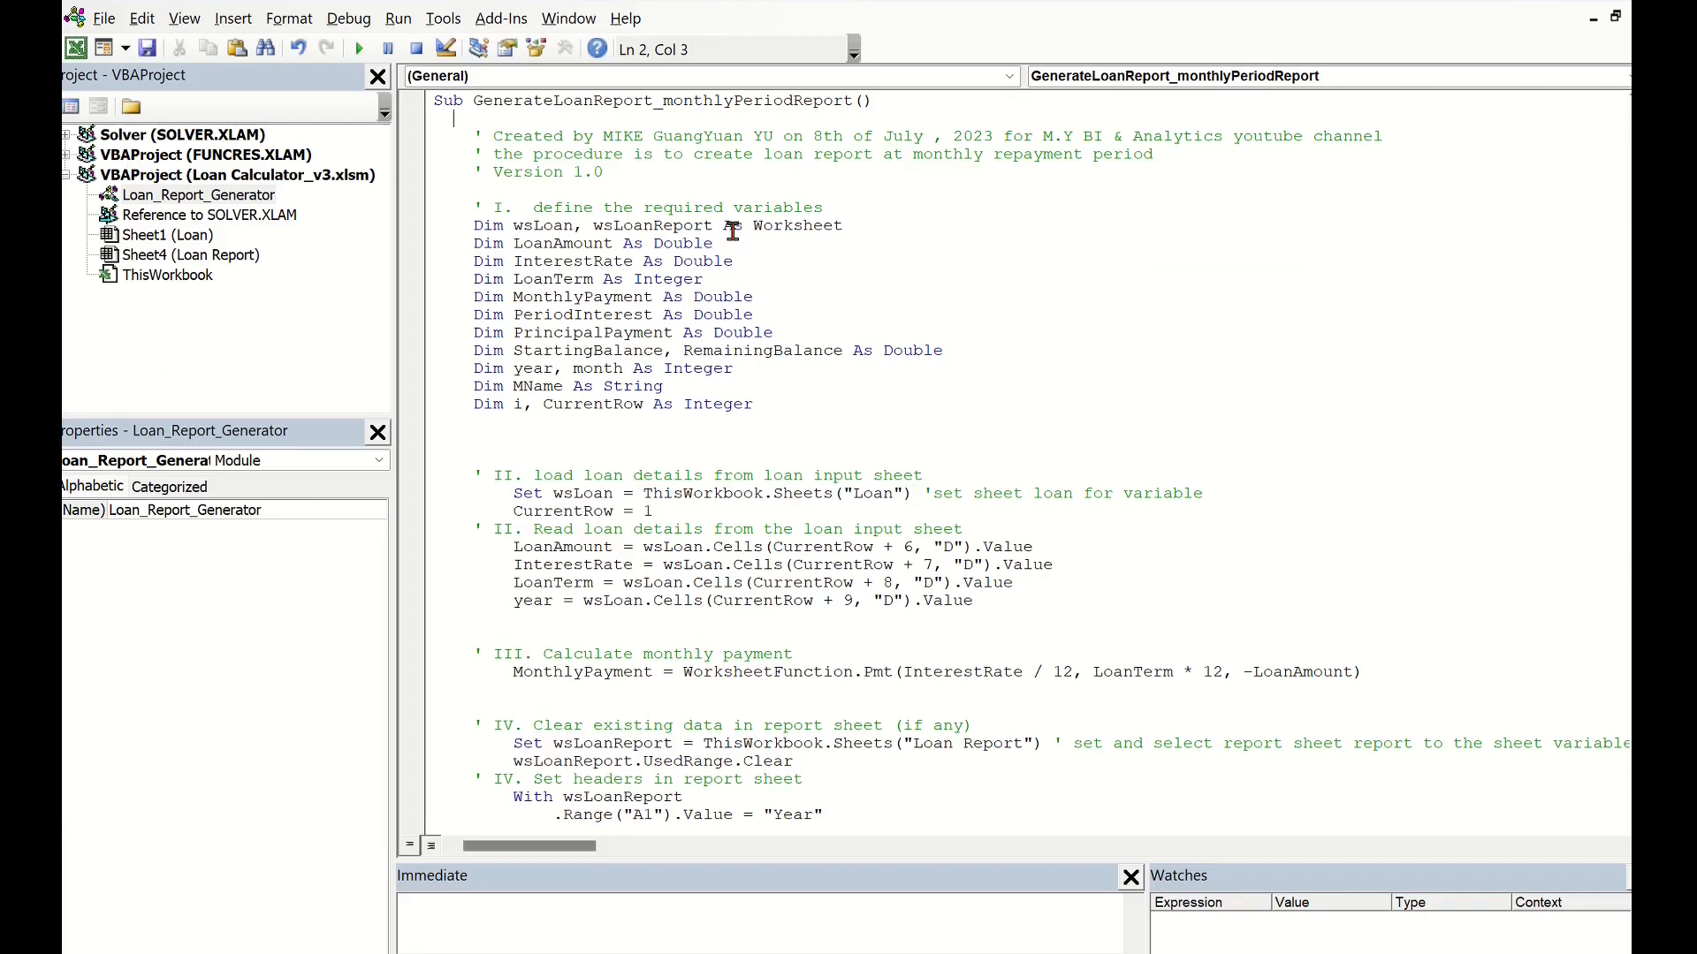
pyautogui.moveTo(844, 227)
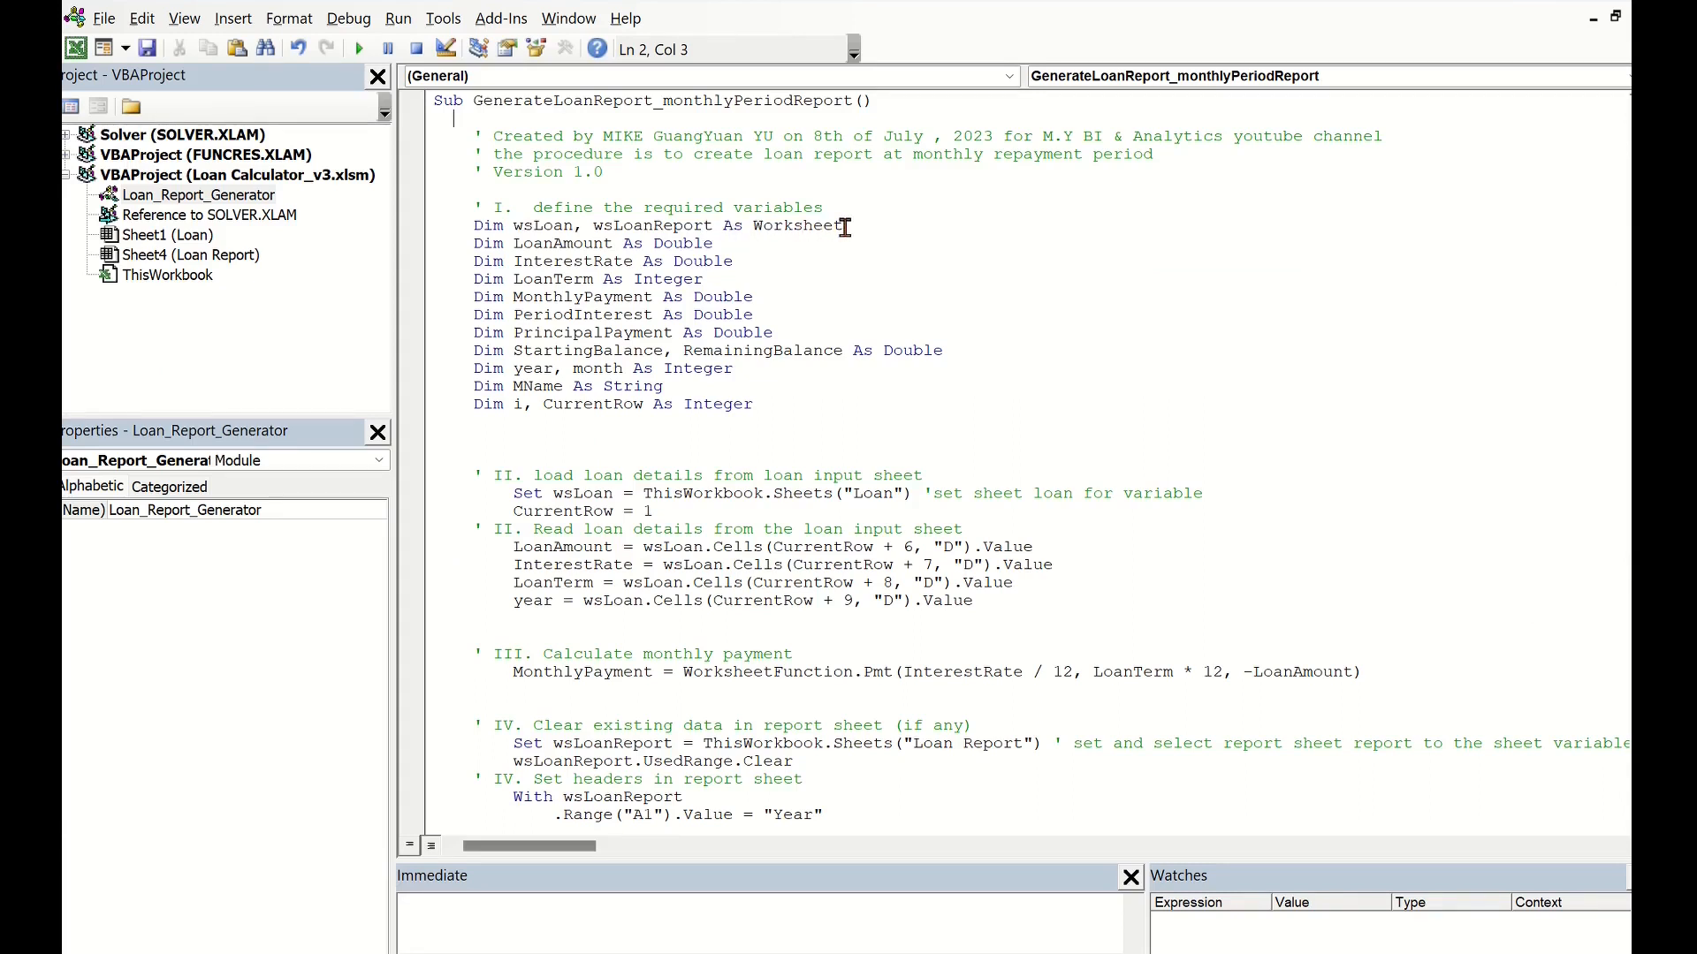
pyautogui.moveTo(451, 260)
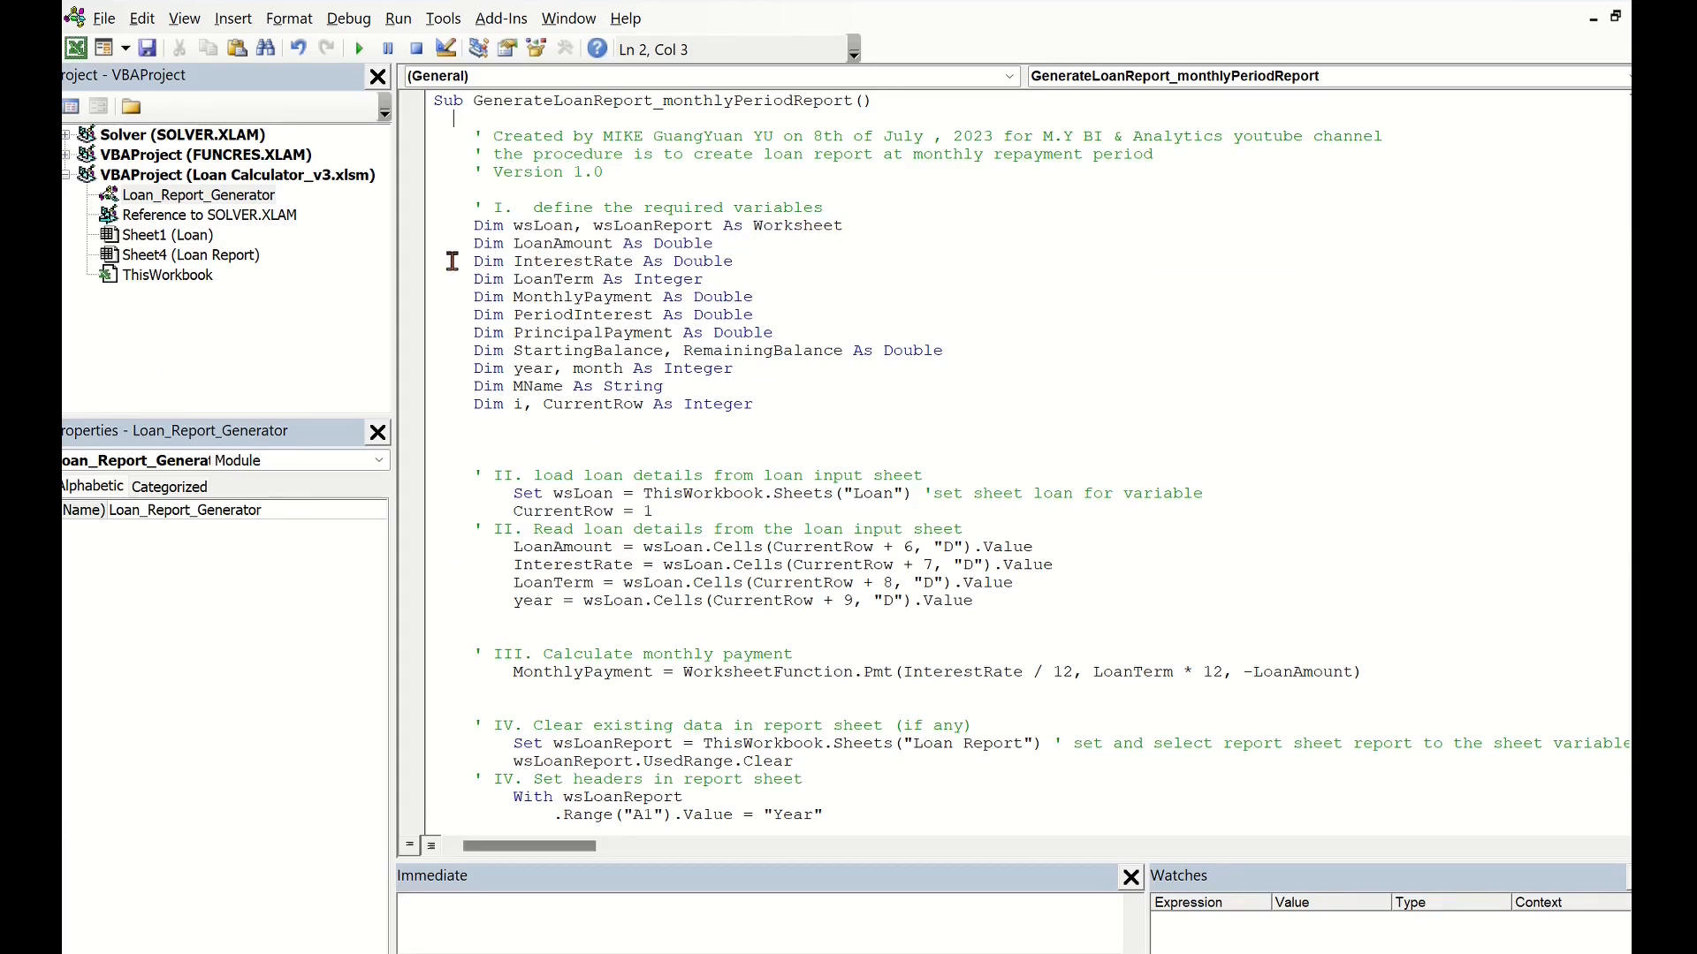
pyautogui.moveTo(500, 249)
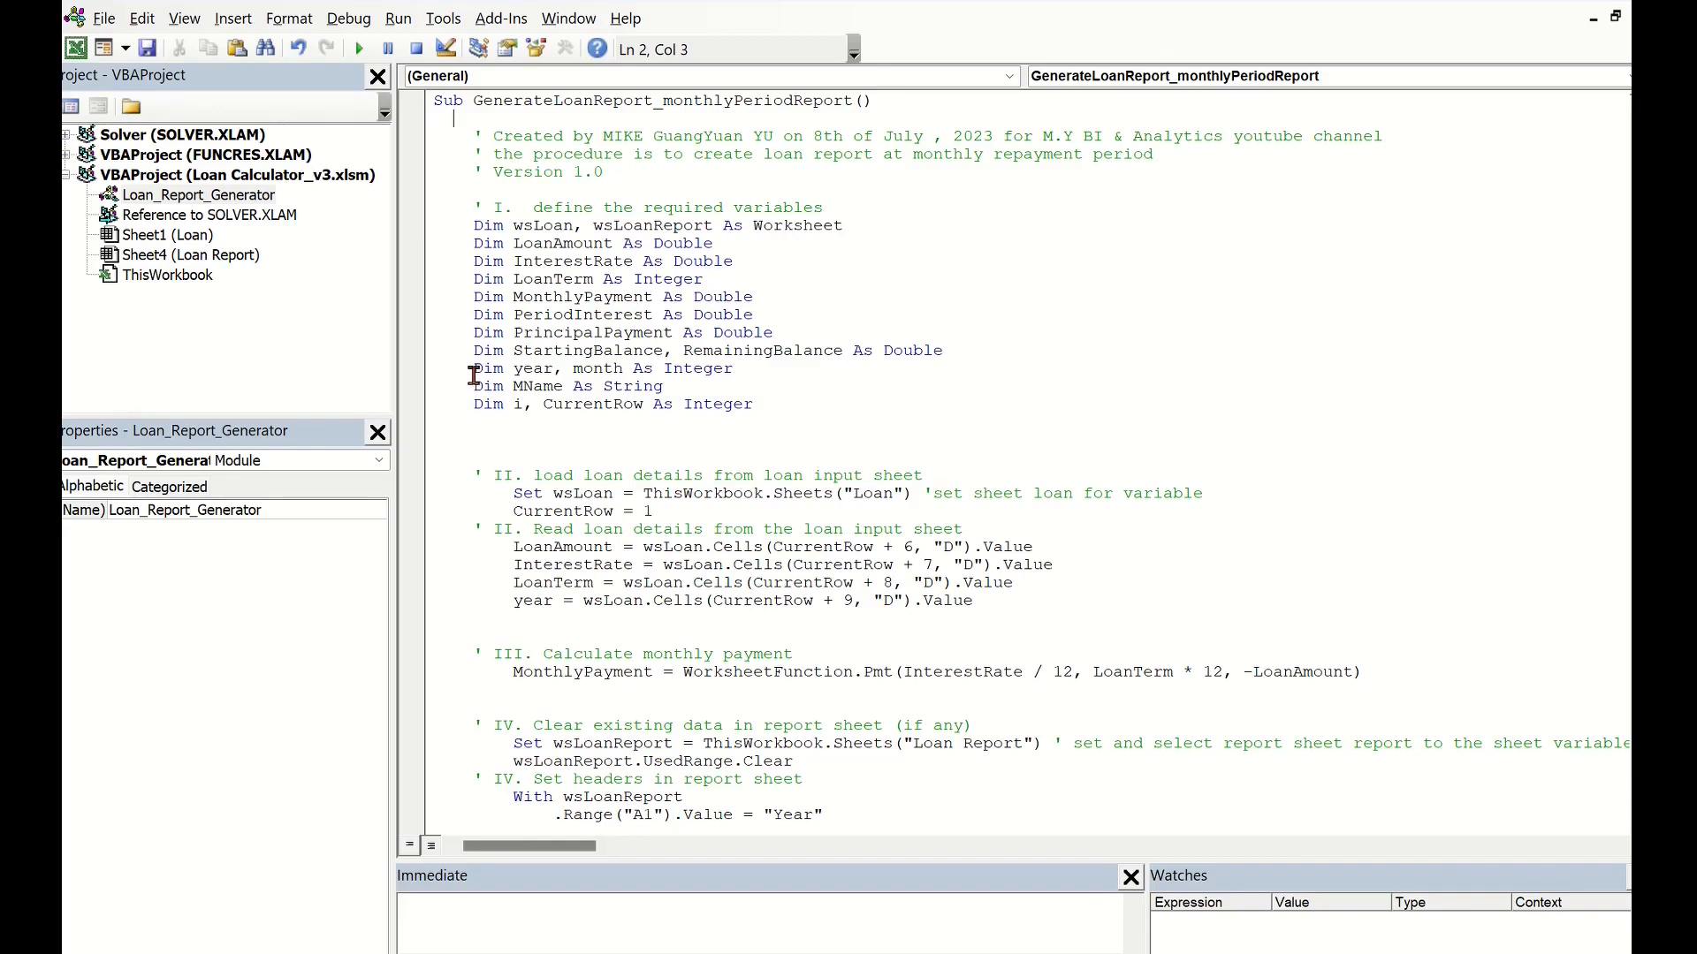
pyautogui.moveTo(466, 386)
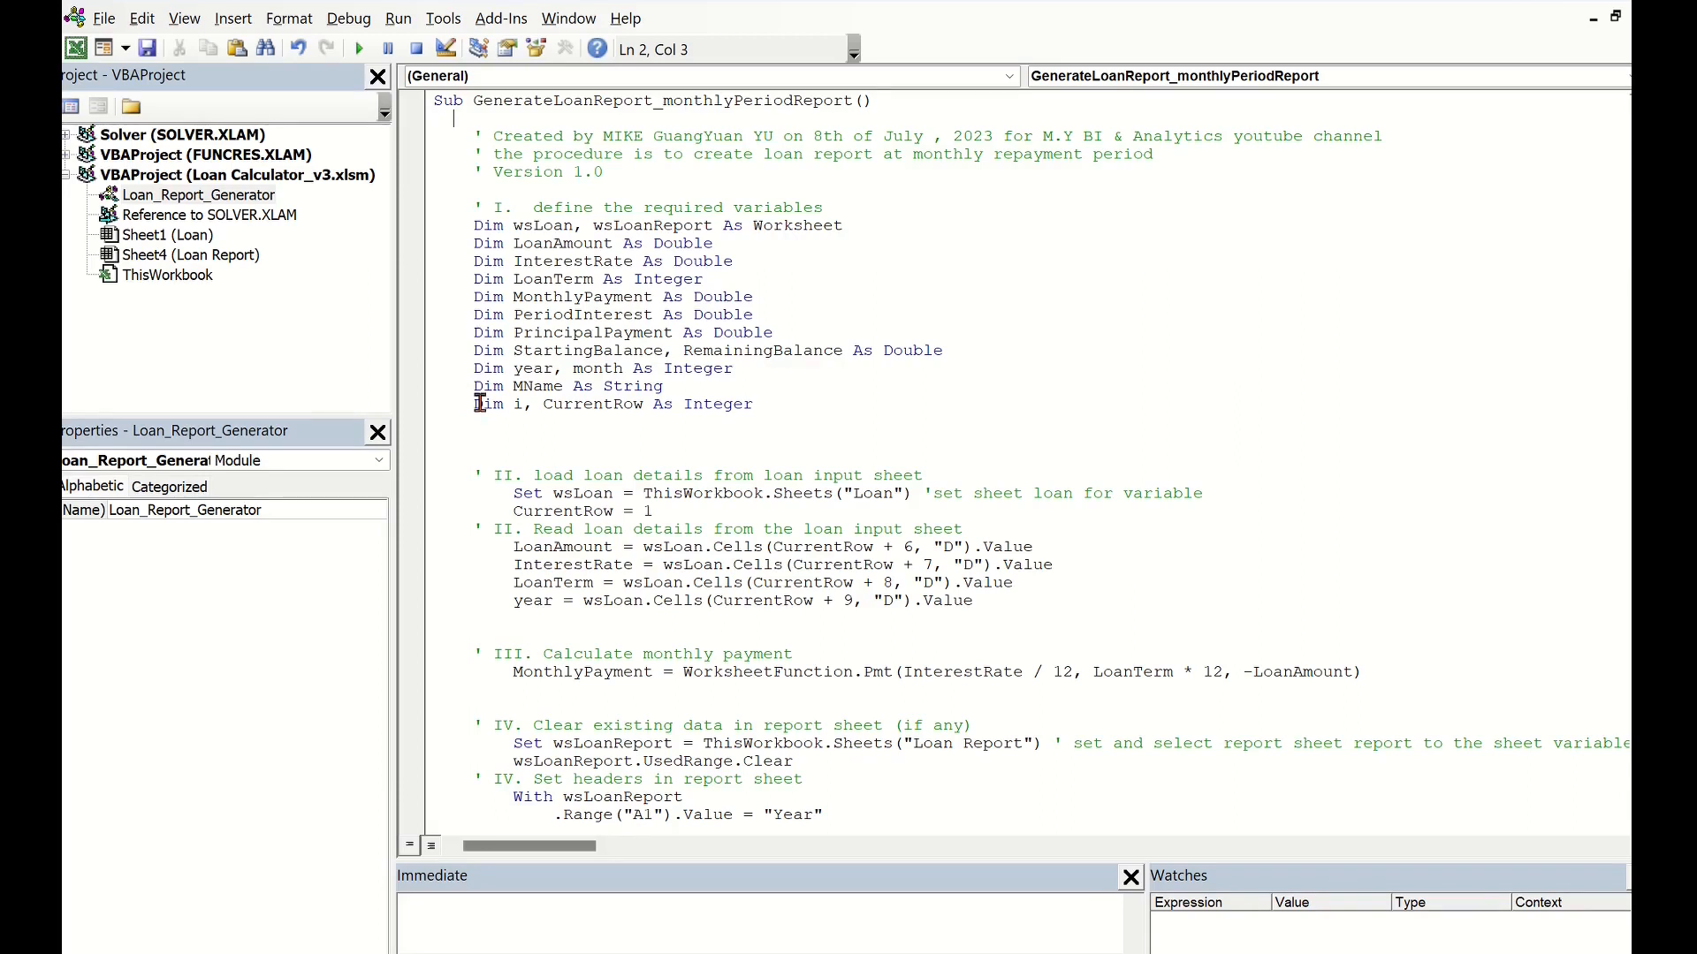
pyautogui.moveTo(767, 420)
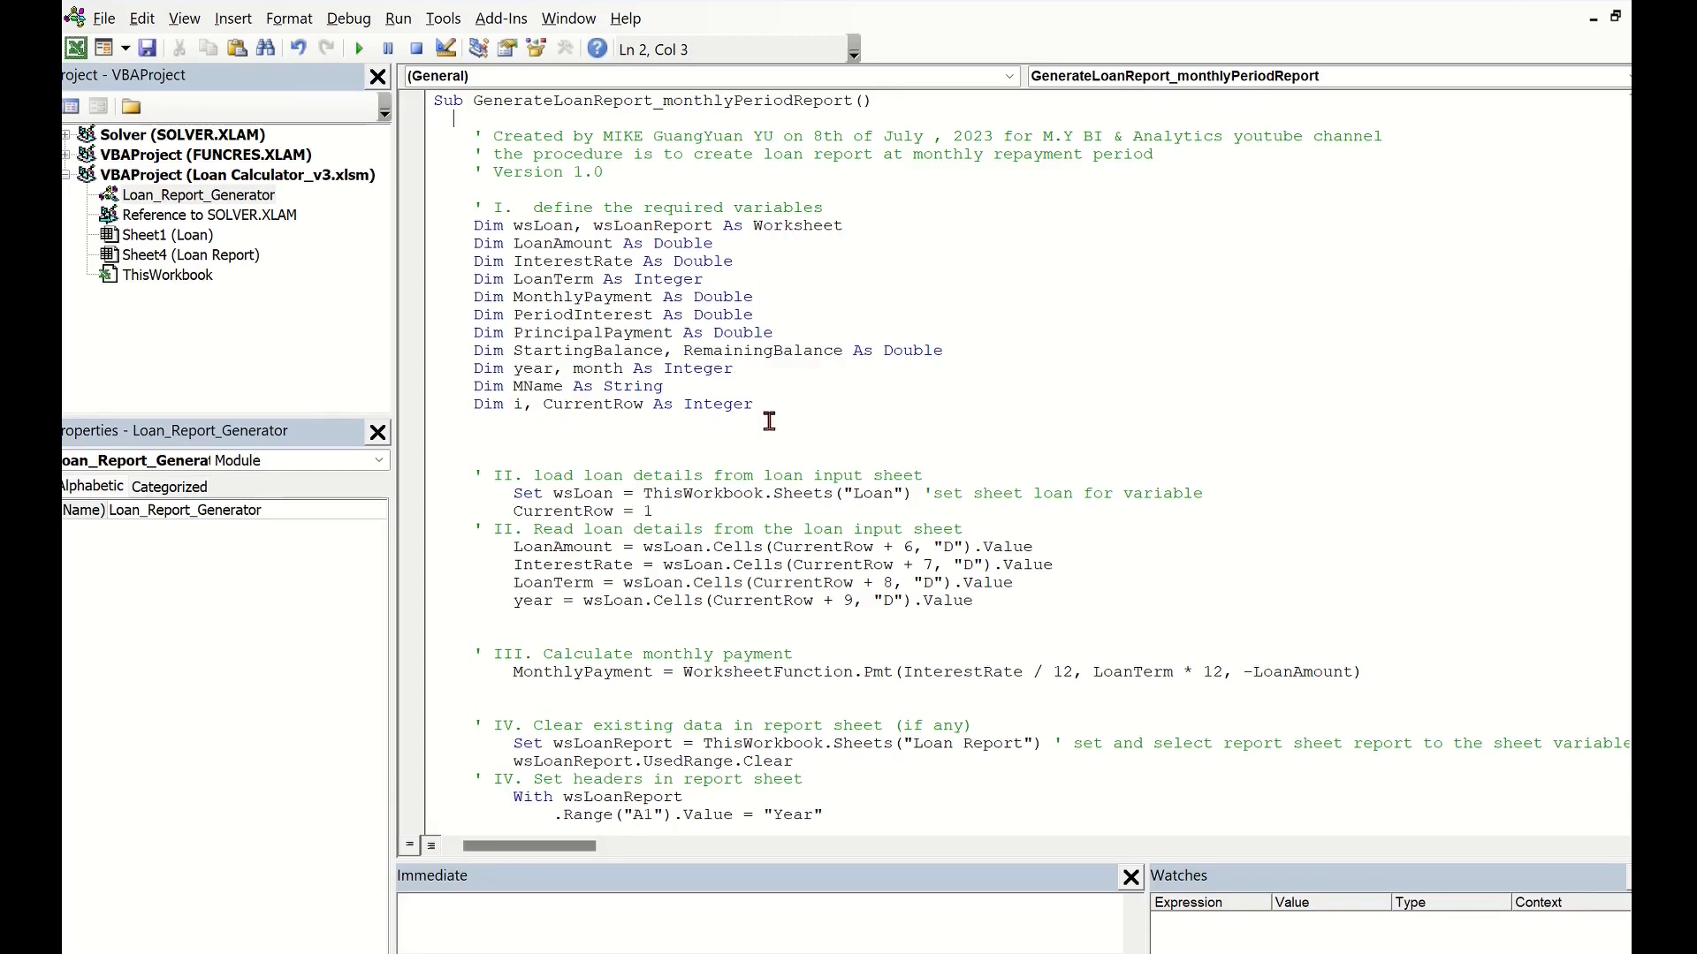
pyautogui.moveTo(813, 406)
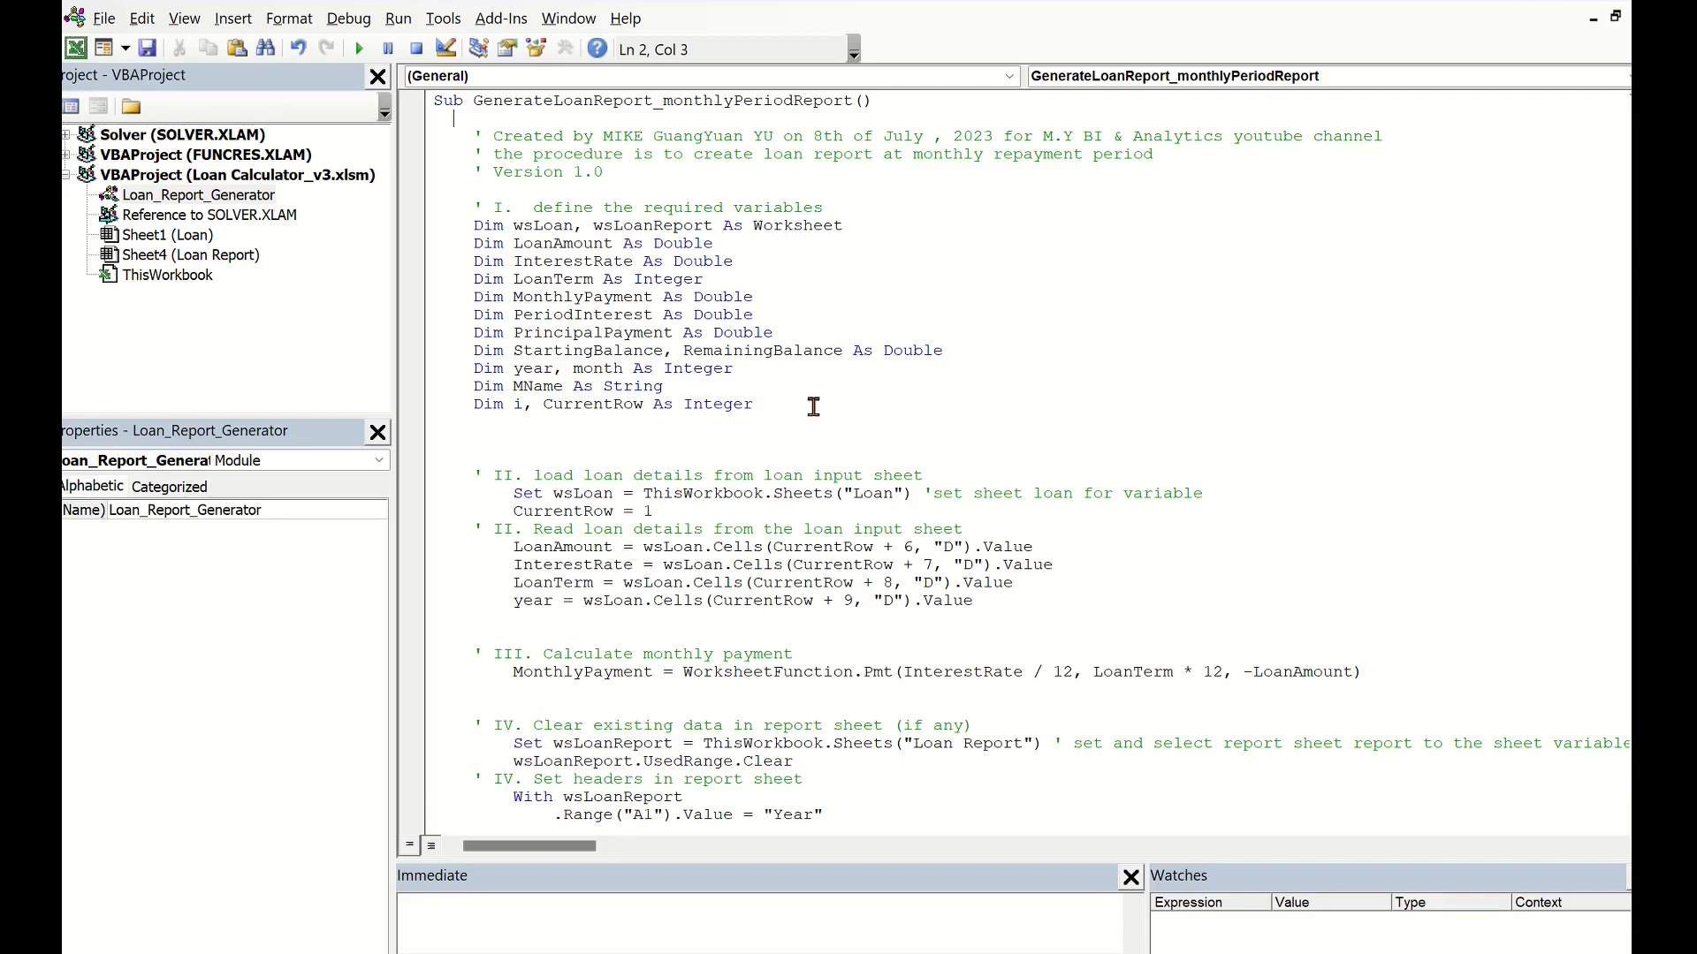
pyautogui.moveTo(661, 506)
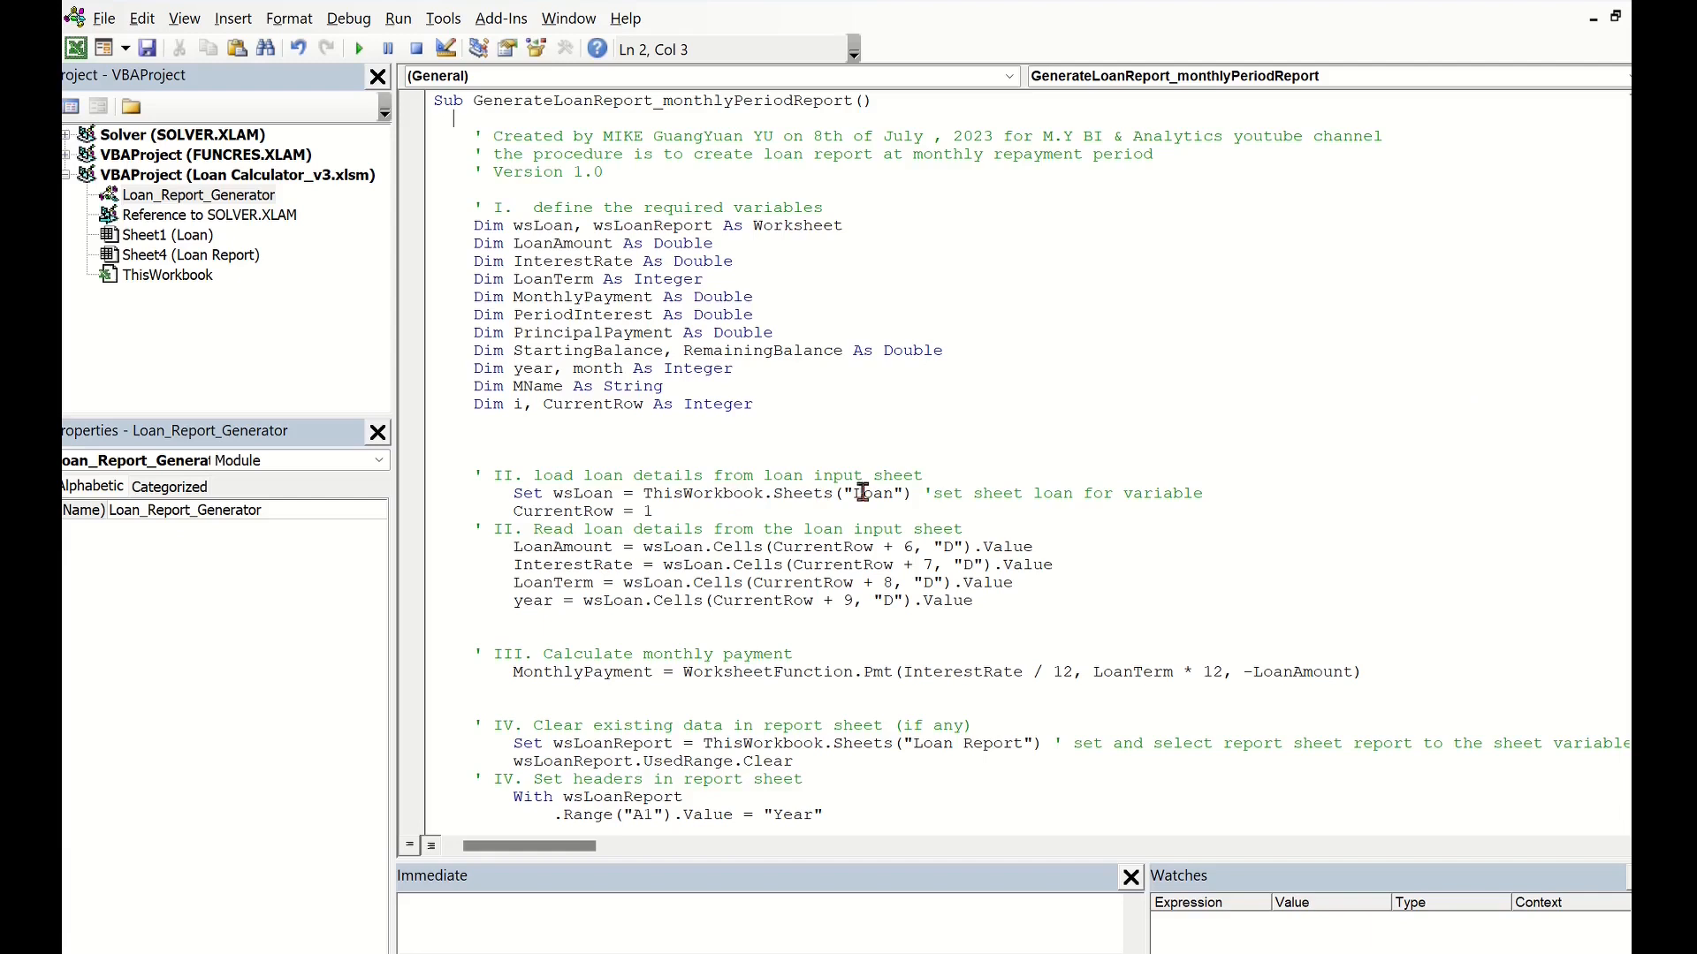
pyautogui.moveTo(546, 503)
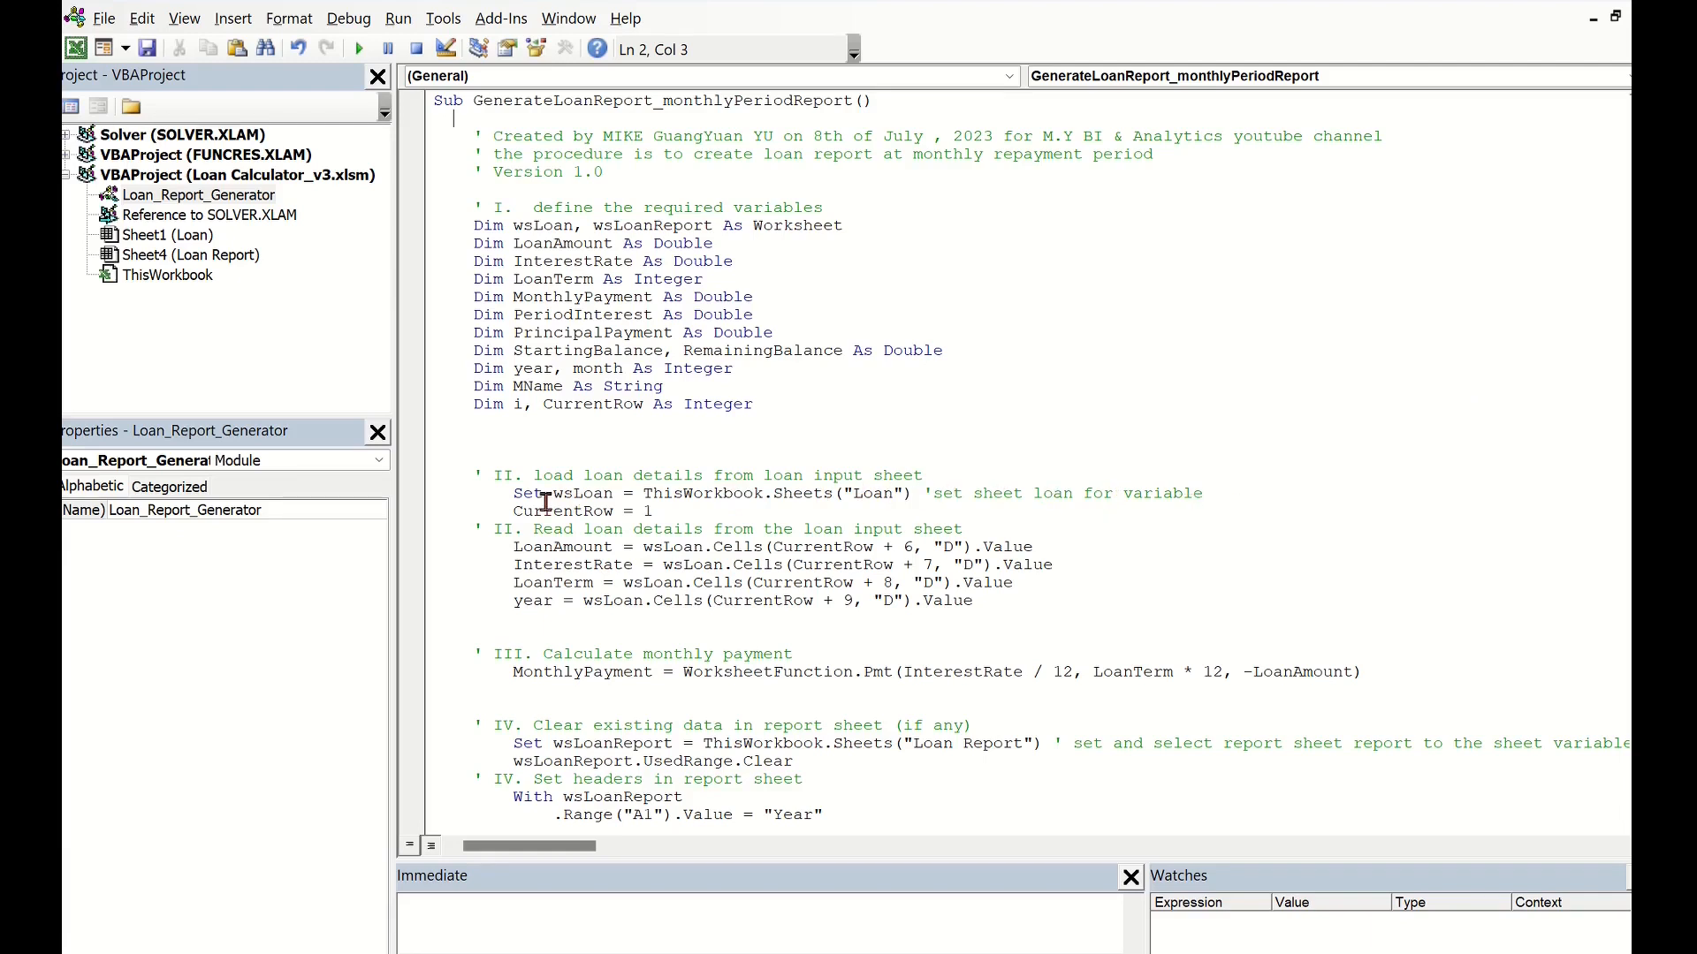
pyautogui.moveTo(665, 511)
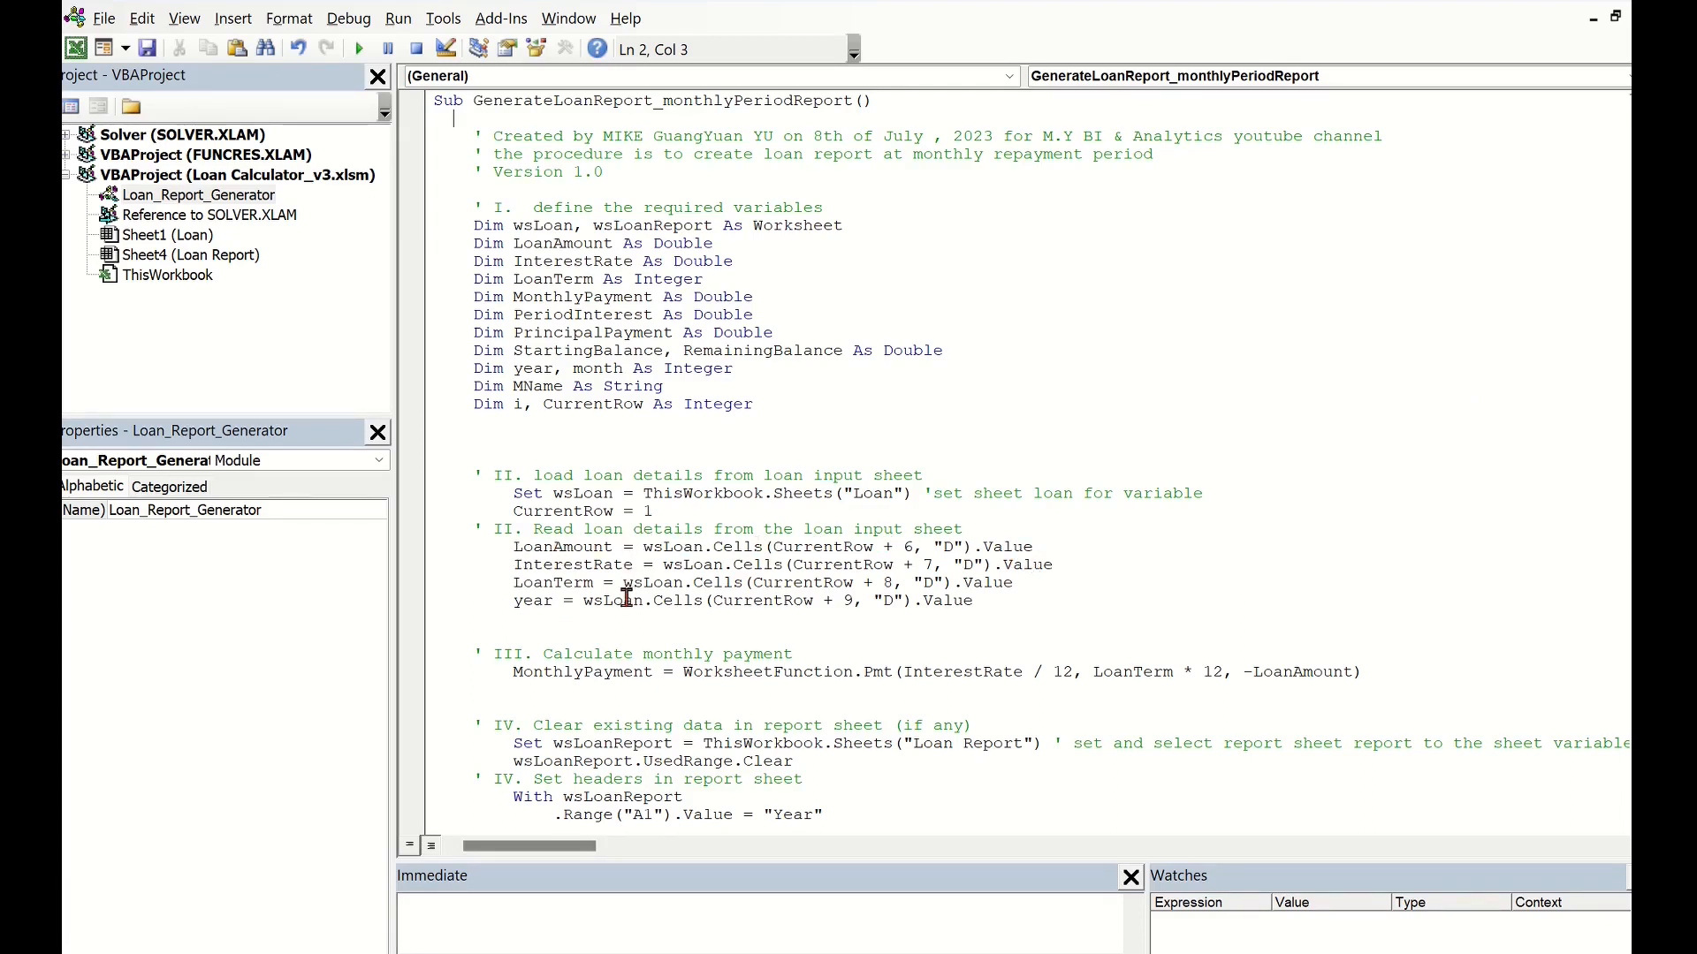
pyautogui.moveTo(1618, 573)
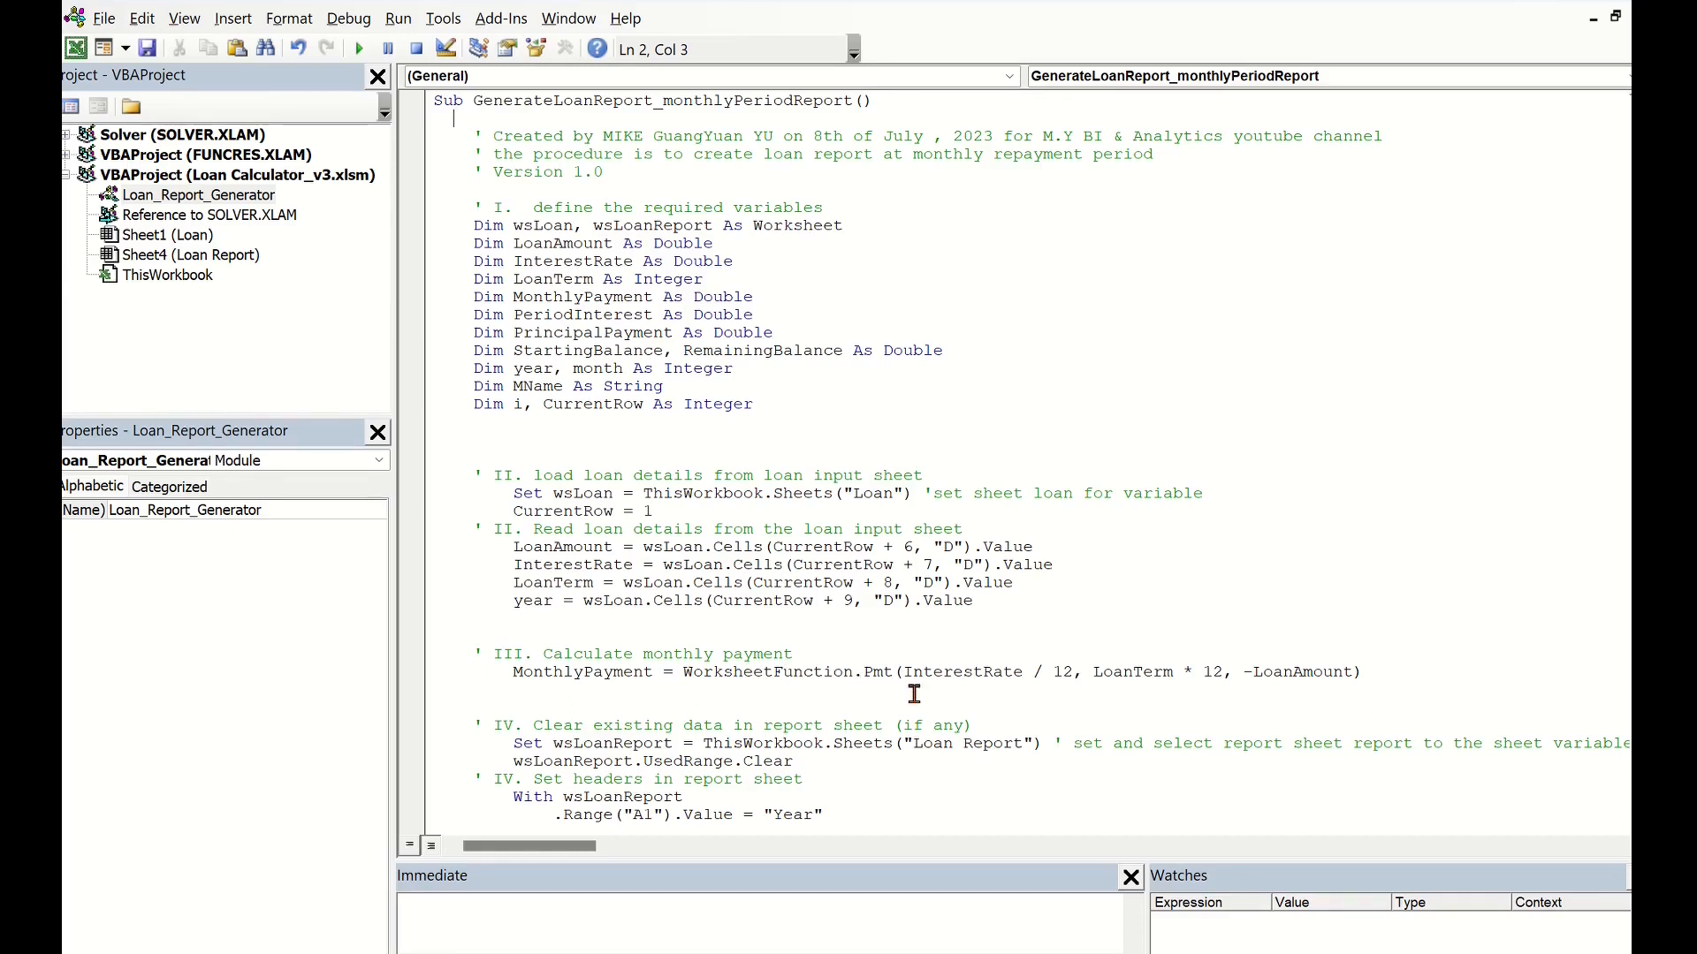
pyautogui.moveTo(1089, 690)
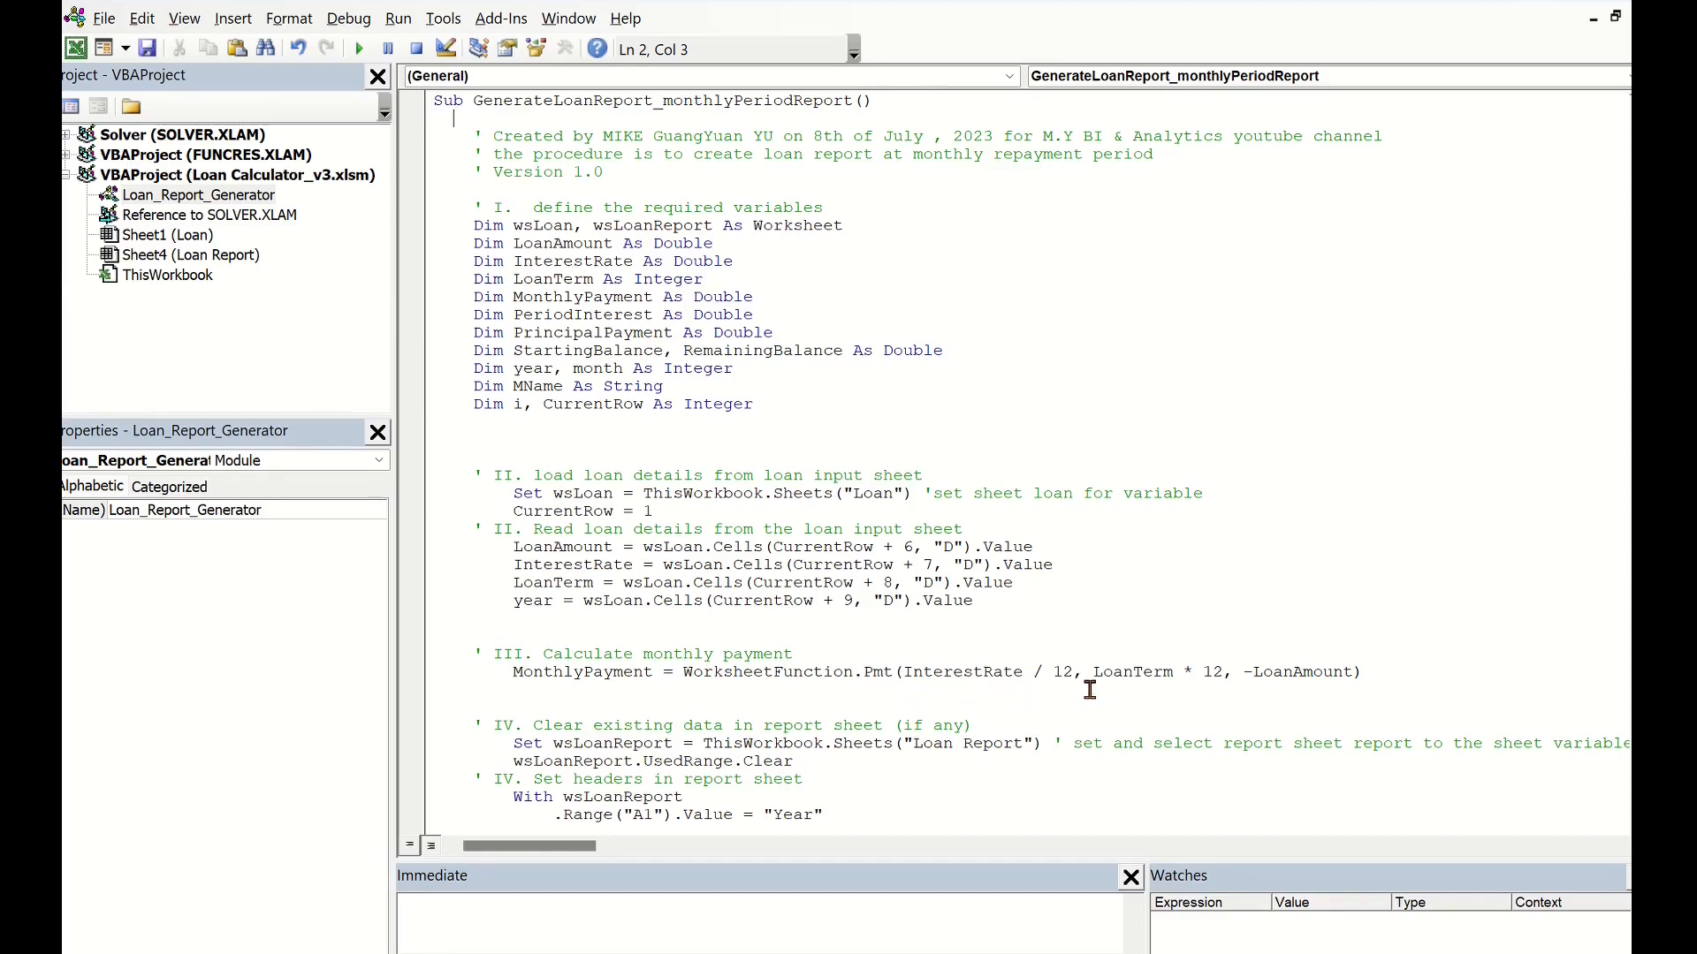
pyautogui.moveTo(1240, 685)
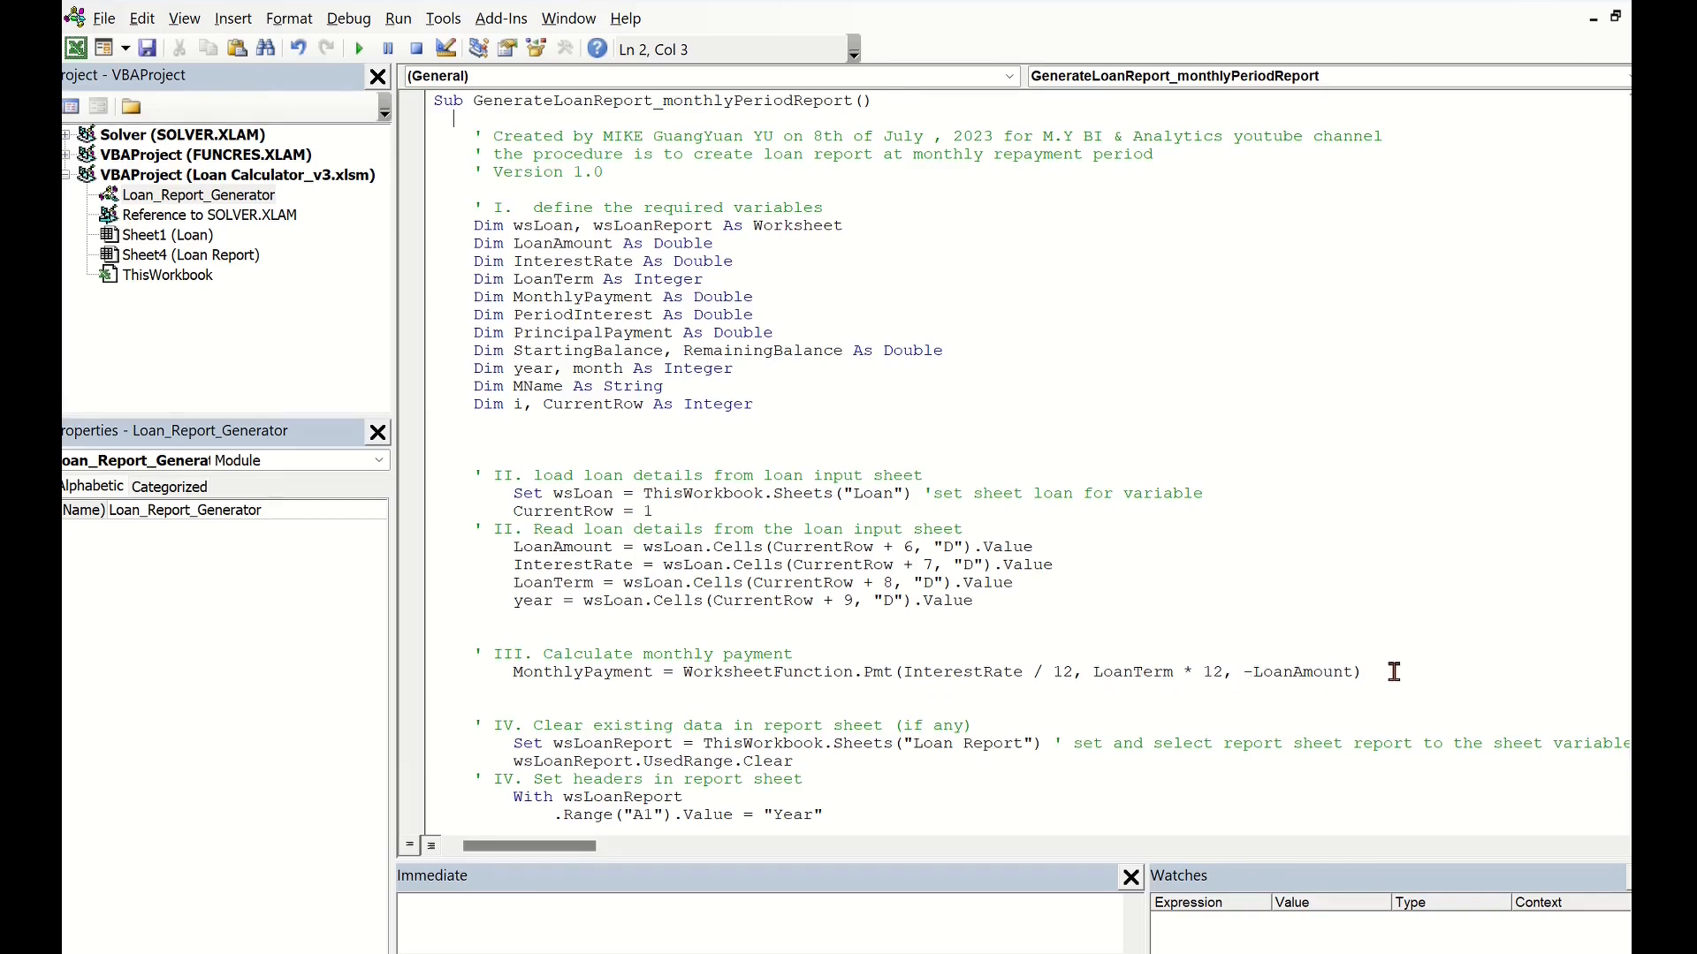
pyautogui.moveTo(1291, 676)
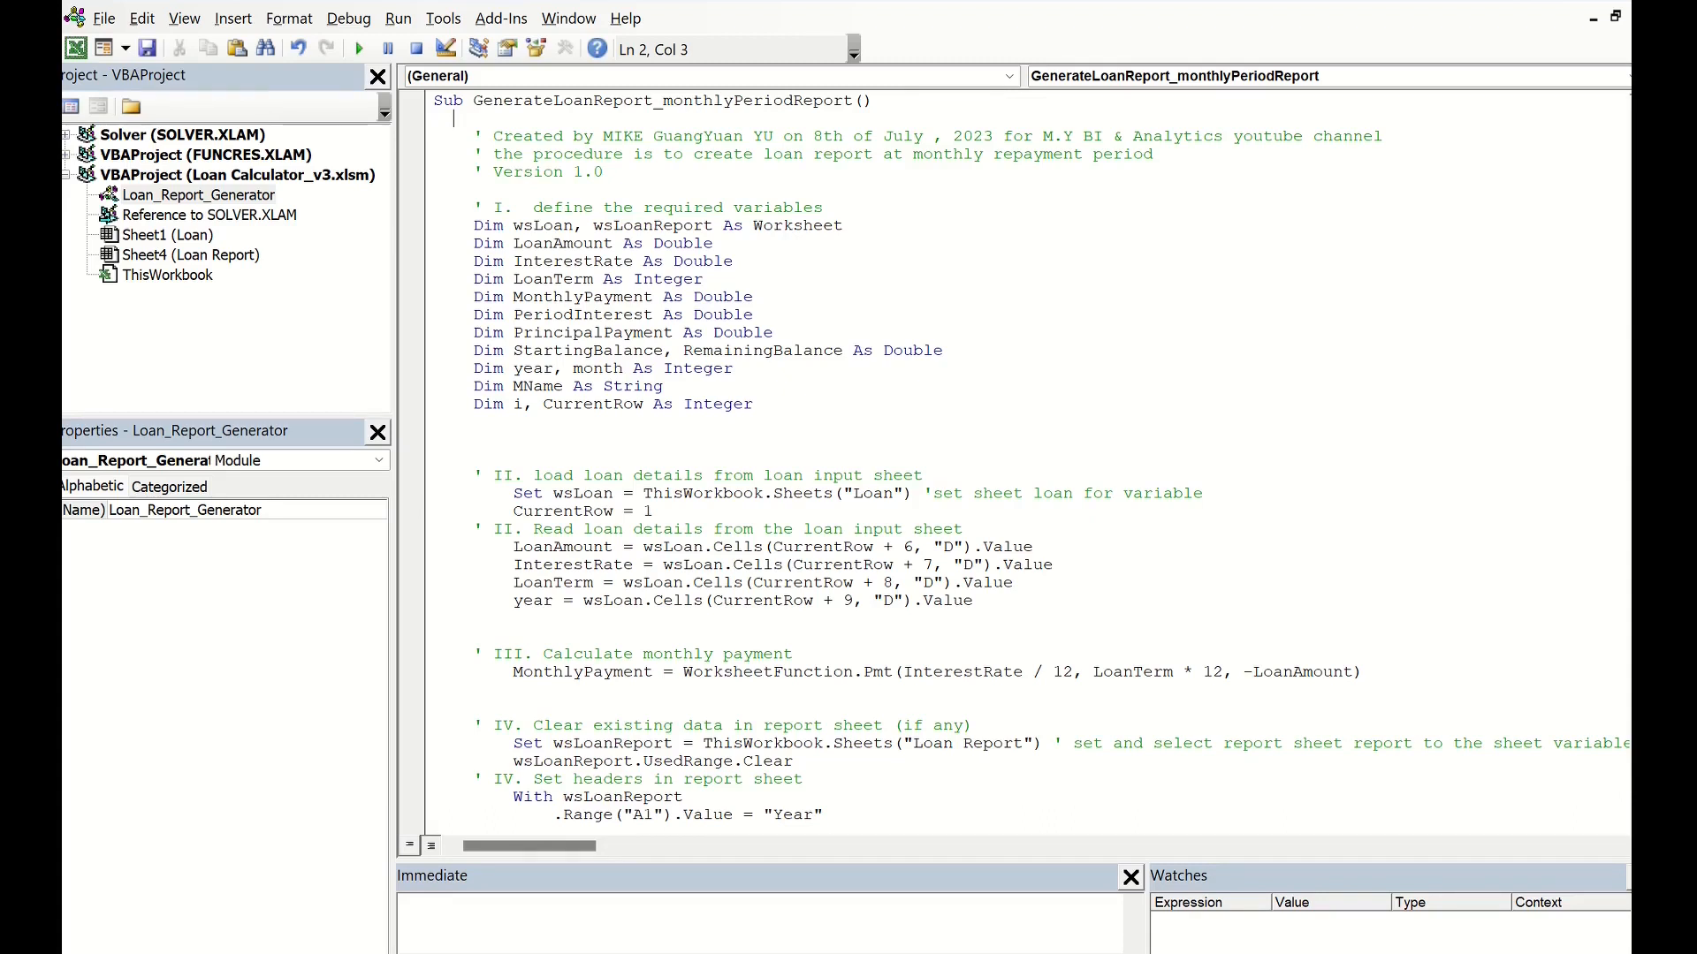
pyautogui.moveTo(1287, 572)
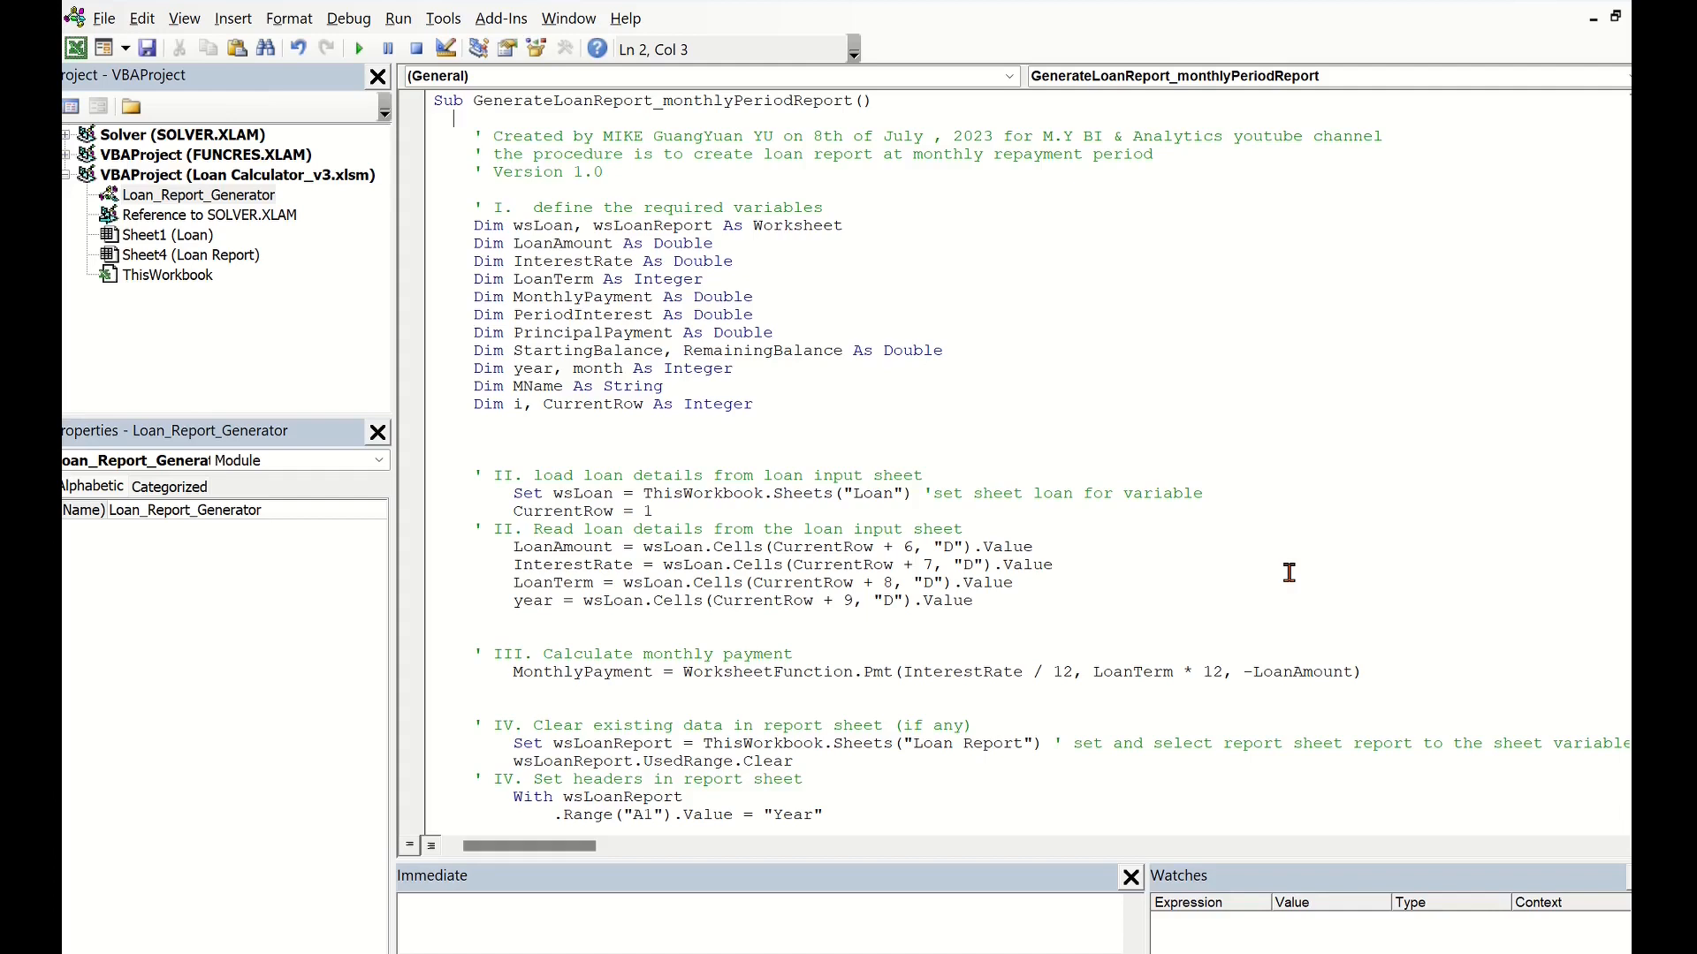
pyautogui.scroll(-3)
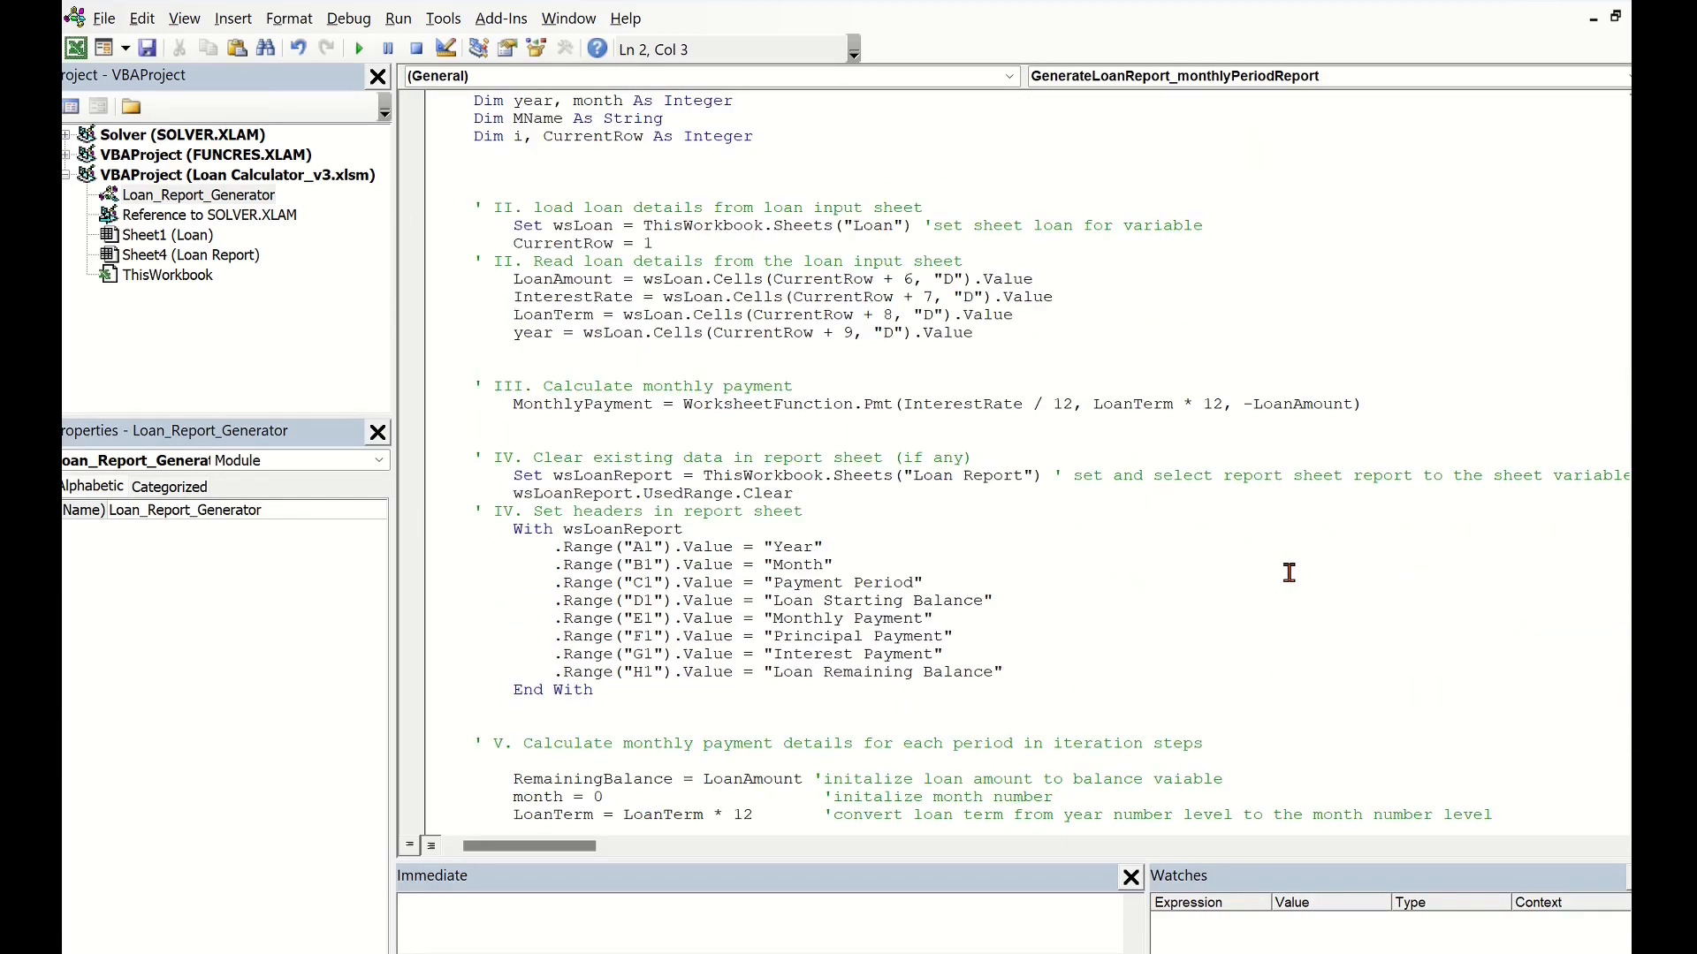
pyautogui.scroll(-3)
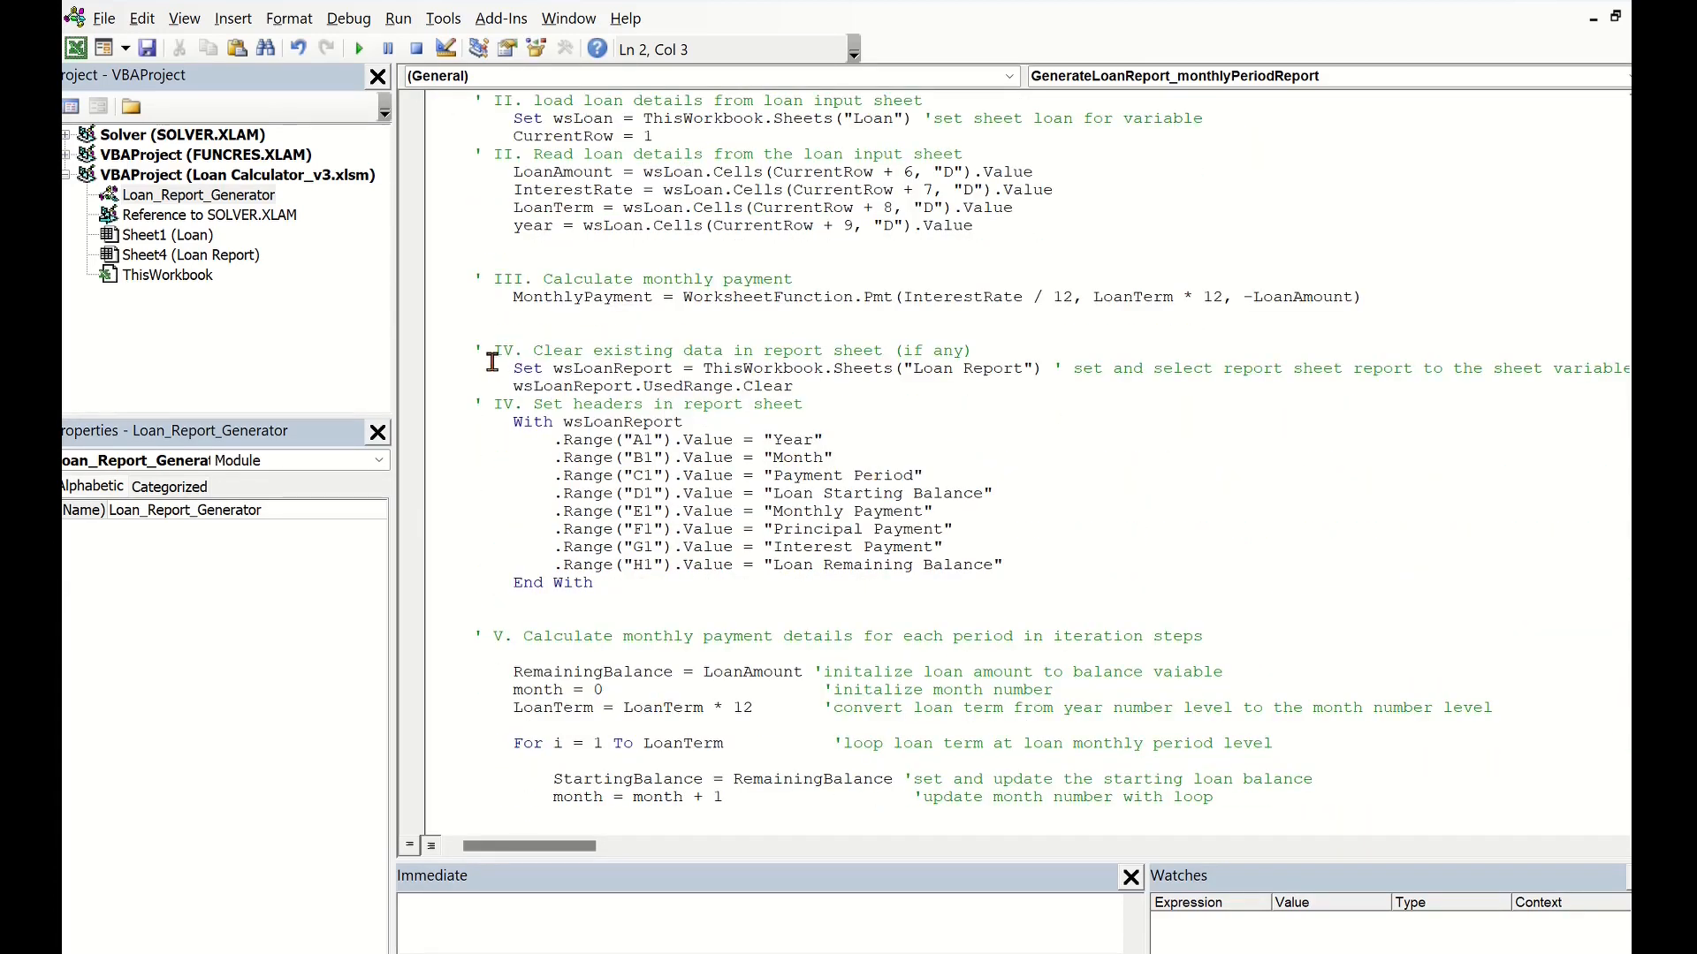
pyautogui.moveTo(498, 394)
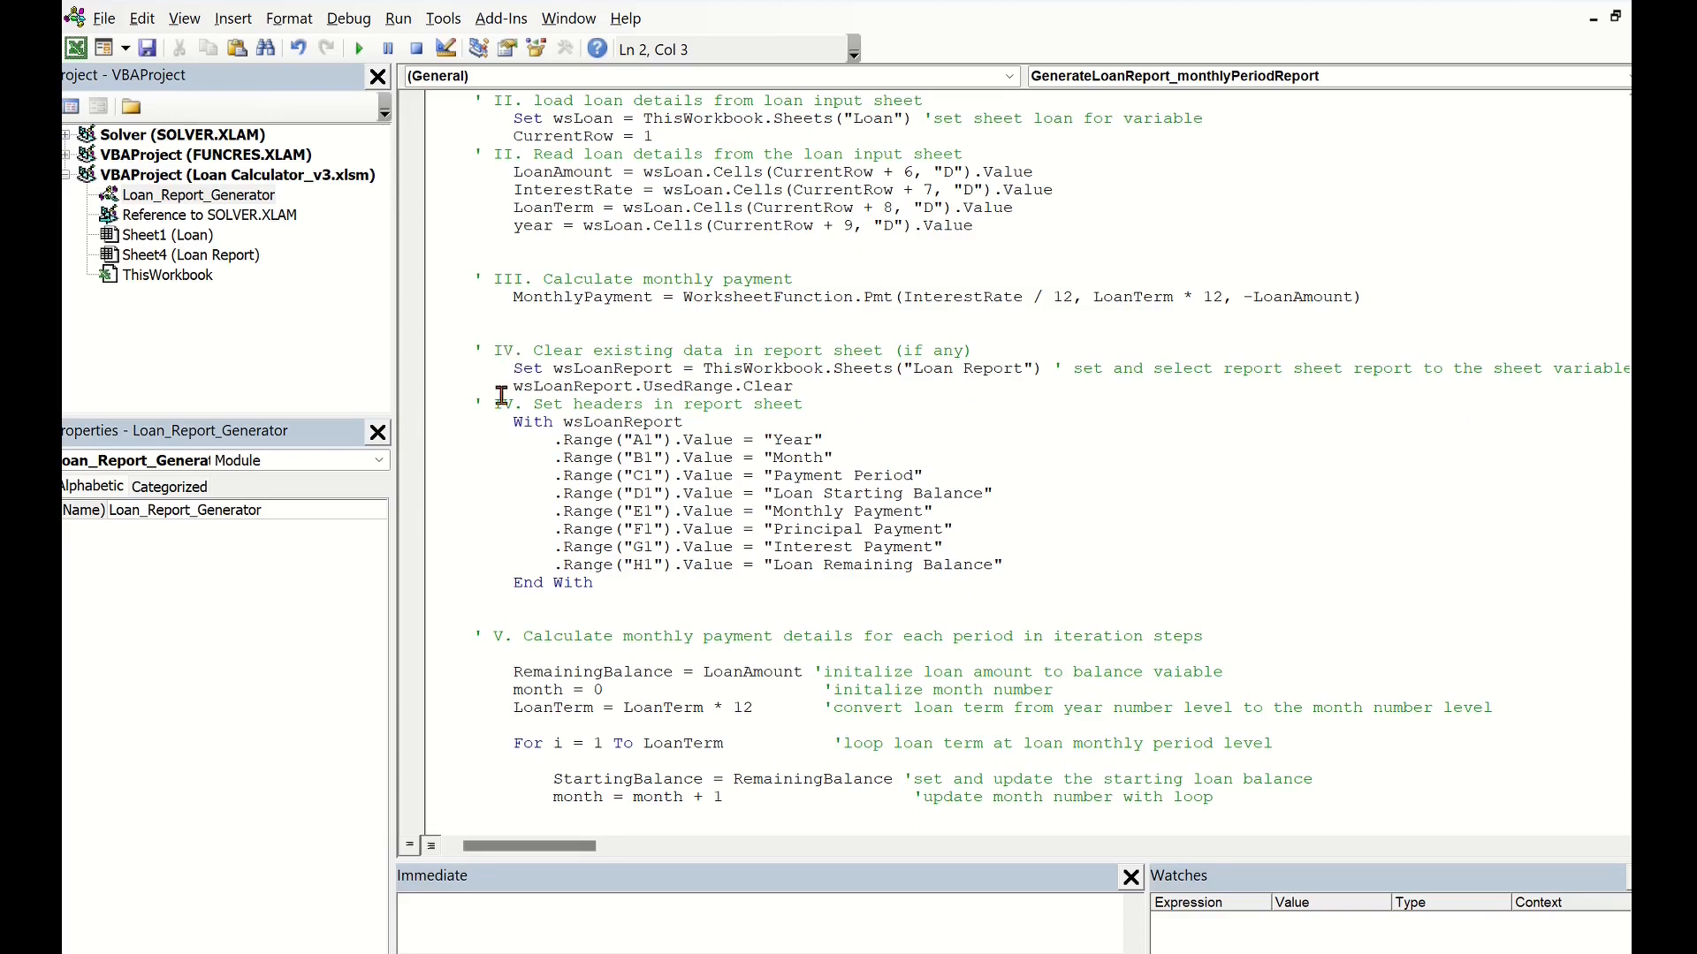
pyautogui.moveTo(497, 373)
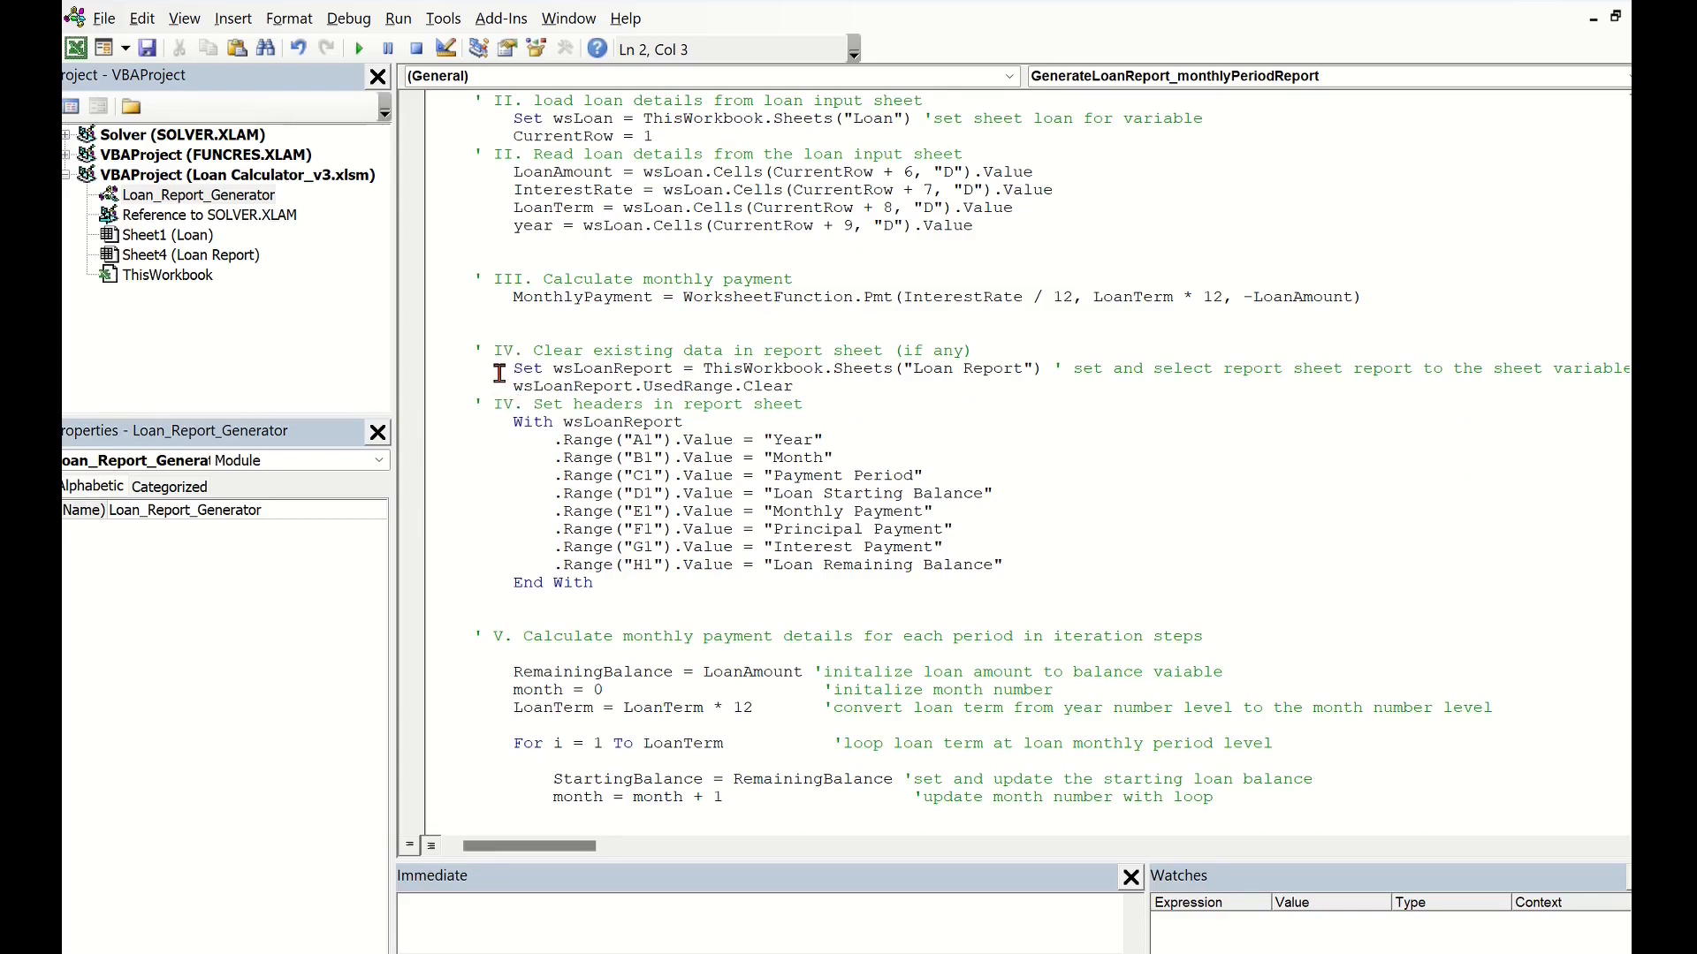
pyautogui.moveTo(693, 357)
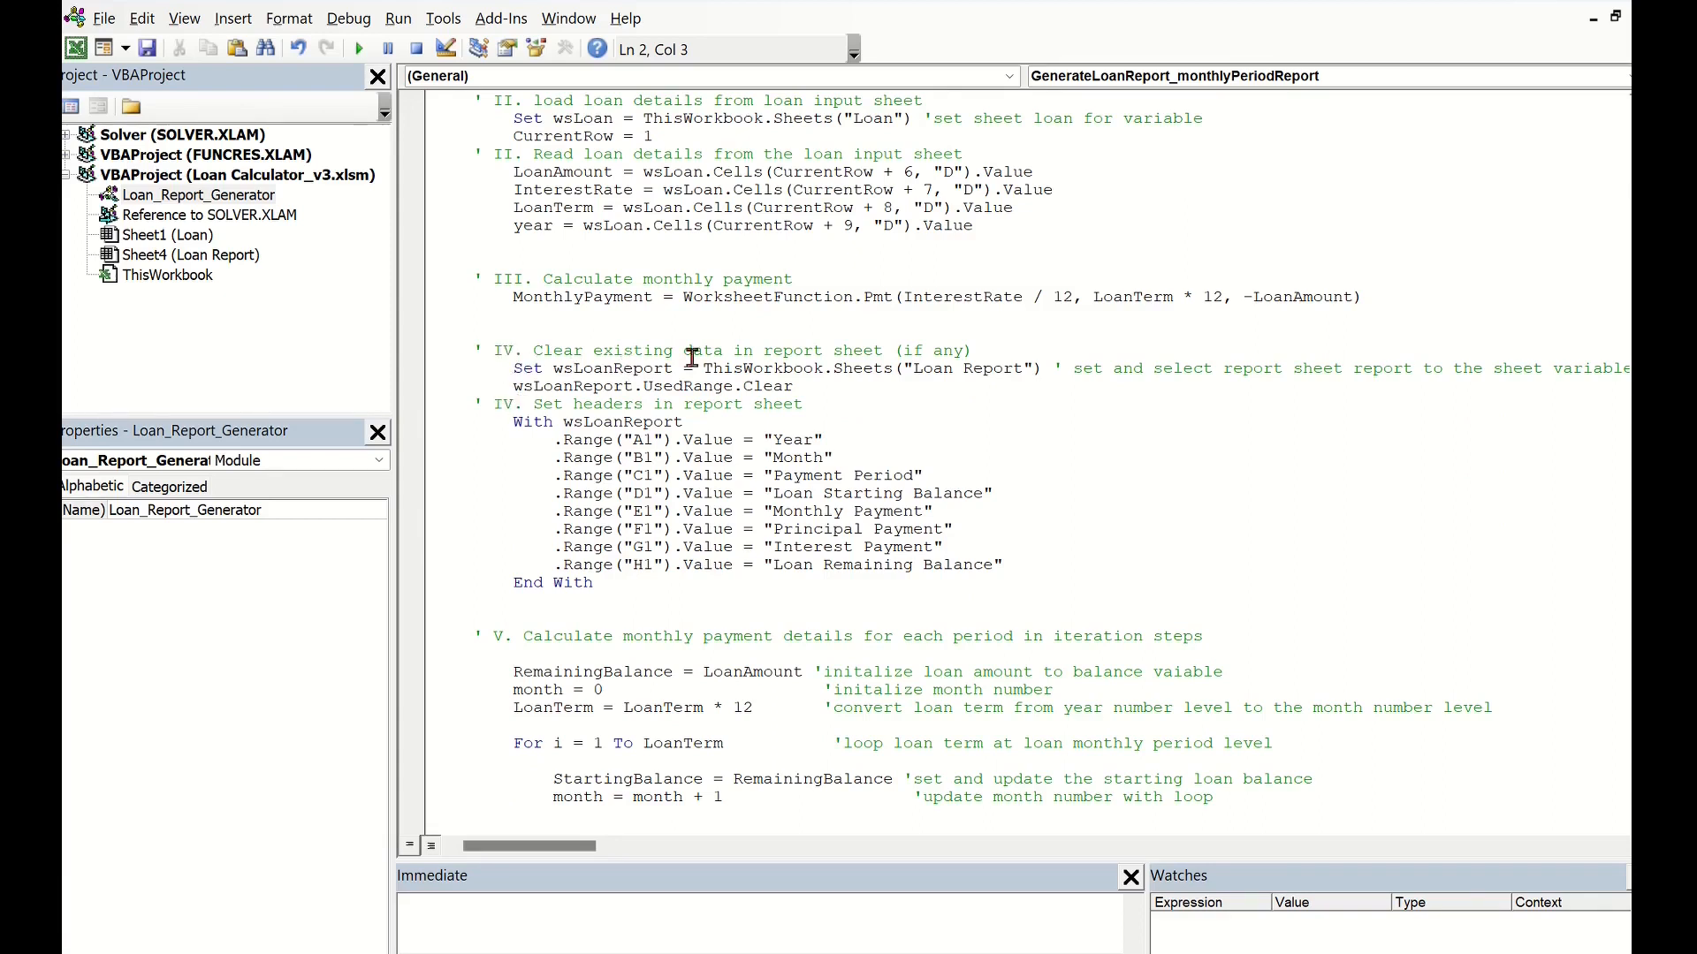
pyautogui.moveTo(1082, 373)
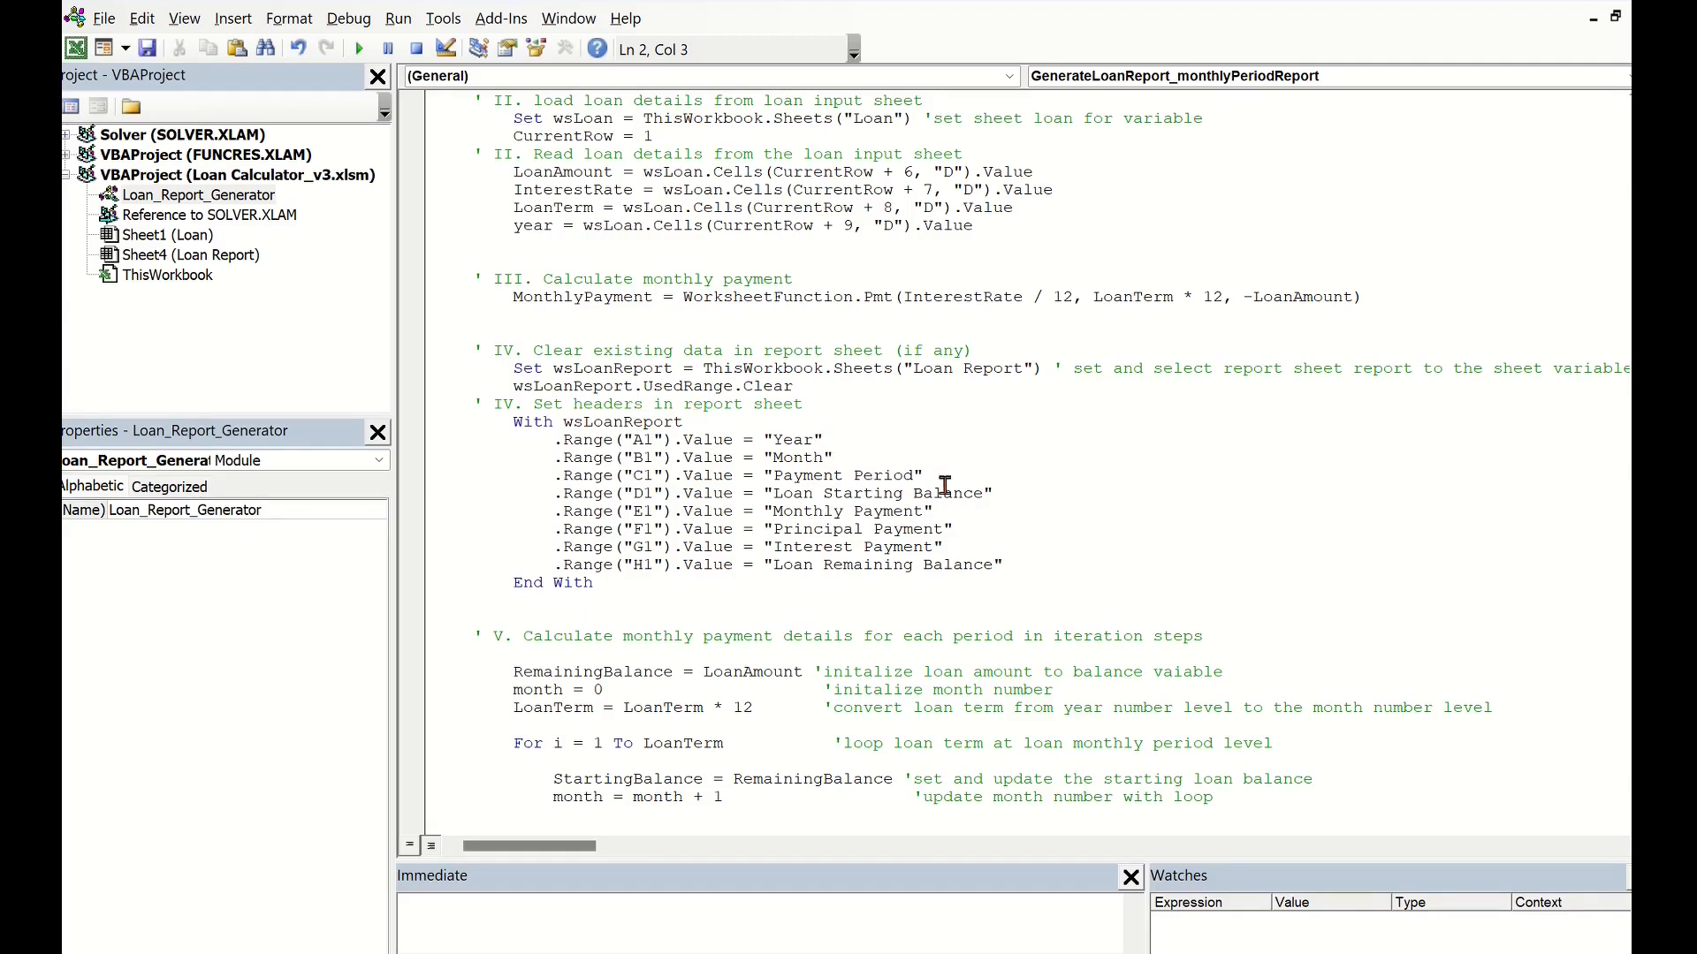
pyautogui.moveTo(1011, 571)
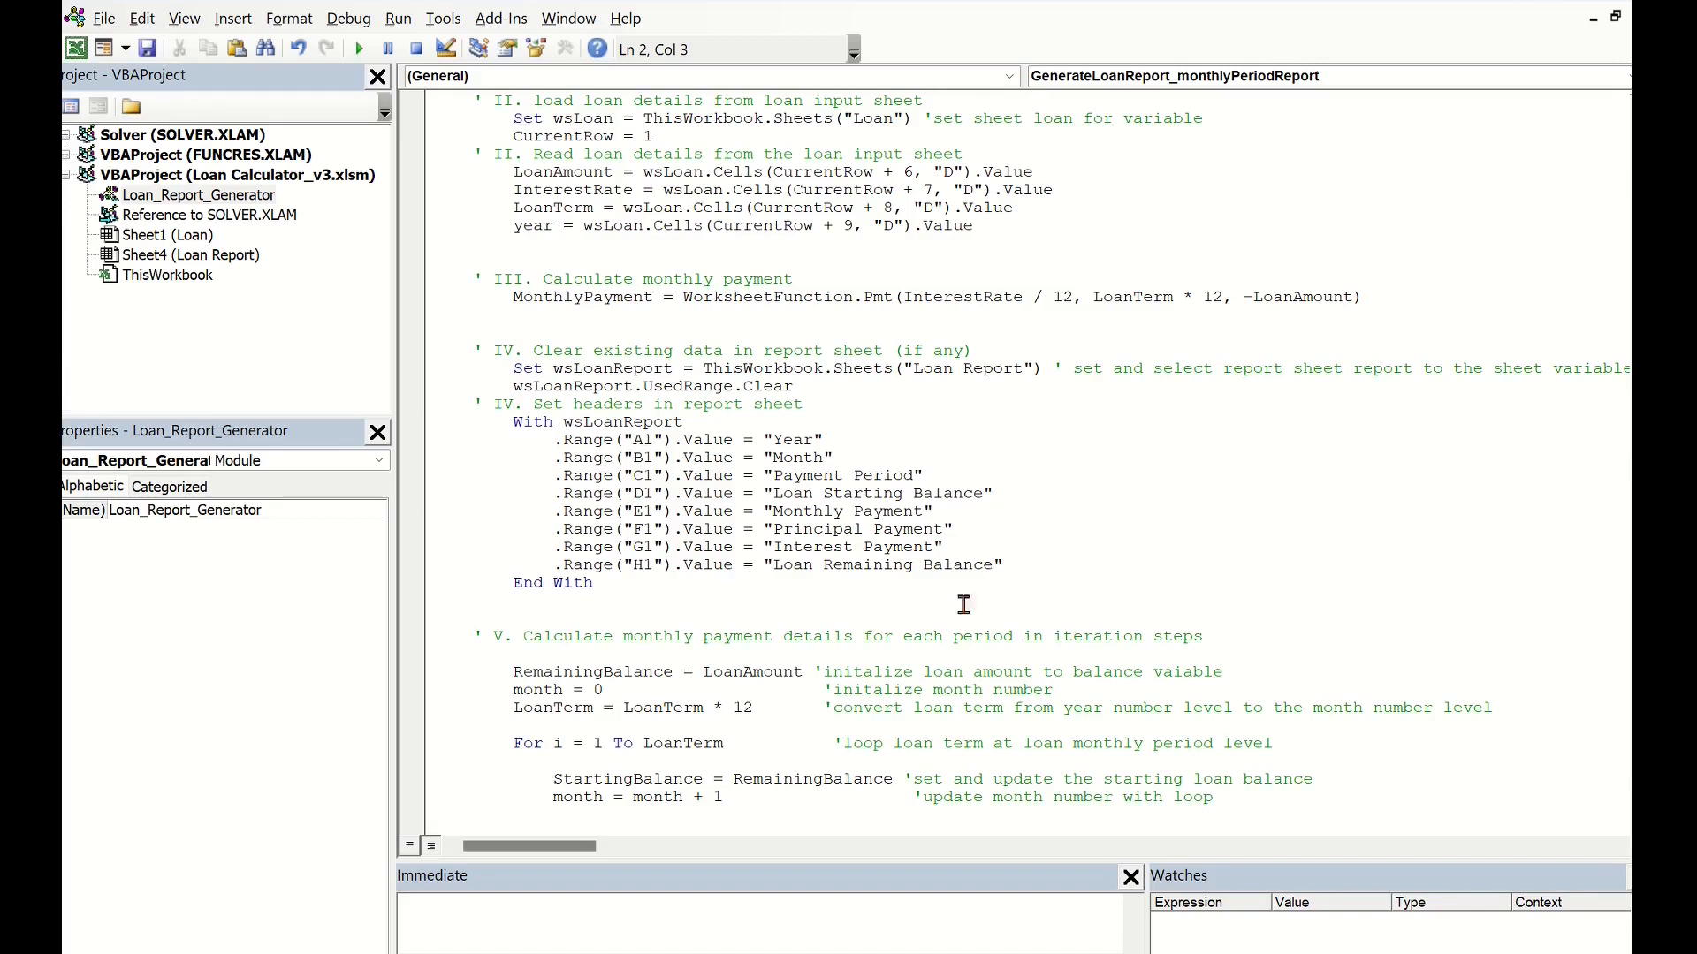
pyautogui.moveTo(1622, 637)
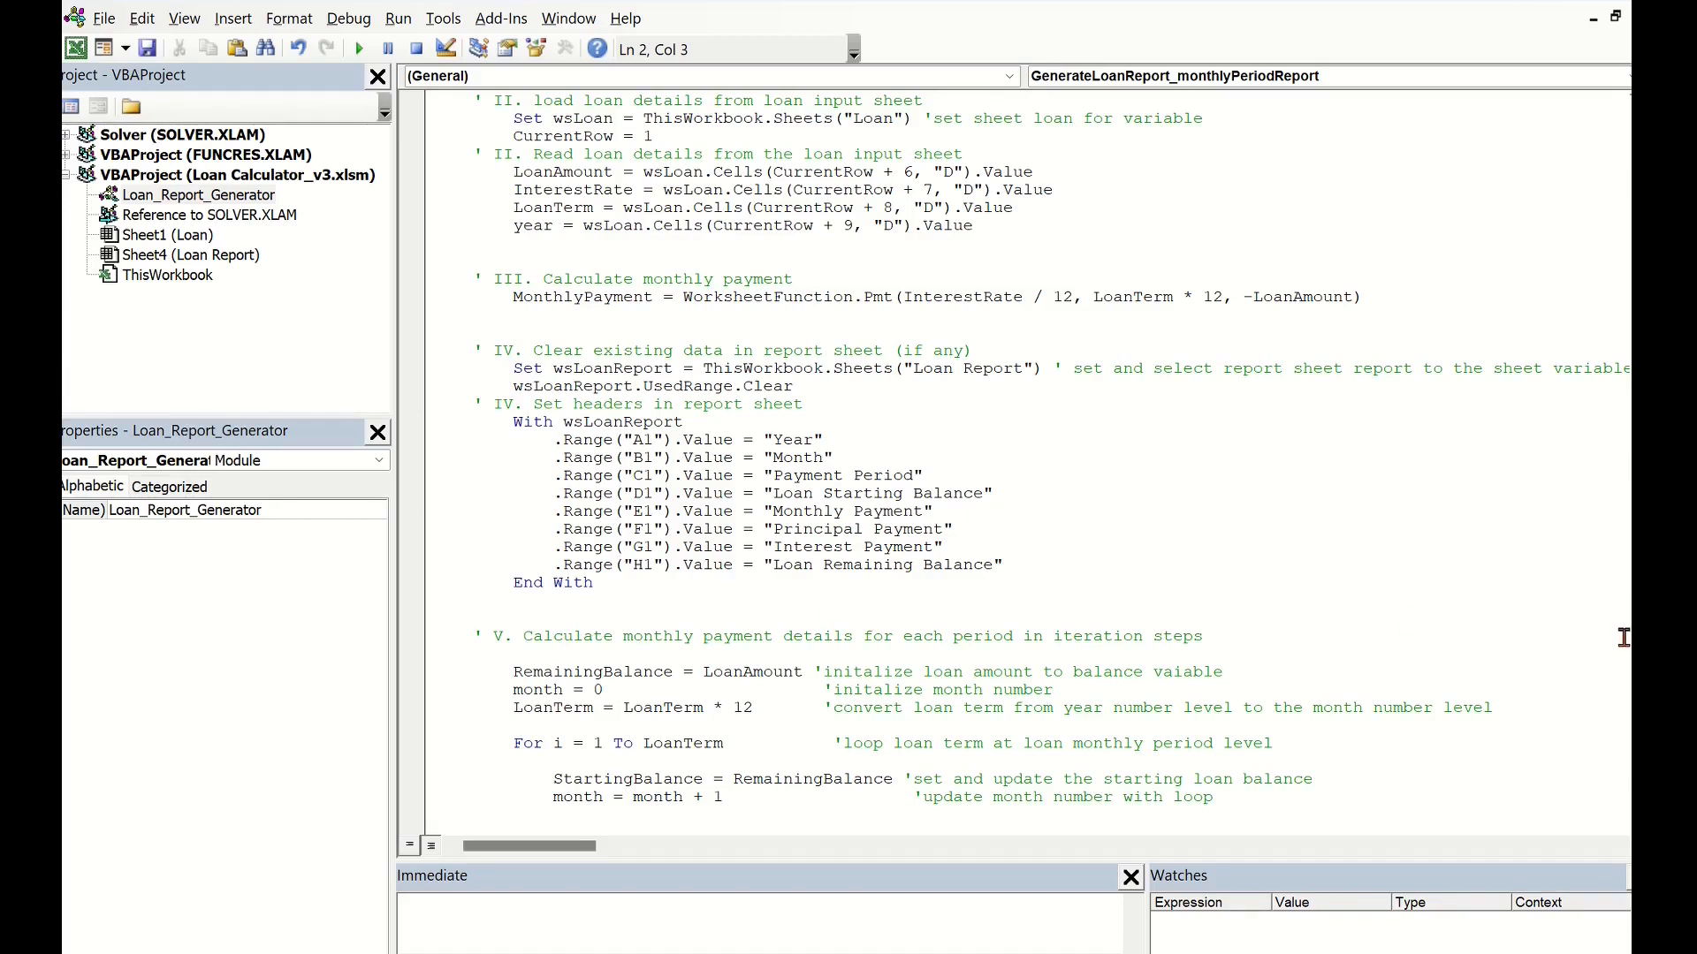
pyautogui.scroll(-3)
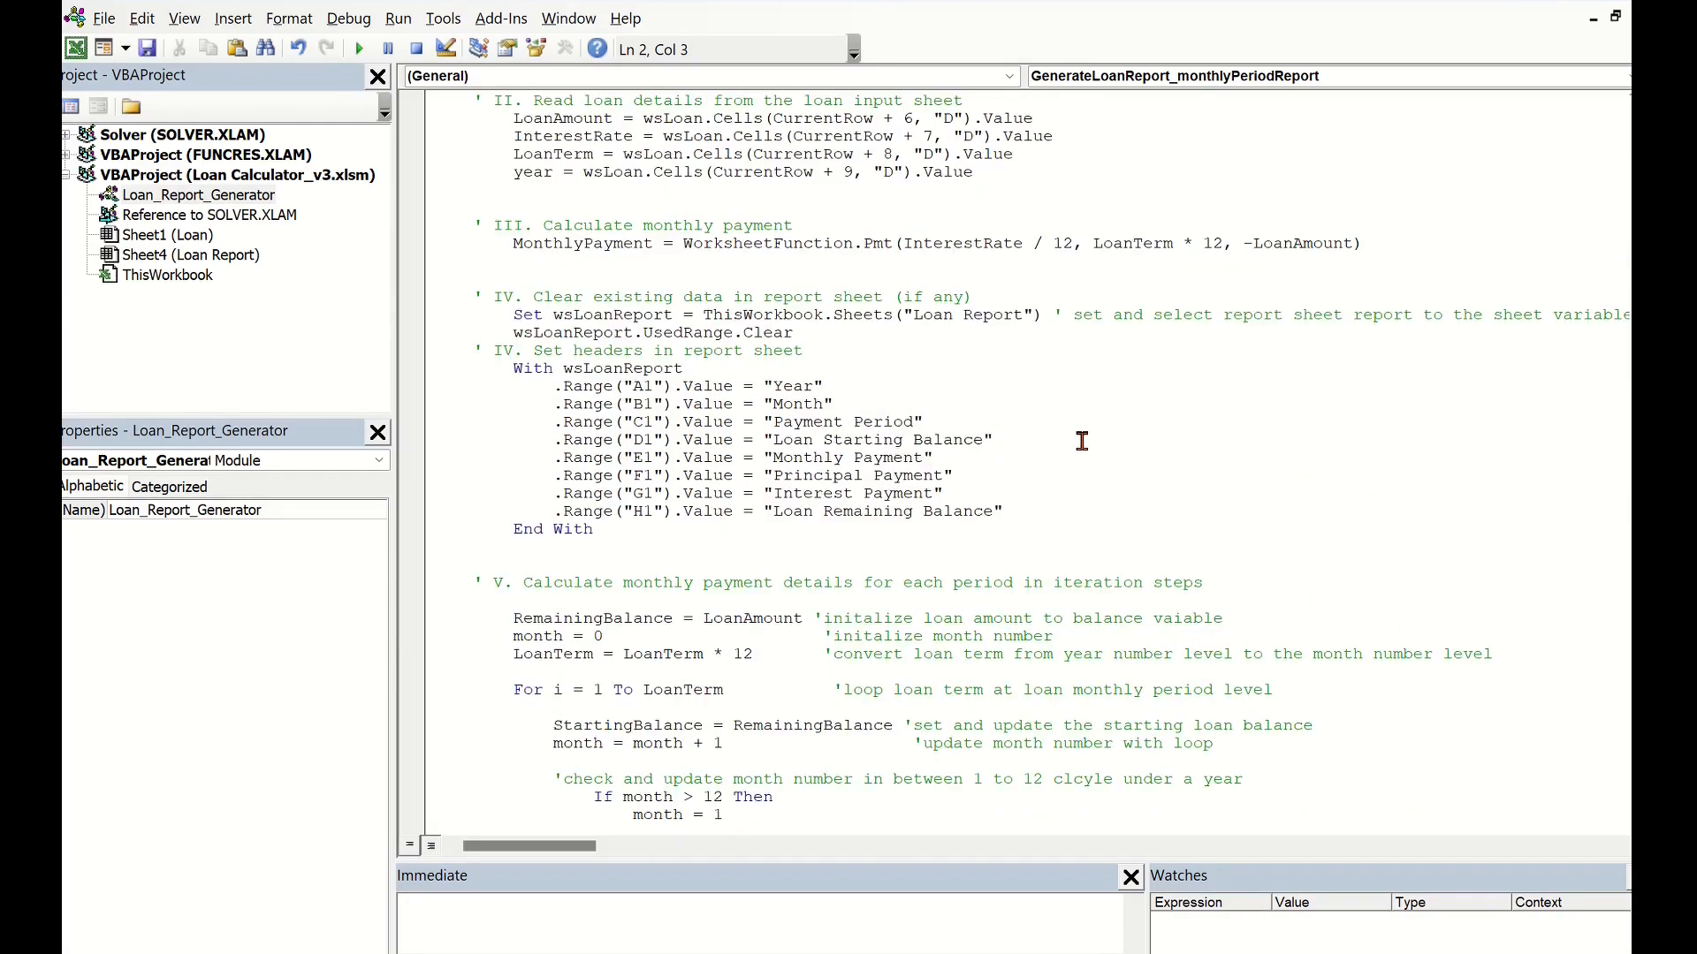
pyautogui.scroll(-3)
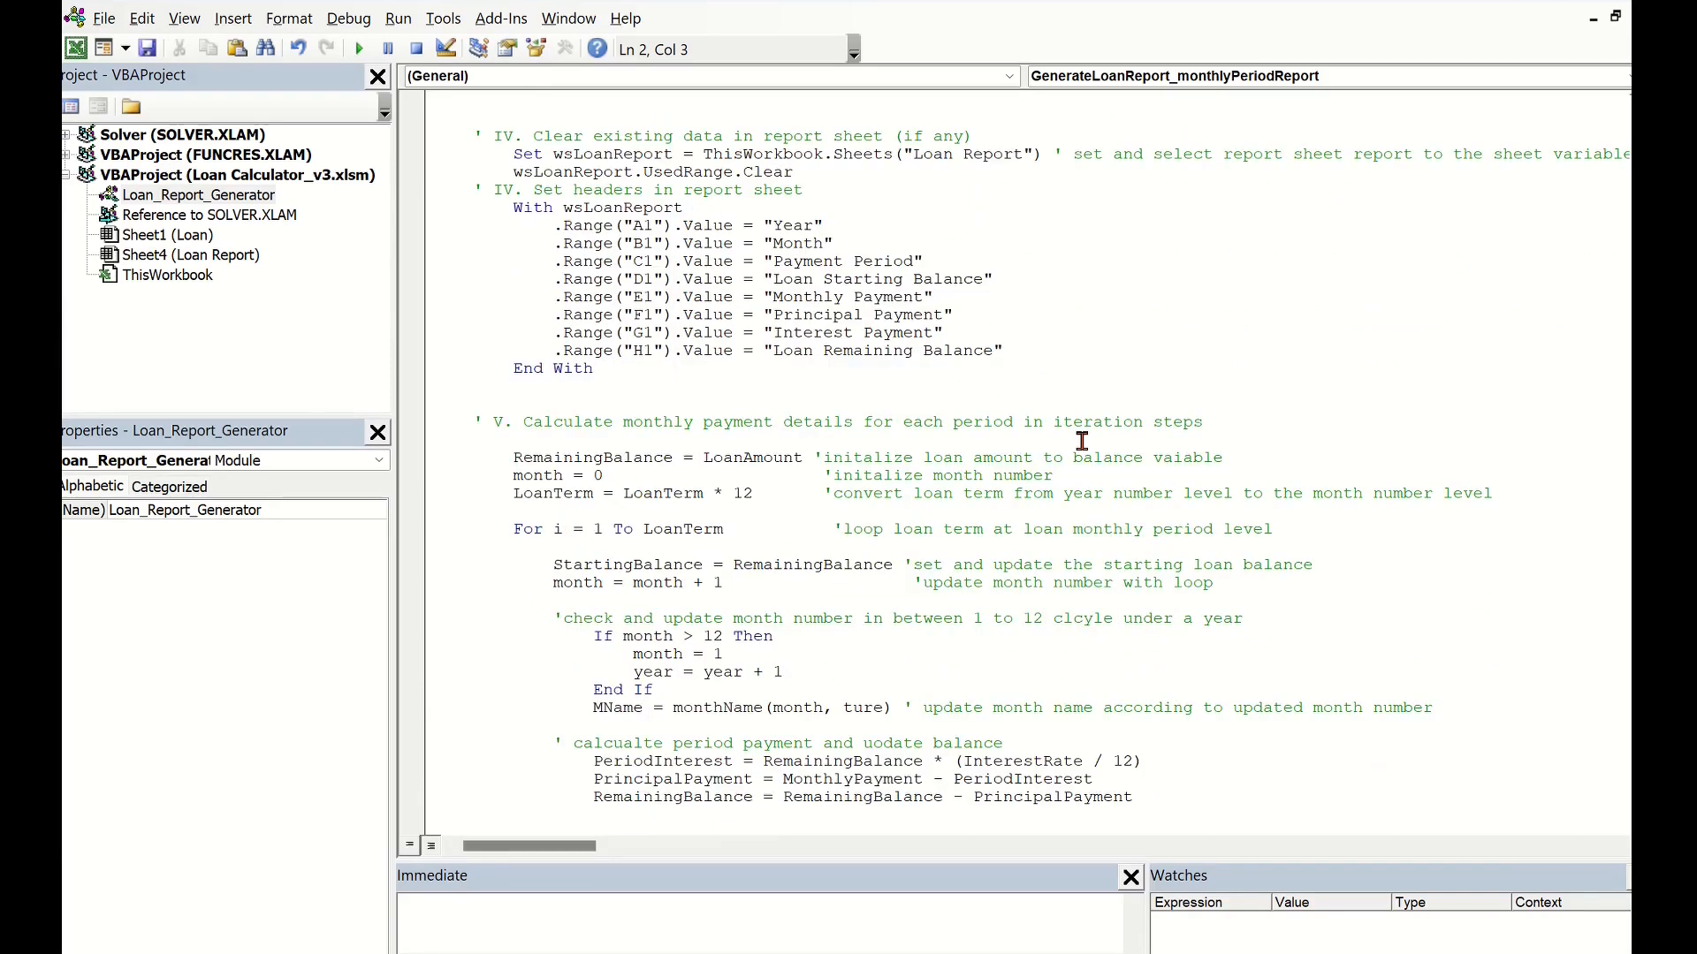
pyautogui.scroll(-3)
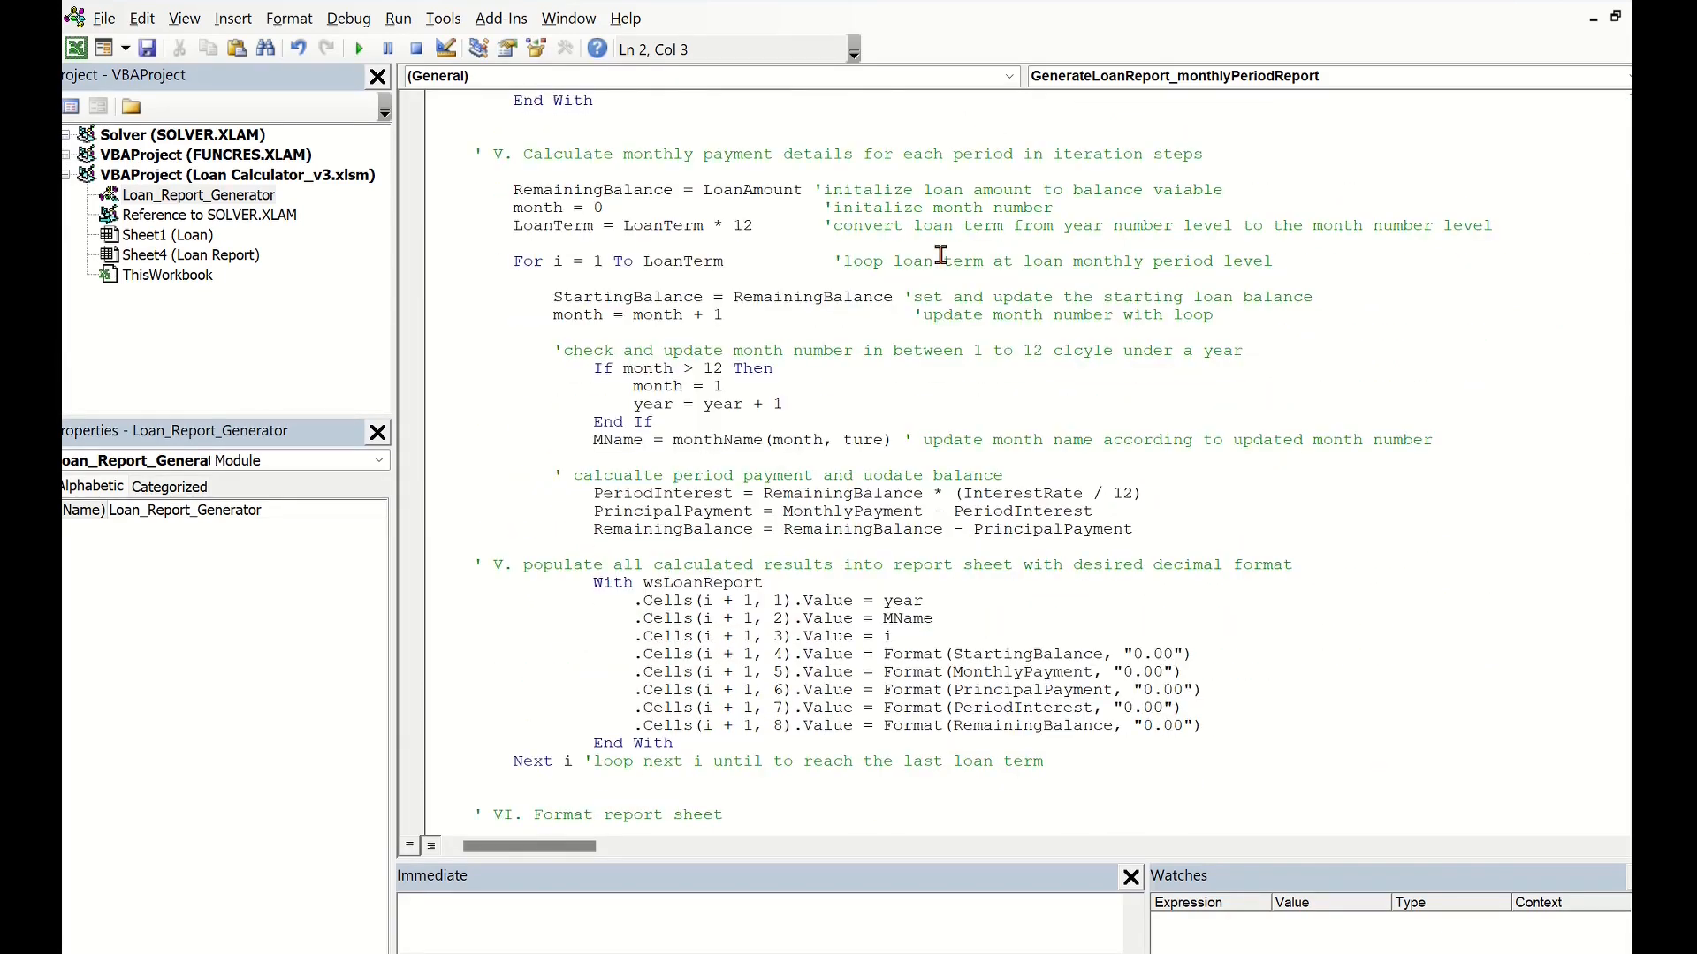
pyautogui.moveTo(1081, 267)
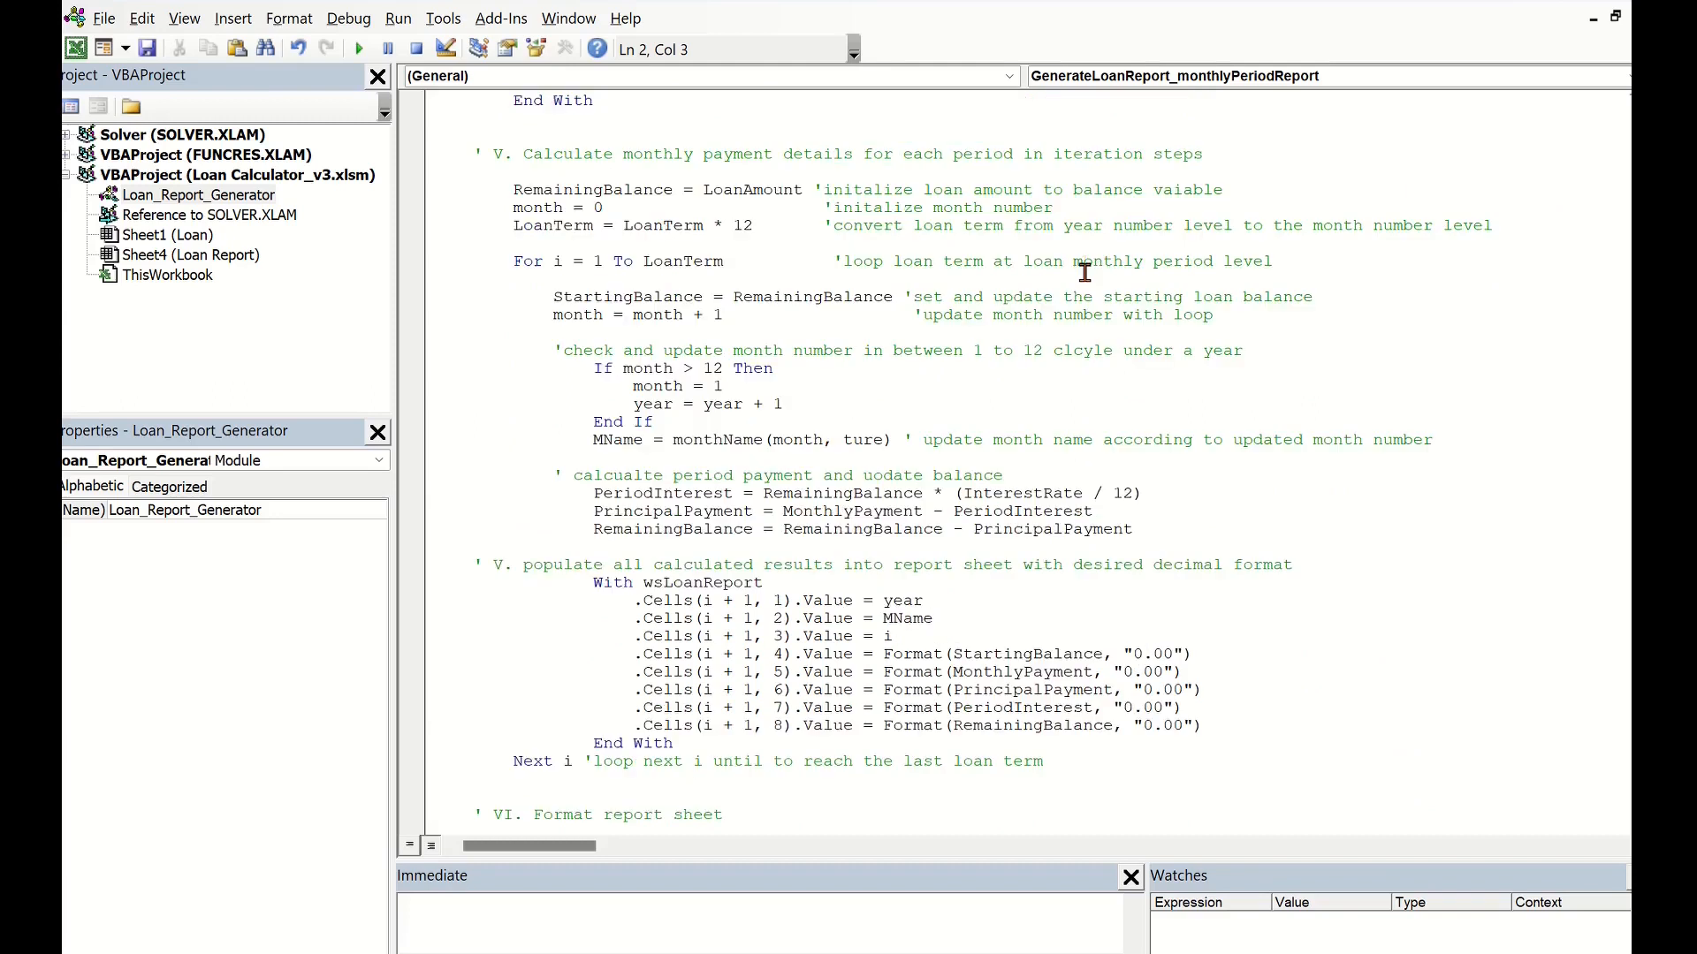
pyautogui.moveTo(622, 308)
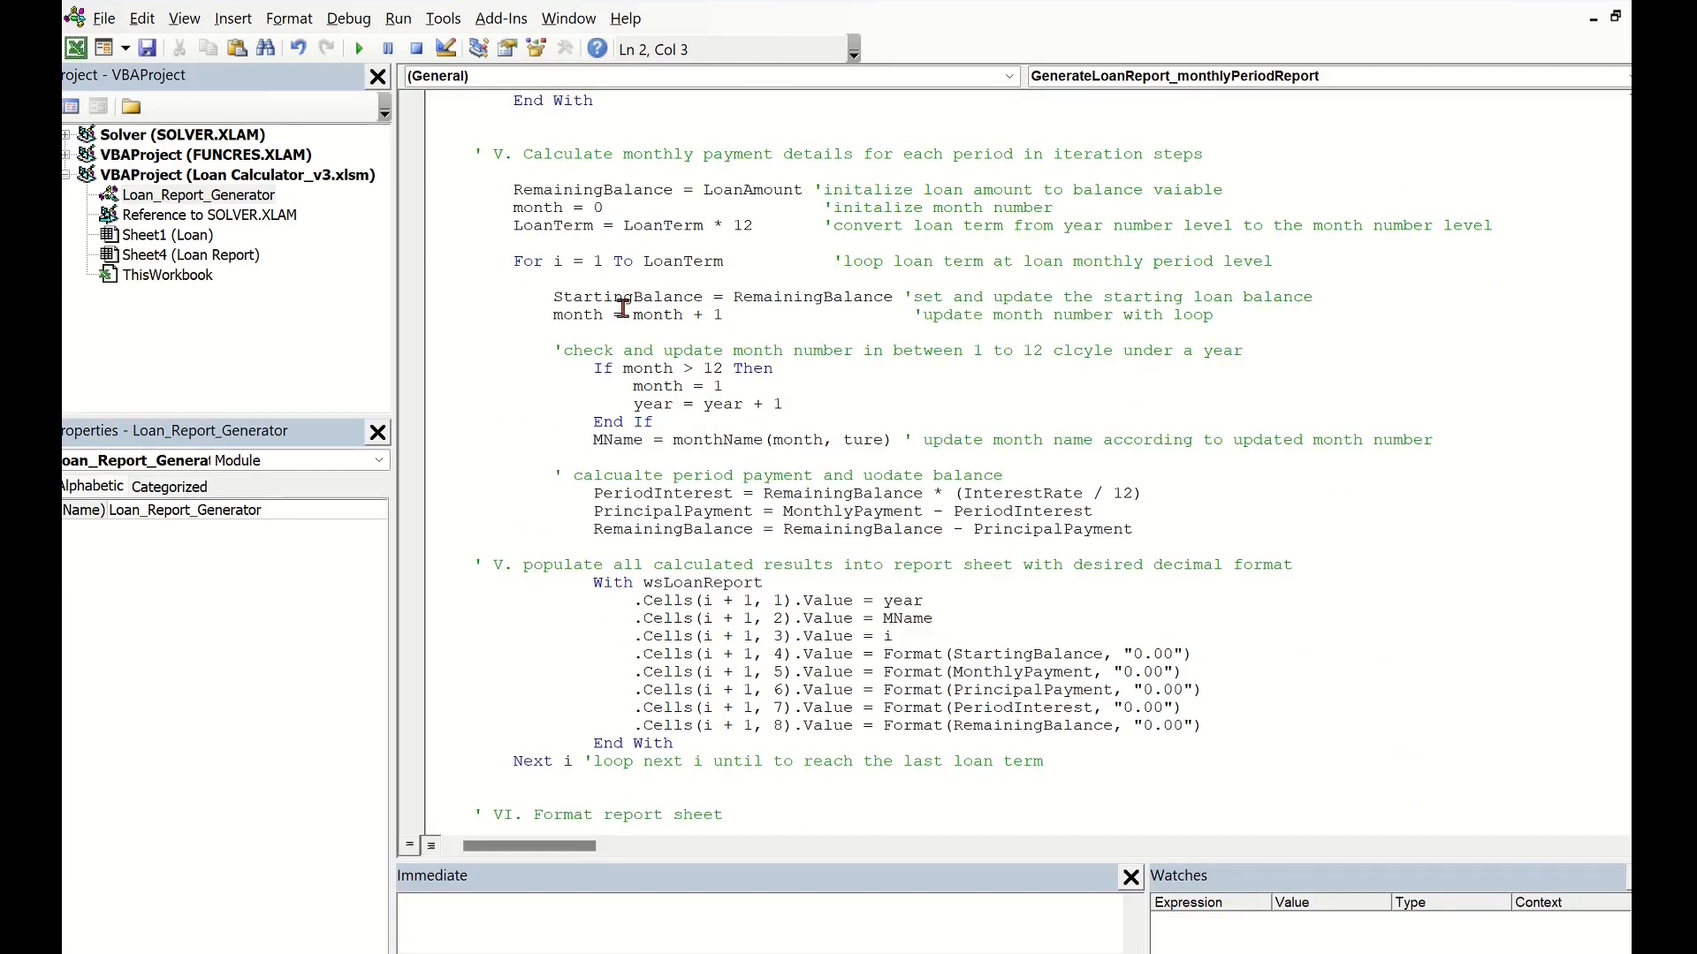
pyautogui.moveTo(555, 516)
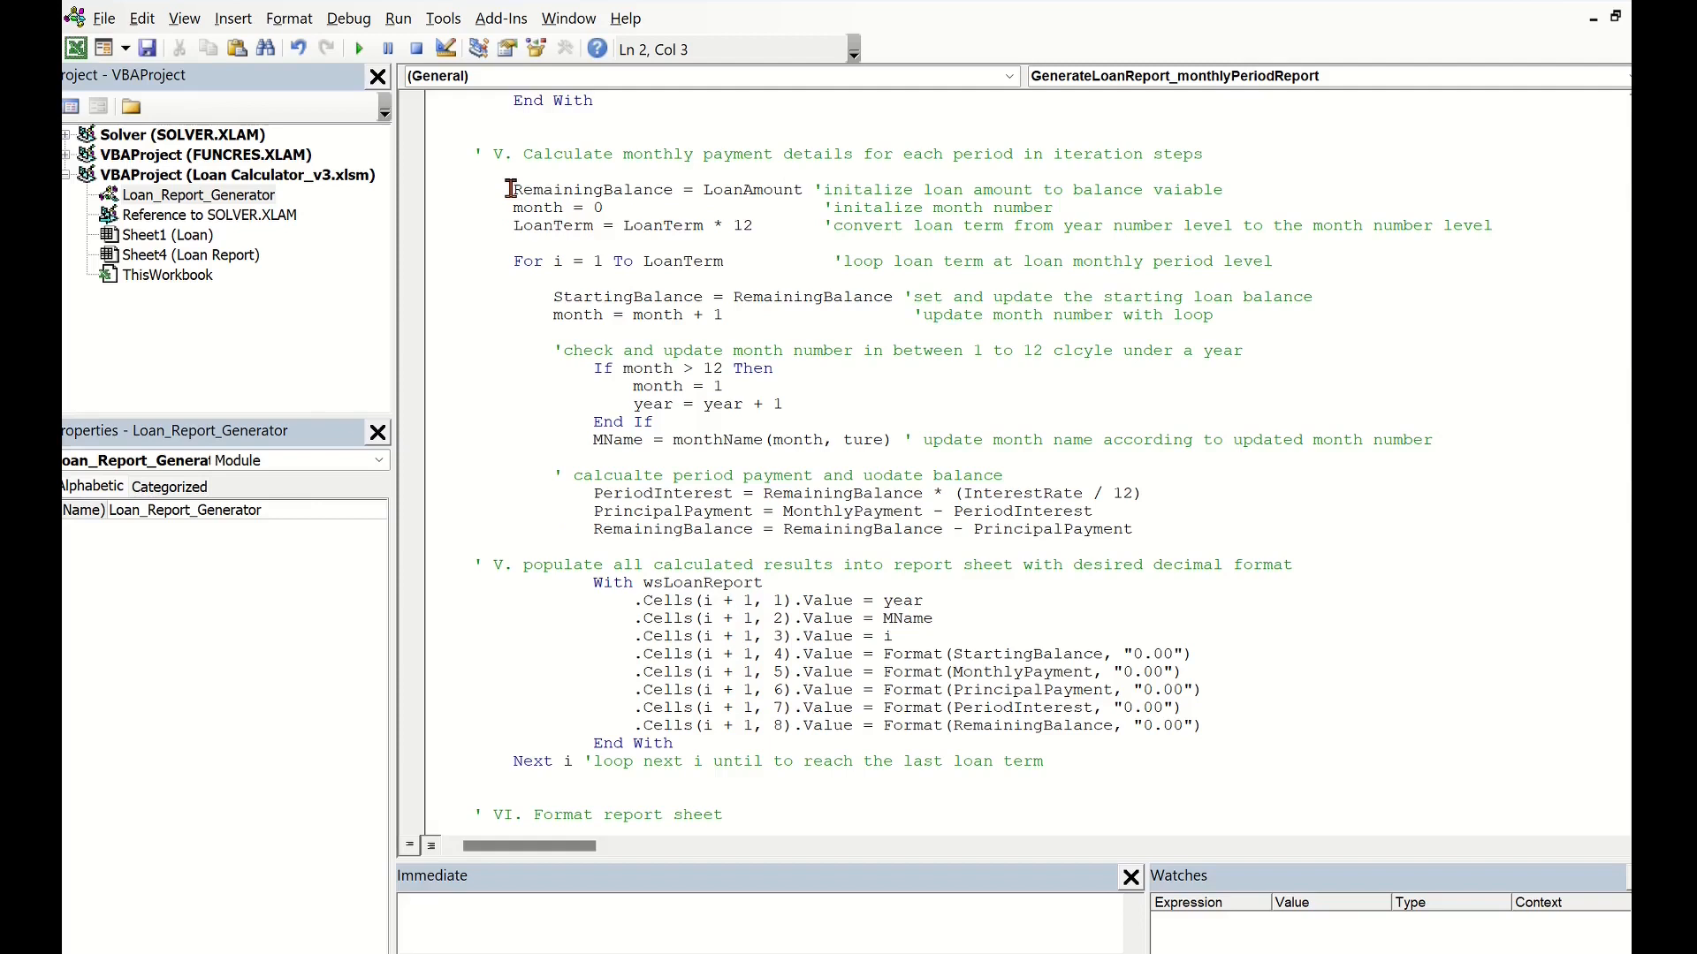
pyautogui.moveTo(557, 195)
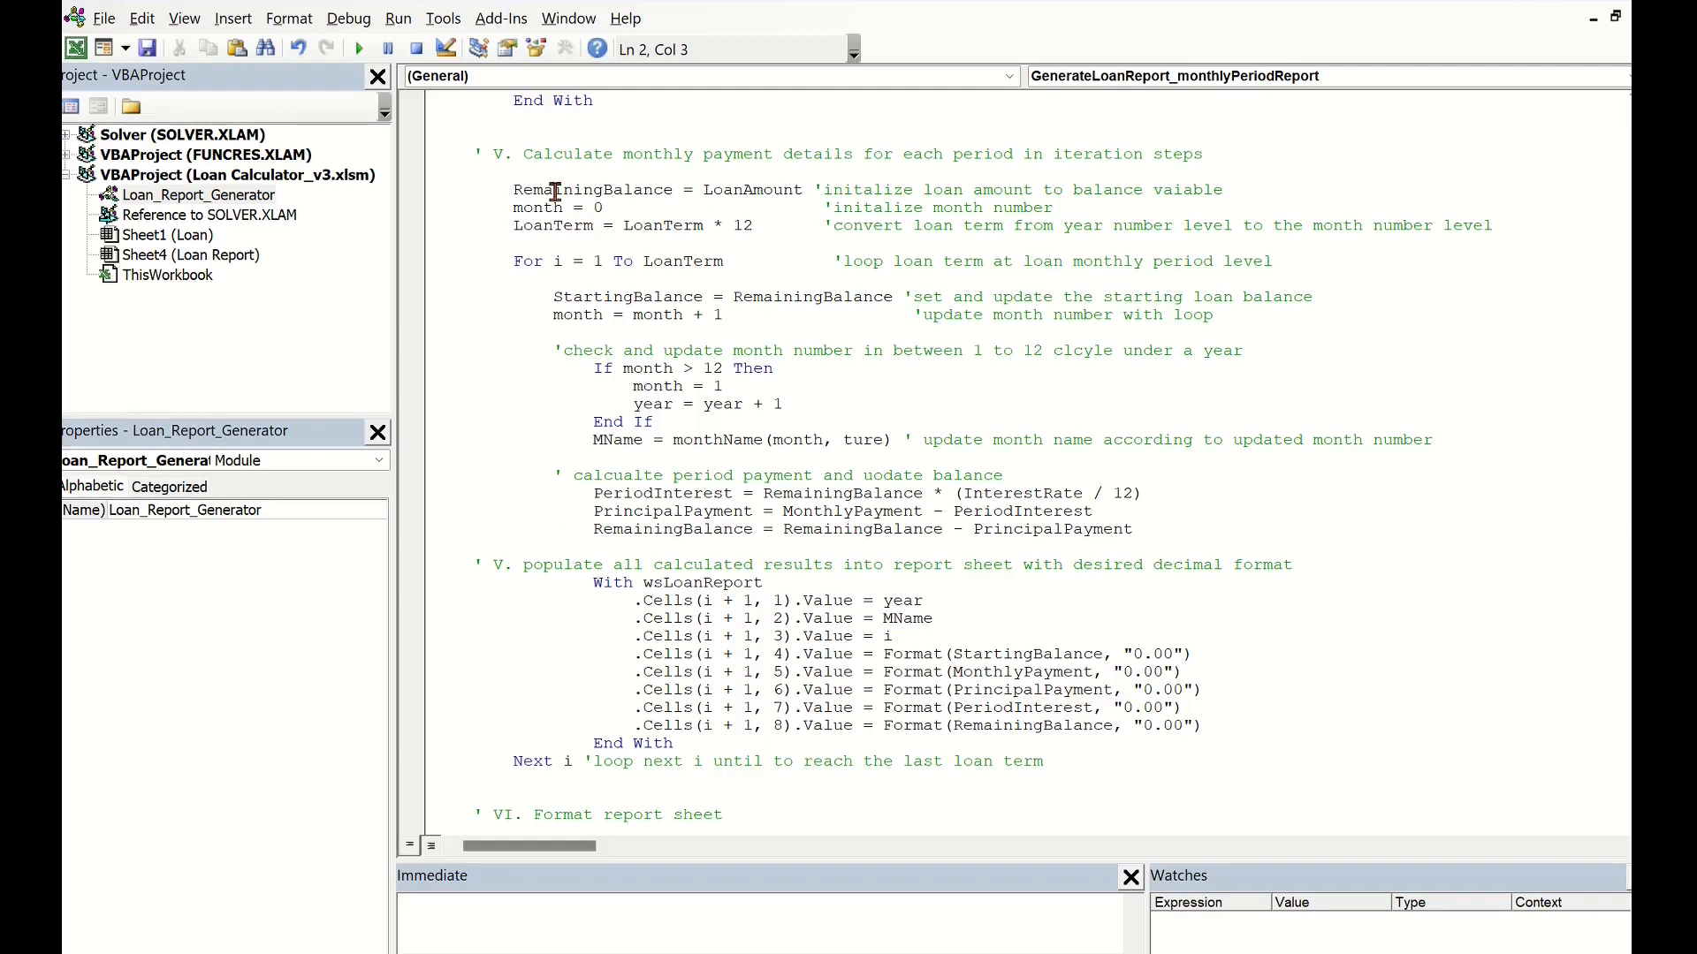
pyautogui.moveTo(828, 192)
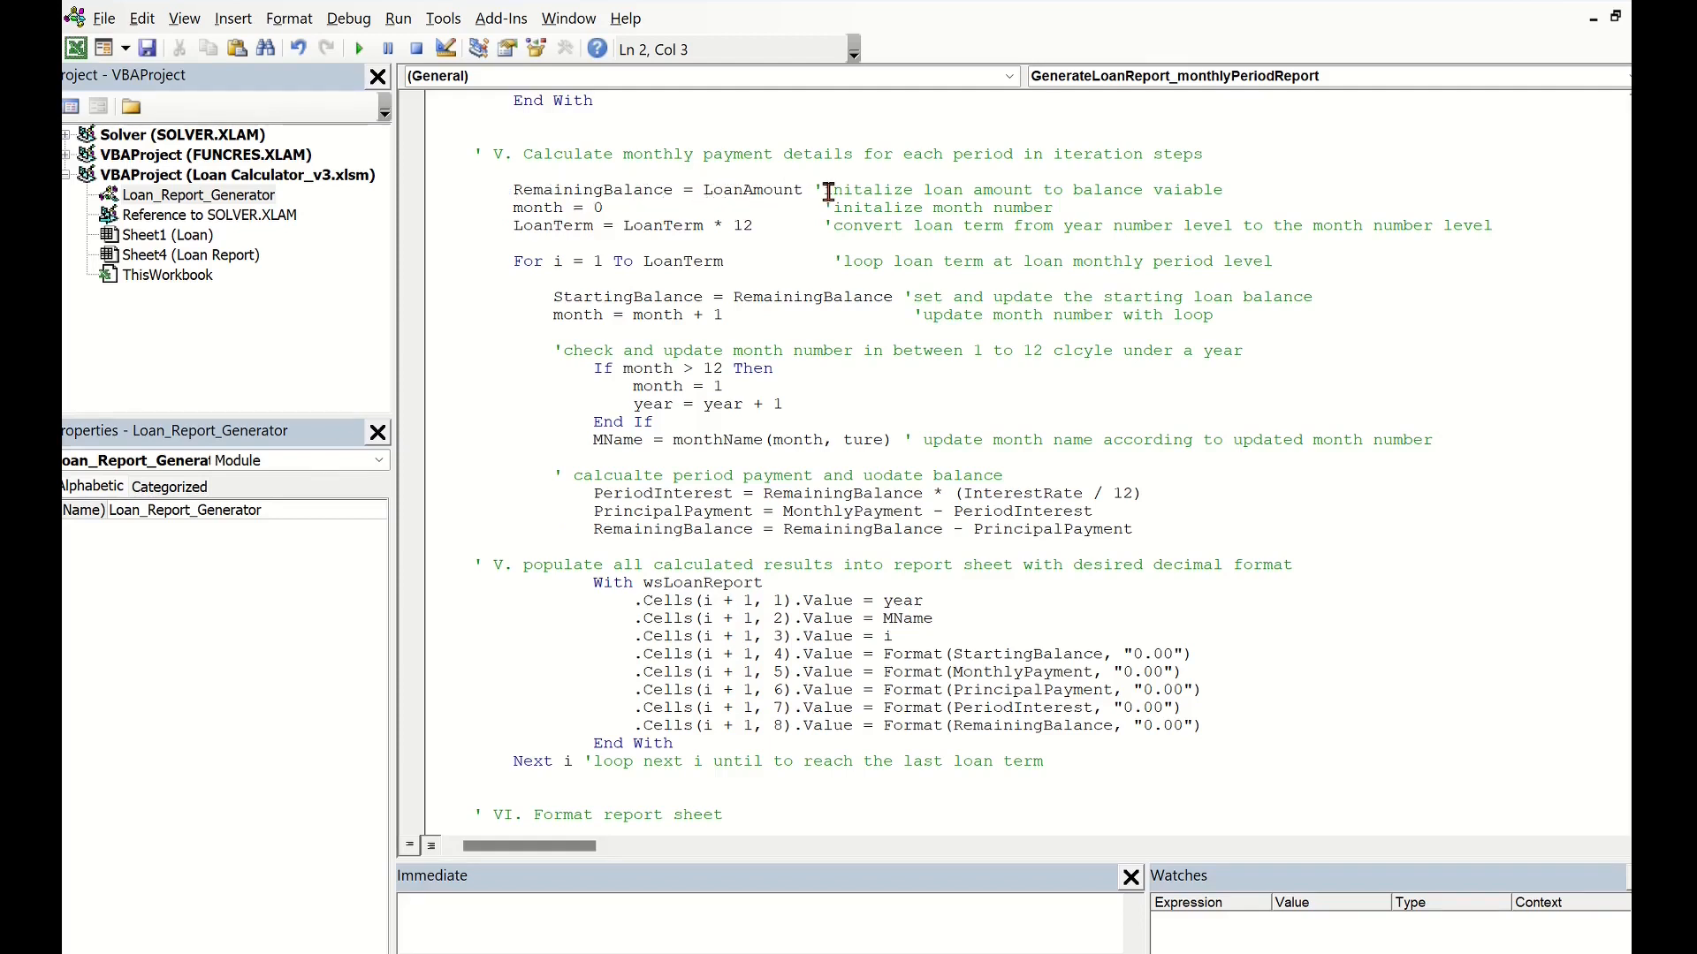
pyautogui.moveTo(612, 208)
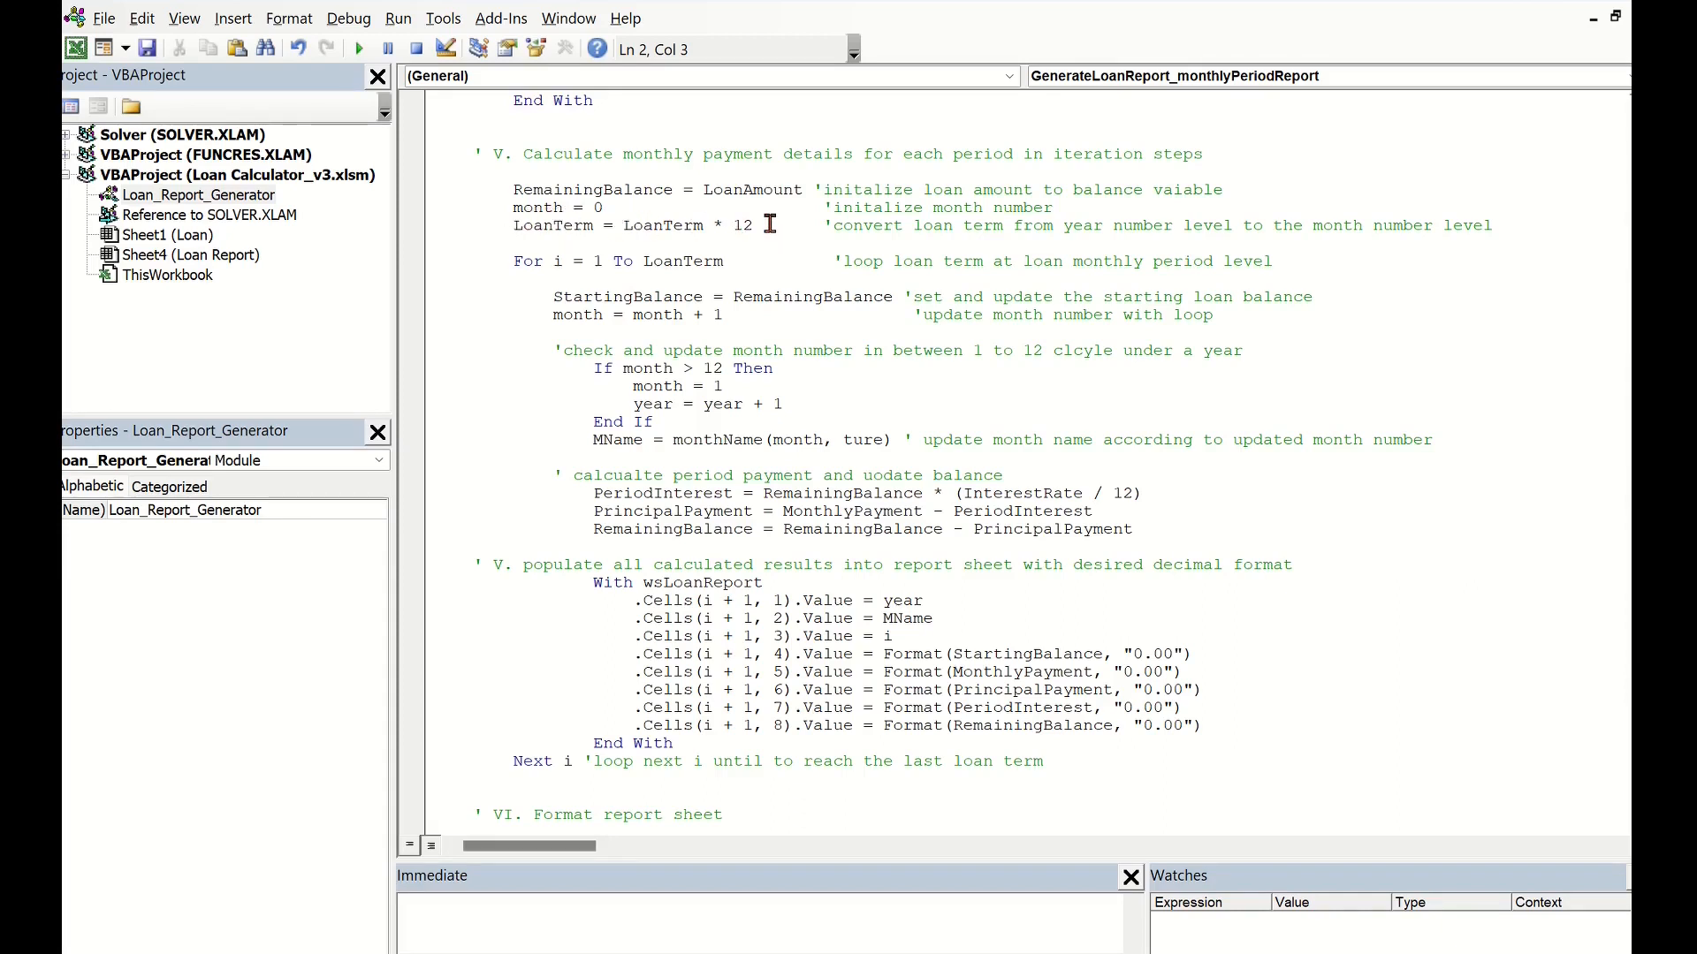
pyautogui.moveTo(562, 368)
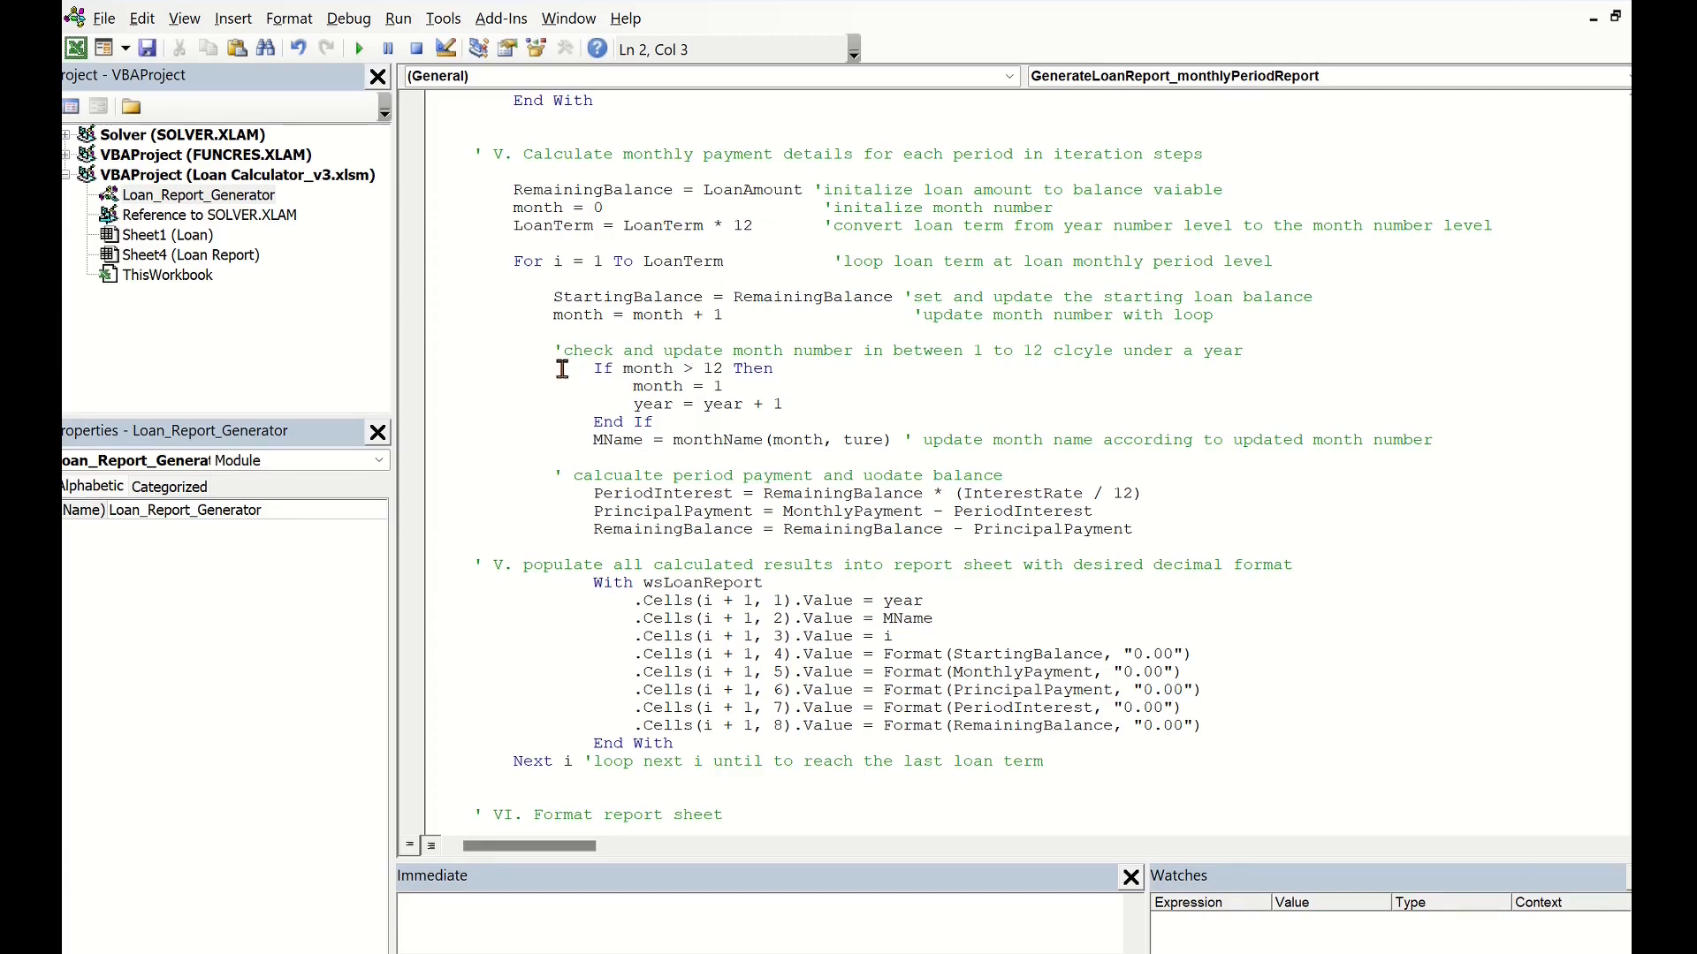
pyautogui.moveTo(608, 266)
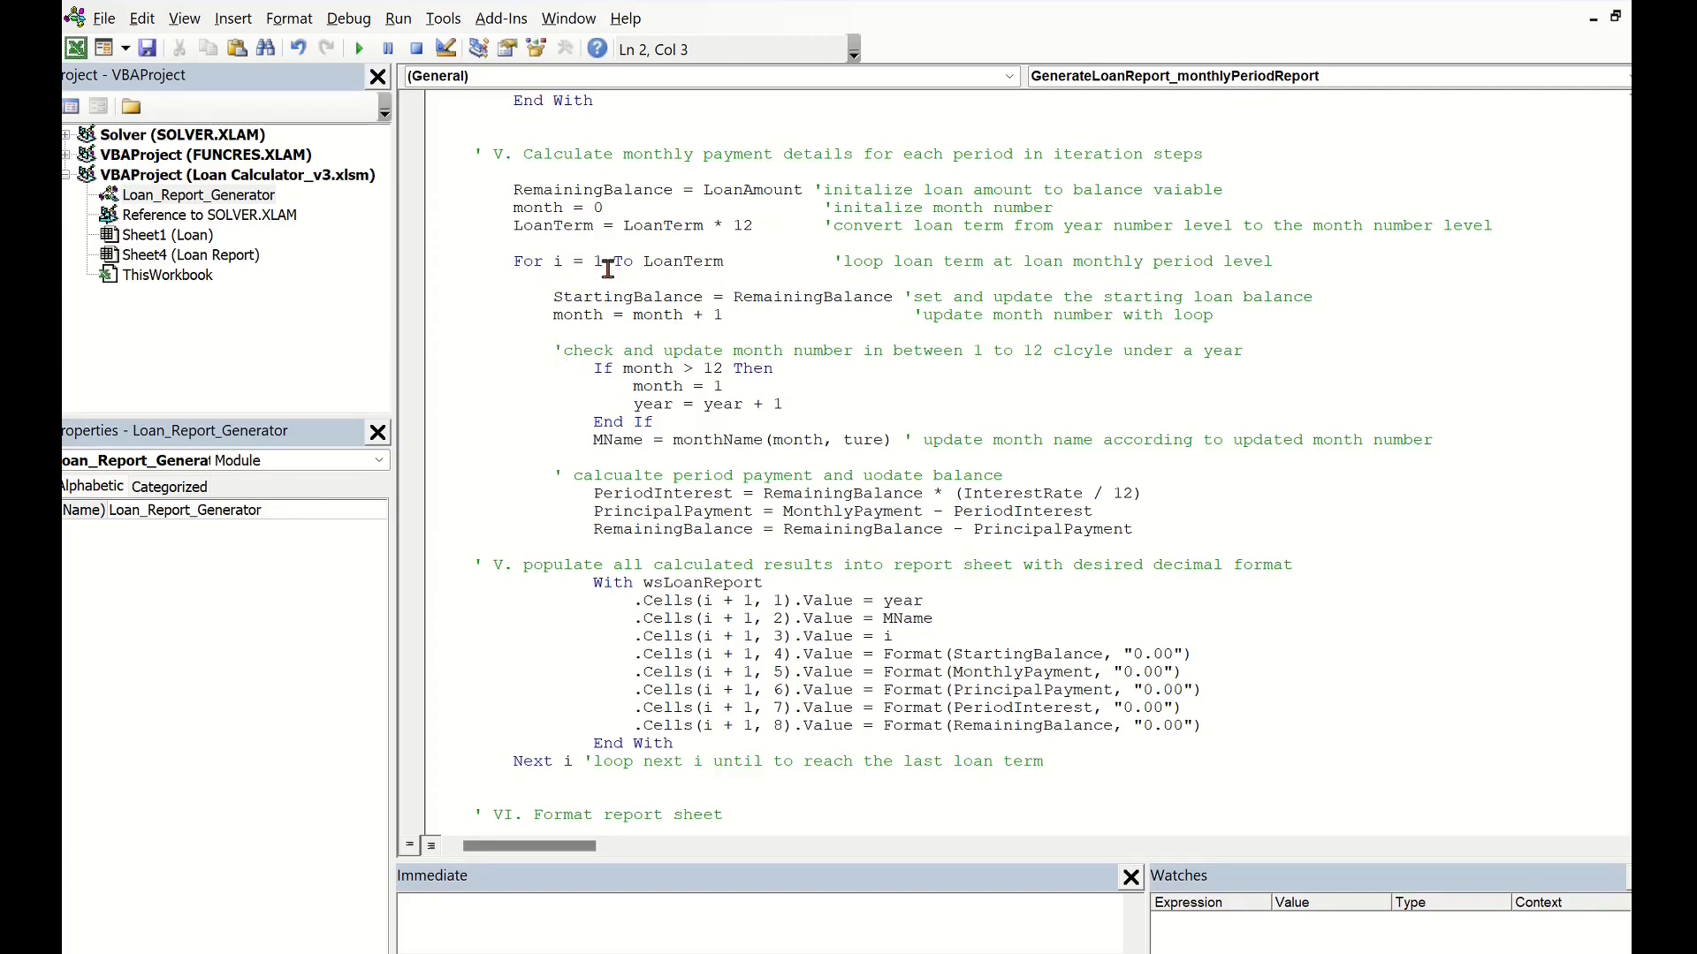
pyautogui.moveTo(684, 261)
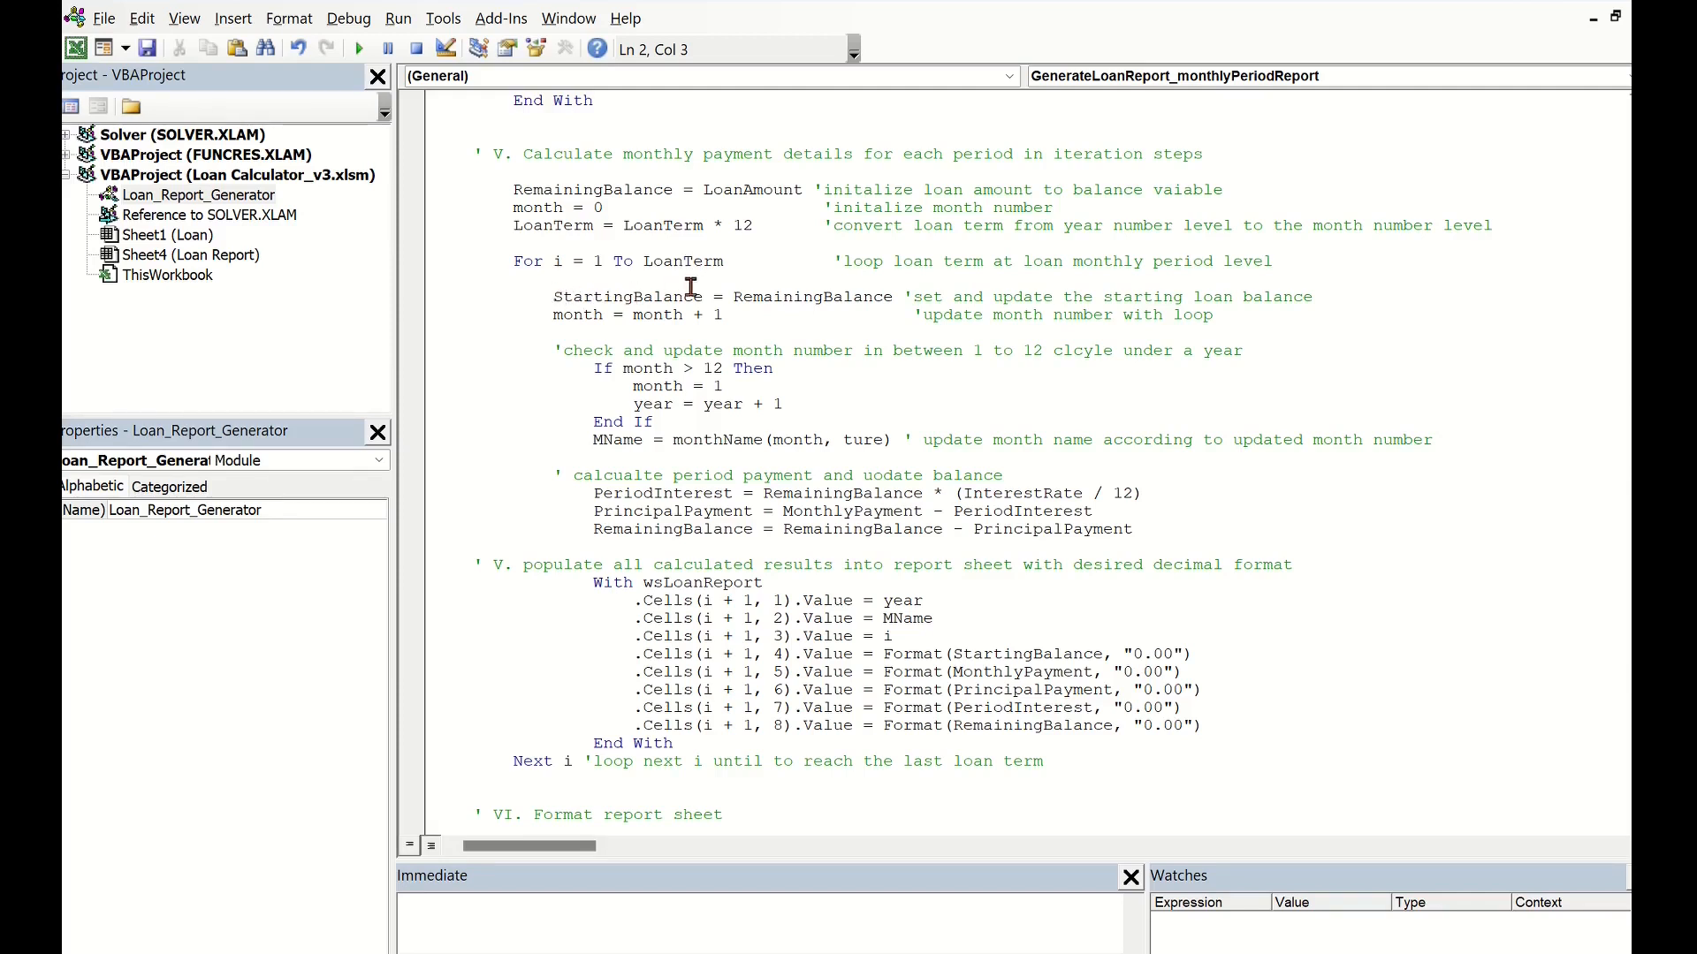
pyautogui.moveTo(544, 331)
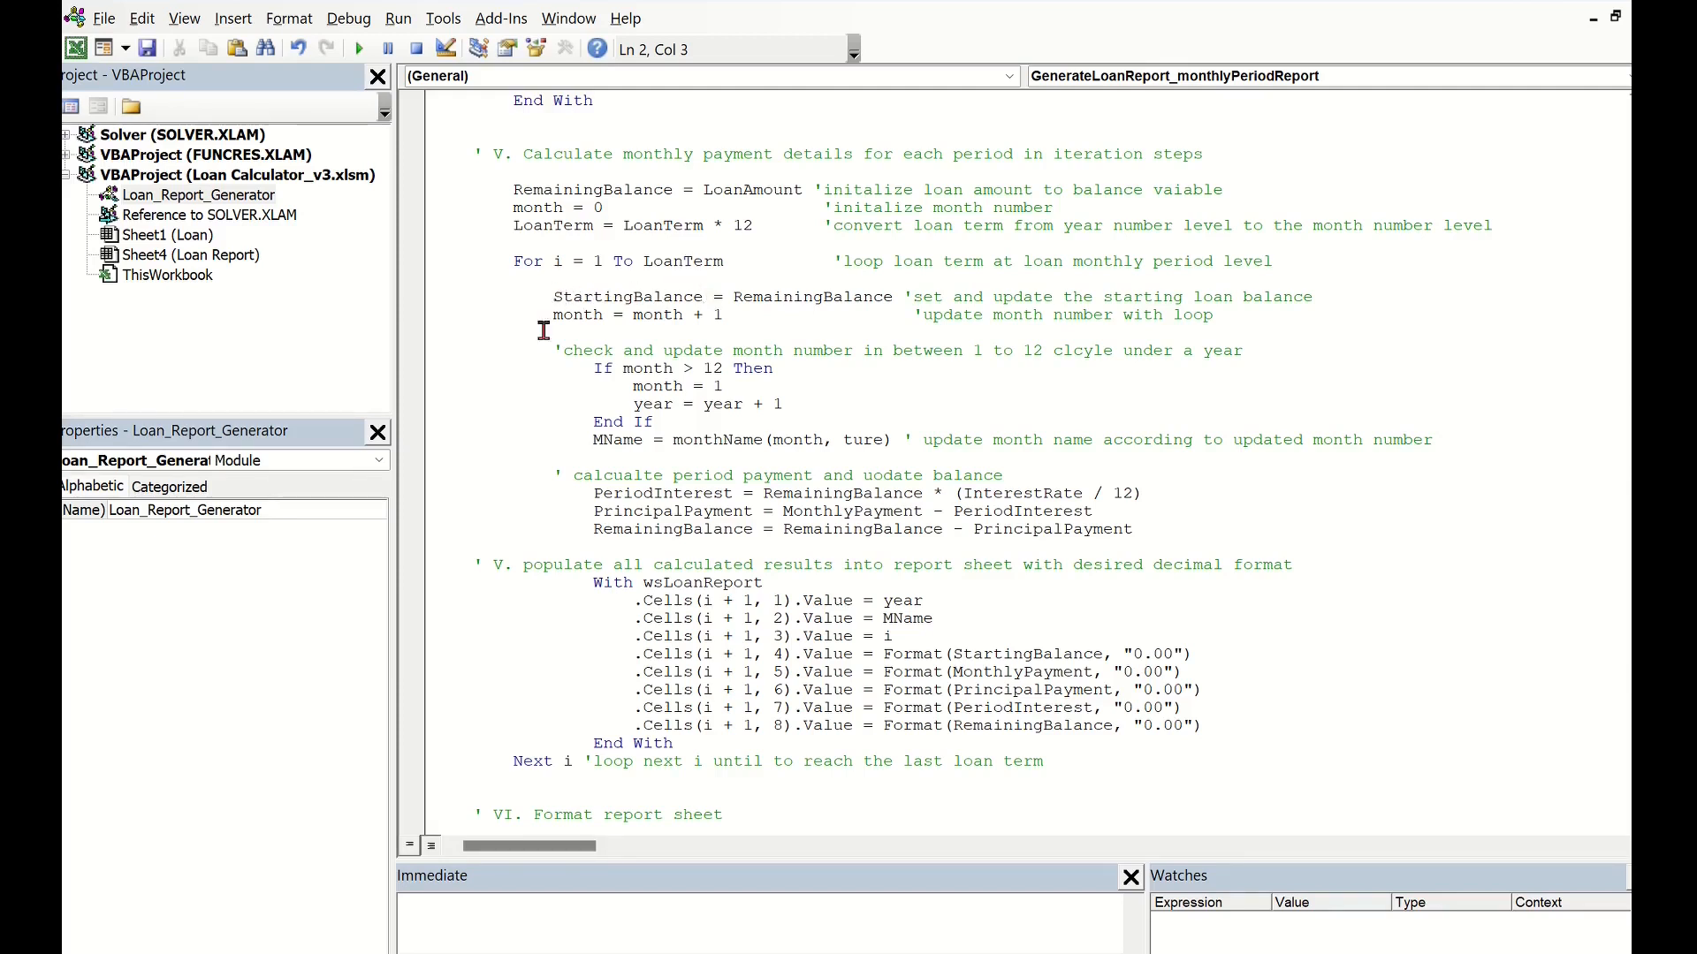
pyautogui.moveTo(684, 314)
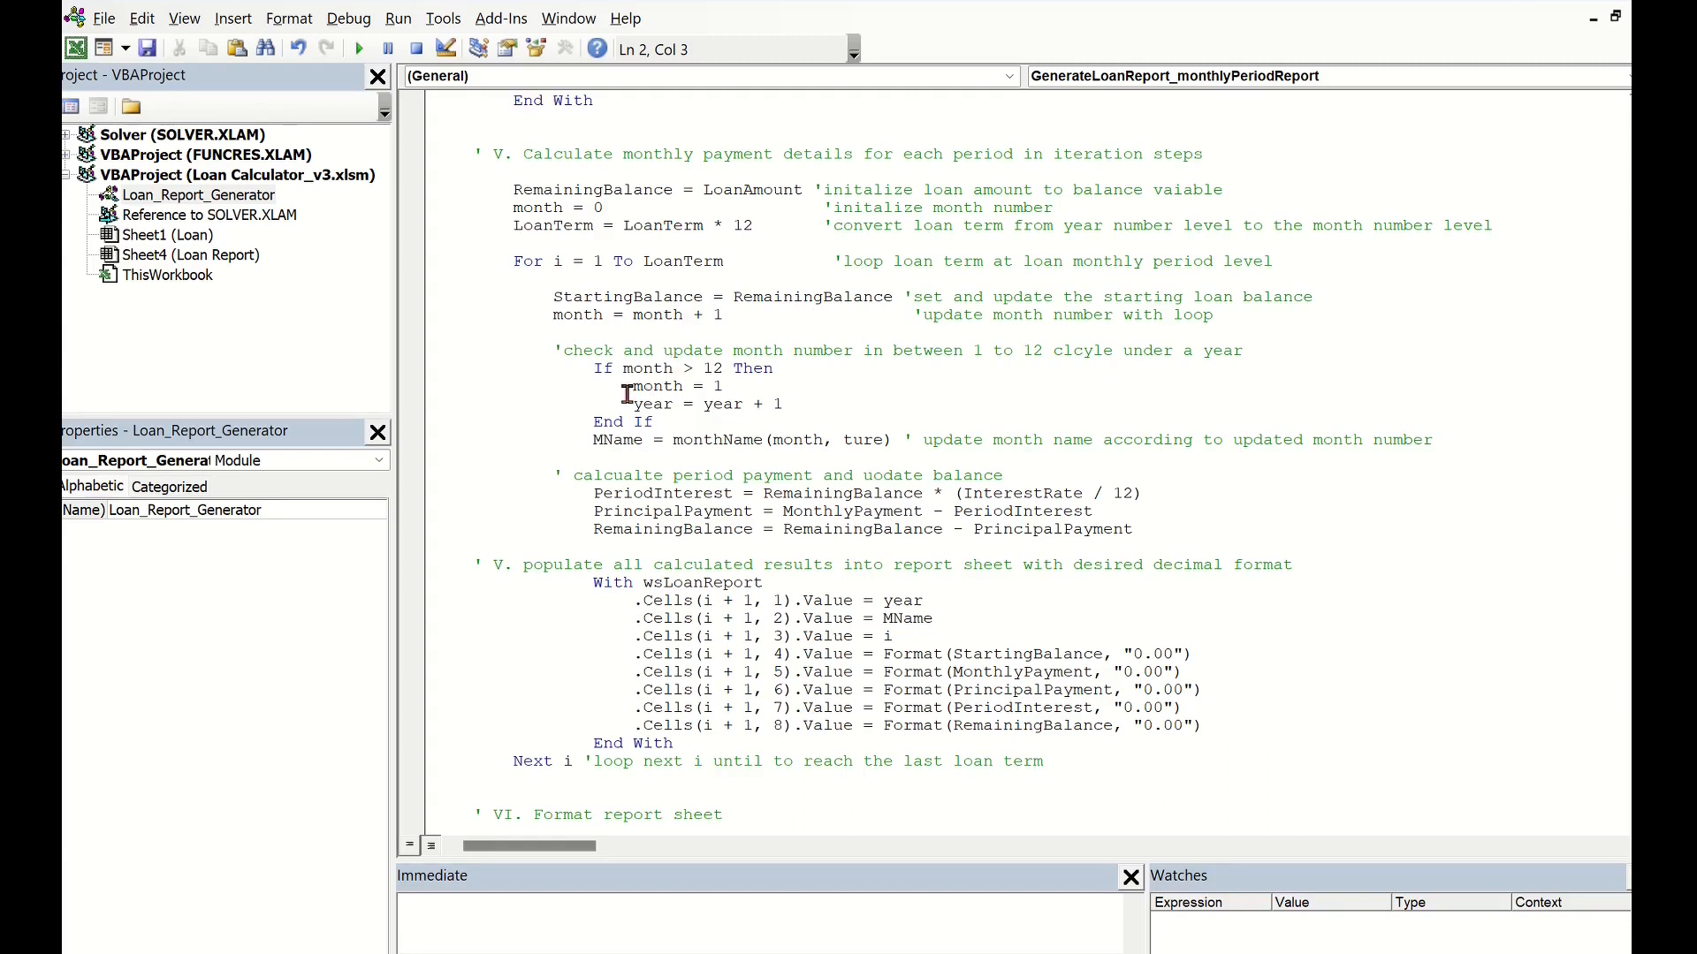
pyautogui.moveTo(714, 368)
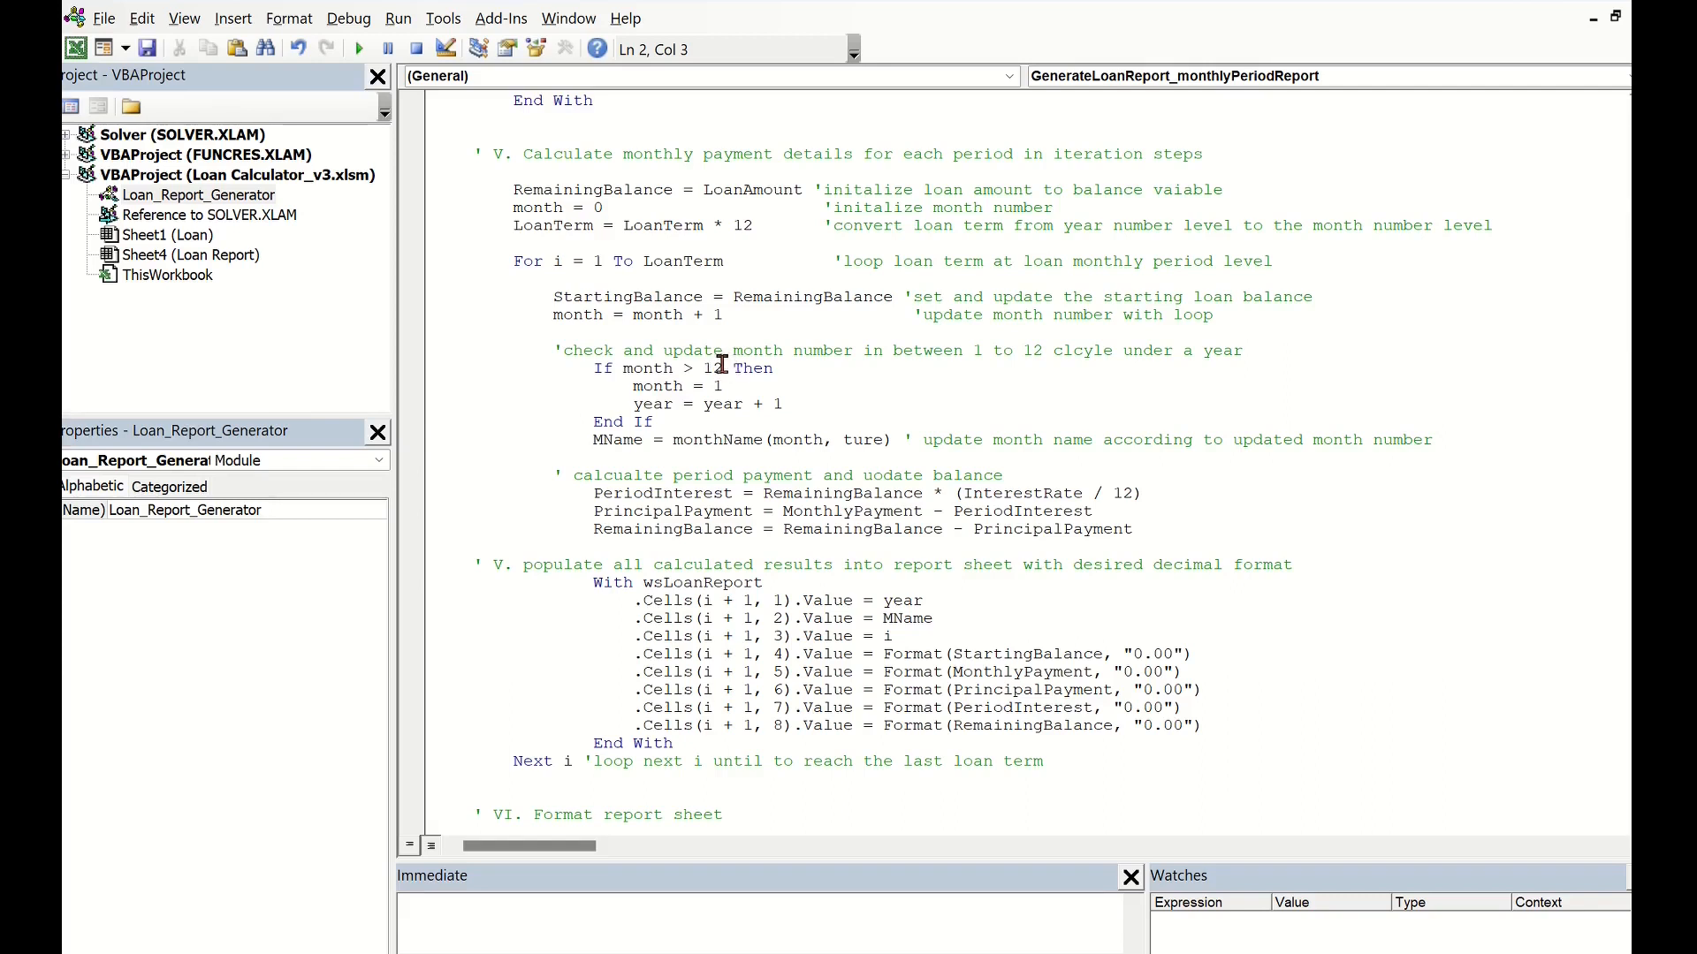
pyautogui.moveTo(734, 379)
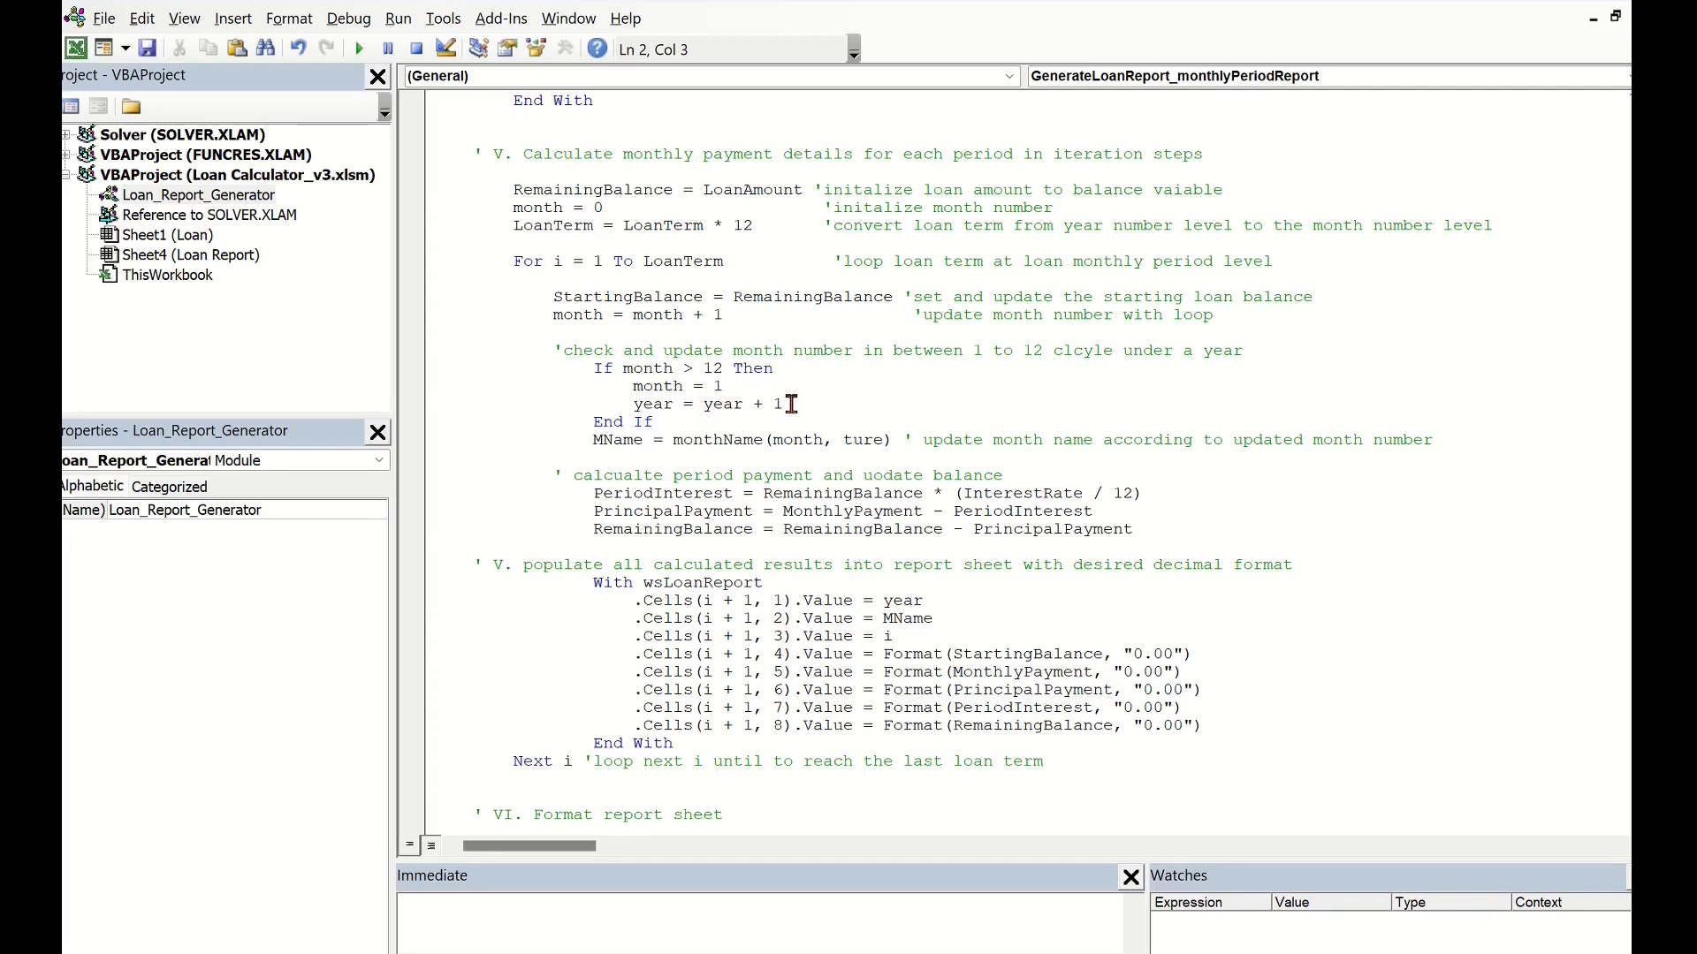
pyautogui.moveTo(758, 422)
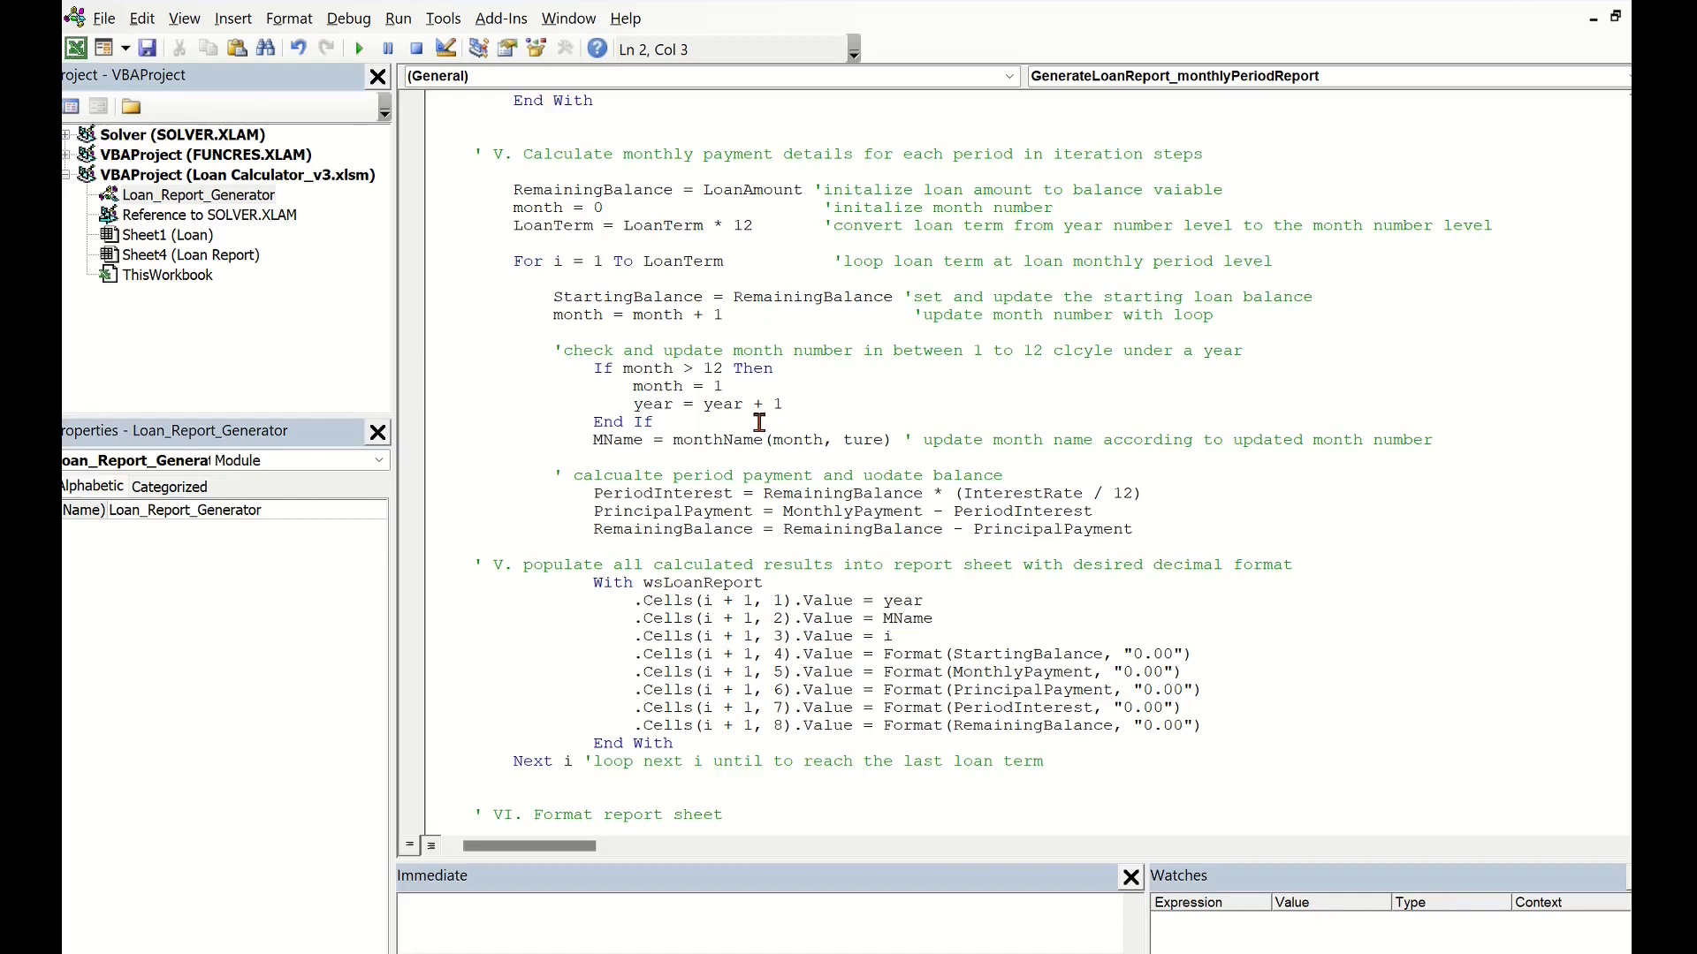
pyautogui.moveTo(758, 435)
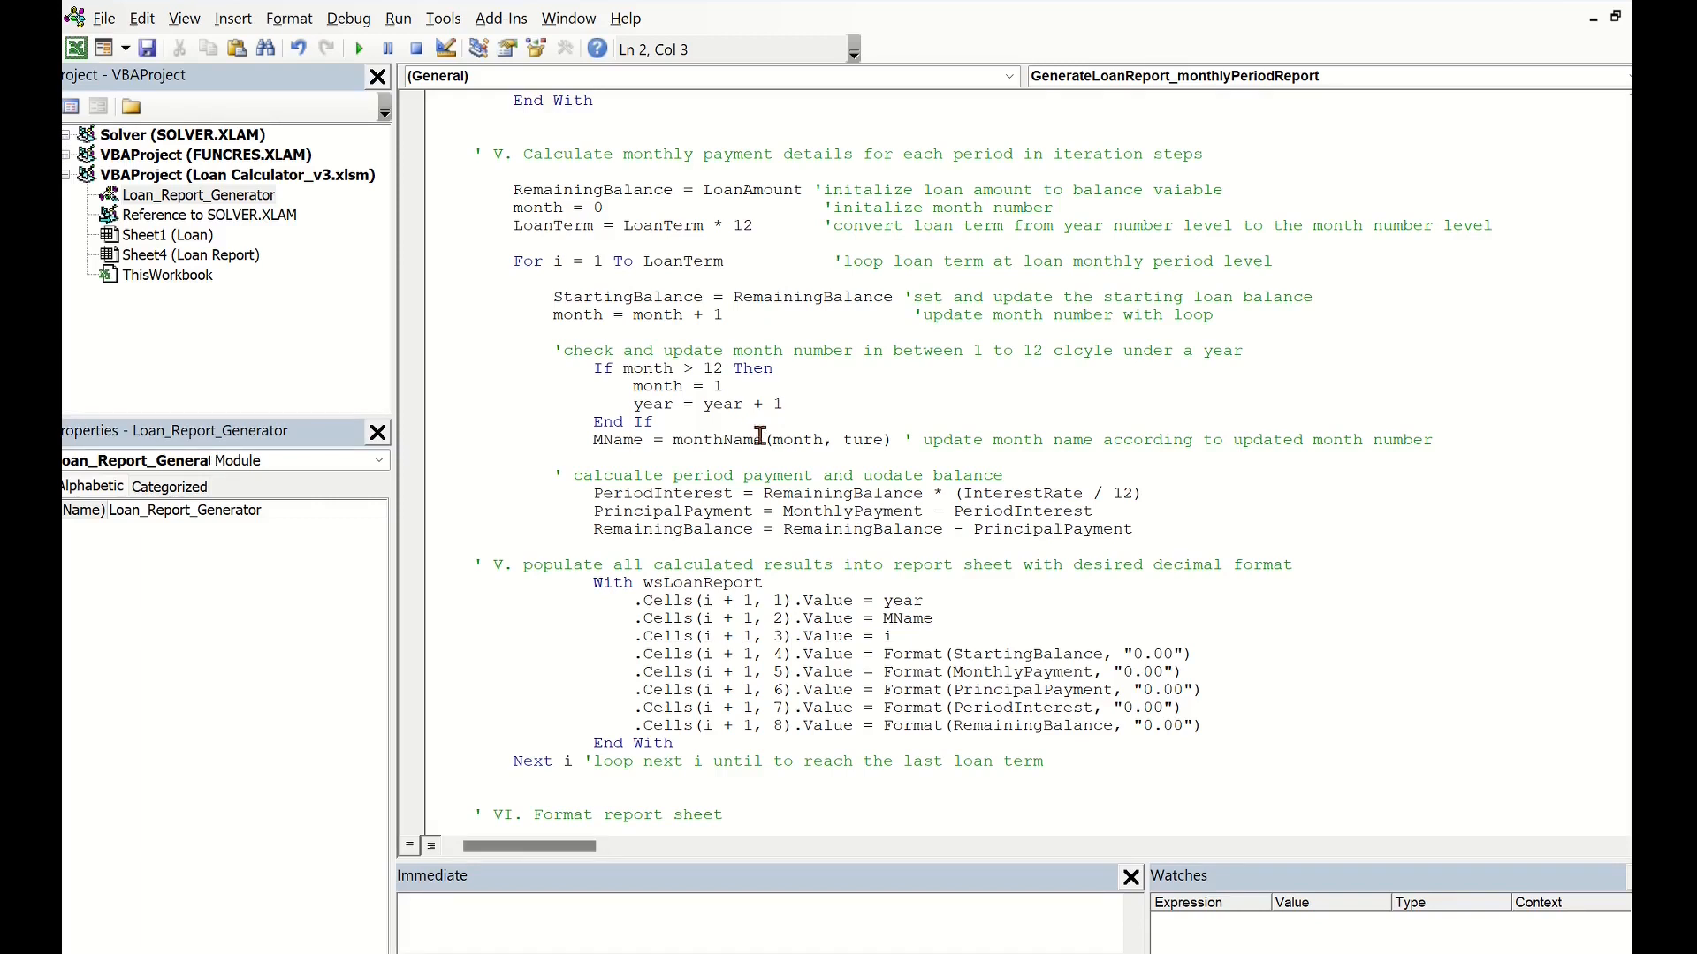
pyautogui.moveTo(907, 442)
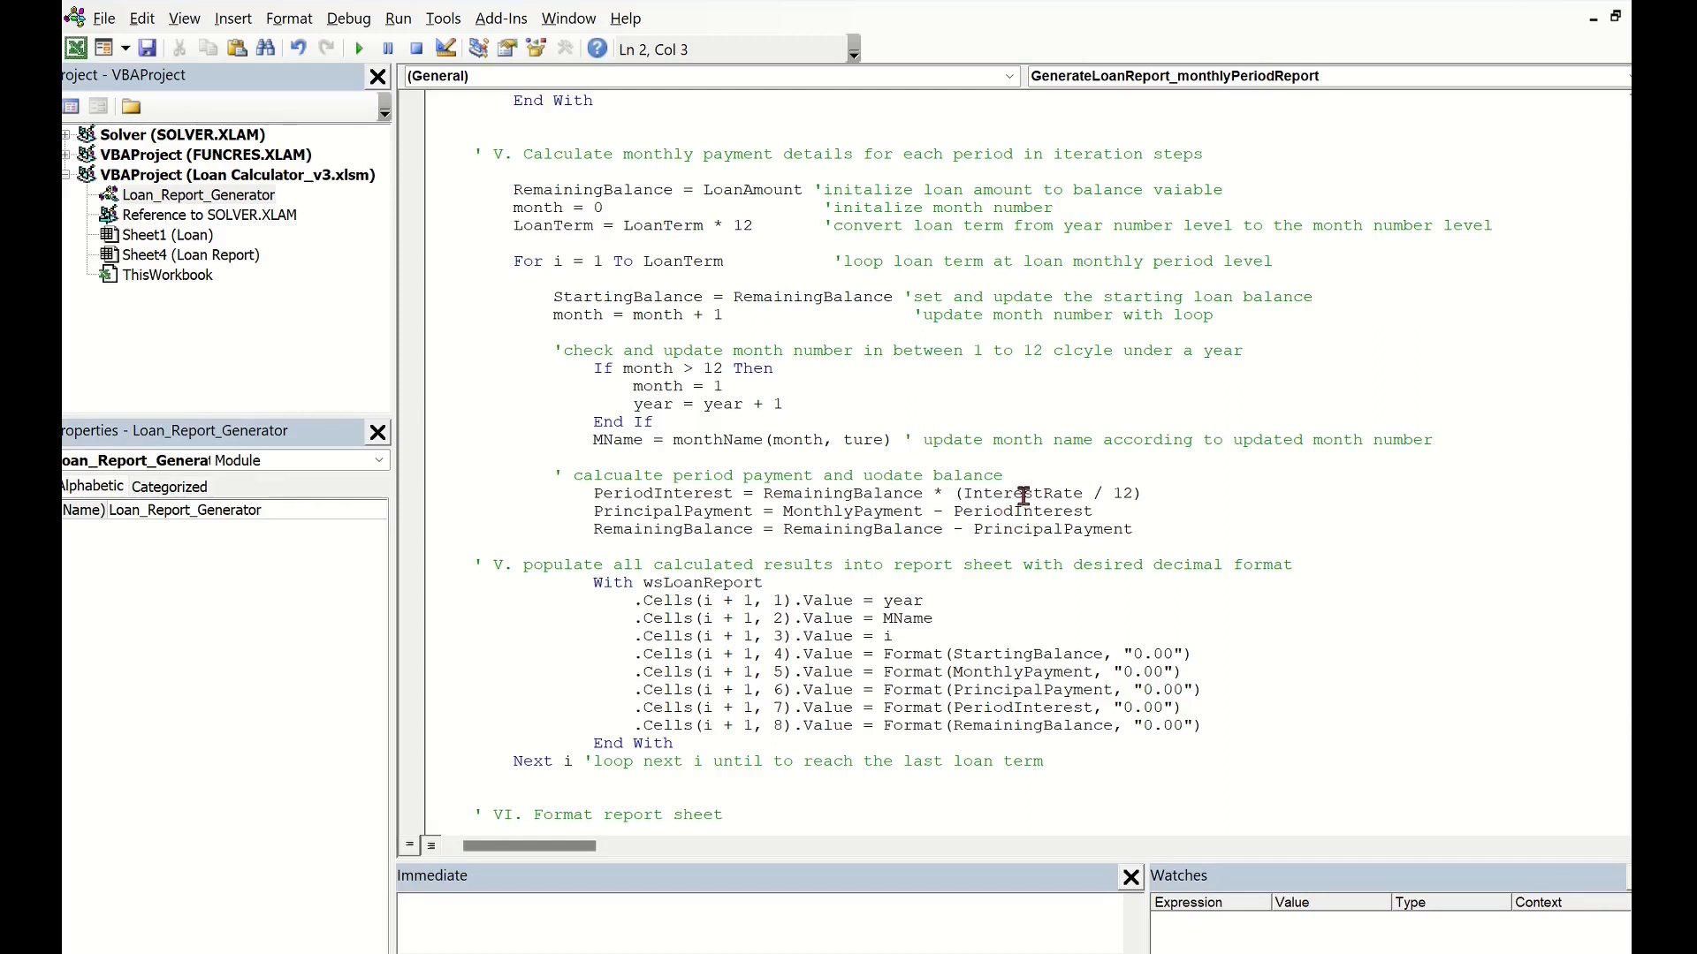
pyautogui.moveTo(714, 511)
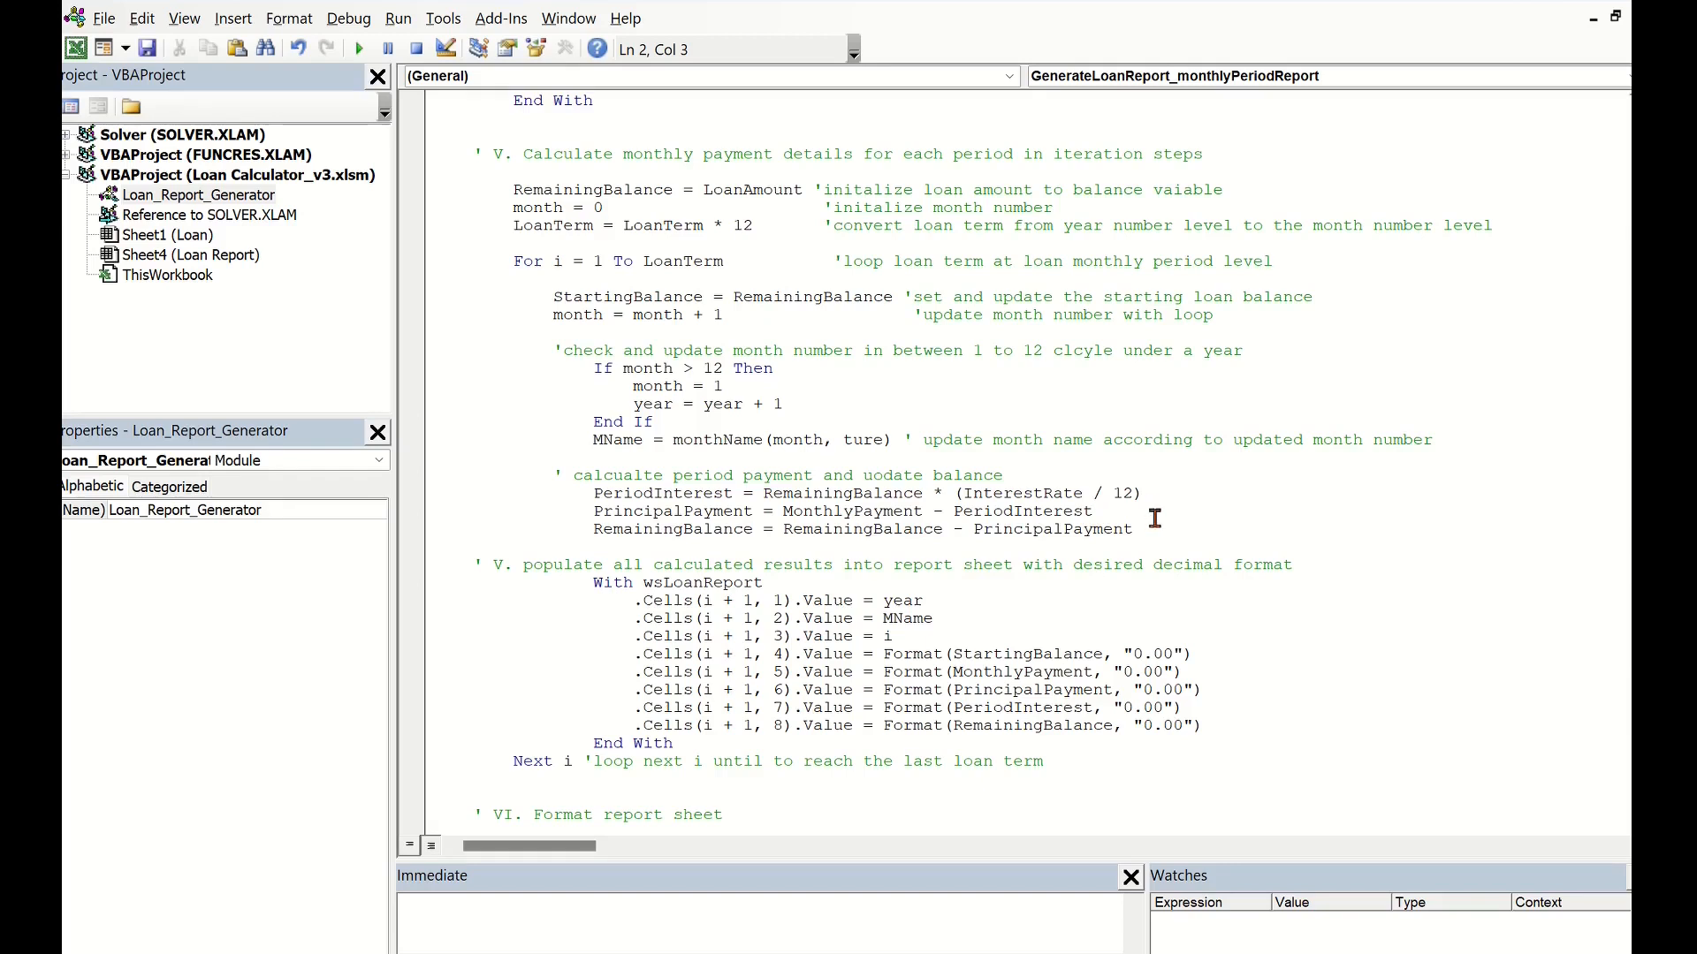
pyautogui.moveTo(717, 551)
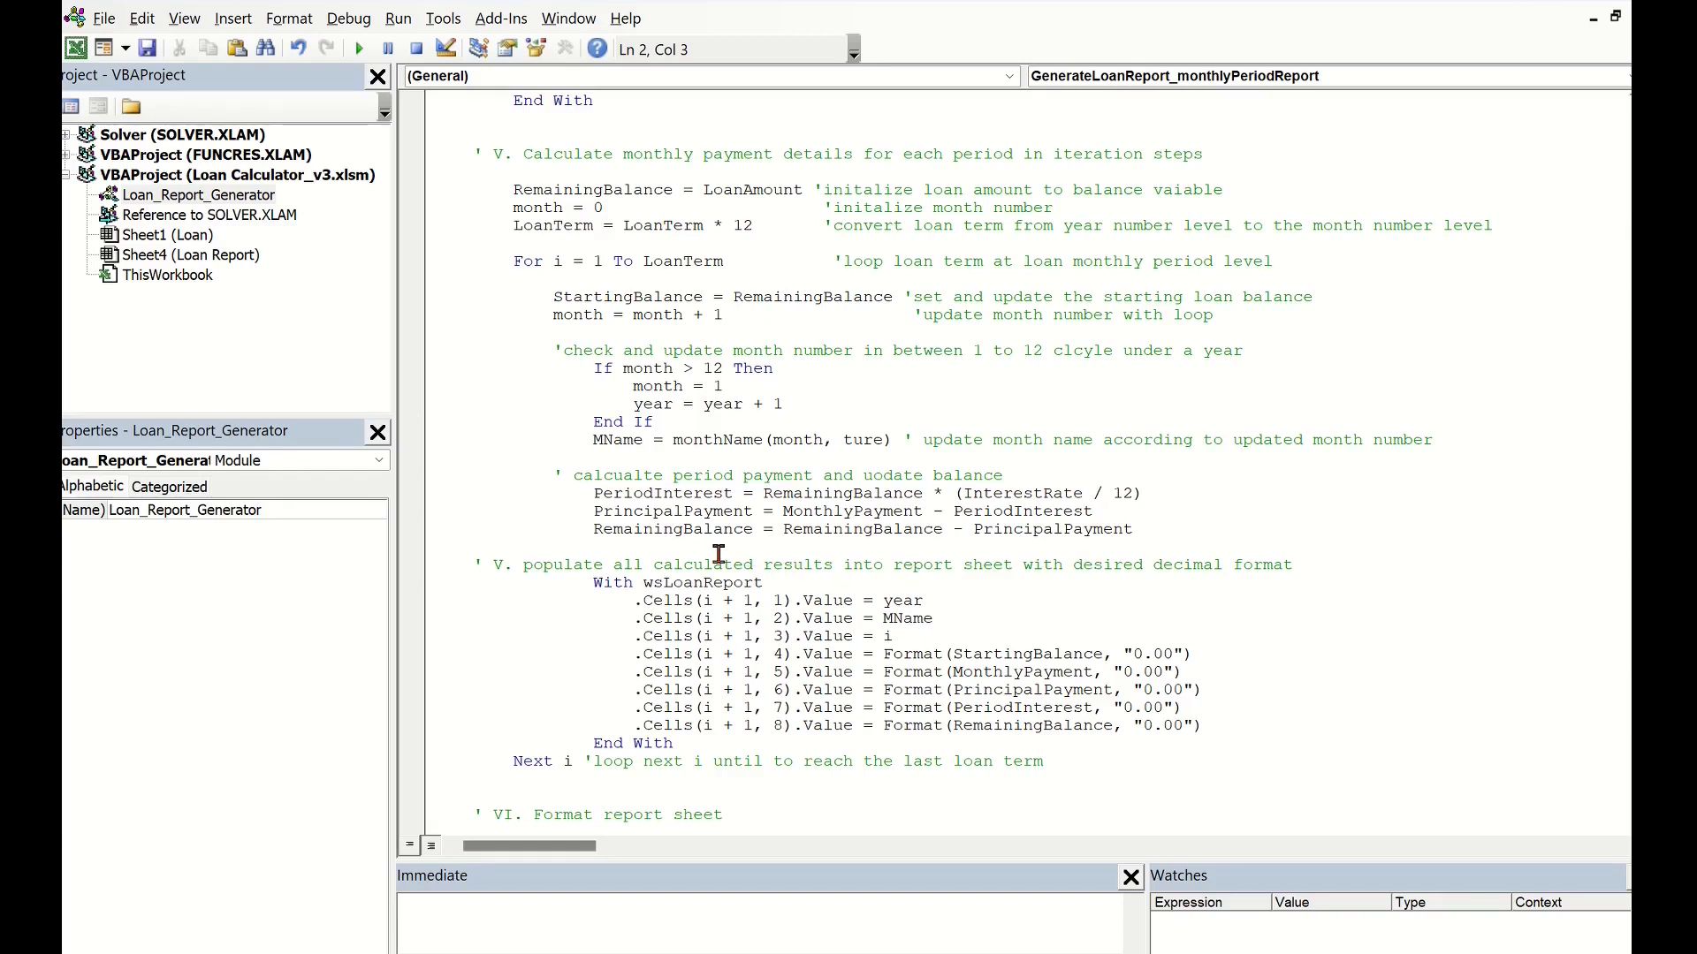
pyautogui.moveTo(837, 547)
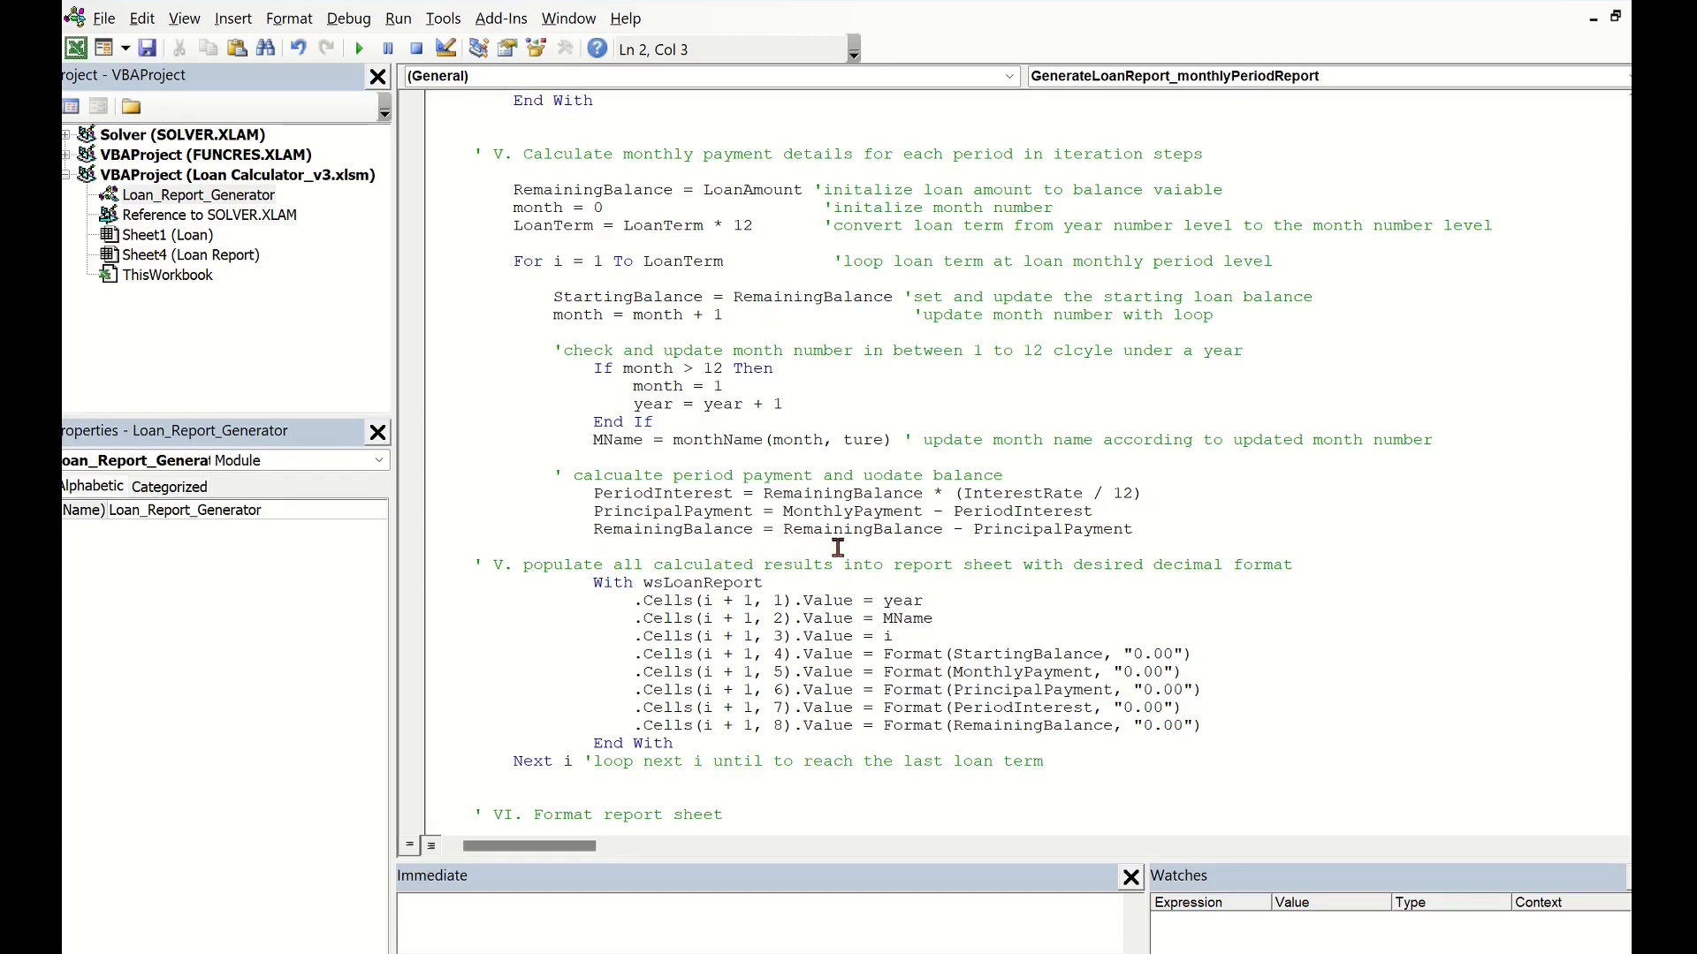
pyautogui.moveTo(1068, 546)
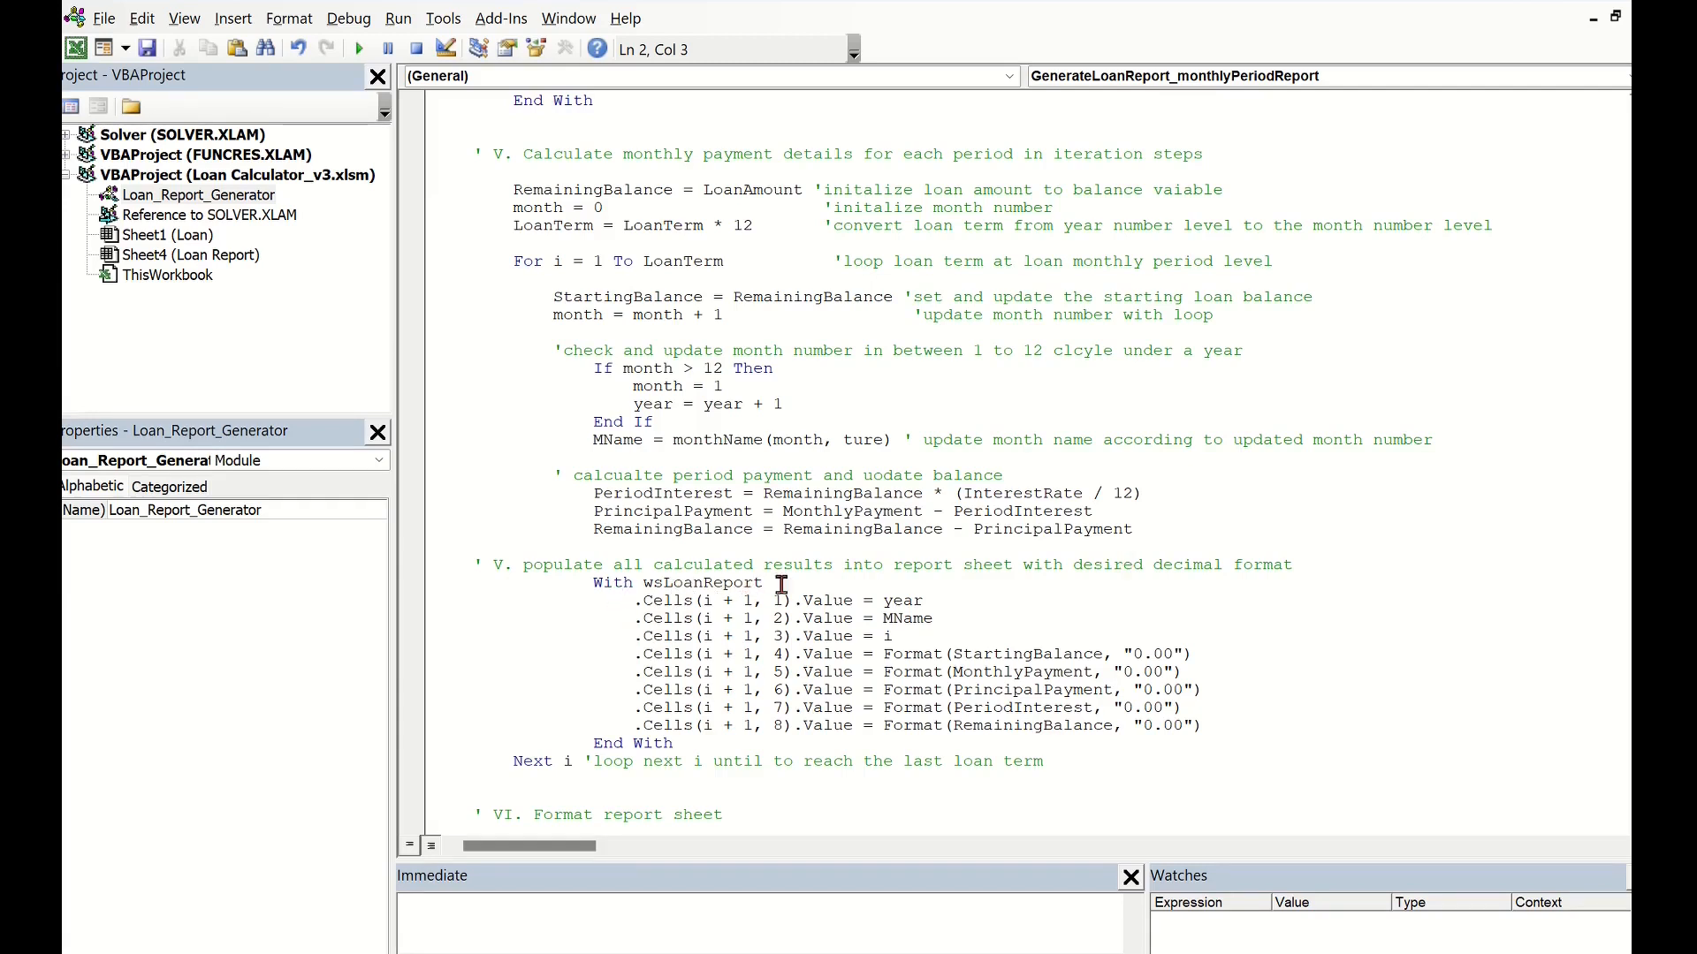
pyautogui.moveTo(936, 601)
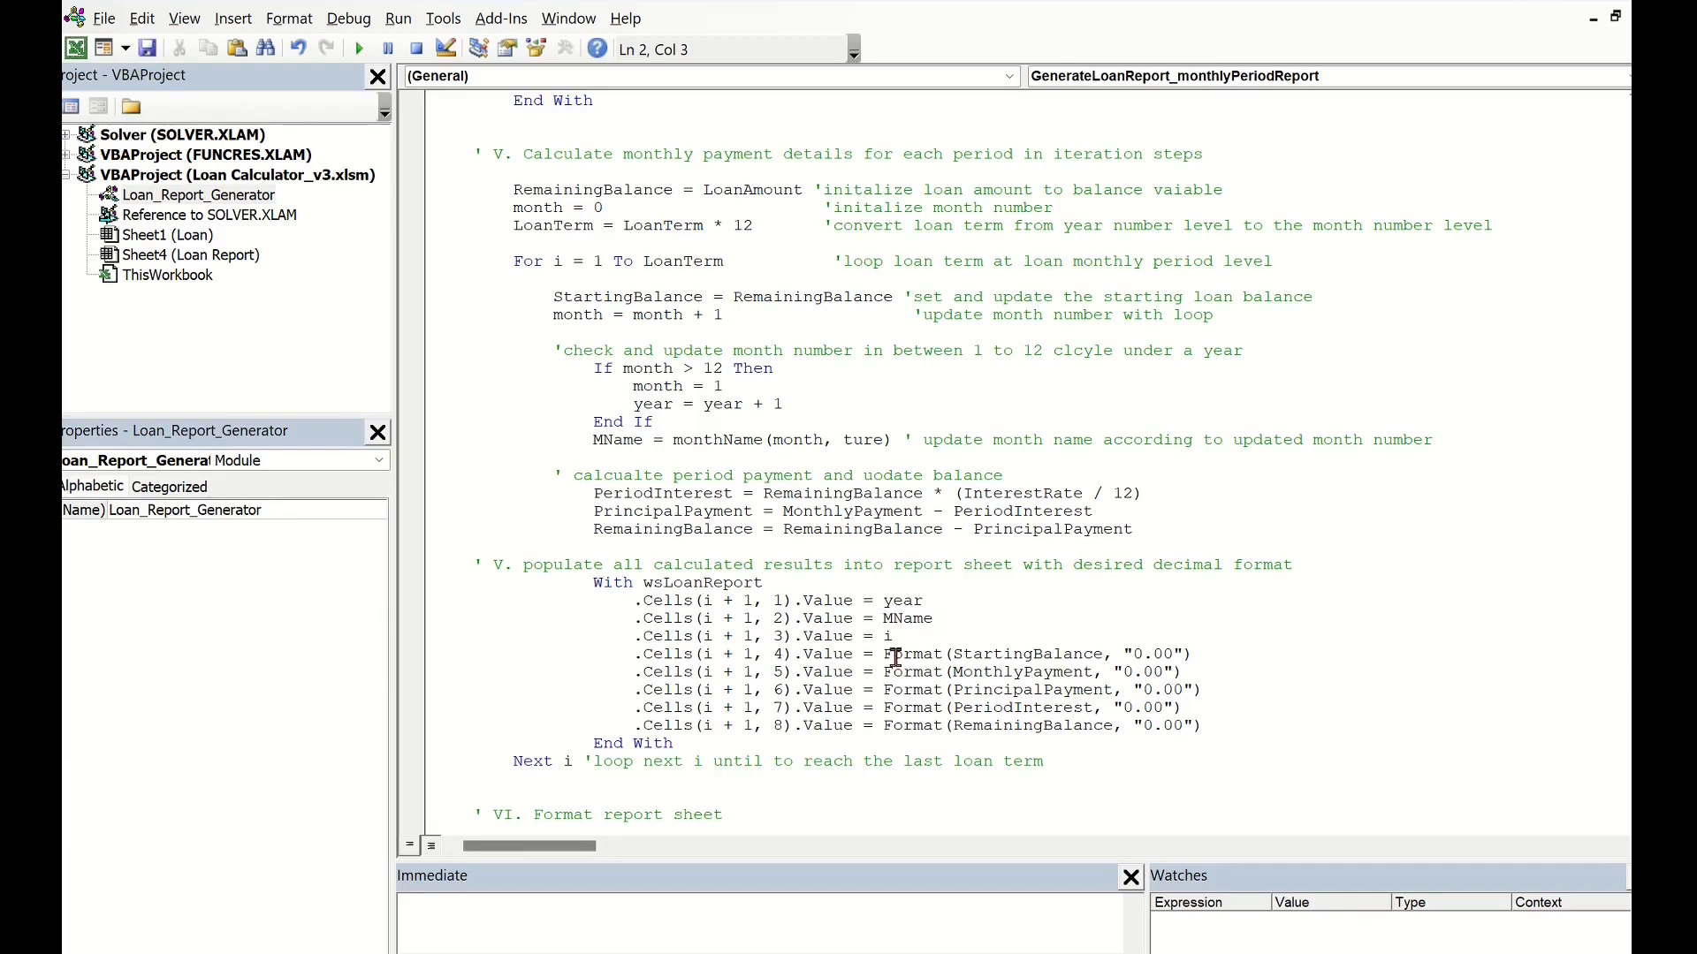
pyautogui.moveTo(1201, 640)
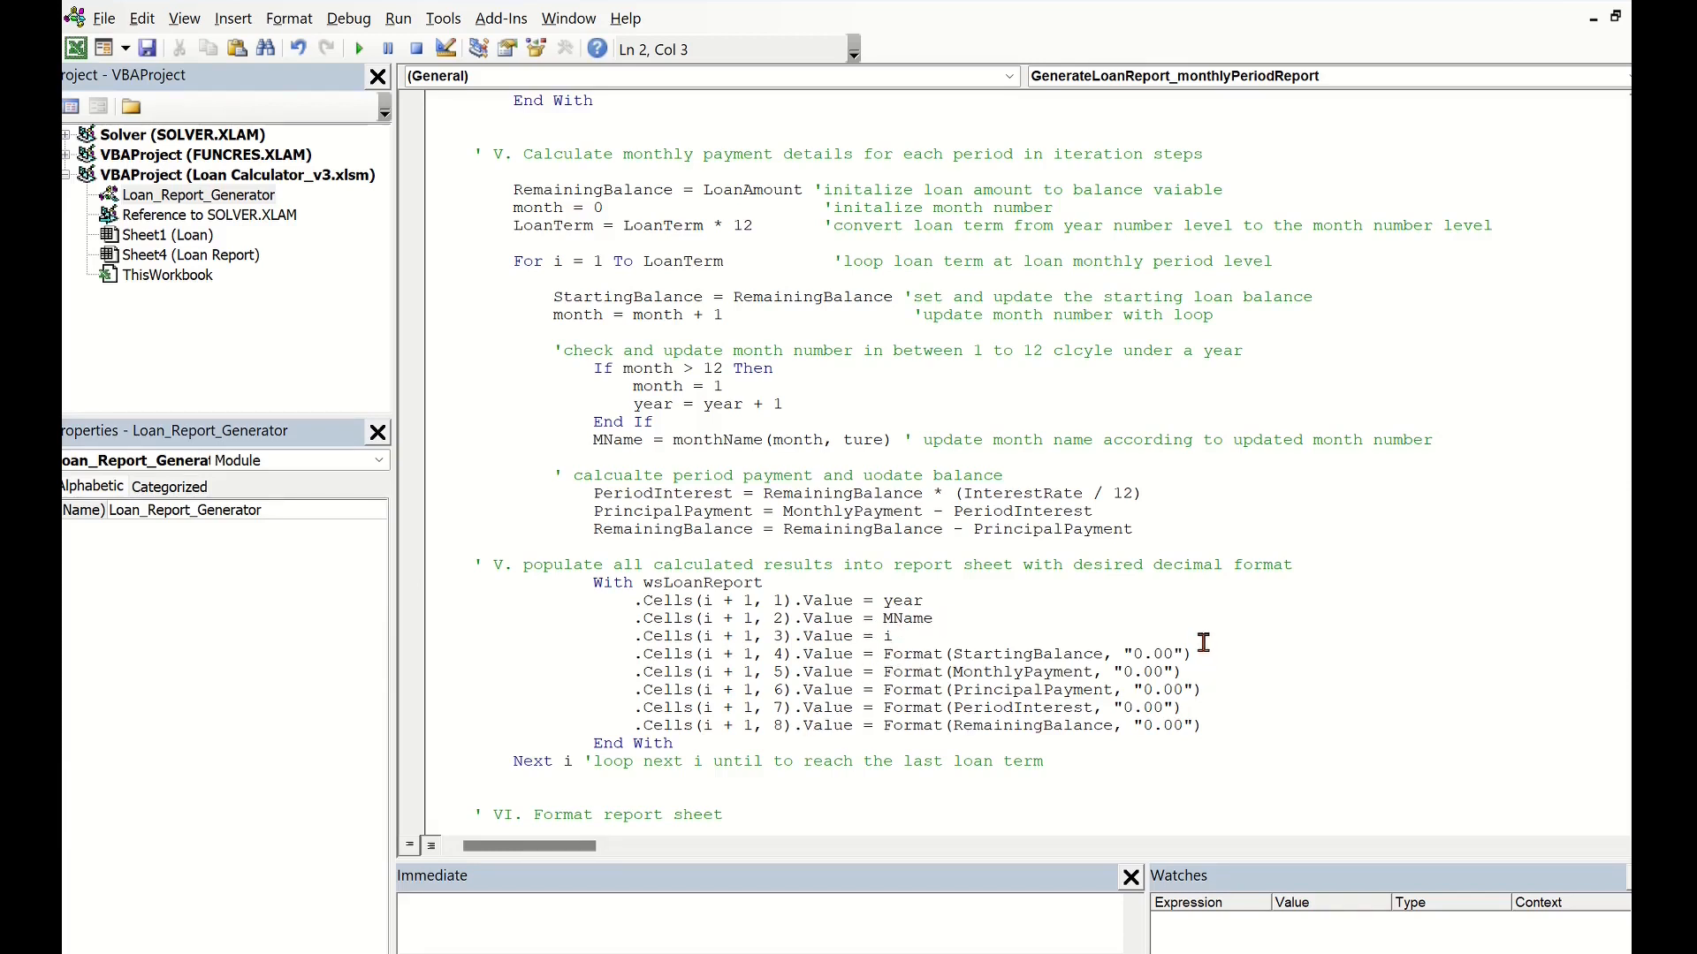
pyautogui.moveTo(1218, 747)
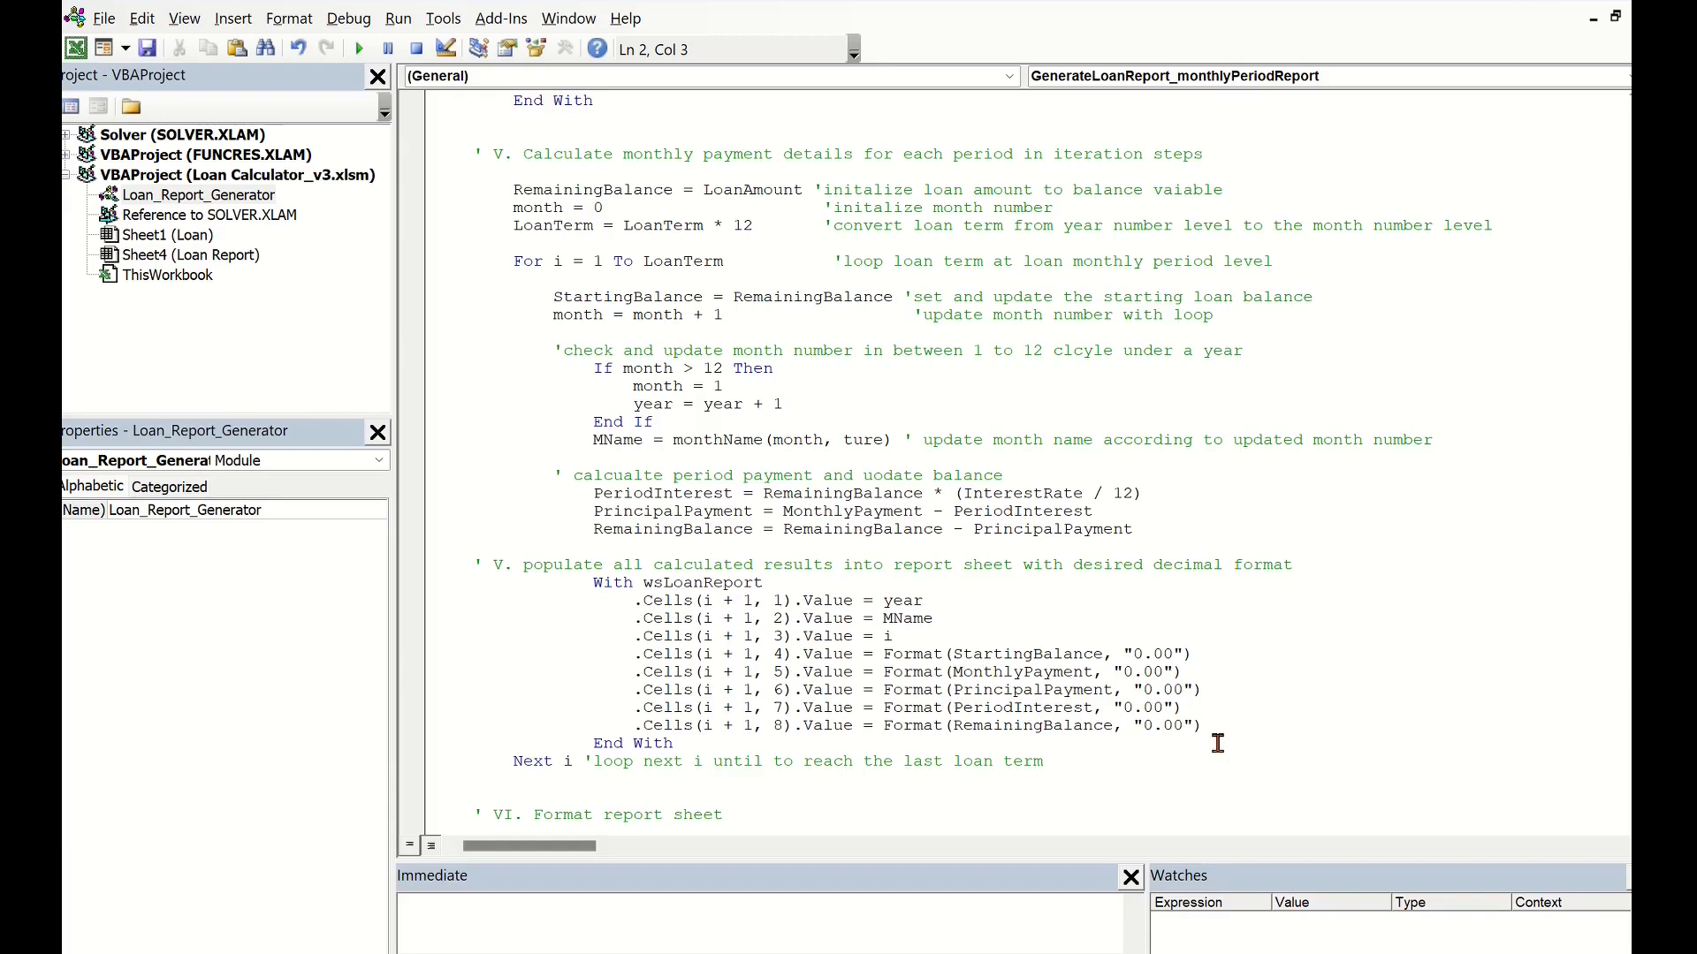
pyautogui.moveTo(587, 761)
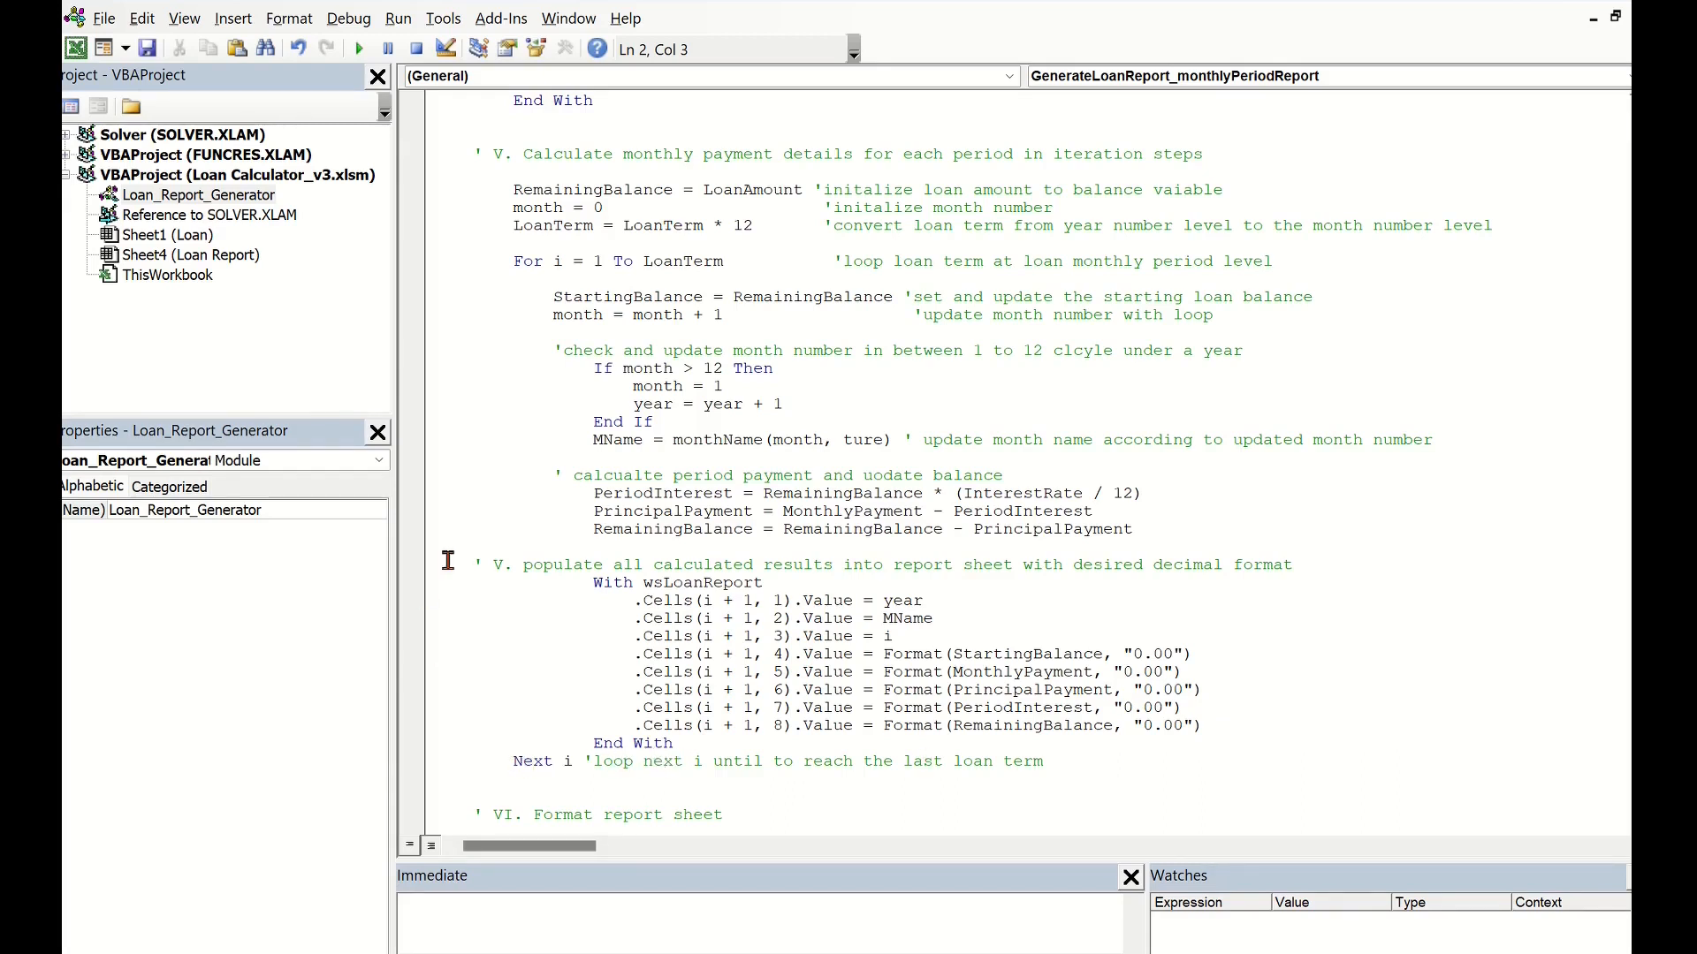
pyautogui.moveTo(715, 766)
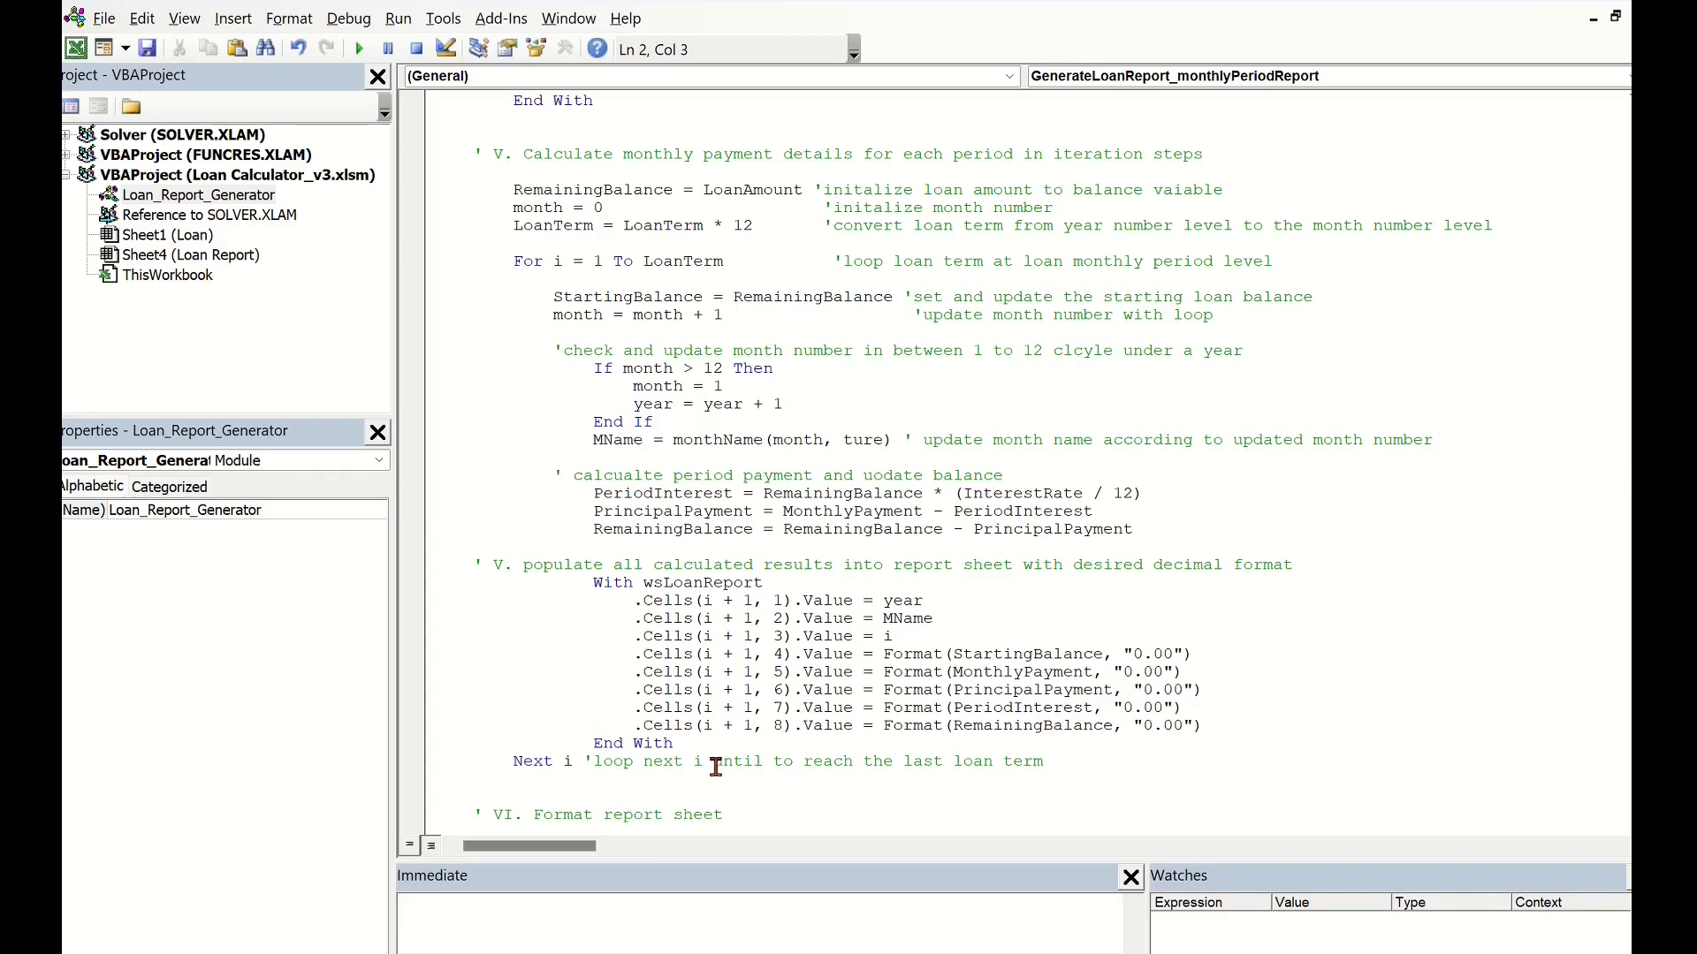
pyautogui.moveTo(1602, 482)
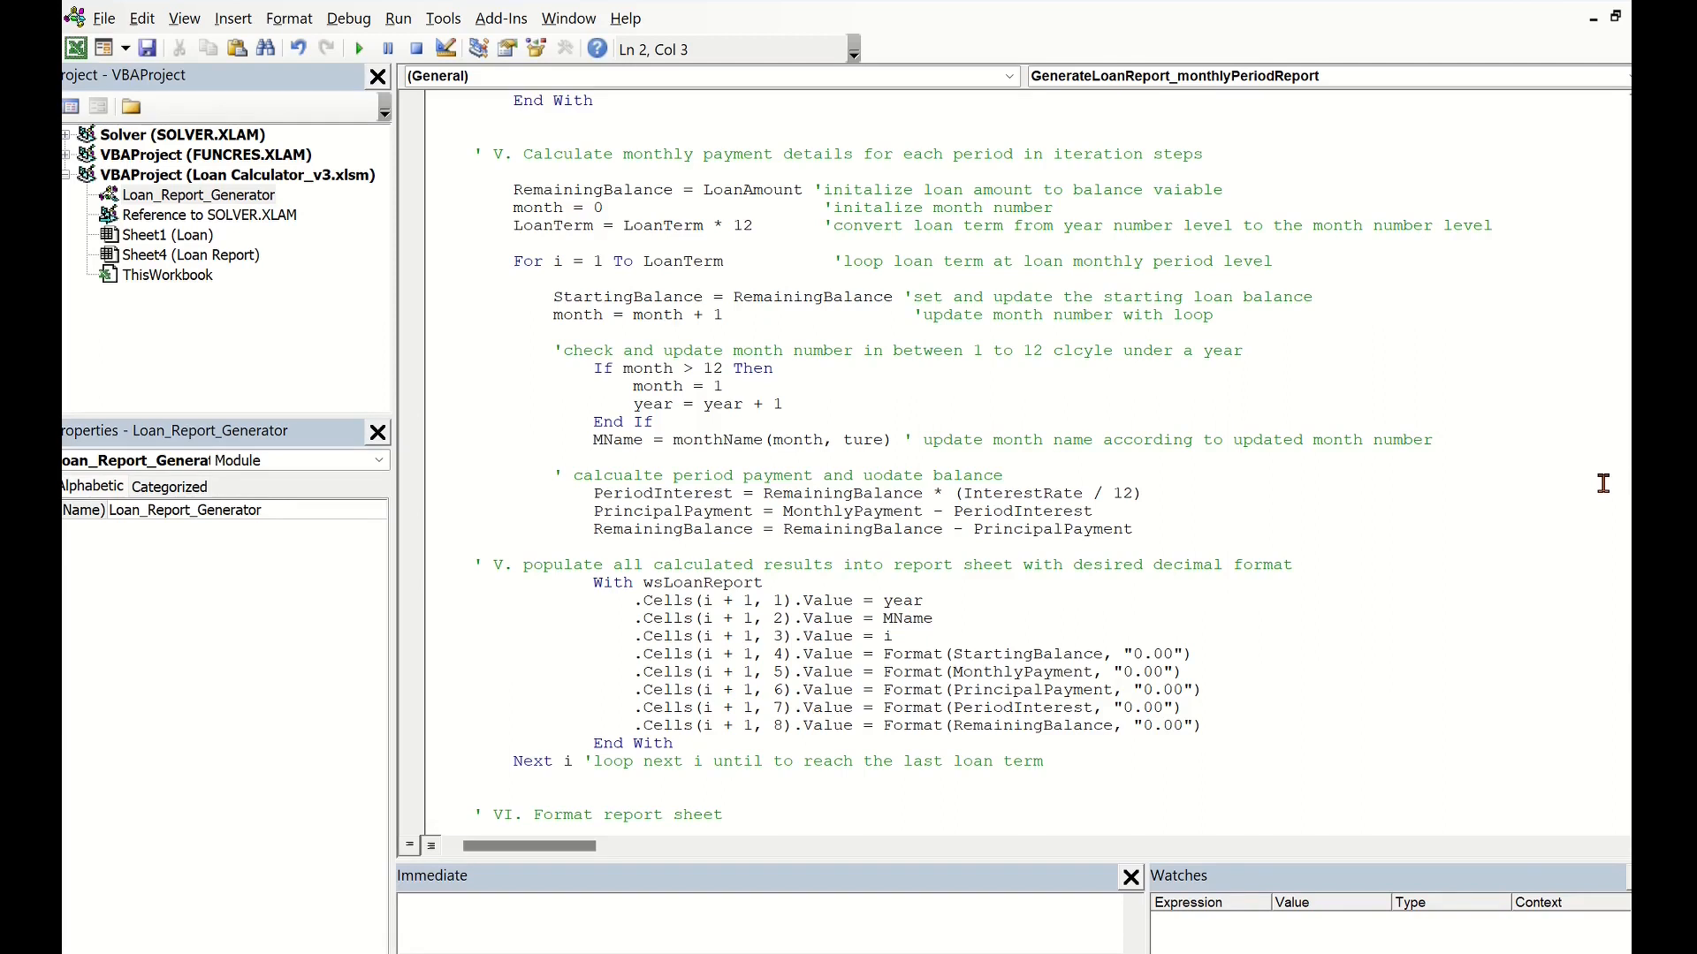
pyautogui.moveTo(984, 684)
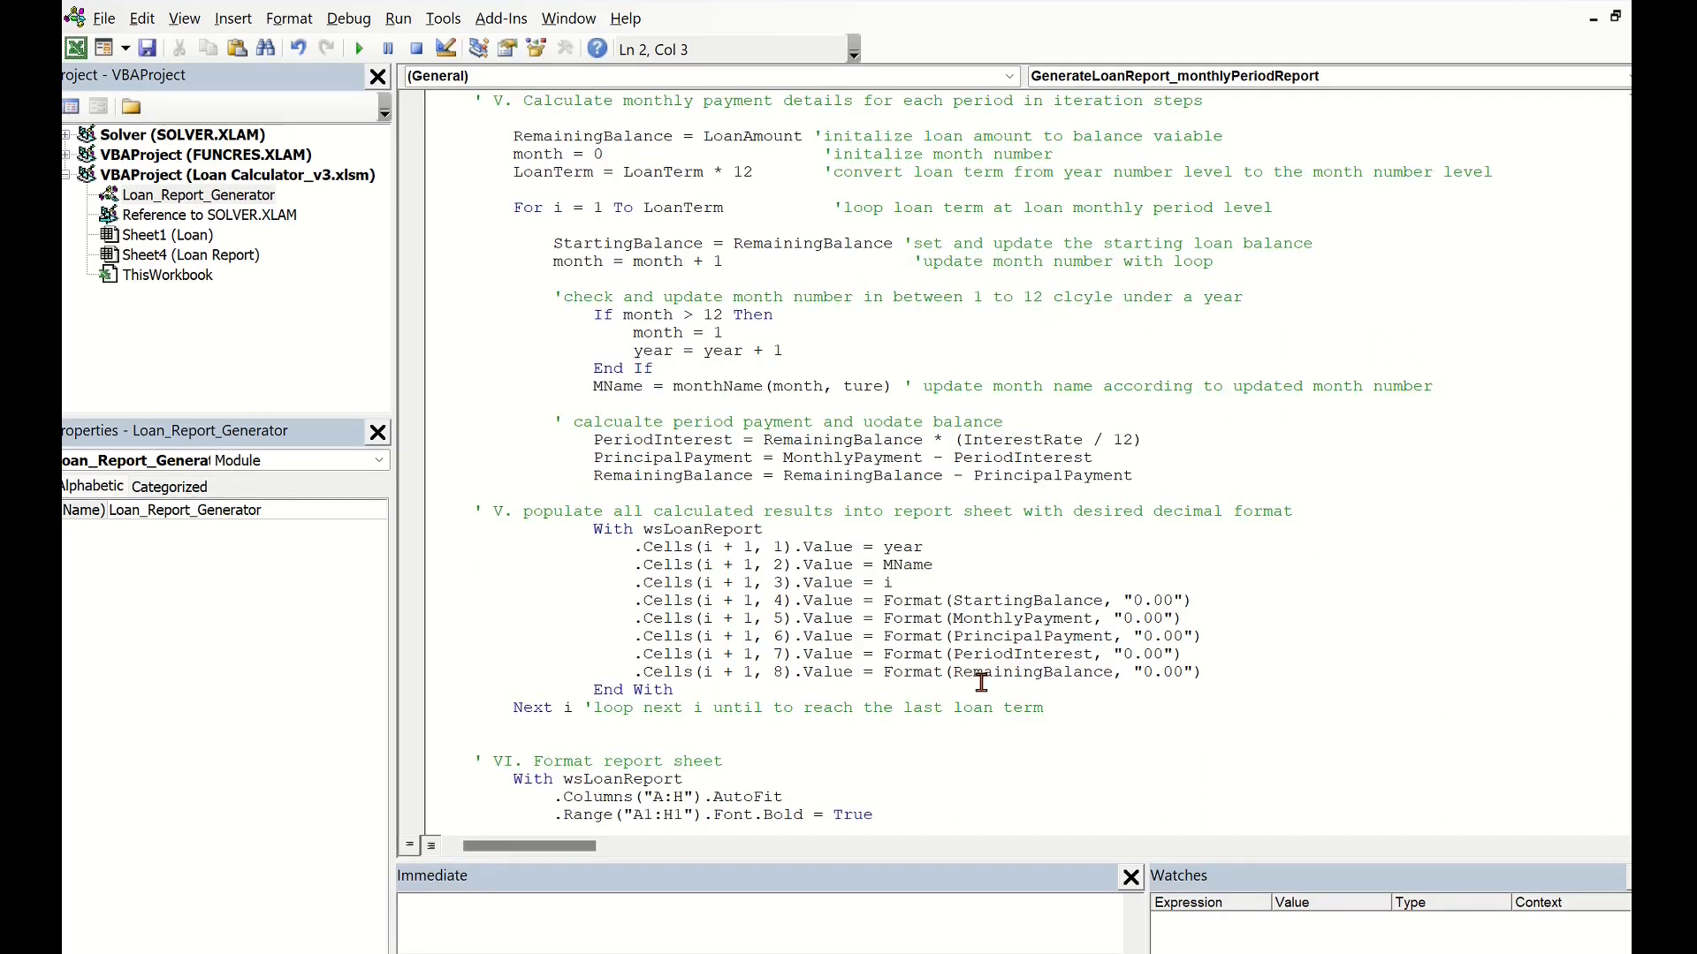
# - Scroll the monthly procedure down to its completion message and the yearly procedure's start
pyautogui.scroll(-3)
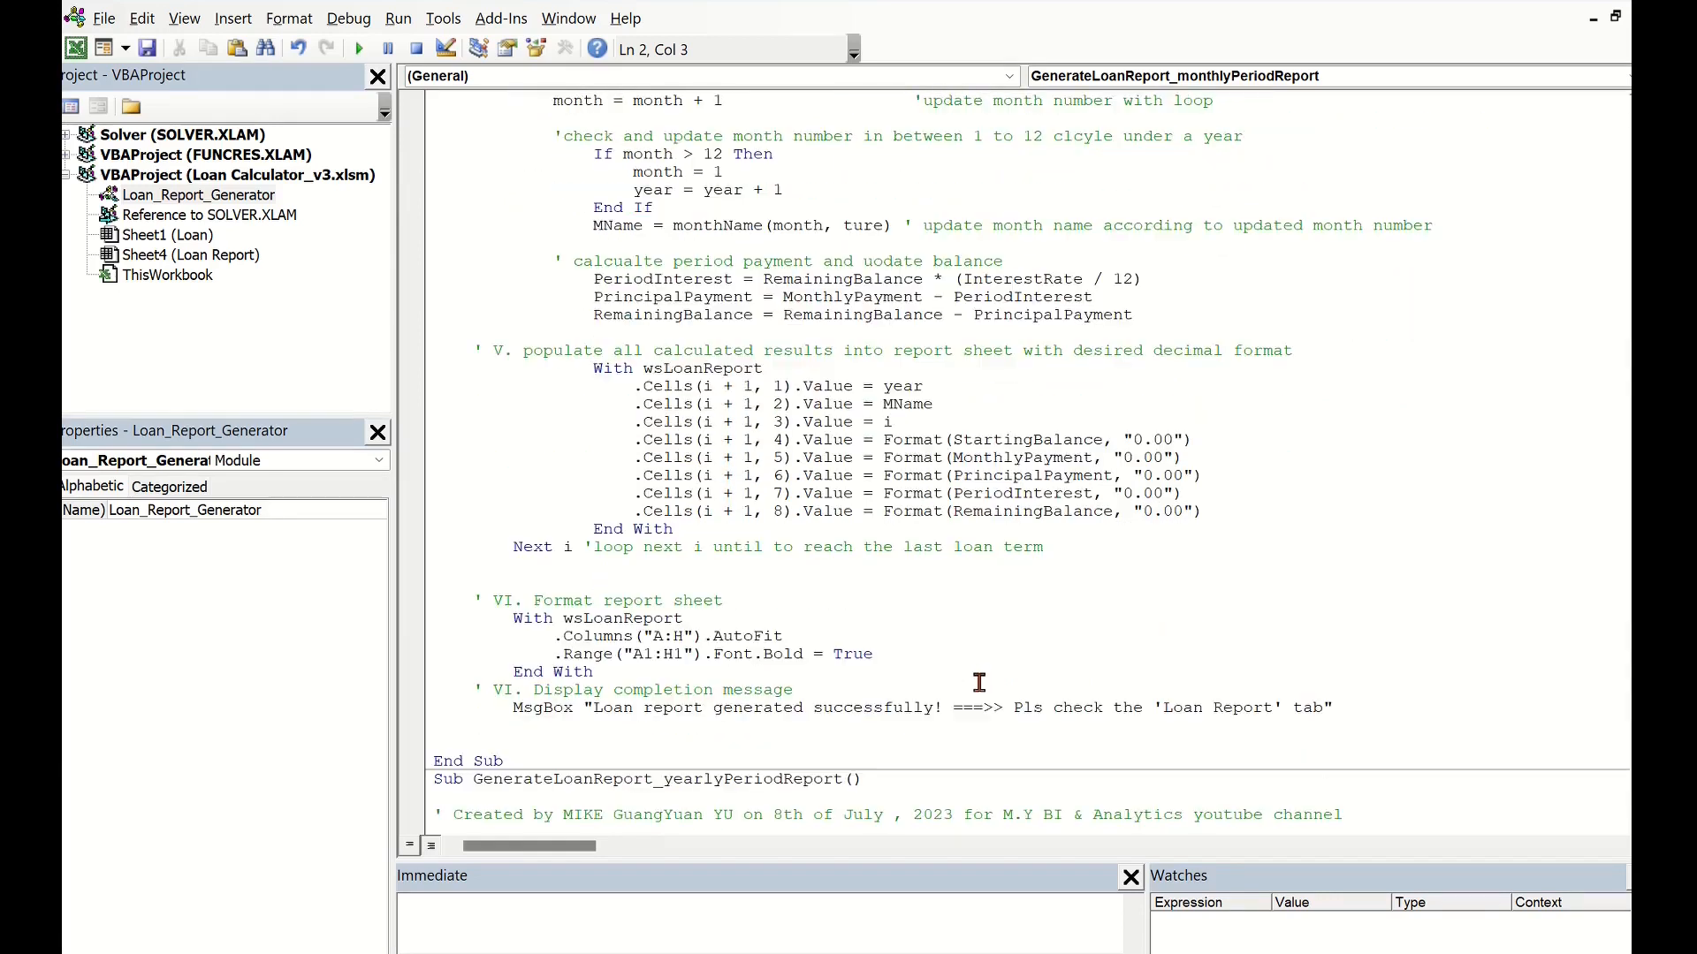
pyautogui.scroll(-3)
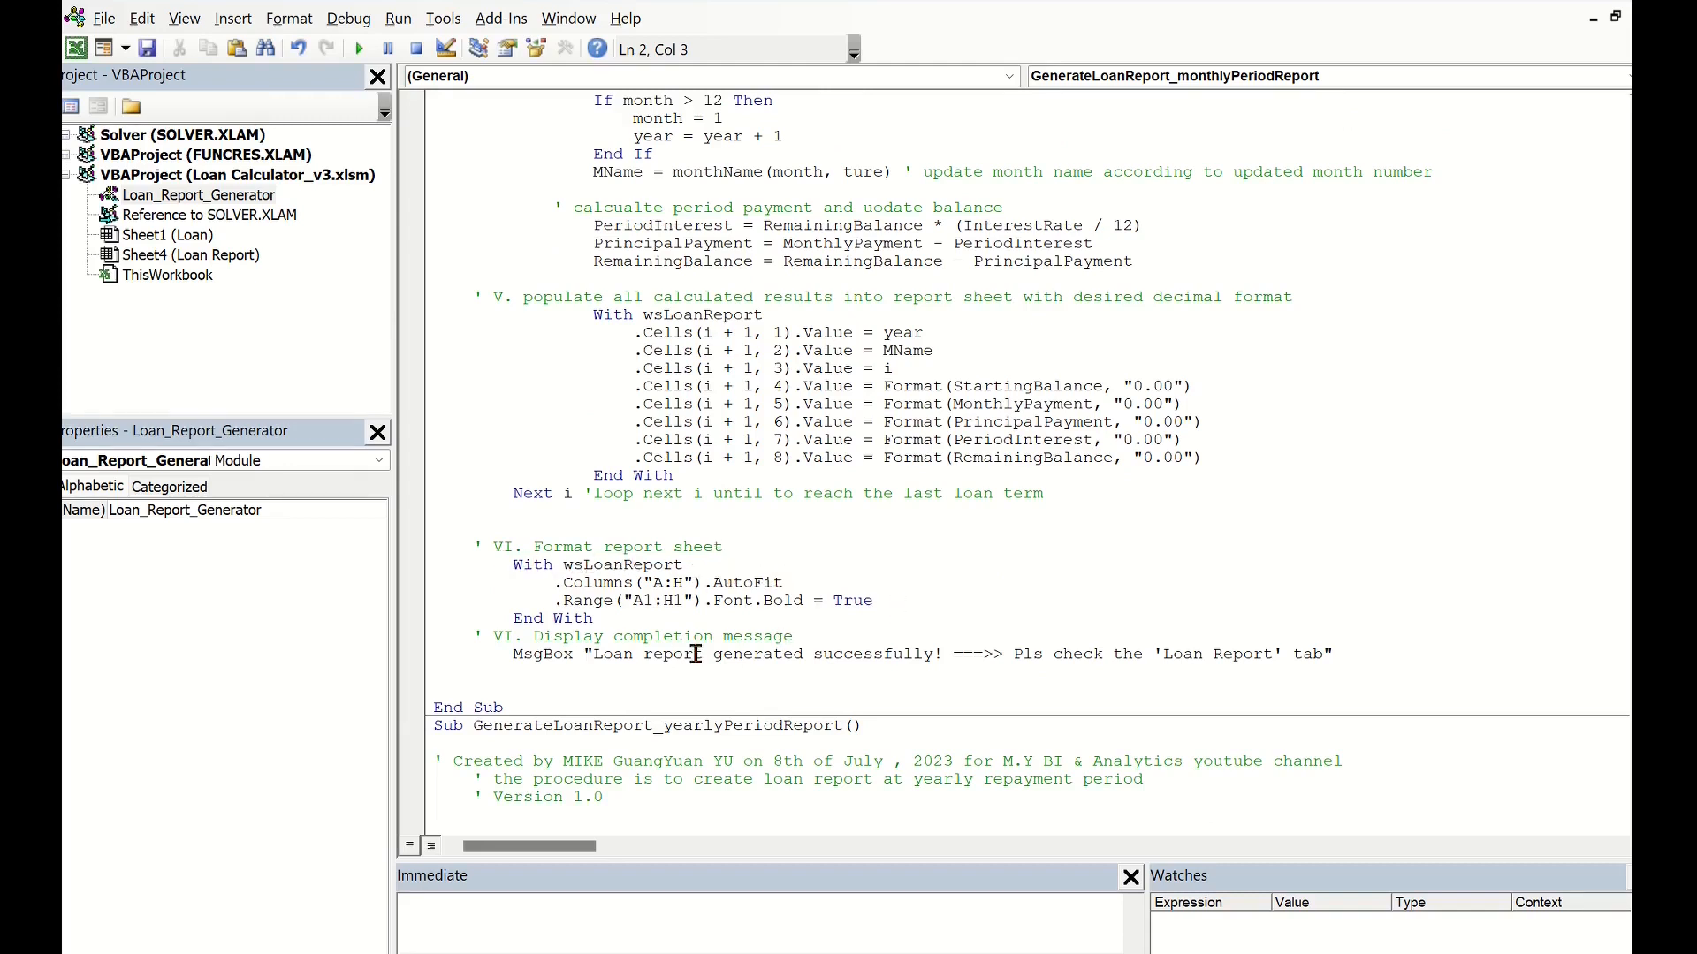
pyautogui.moveTo(1044, 662)
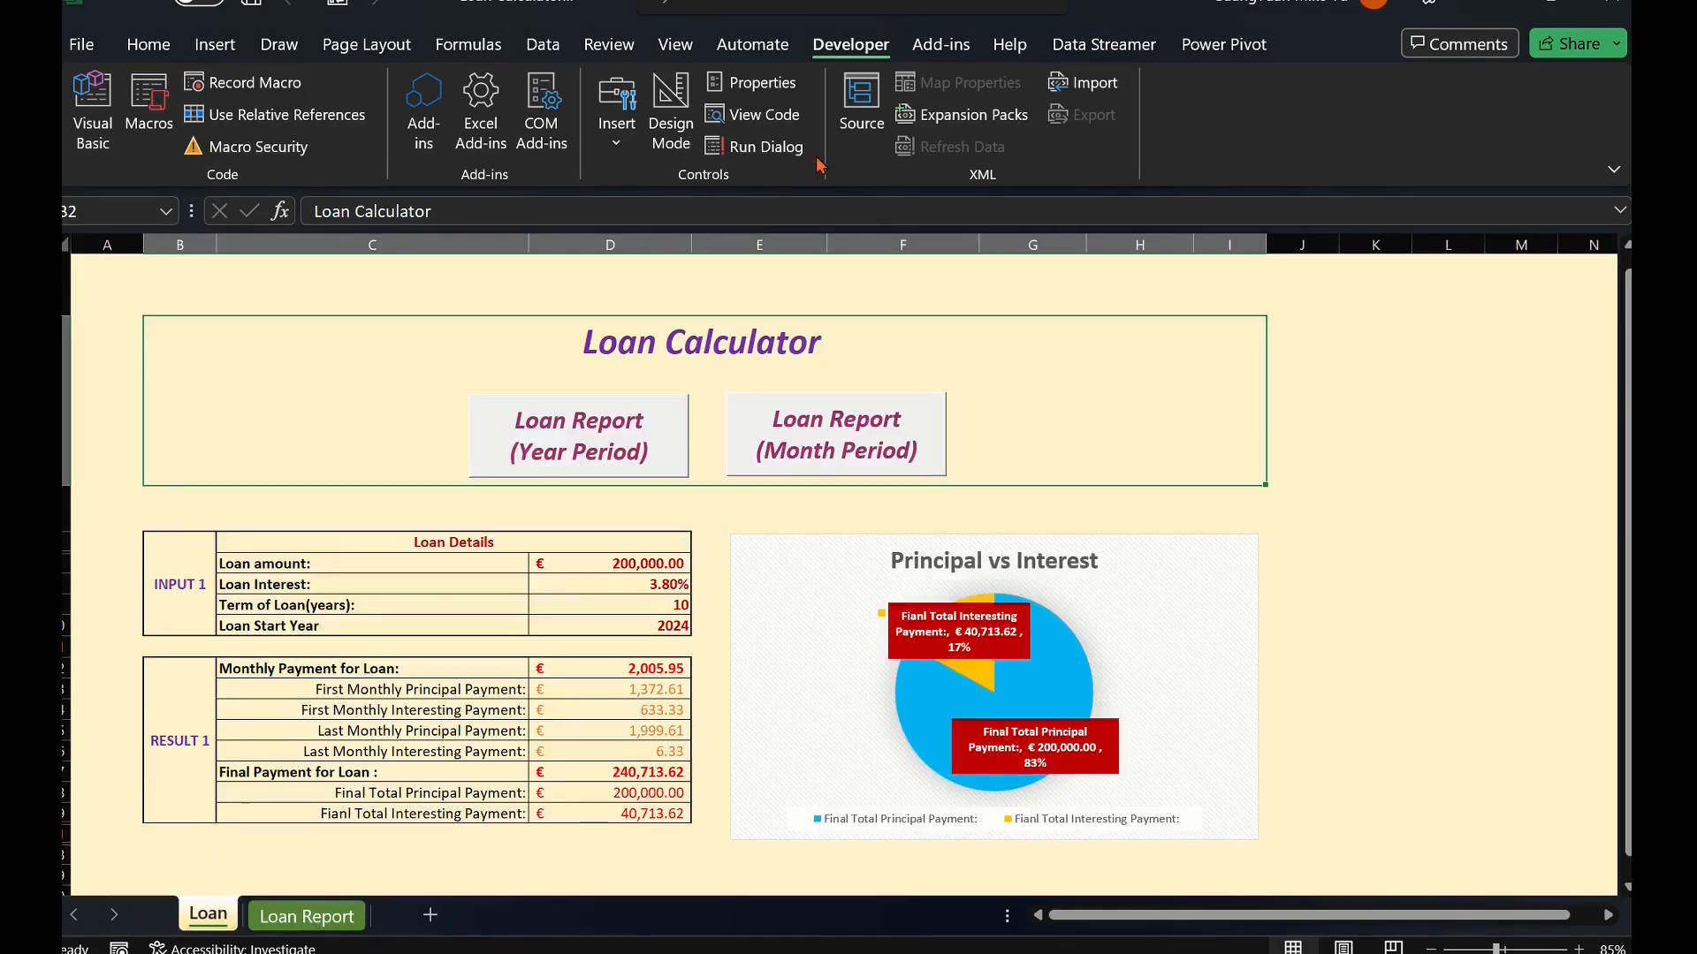
pyautogui.moveTo(676, 173)
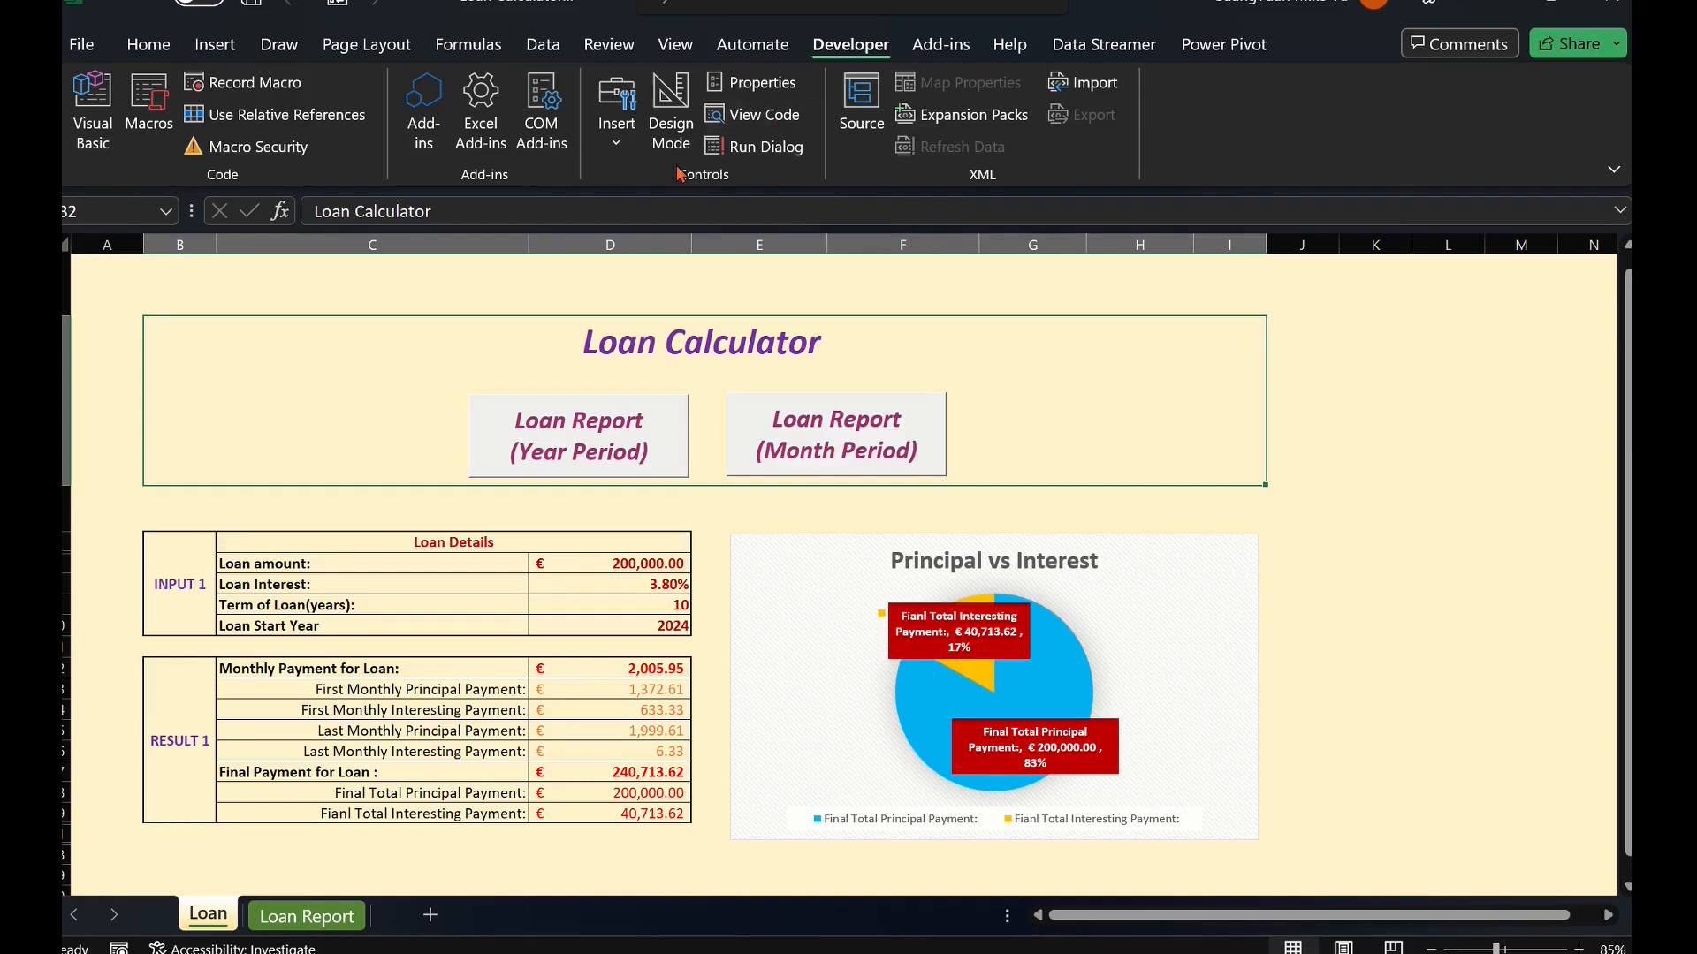
pyautogui.click(616, 103)
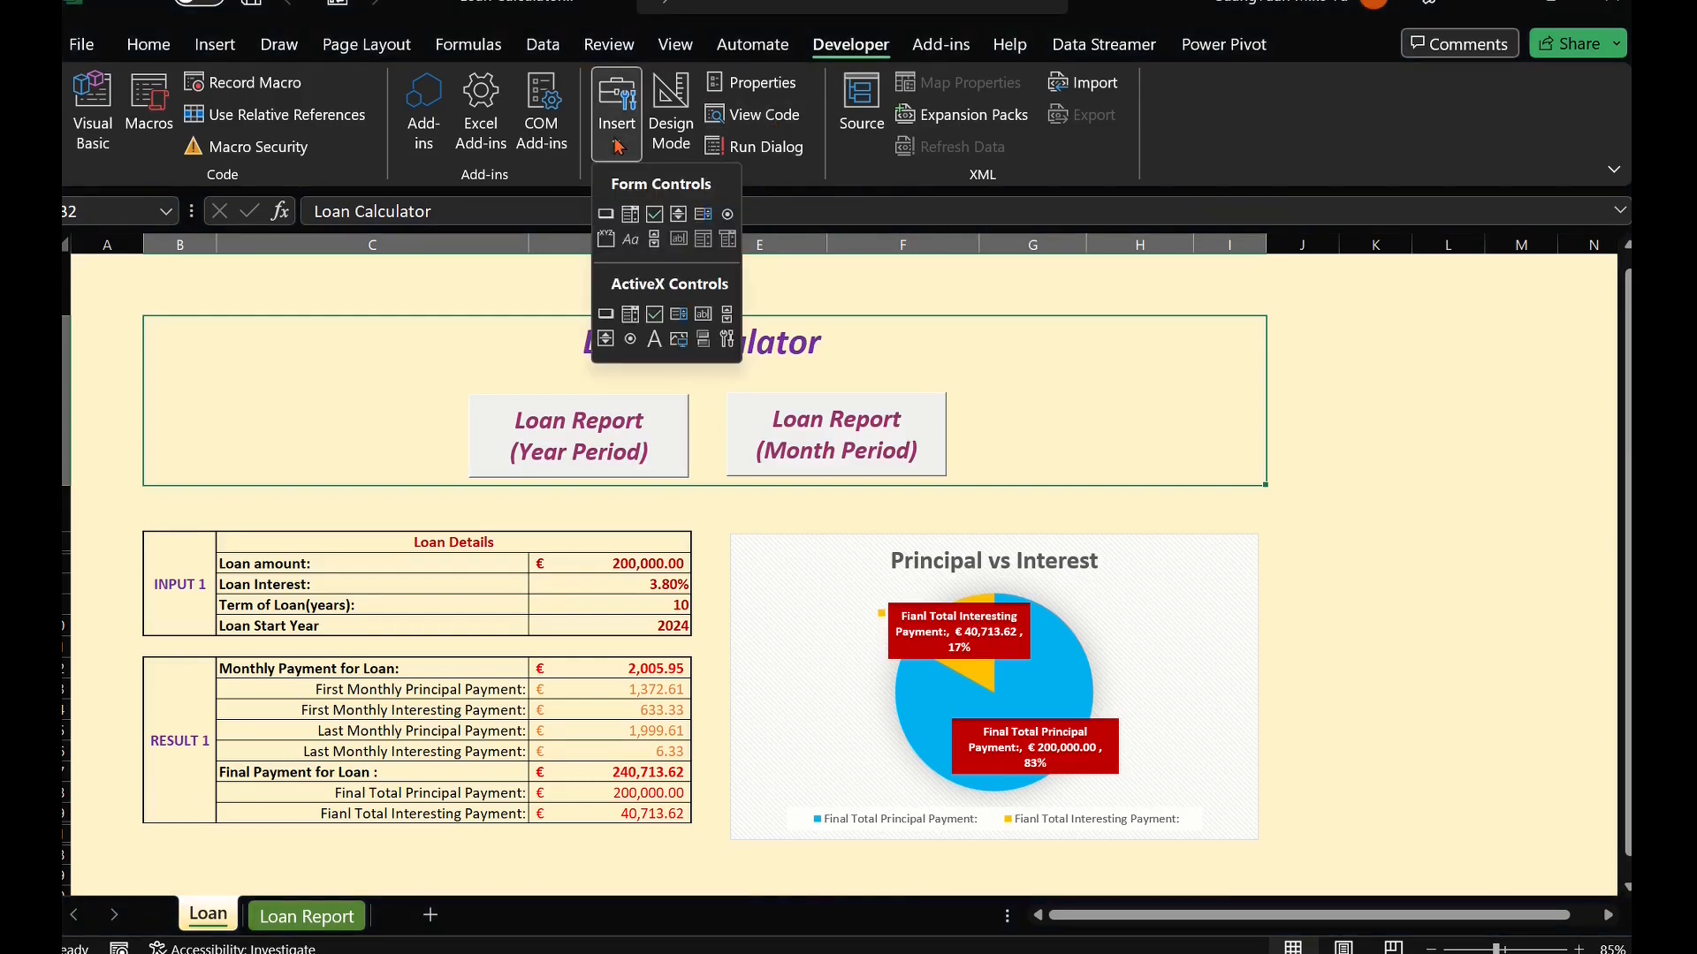
pyautogui.moveTo(606, 314)
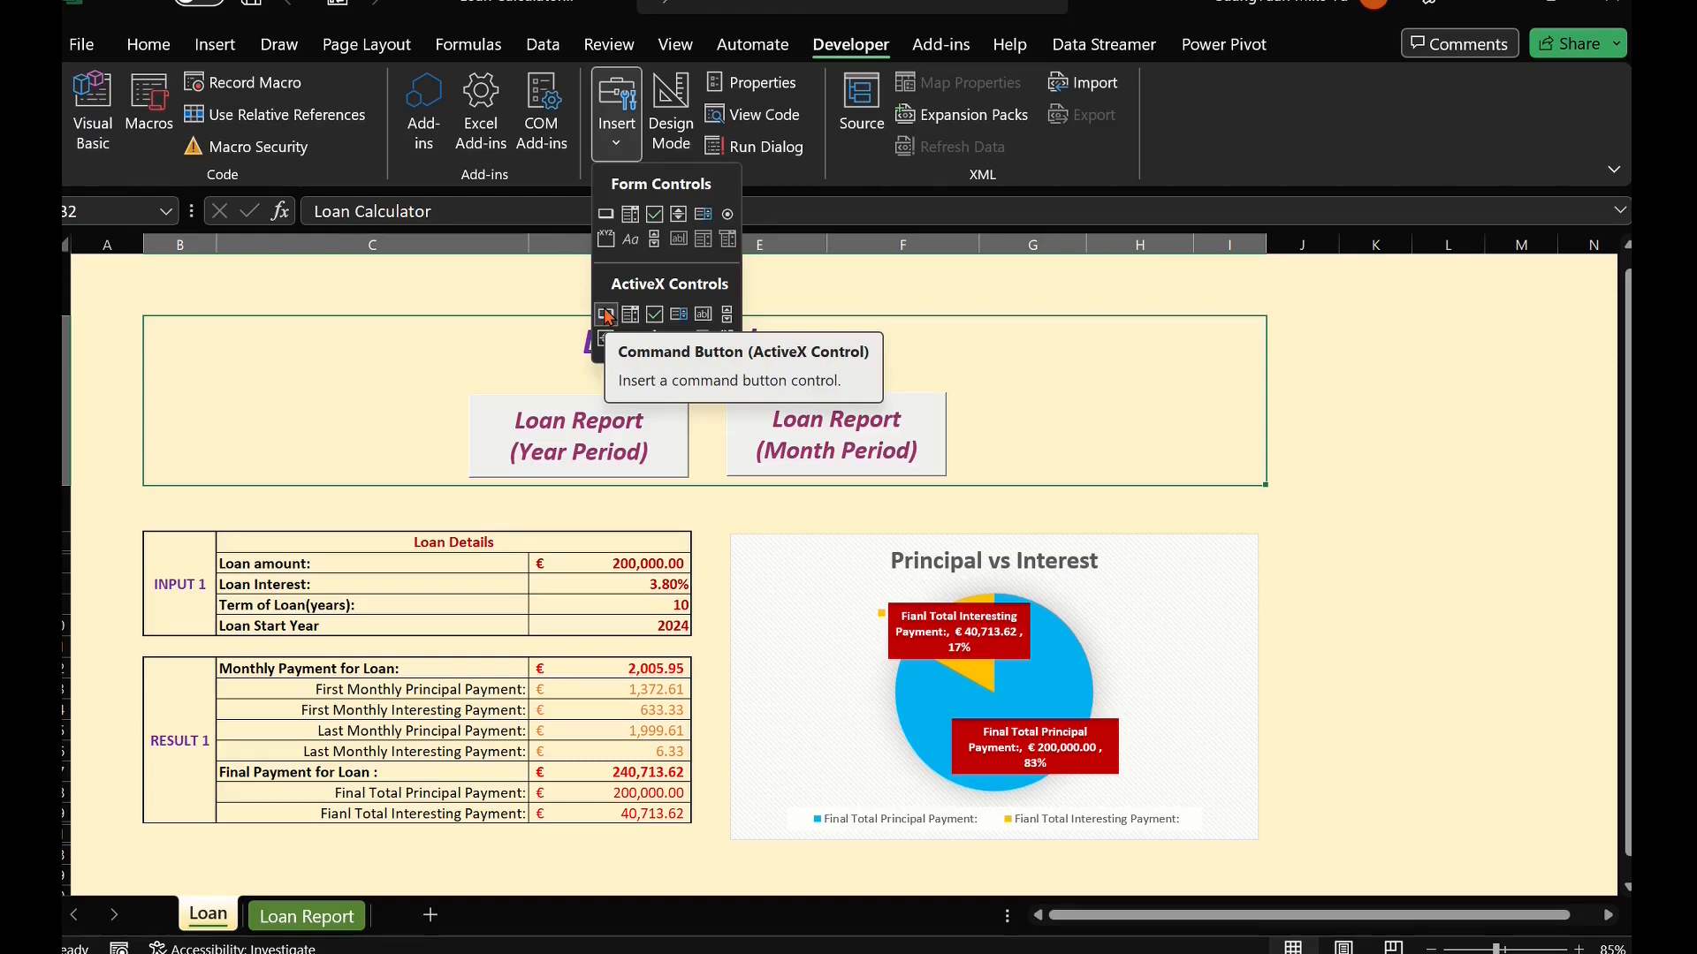
pyautogui.moveTo(660, 403)
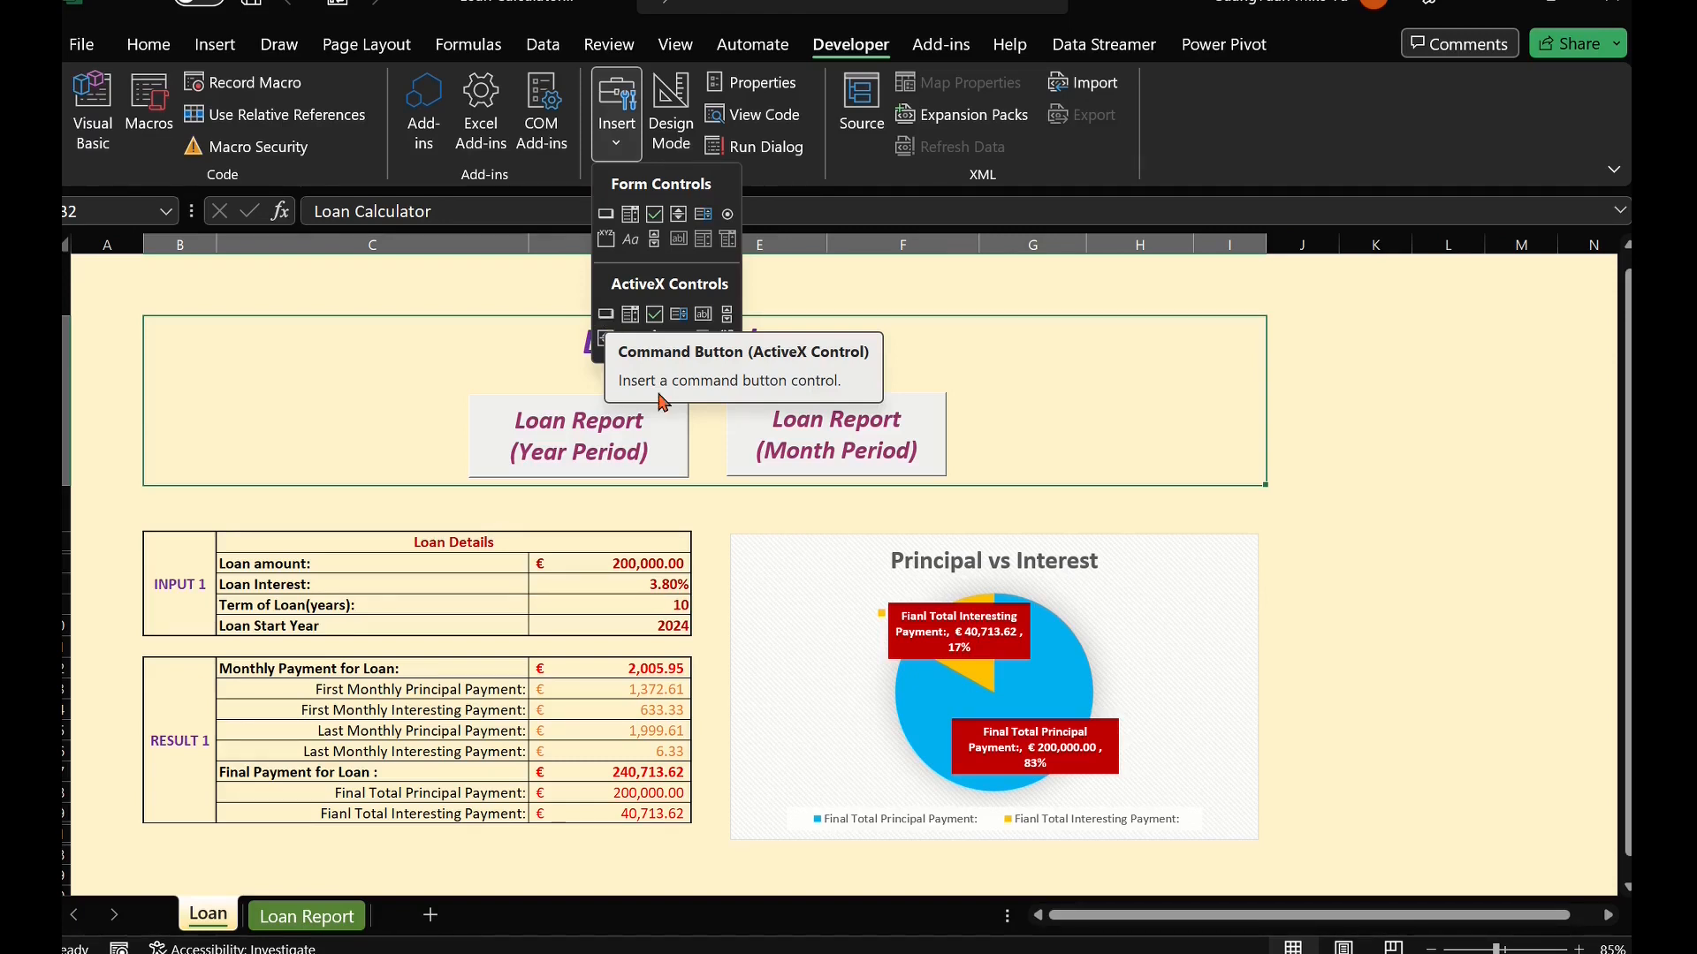
pyautogui.moveTo(925, 430)
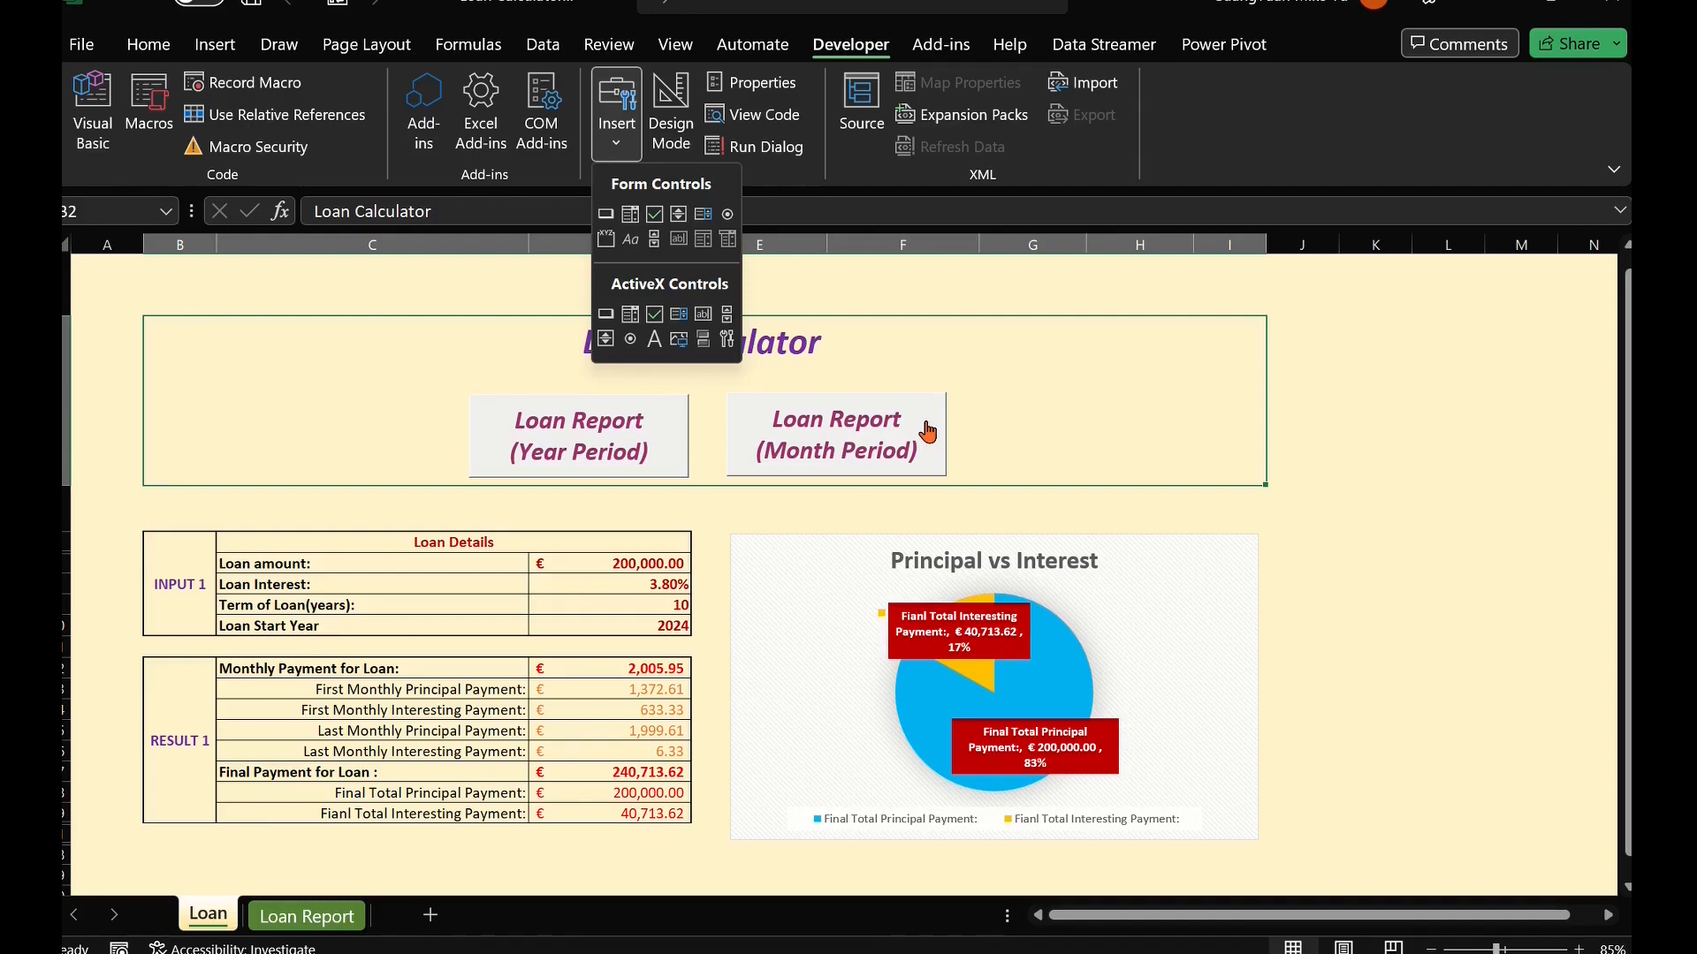
pyautogui.click(880, 477)
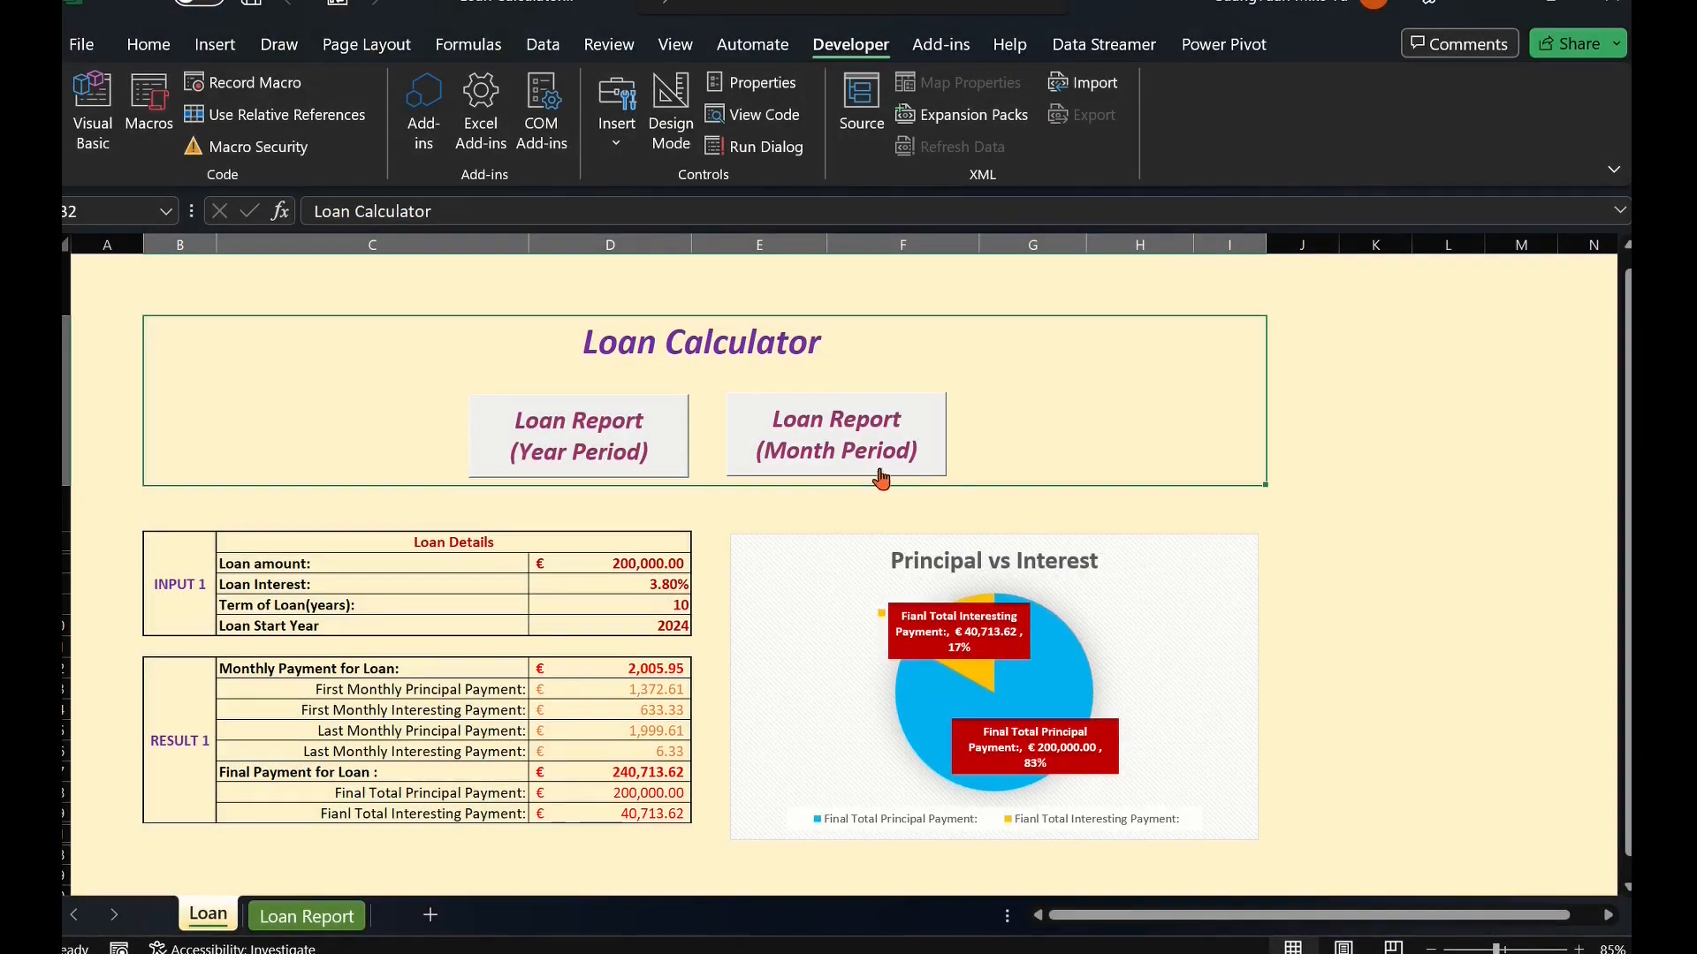
pyautogui.click(609, 604)
pyautogui.write('18')
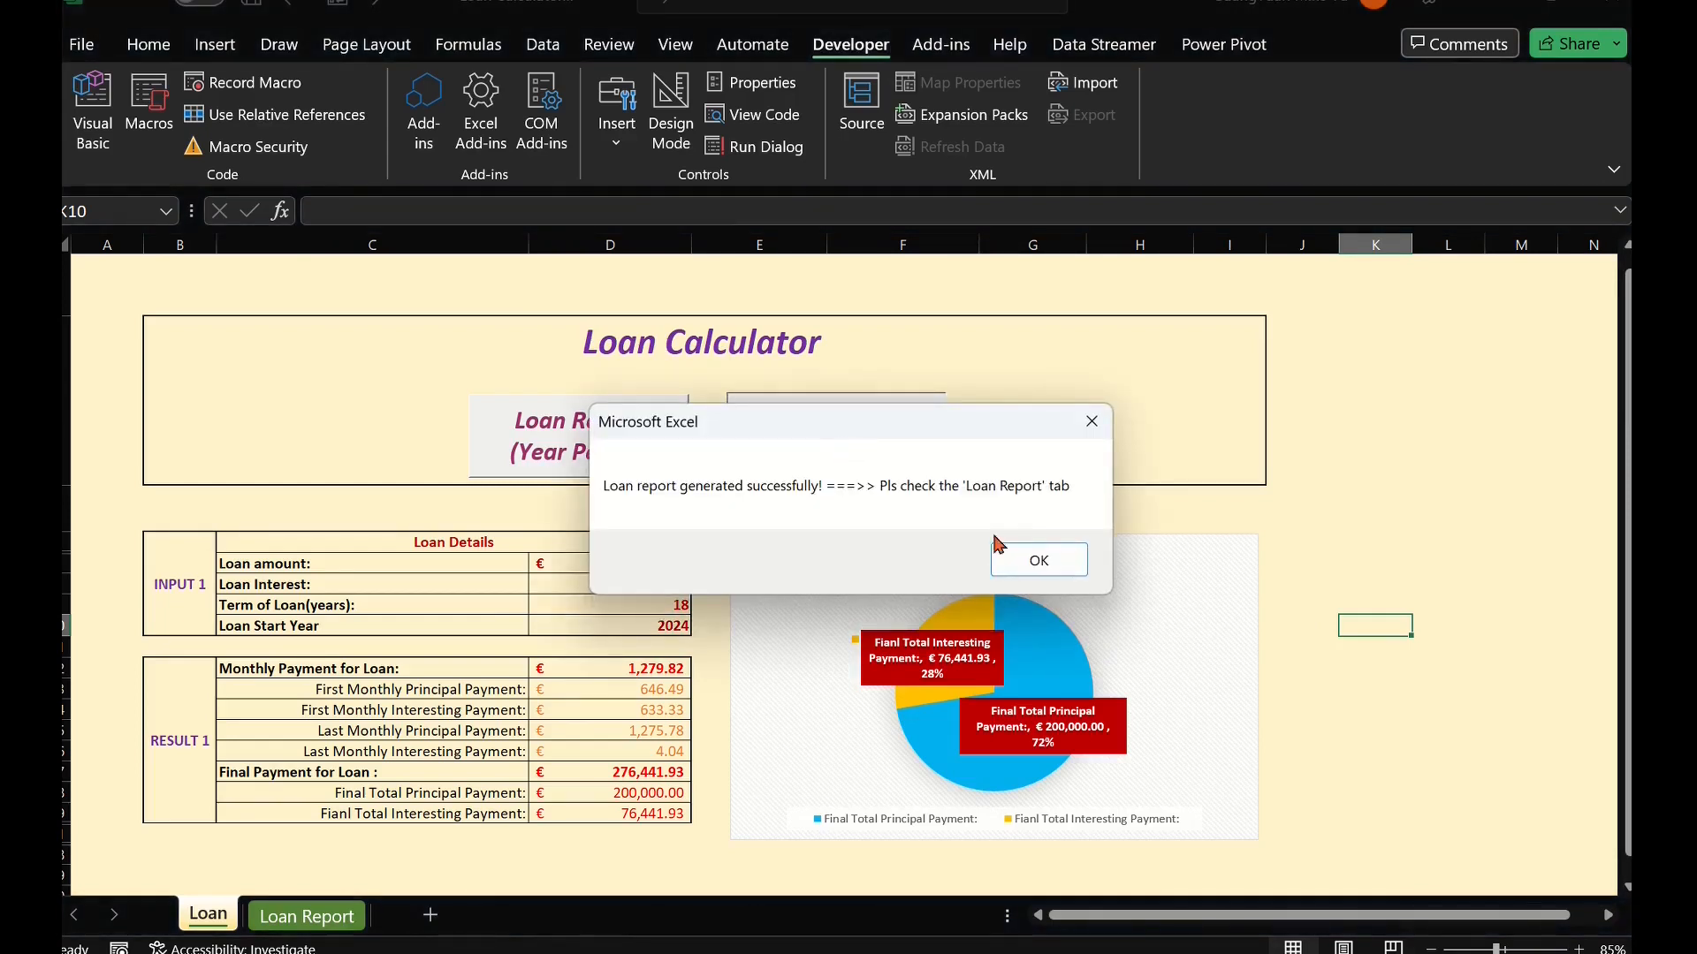
# - Dismiss the completion message and scroll the 216 payments of €1,279.82 to December 2041
pyautogui.click(1035, 560)
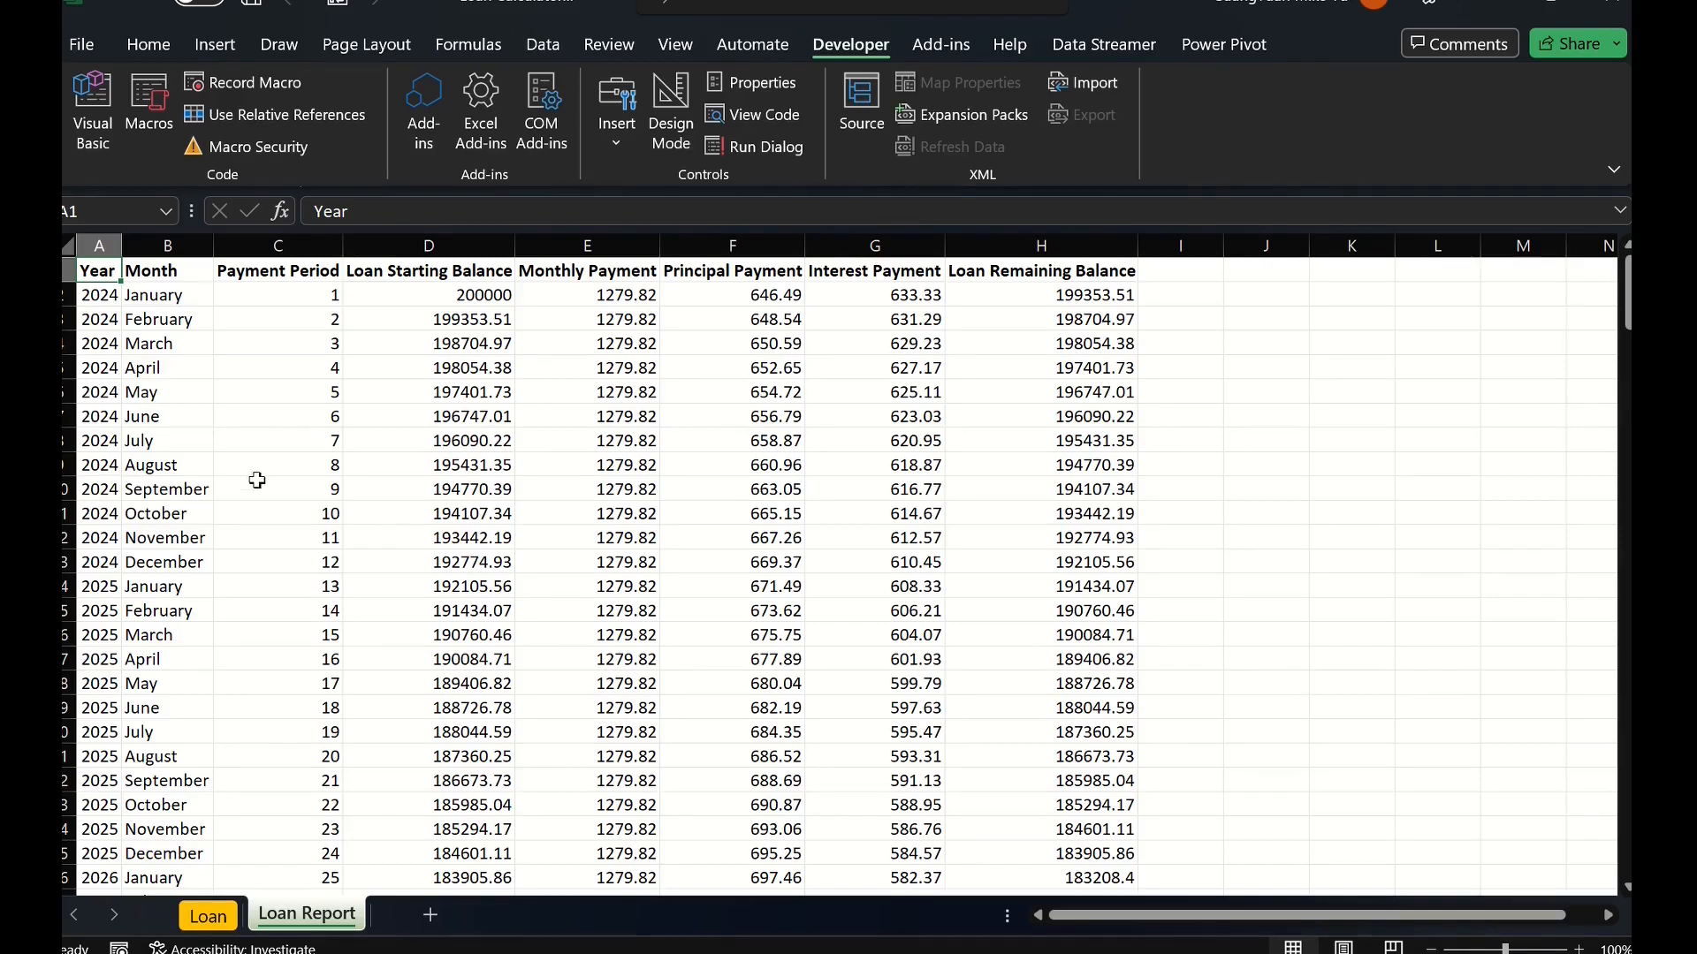
pyautogui.scroll(-3)
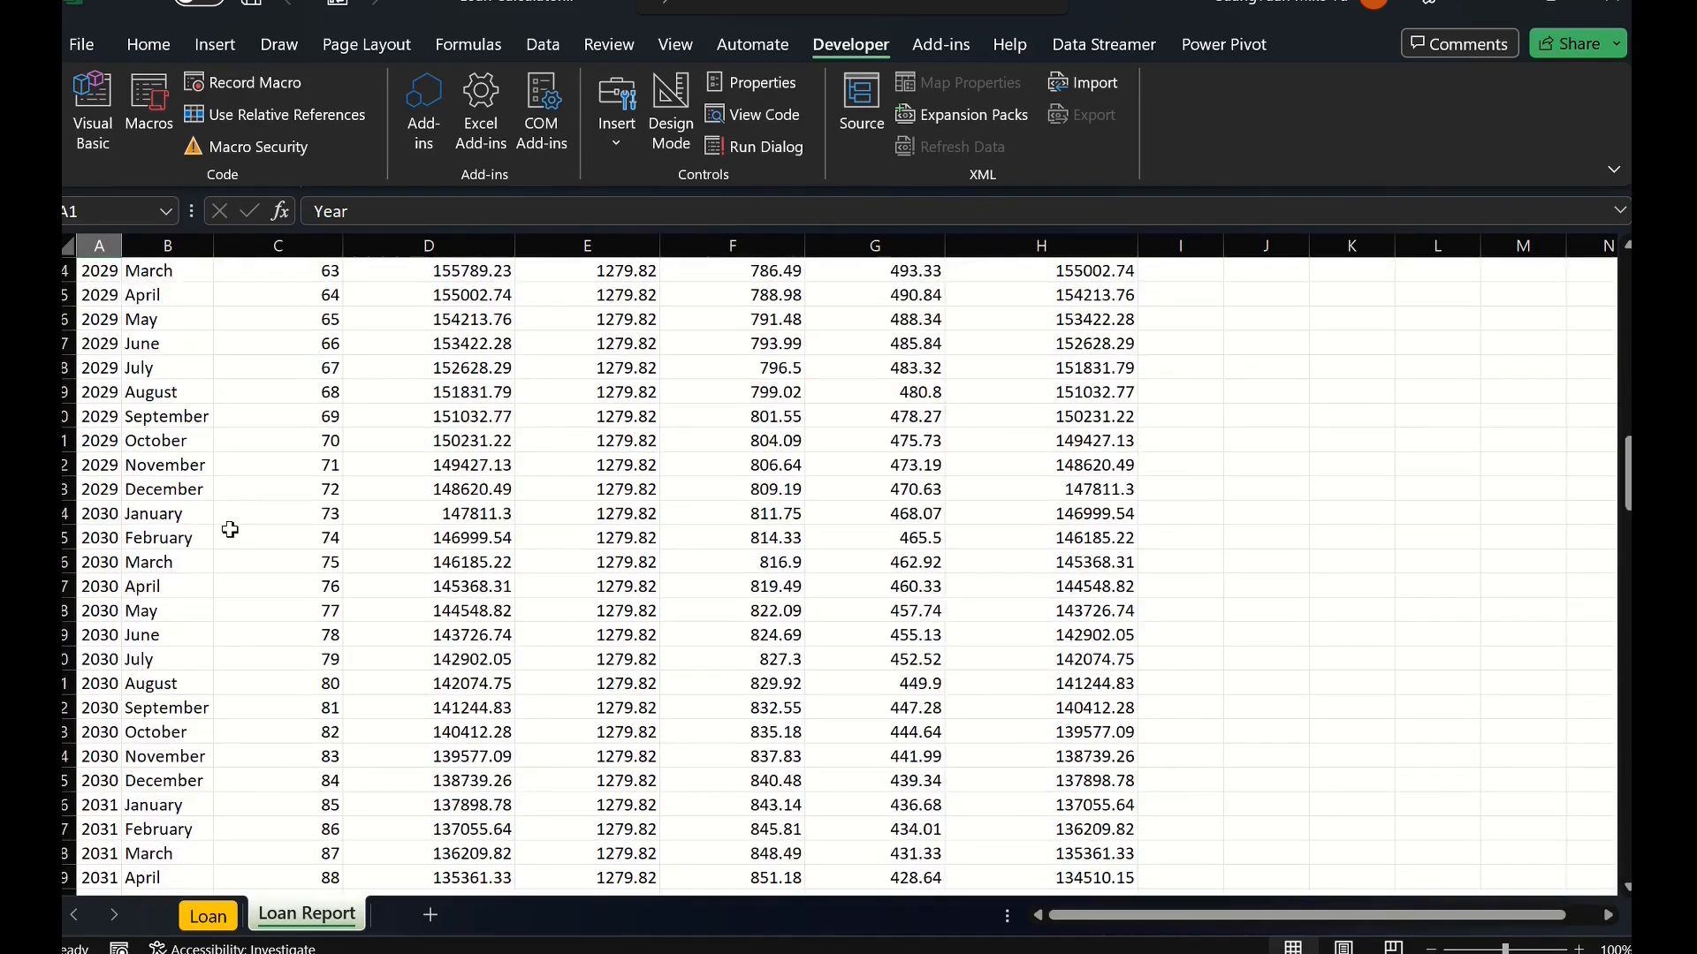
pyautogui.scroll(-3)
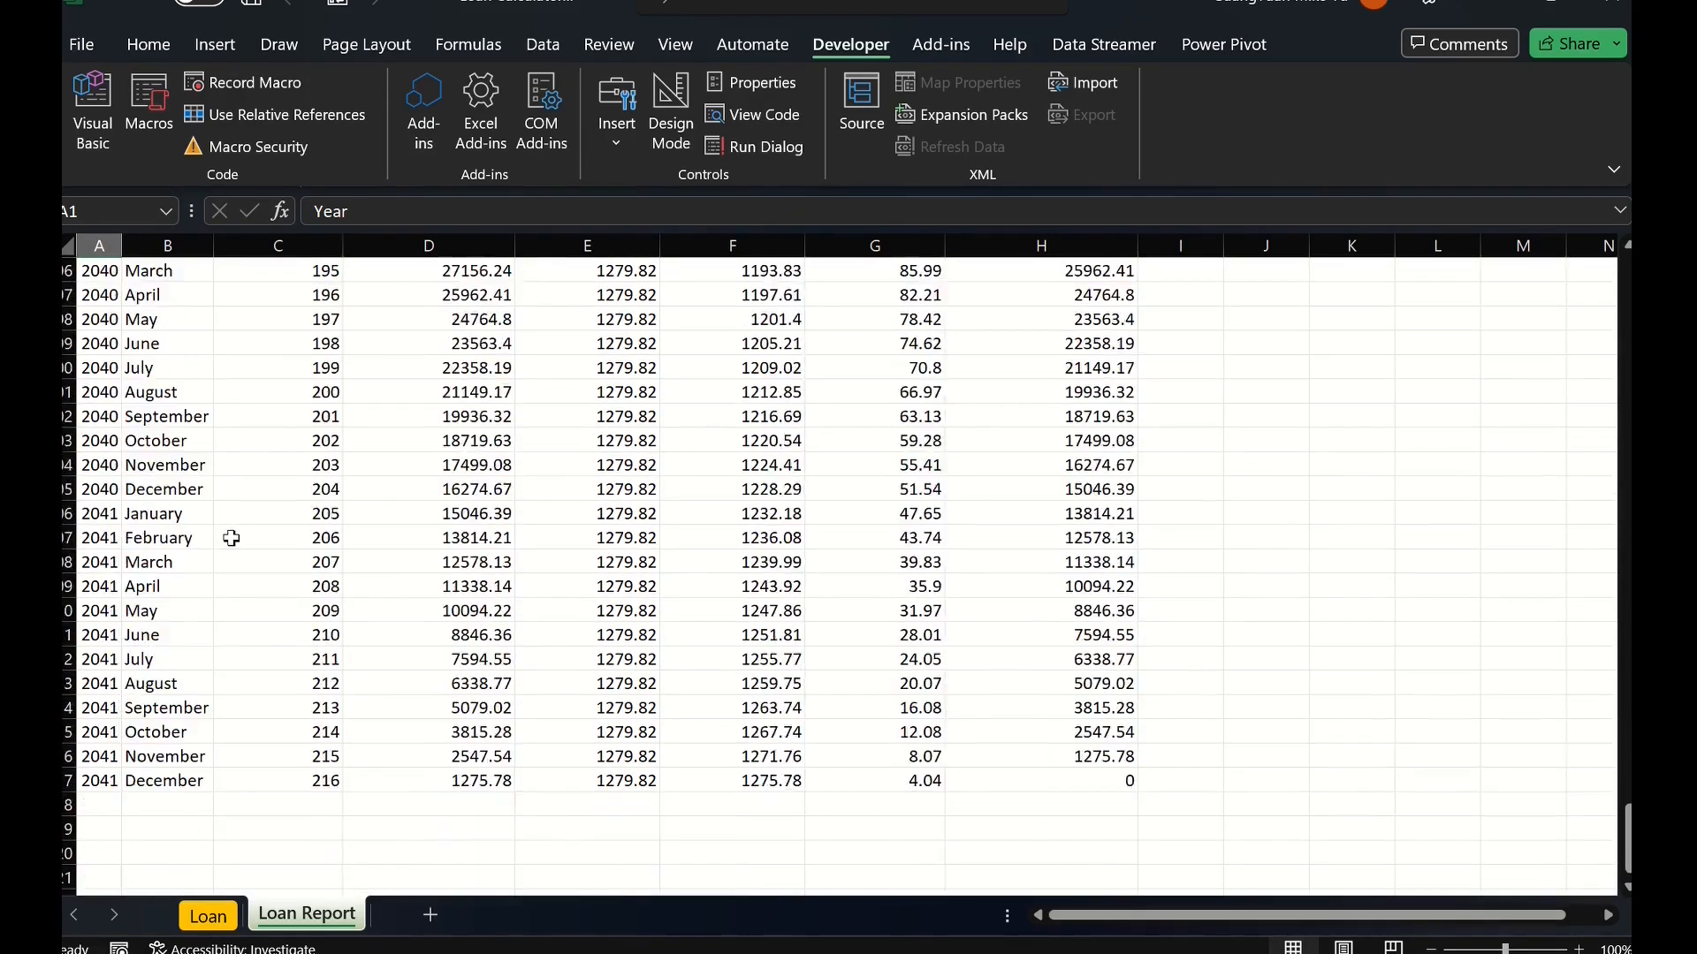
pyautogui.scroll(-3)
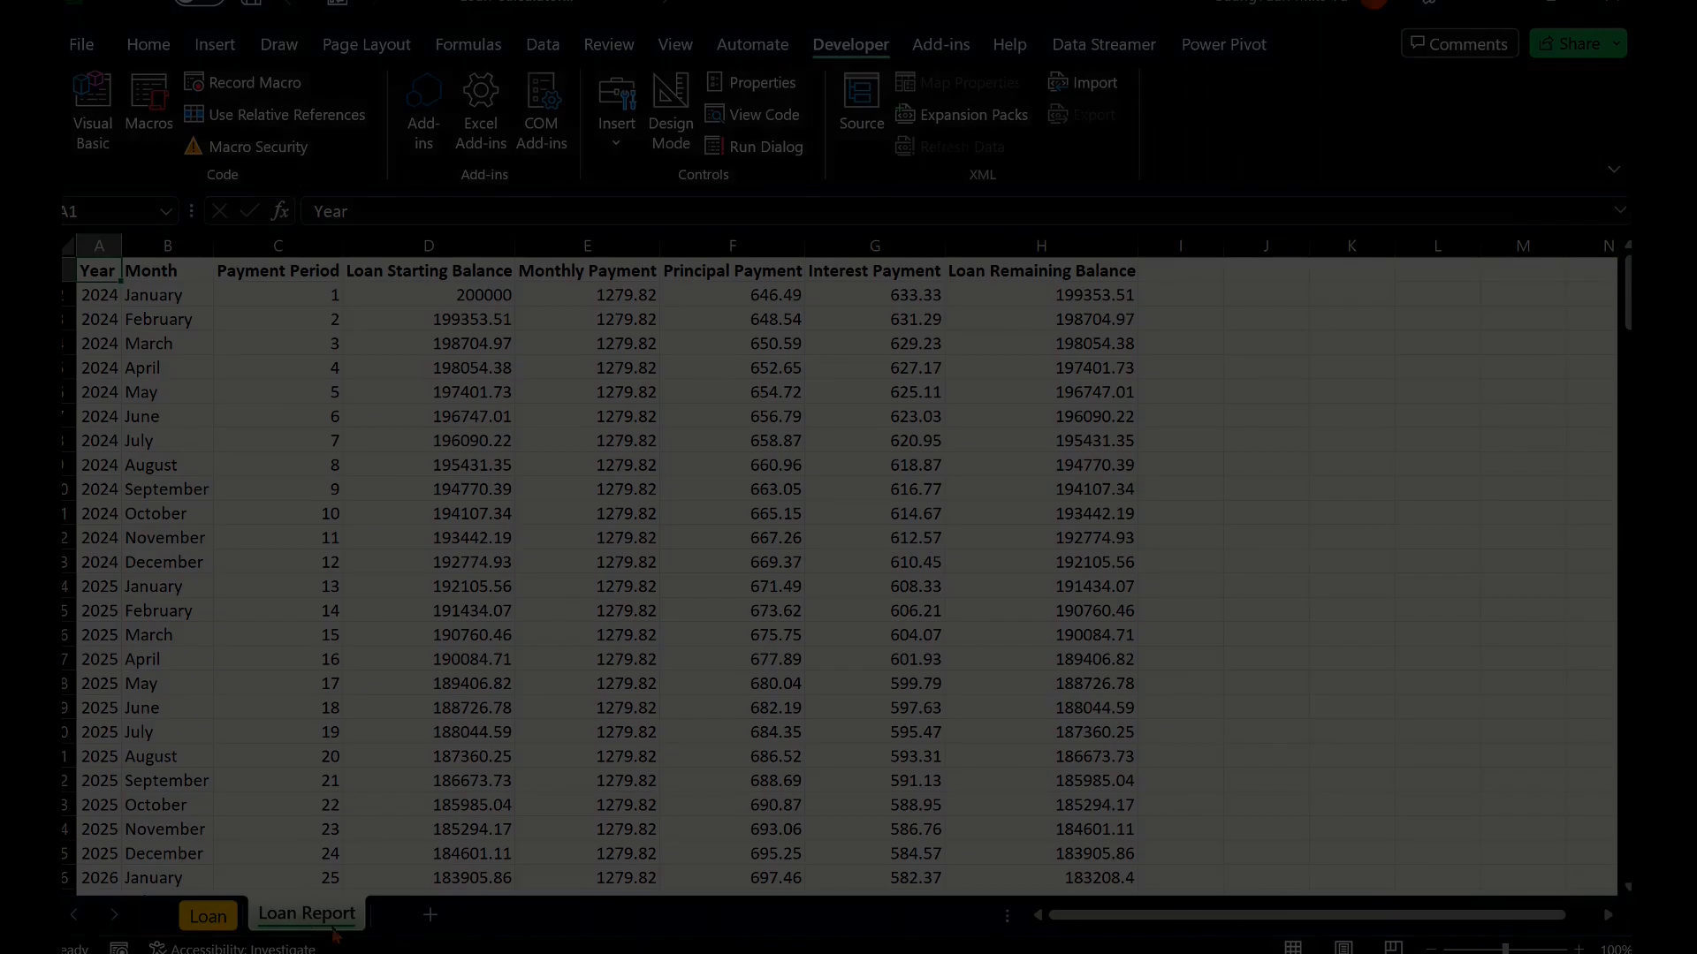
# - Return to the Loan sheet showing €276,441.93 total payment and €76,441.93 interest over 18 years
pyautogui.click(207, 914)
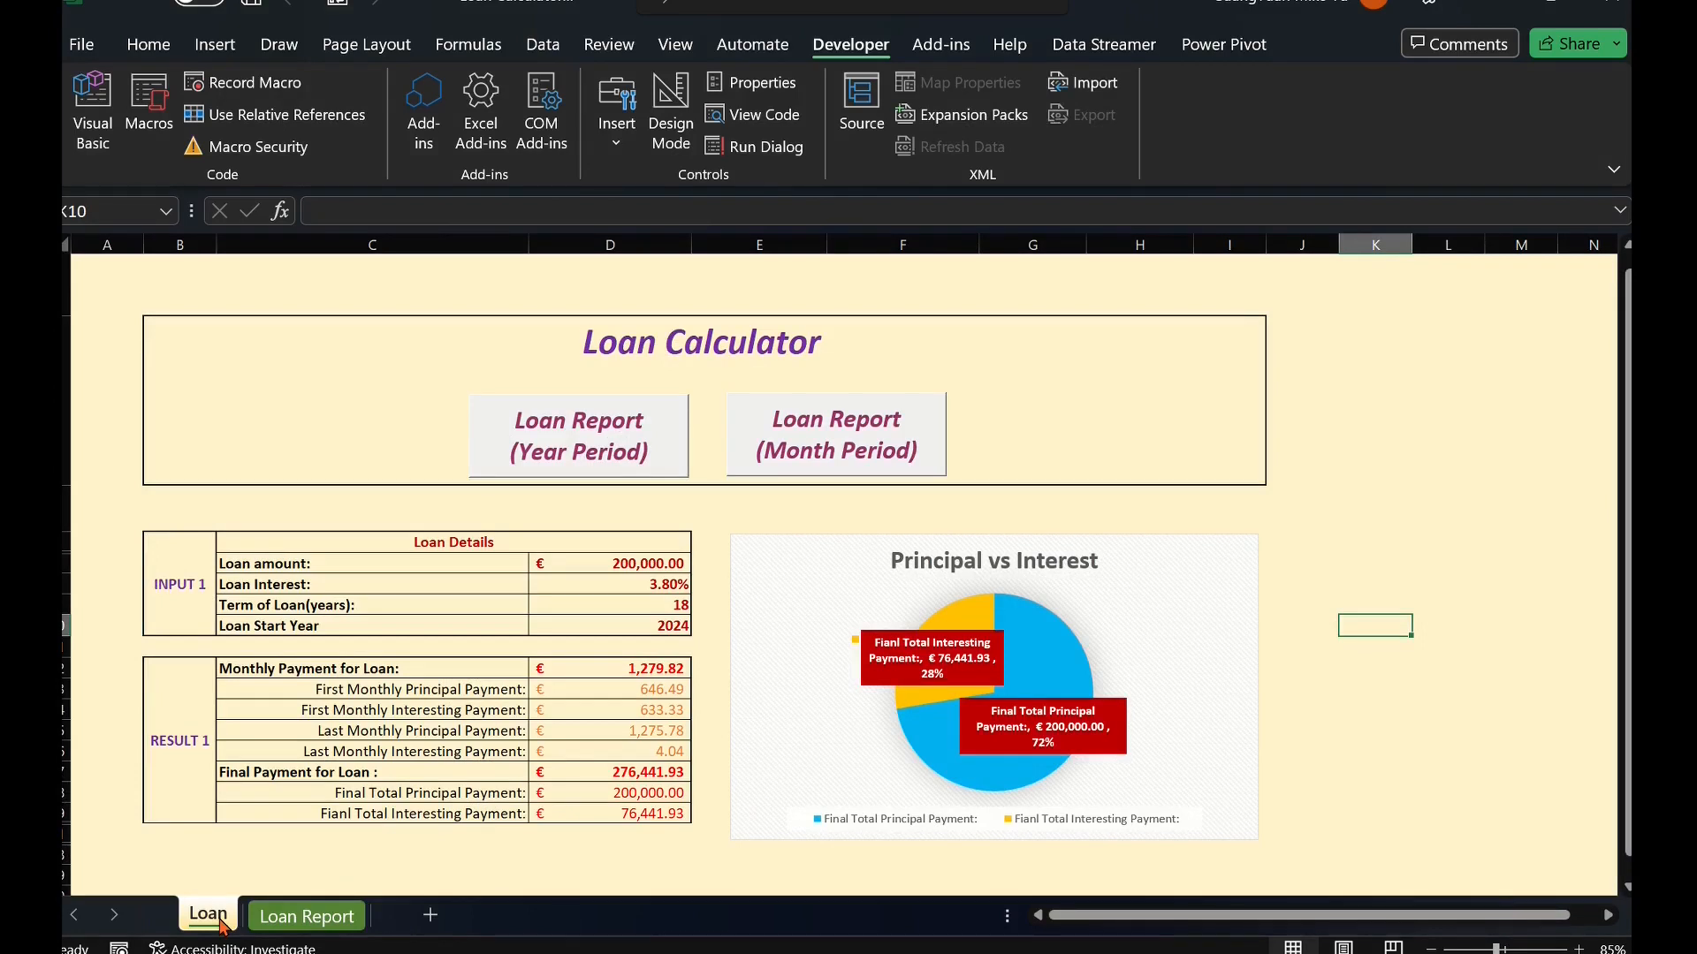
pyautogui.moveTo(811, 814)
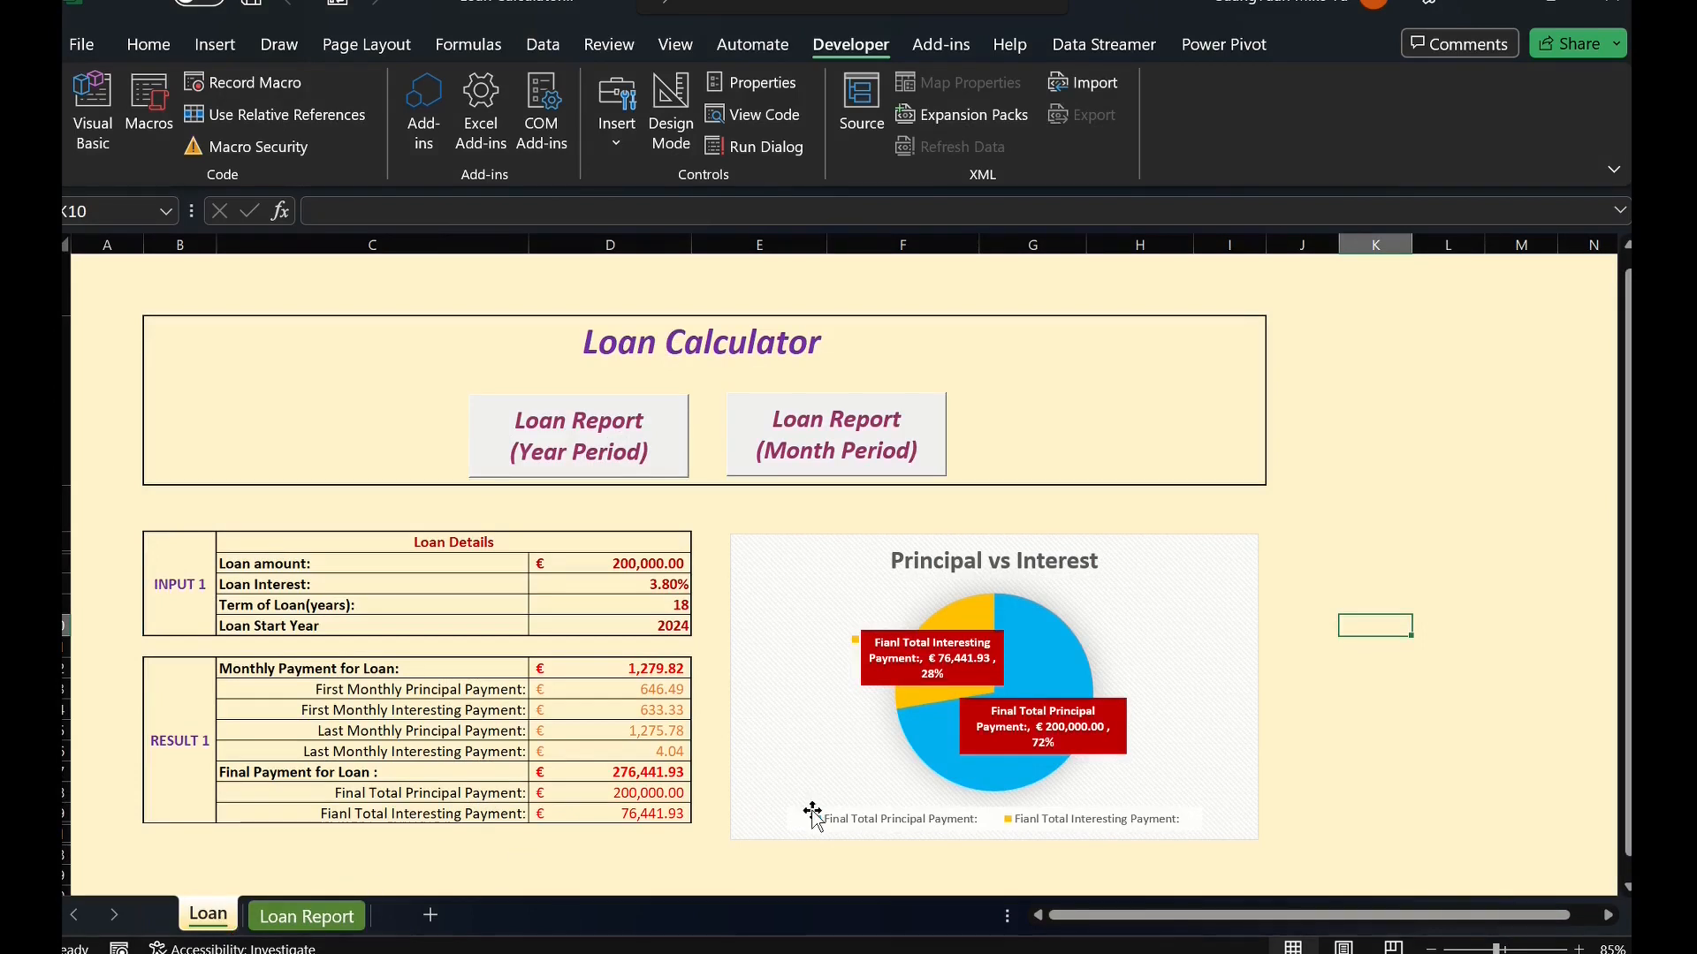
pyautogui.moveTo(1436, 722)
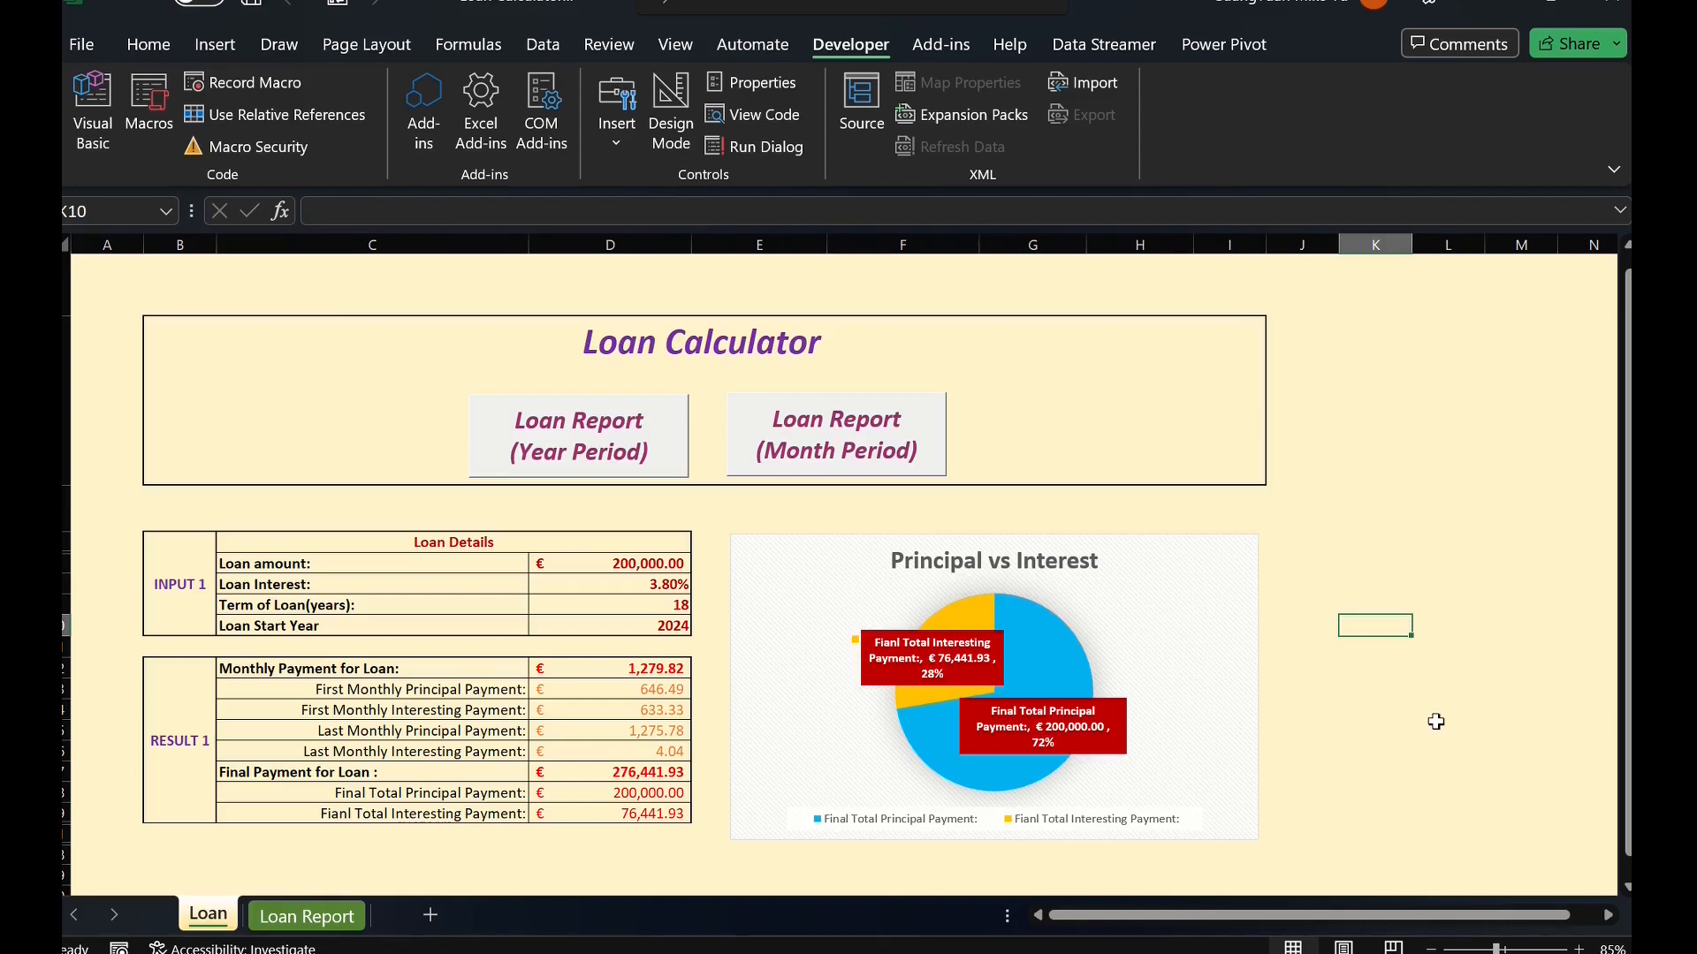
pyautogui.moveTo(538, 367)
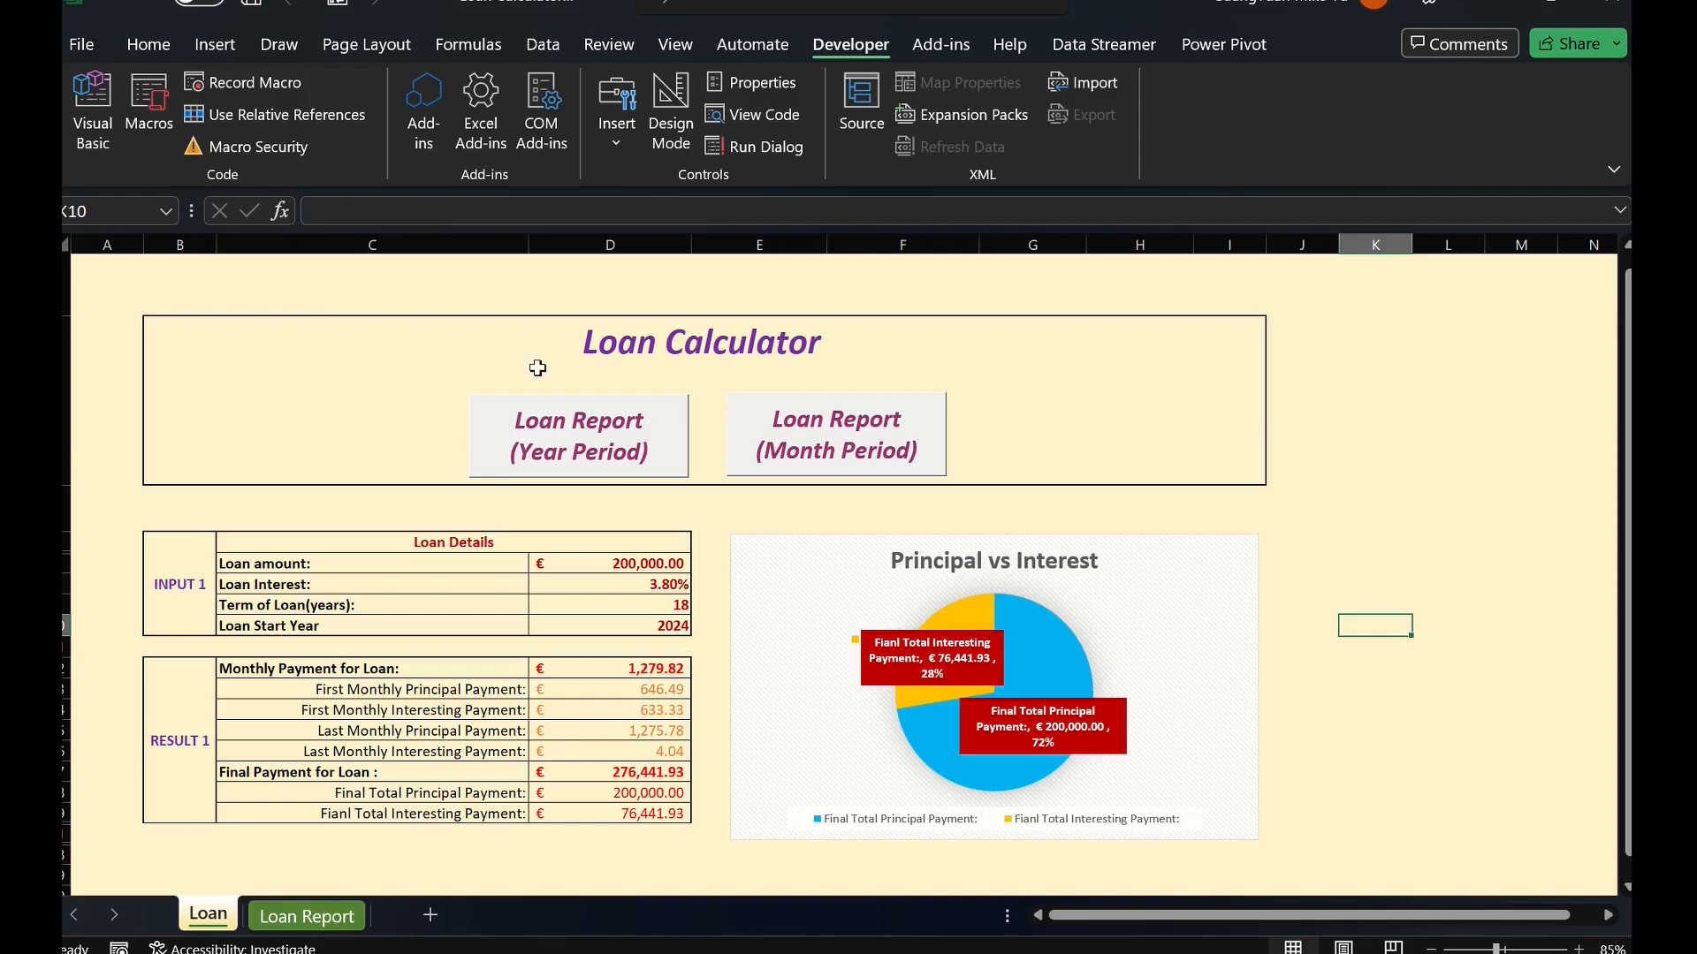
pyautogui.moveTo(92, 108)
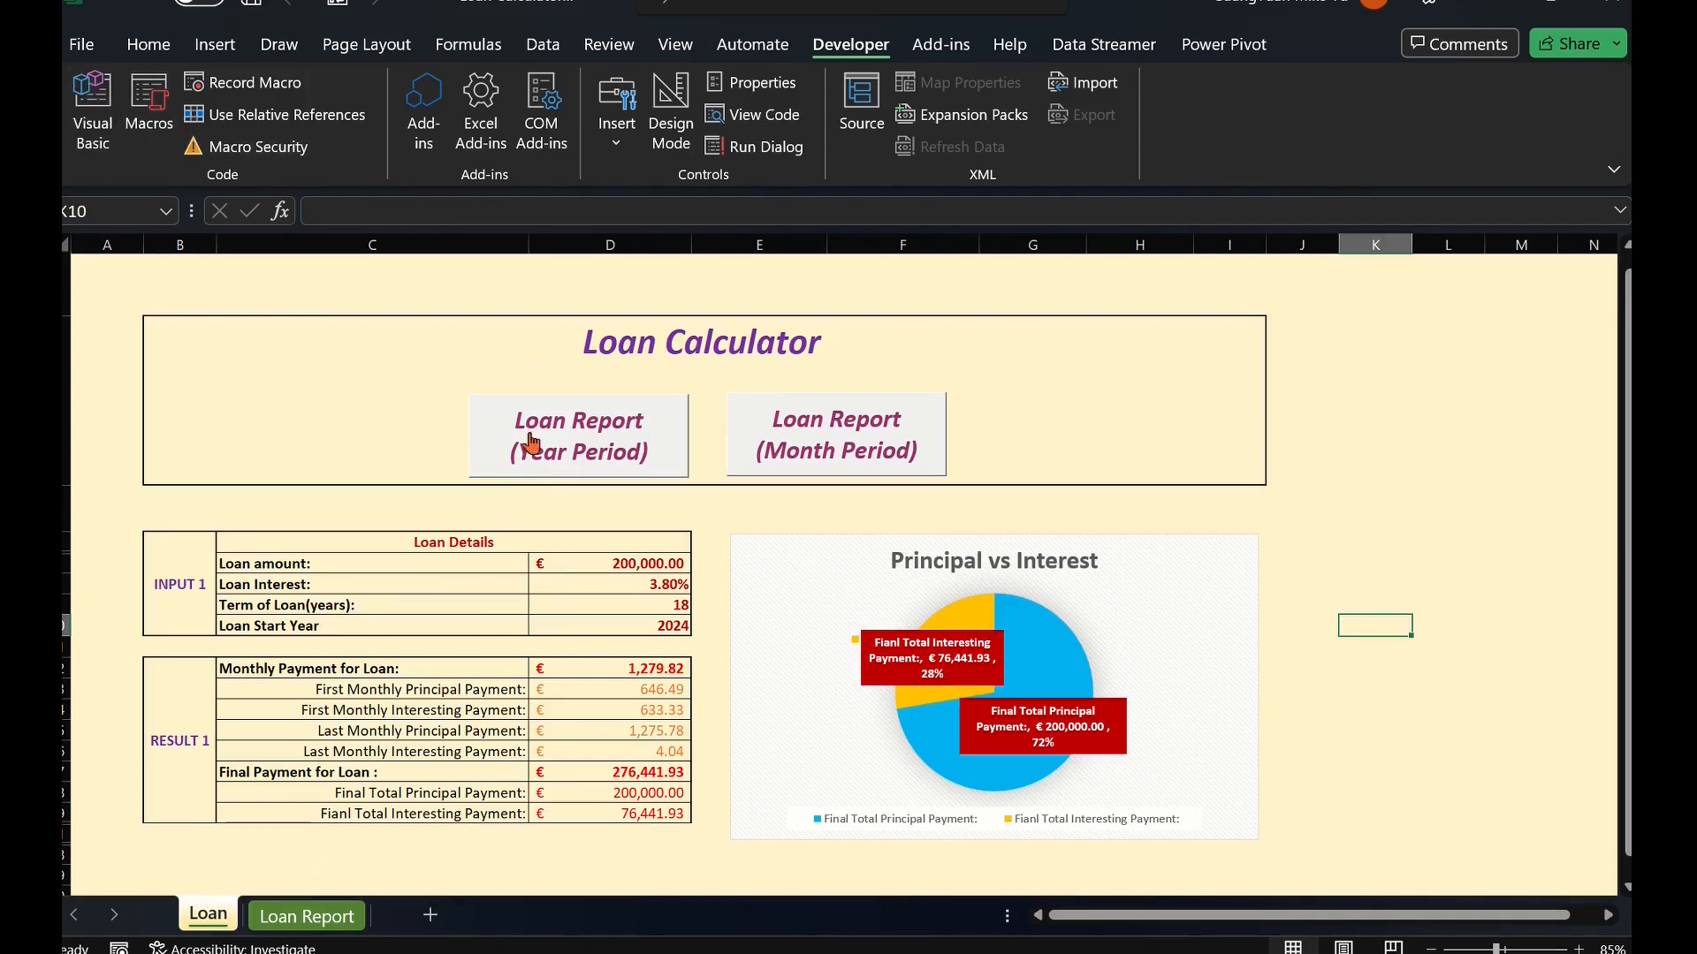
pyautogui.moveTo(665, 438)
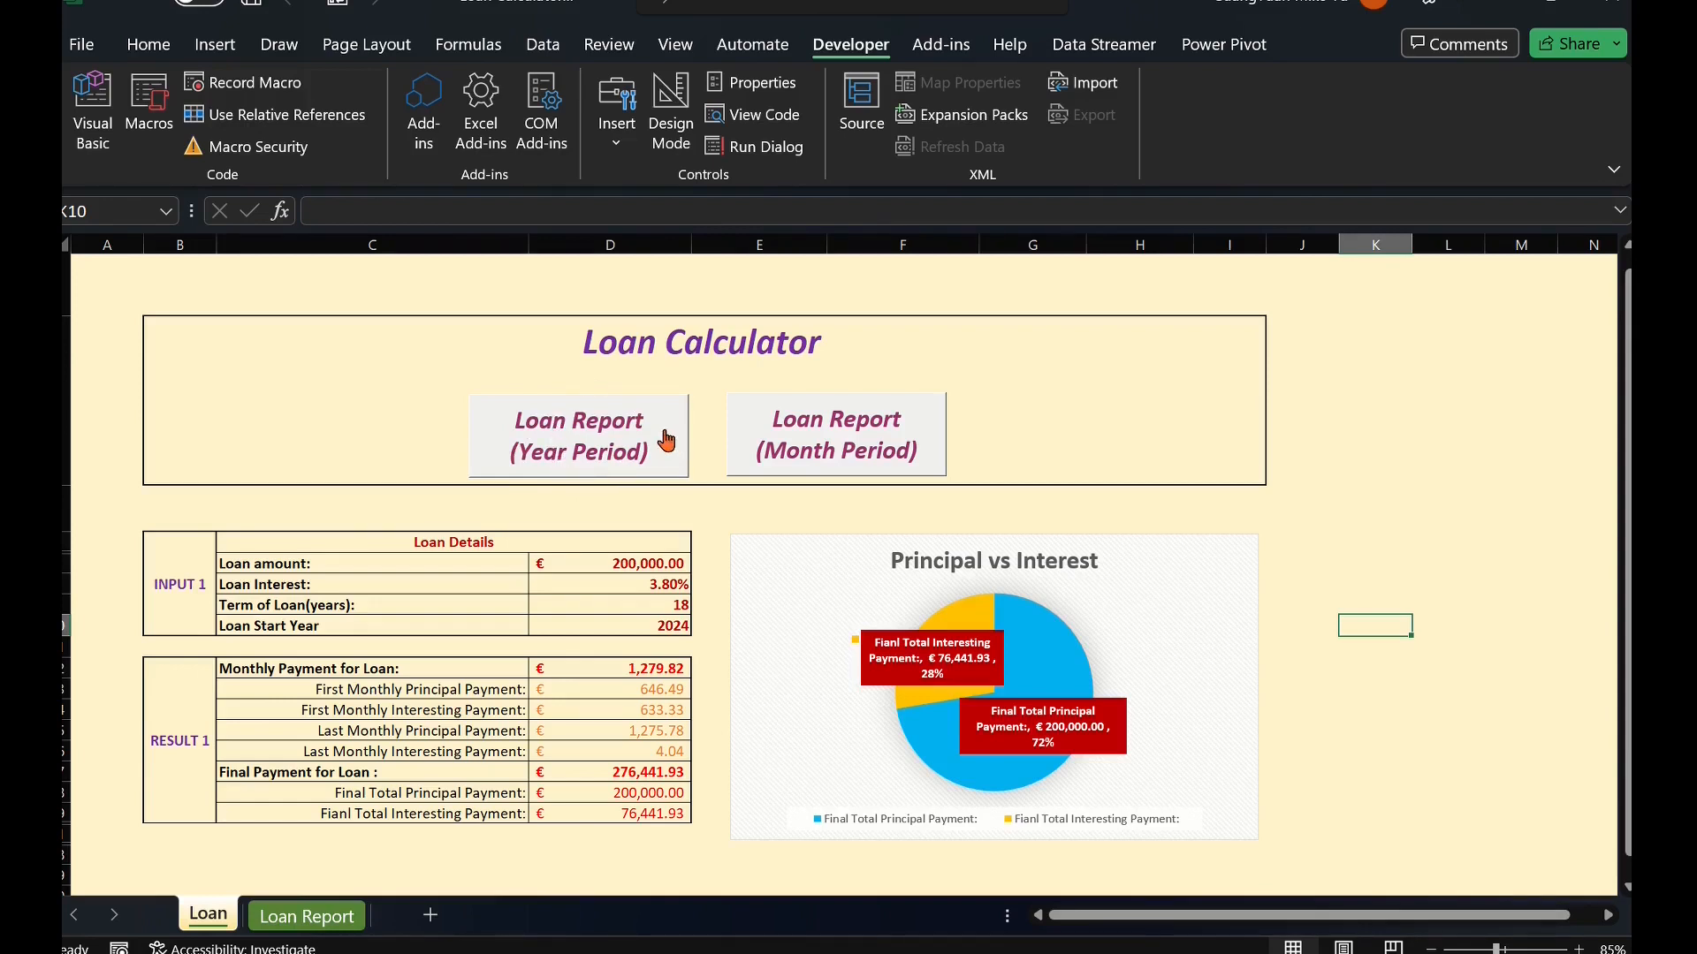
pyautogui.moveTo(665, 440)
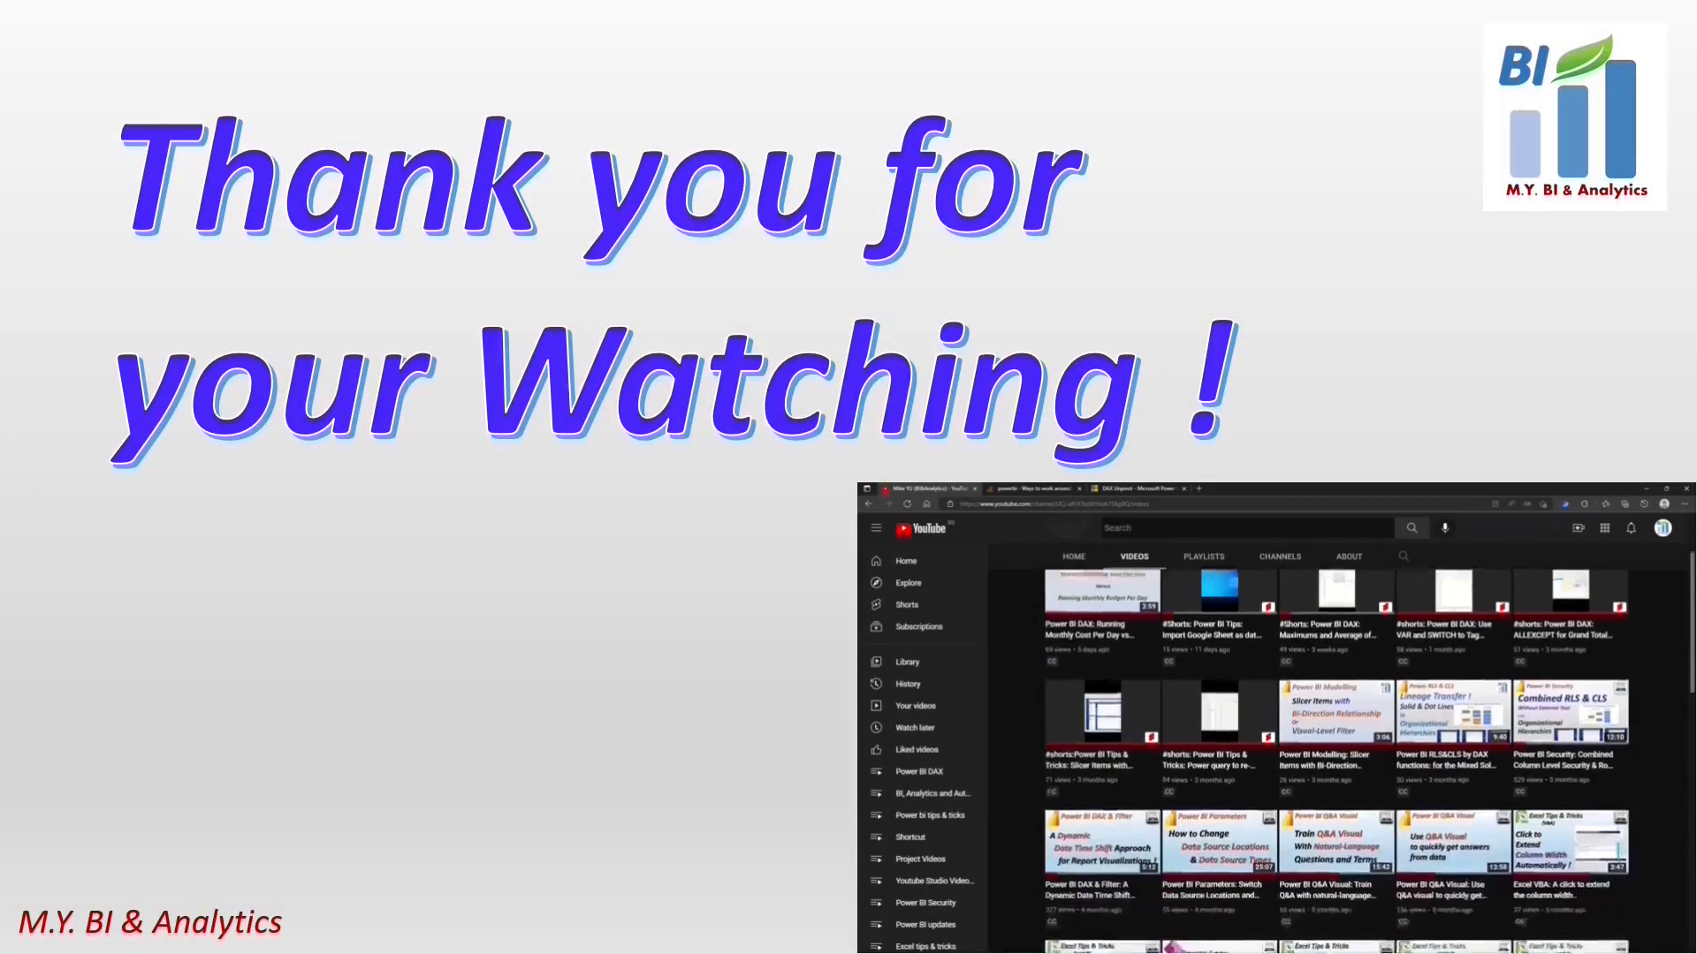
pyautogui.scroll(-3)
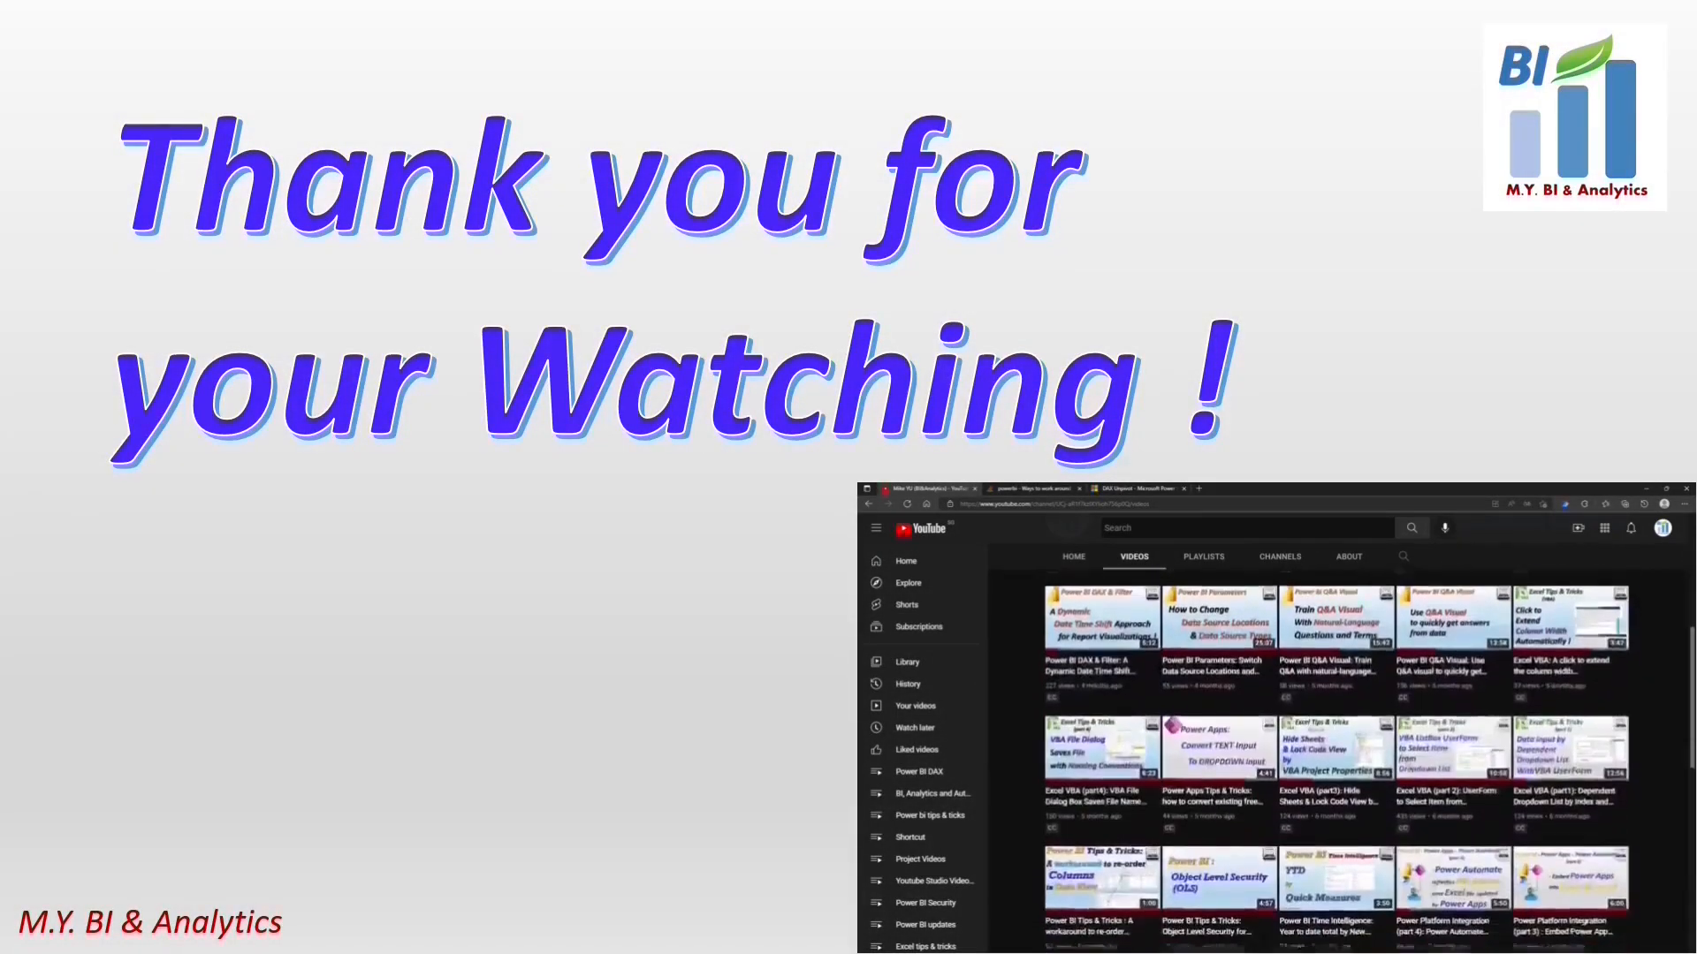
pyautogui.scroll(-3)
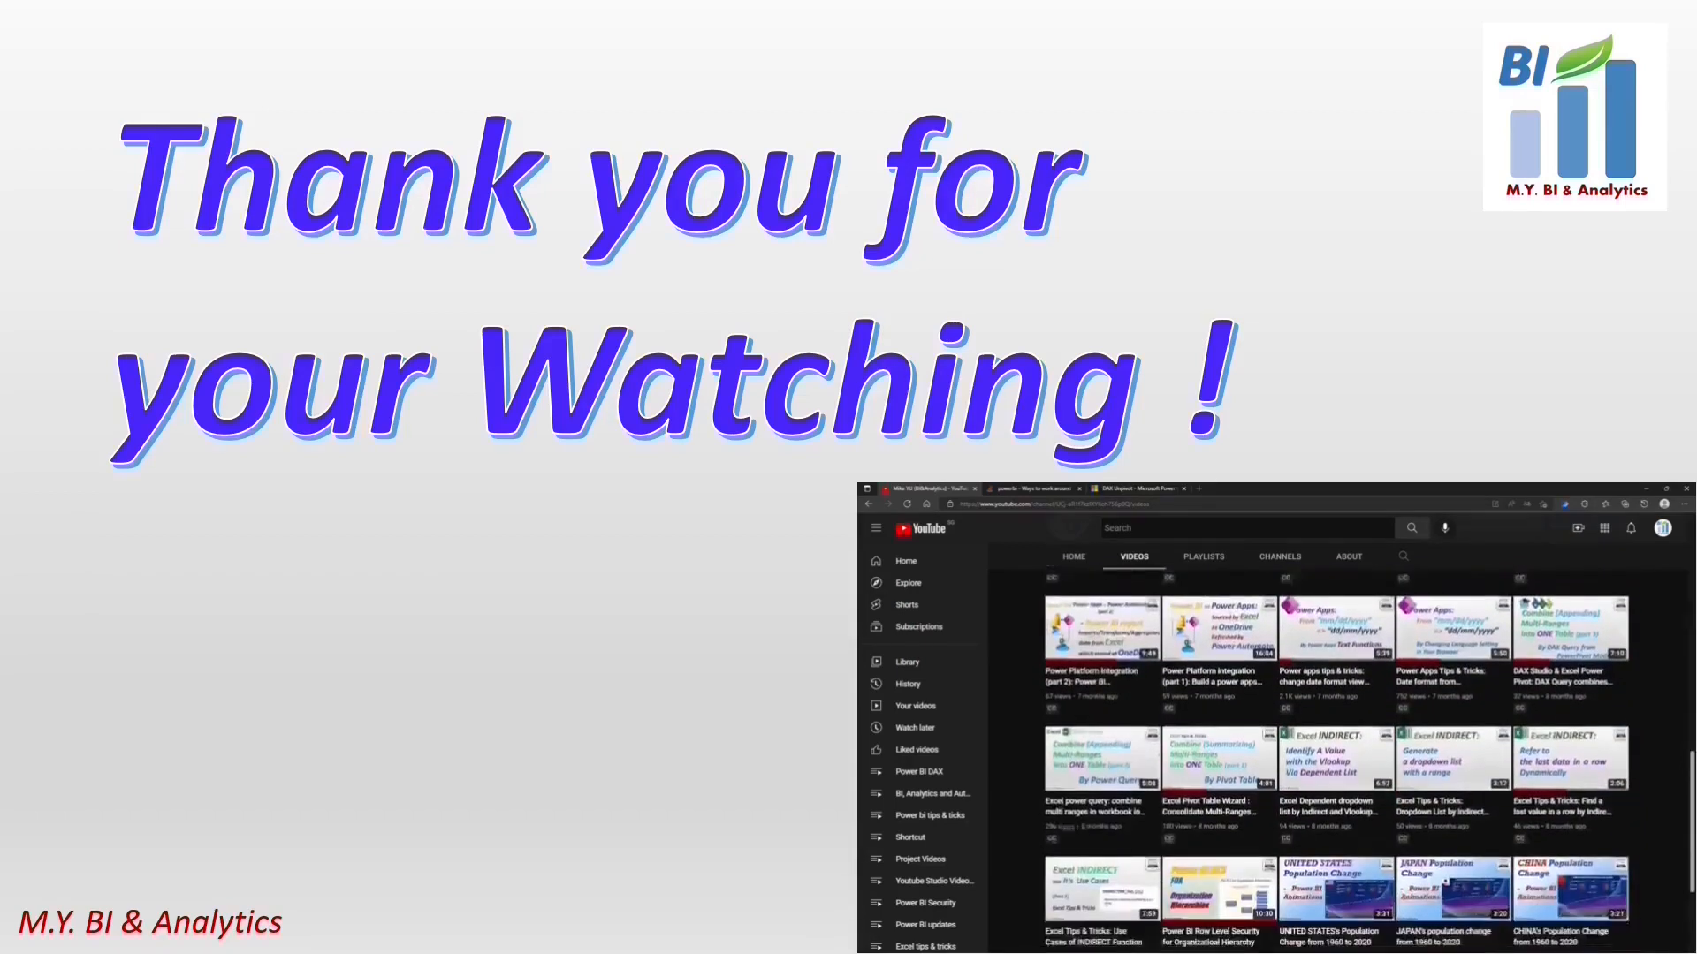